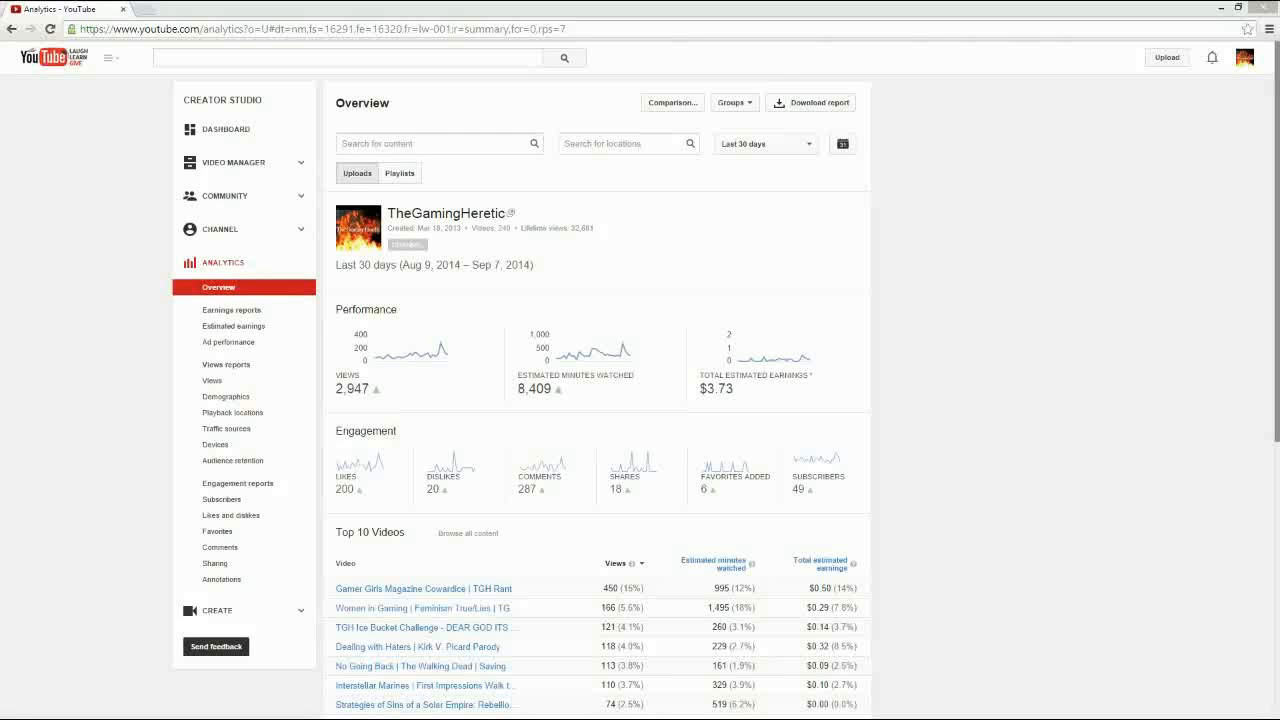
pyautogui.moveTo(1240, 322)
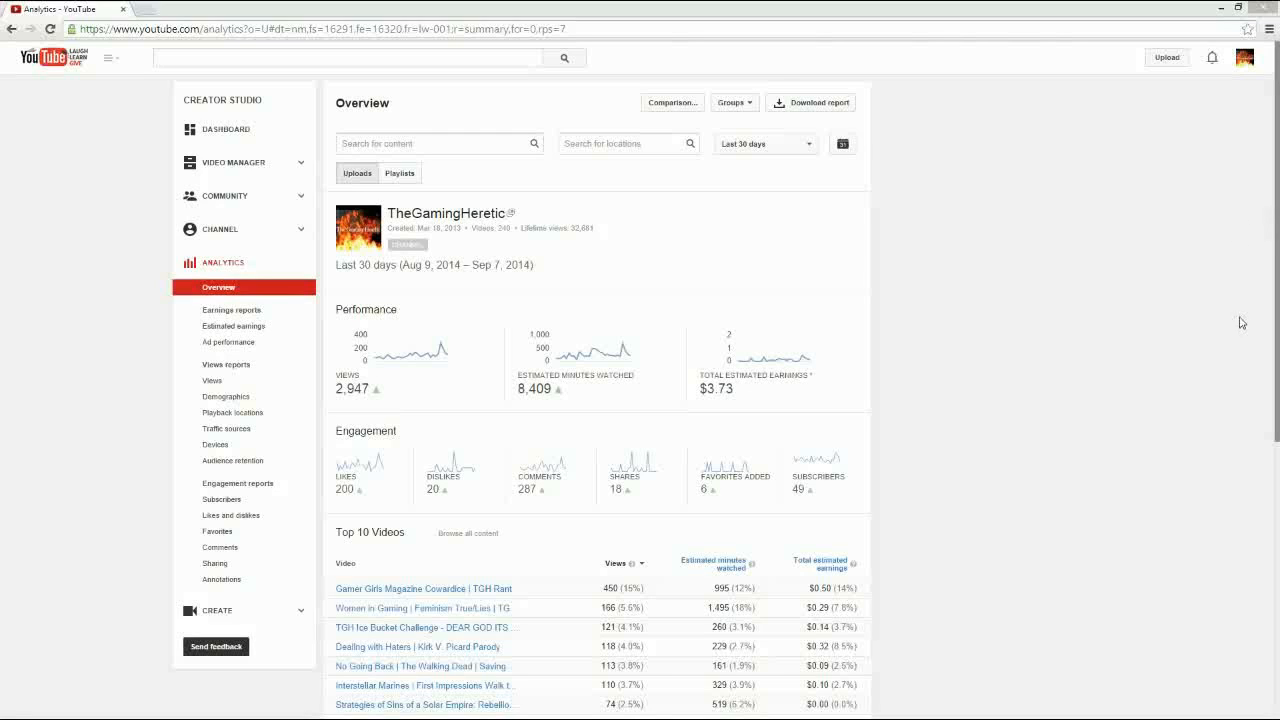
pyautogui.moveTo(676, 310)
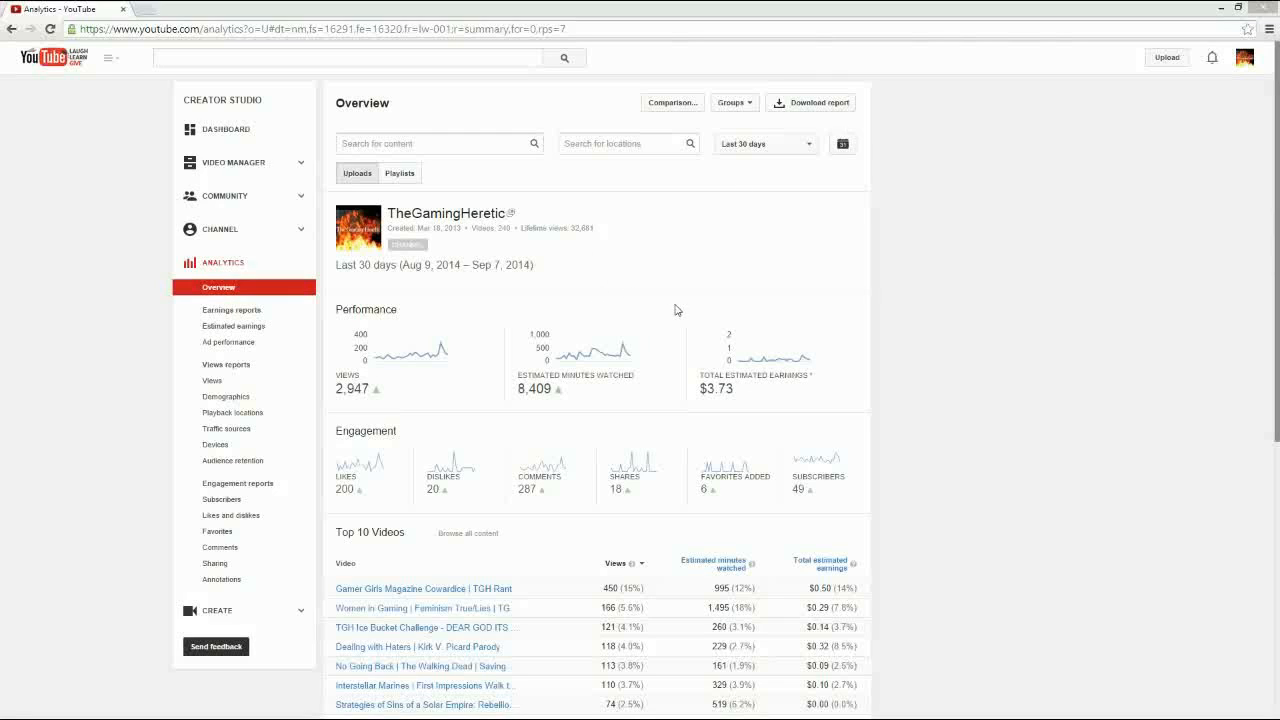
pyautogui.moveTo(728, 298)
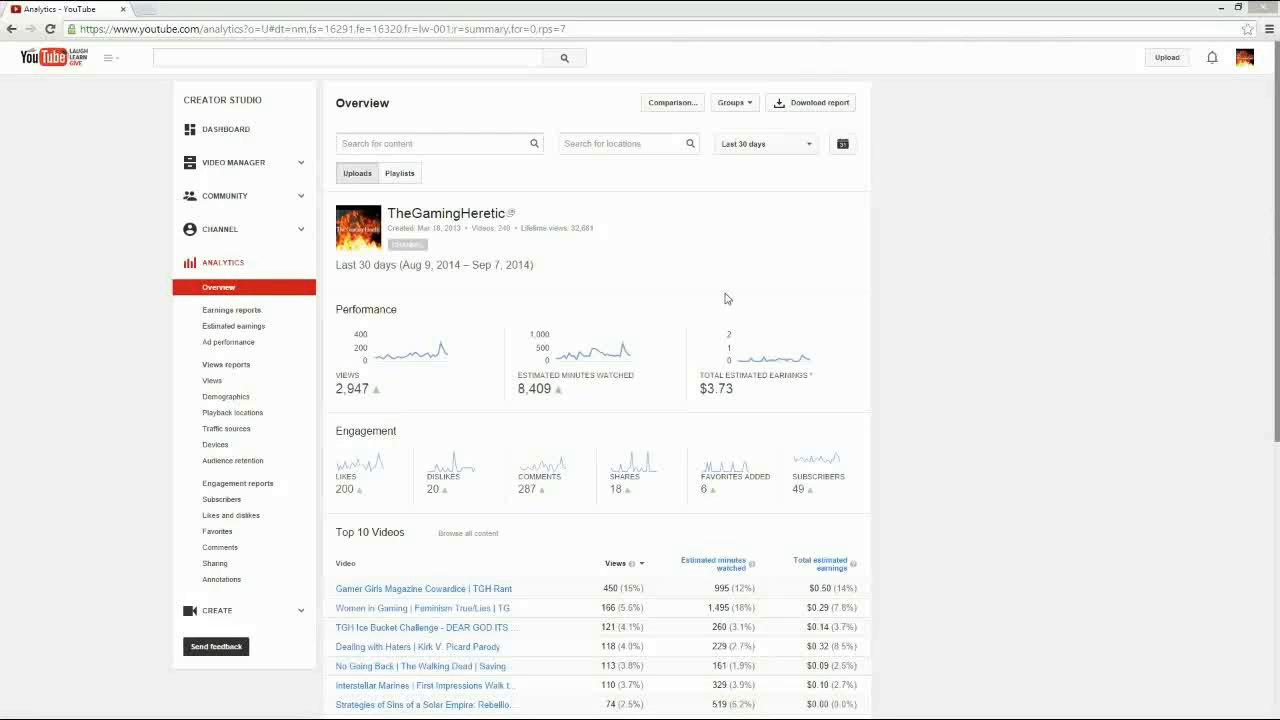
pyautogui.moveTo(516, 310)
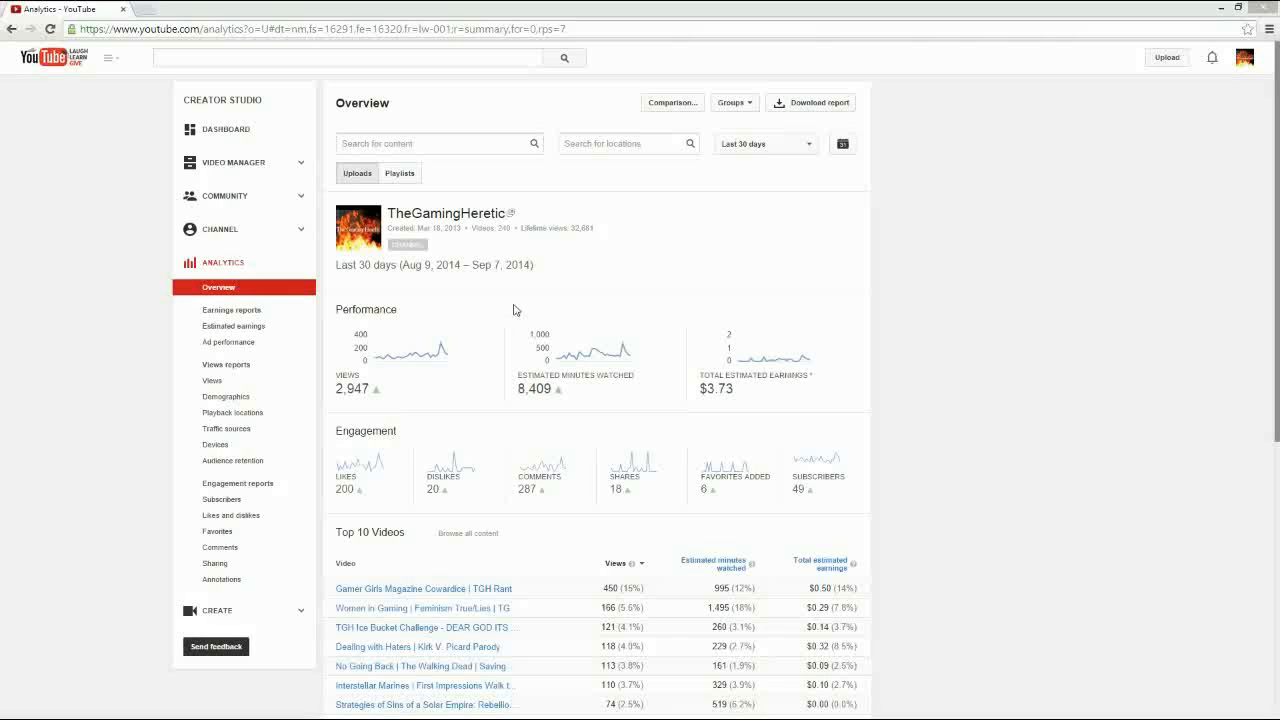
pyautogui.moveTo(896, 368)
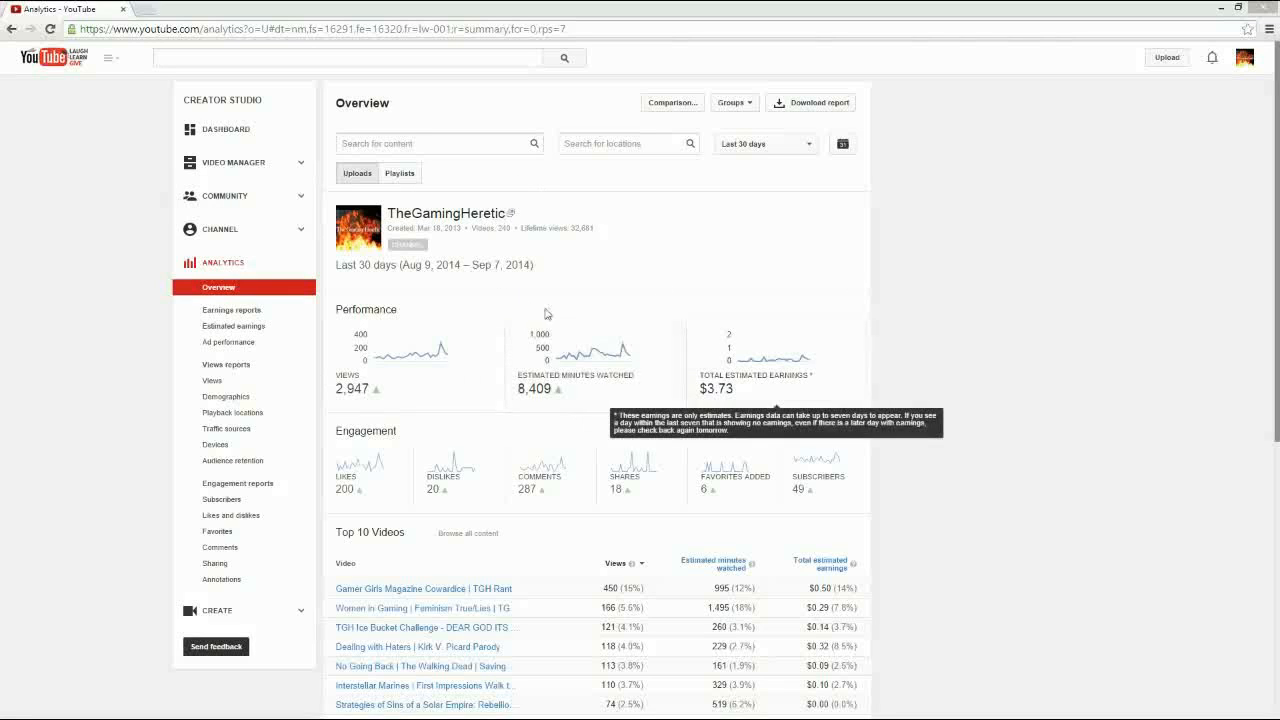
pyautogui.moveTo(842, 392)
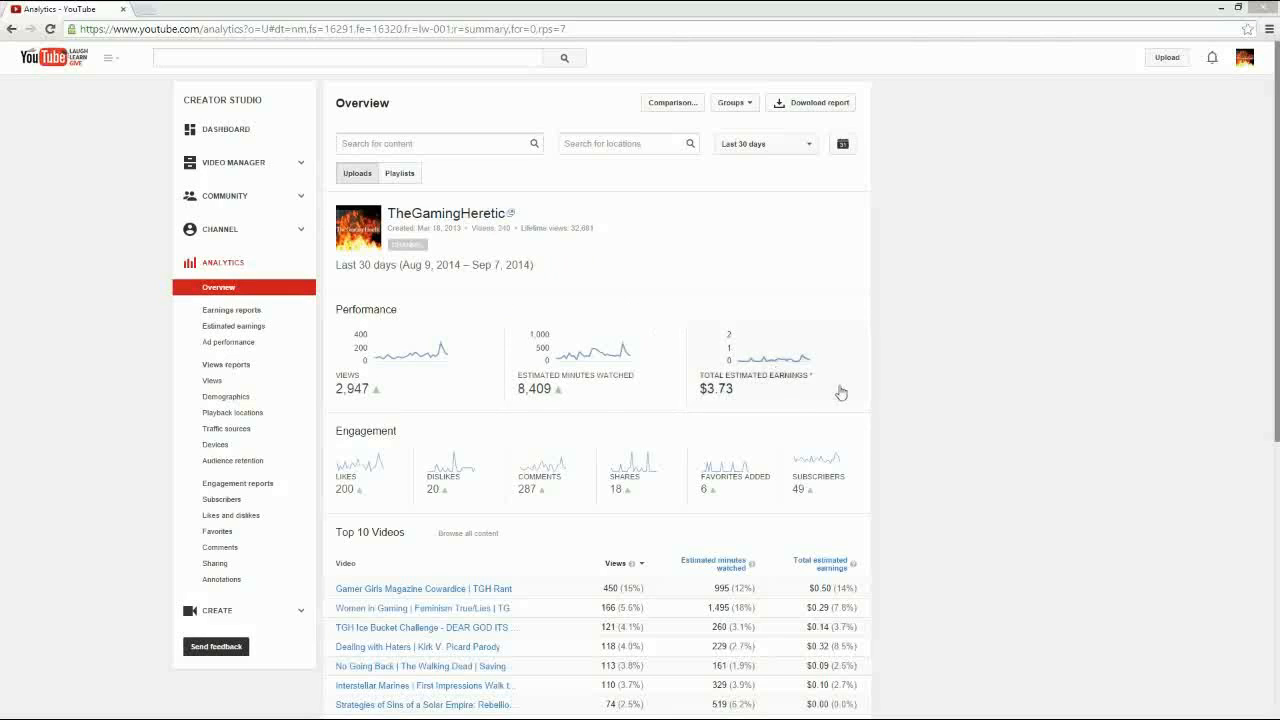
pyautogui.moveTo(556, 328)
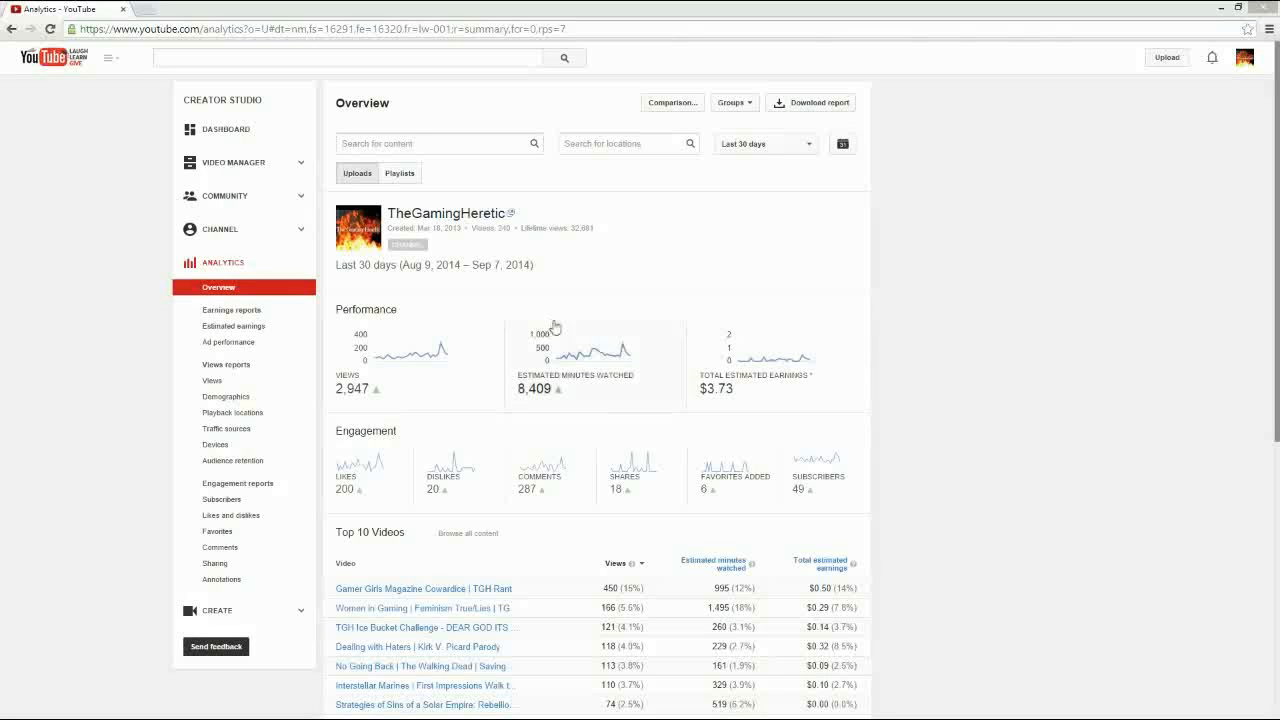
pyautogui.moveTo(338, 110)
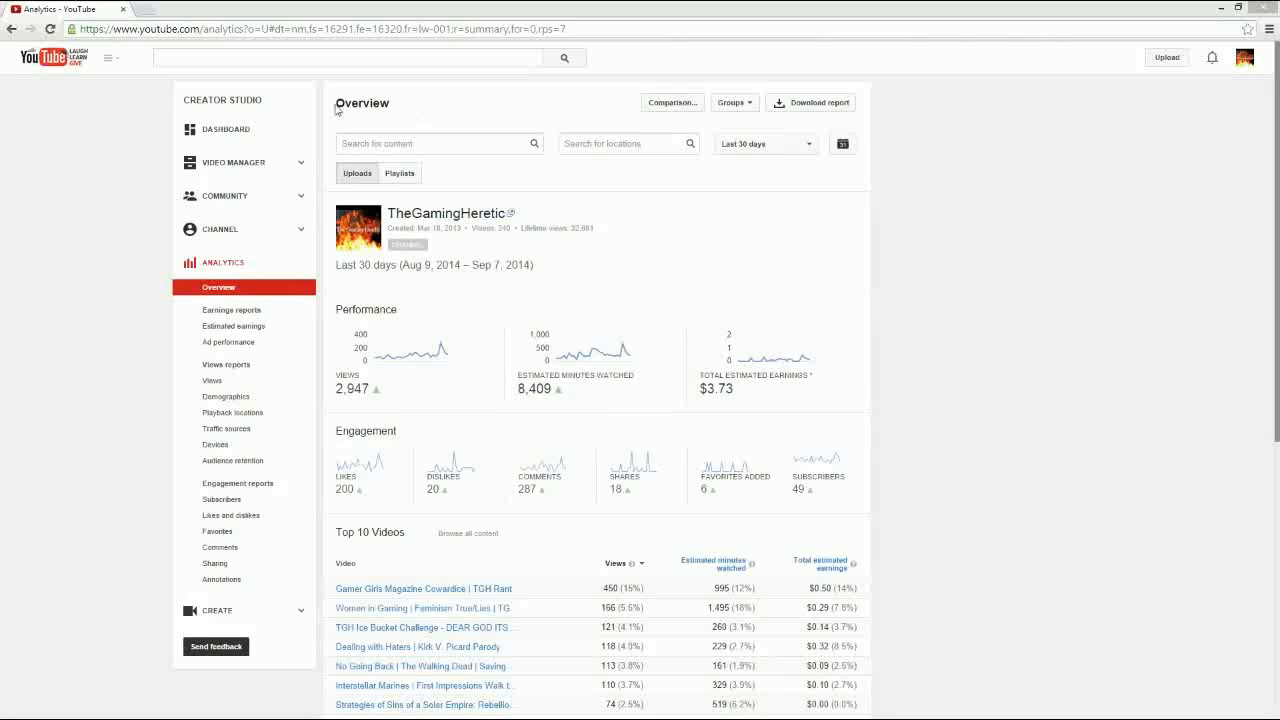
# Switch the Overview report into comparison mode with a second filter row.
pyautogui.doubleClick(362, 104)
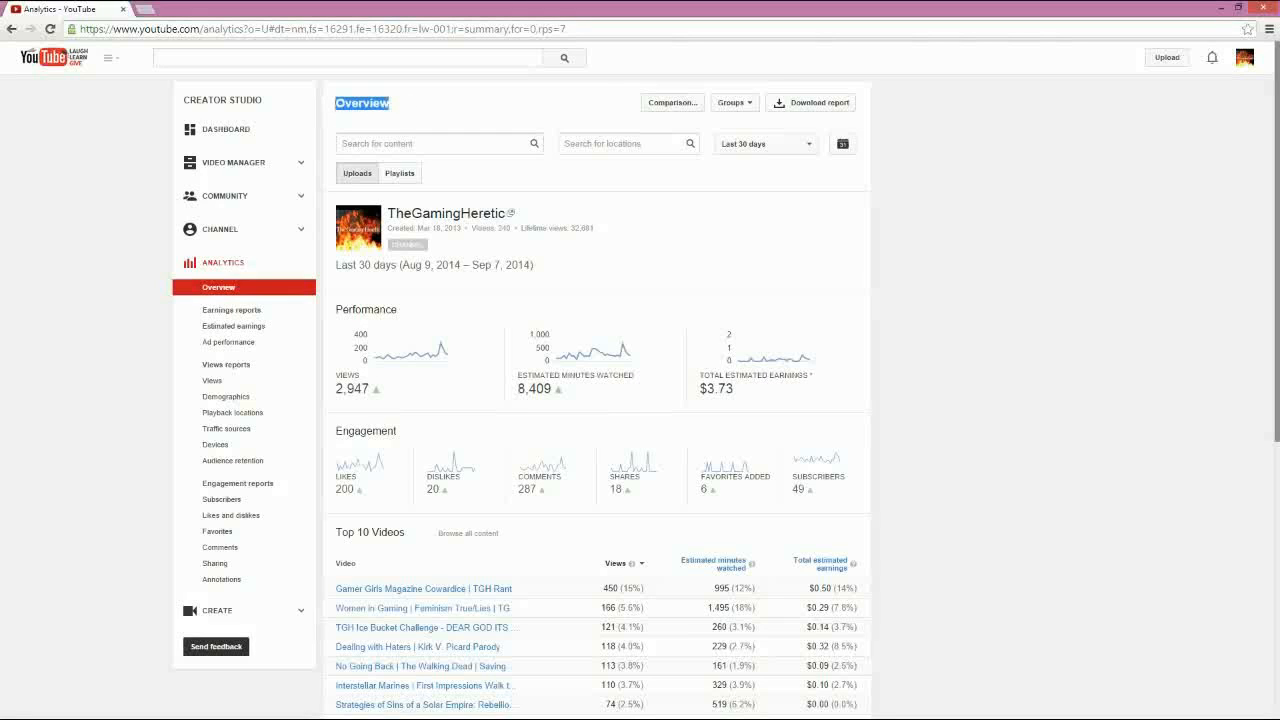
pyautogui.moveTo(672, 102)
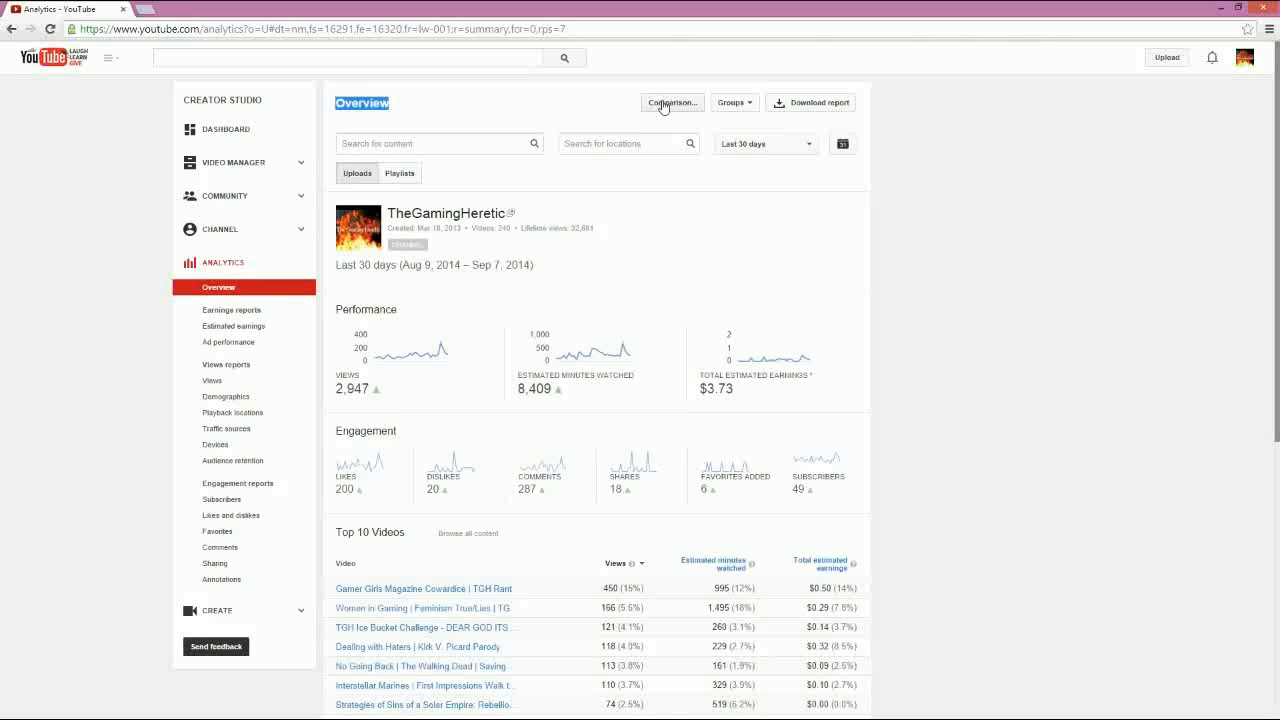
pyautogui.click(672, 102)
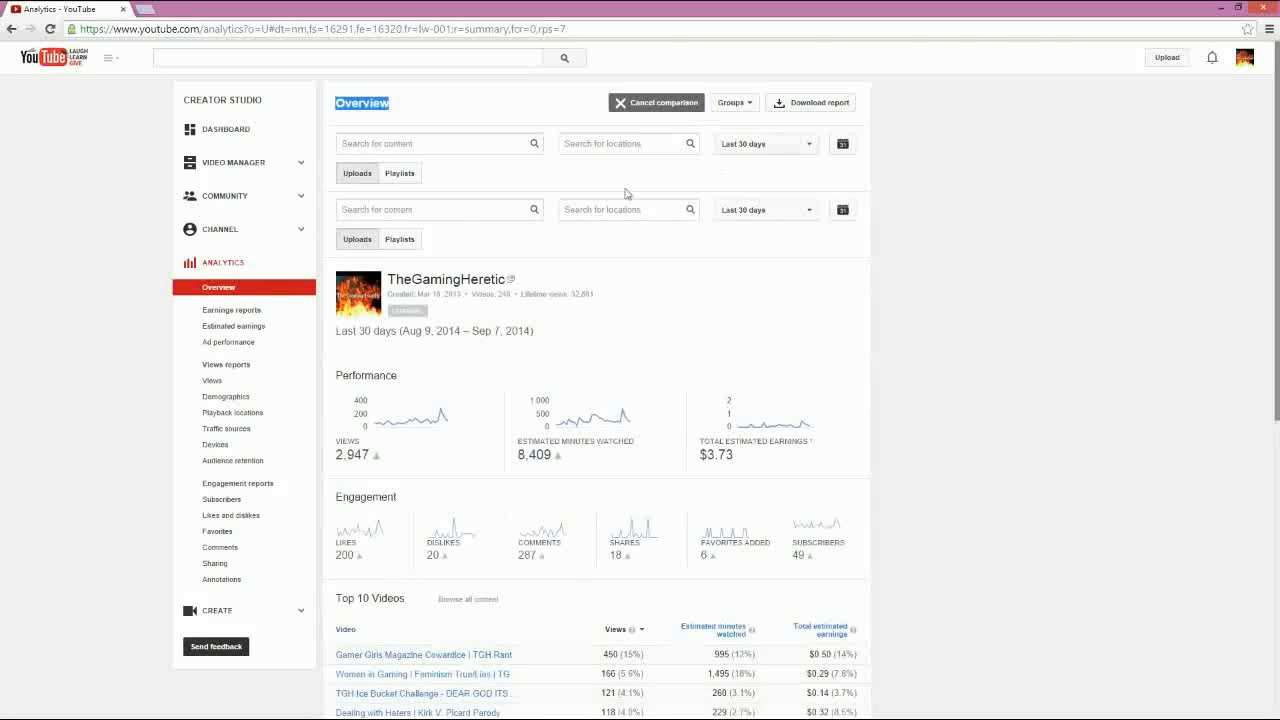
pyautogui.moveTo(590, 328)
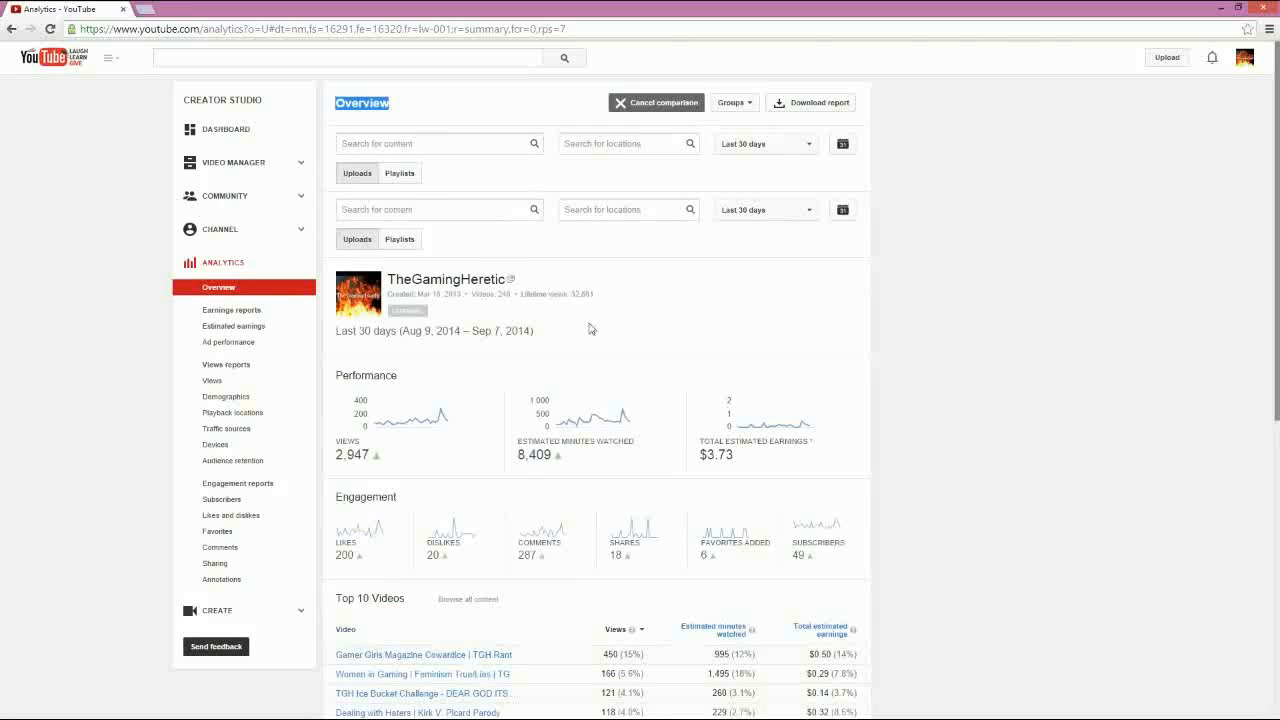
pyautogui.moveTo(644, 116)
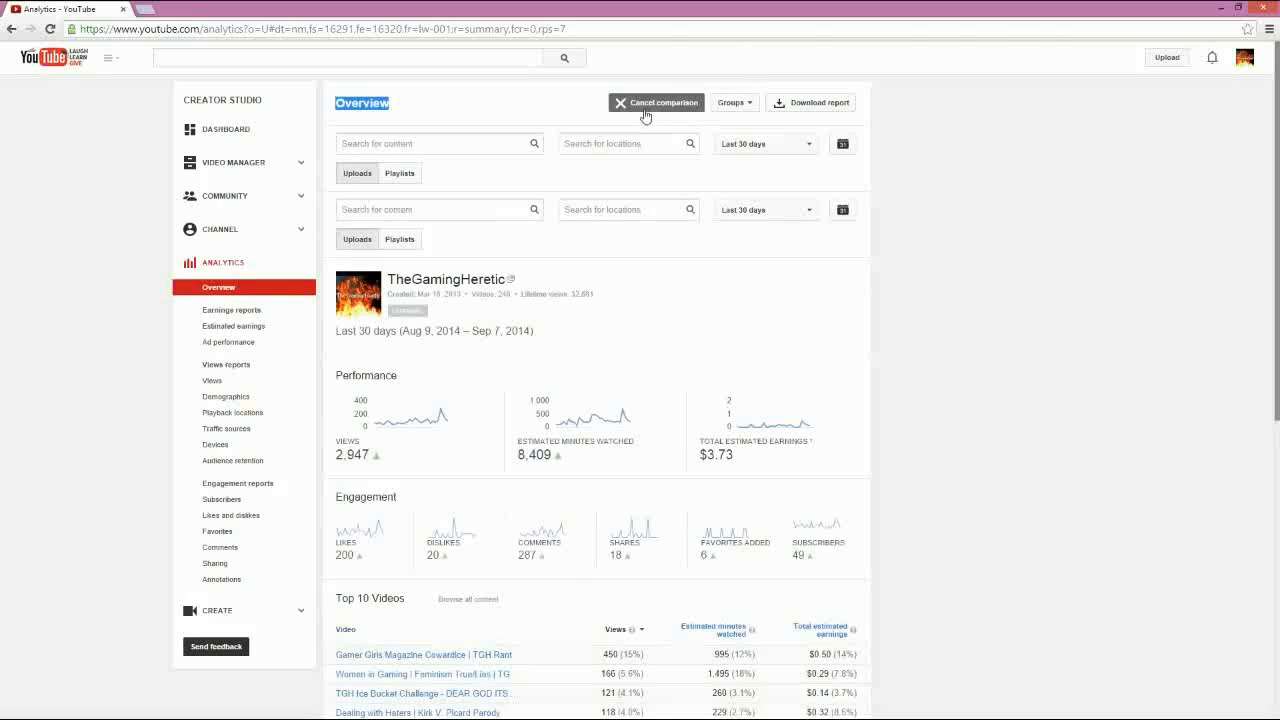
pyautogui.moveTo(634, 108)
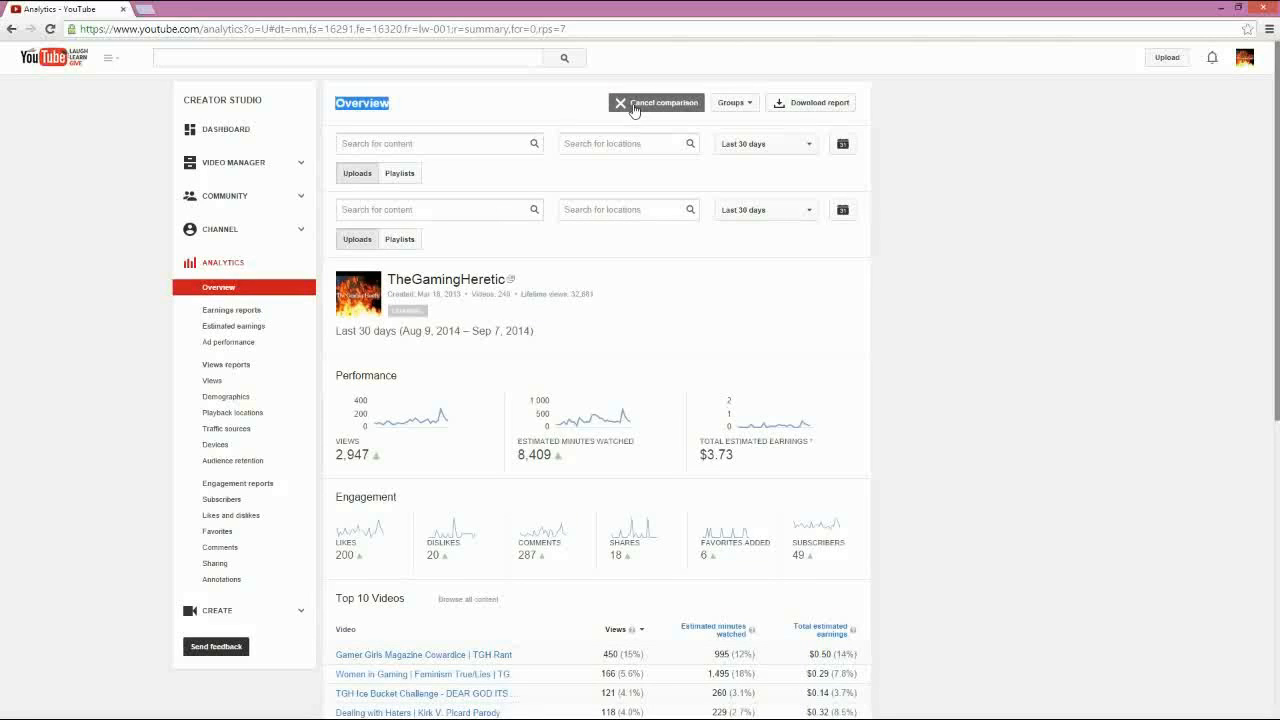
# Cancel the comparison and show the Groups options for browsing or creating video and playlist groups.
pyautogui.click(656, 102)
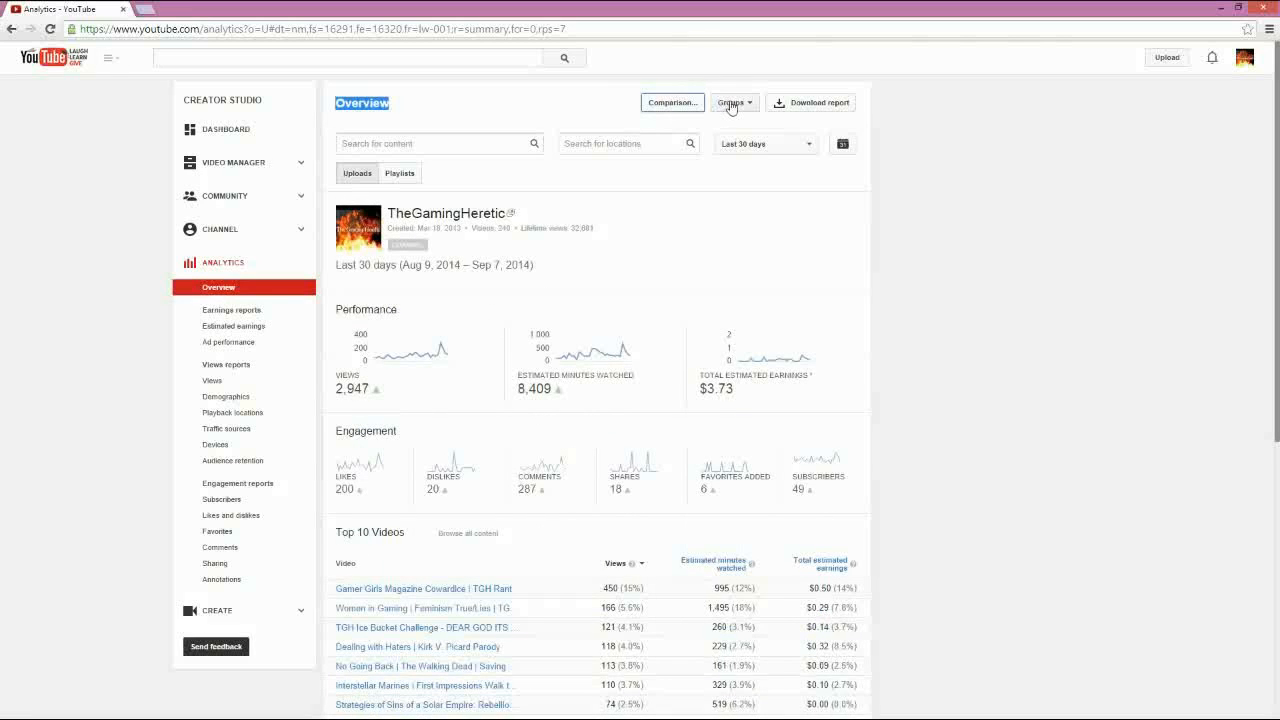
pyautogui.click(734, 102)
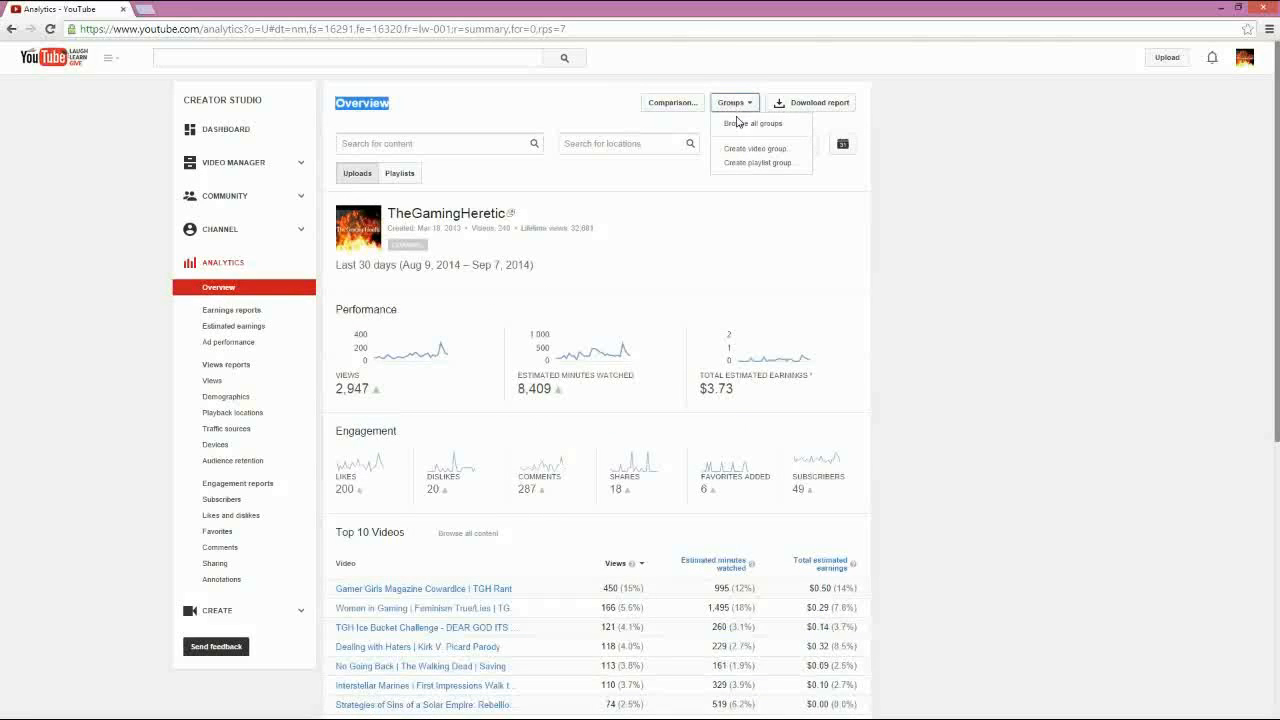
pyautogui.moveTo(756, 148)
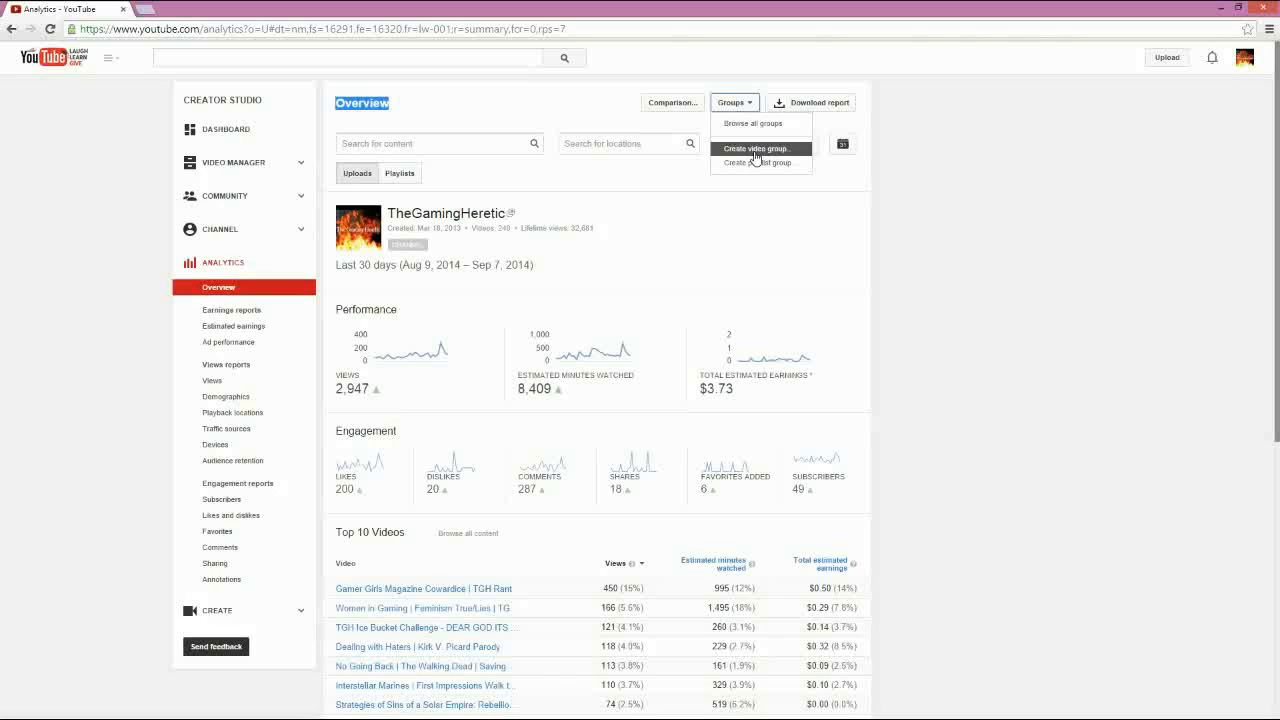
pyautogui.moveTo(760, 162)
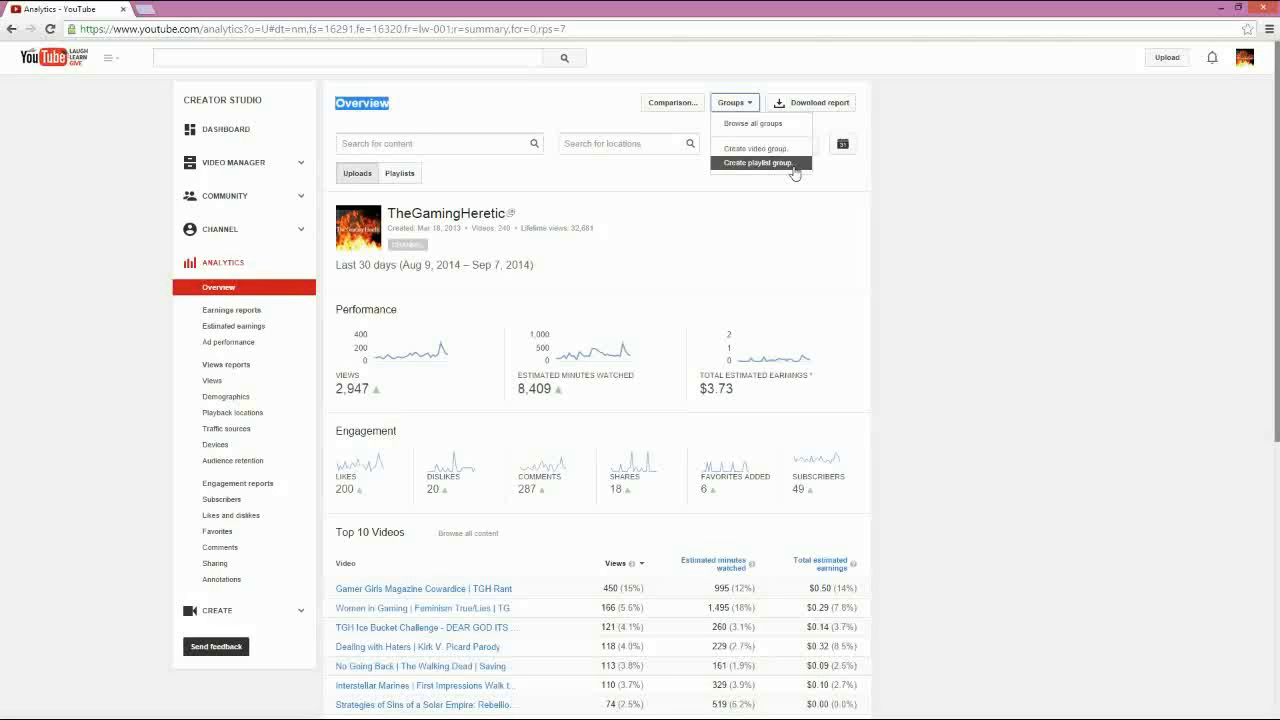
pyautogui.moveTo(892, 112)
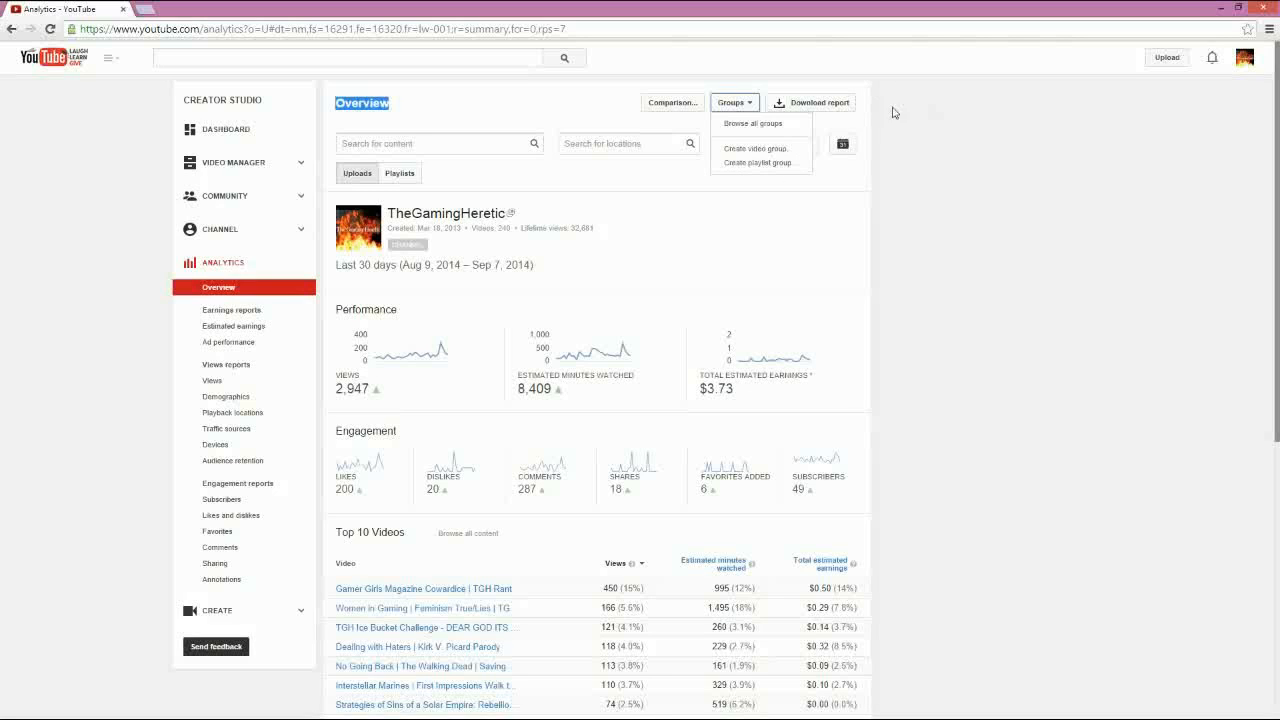
pyautogui.moveTo(828, 108)
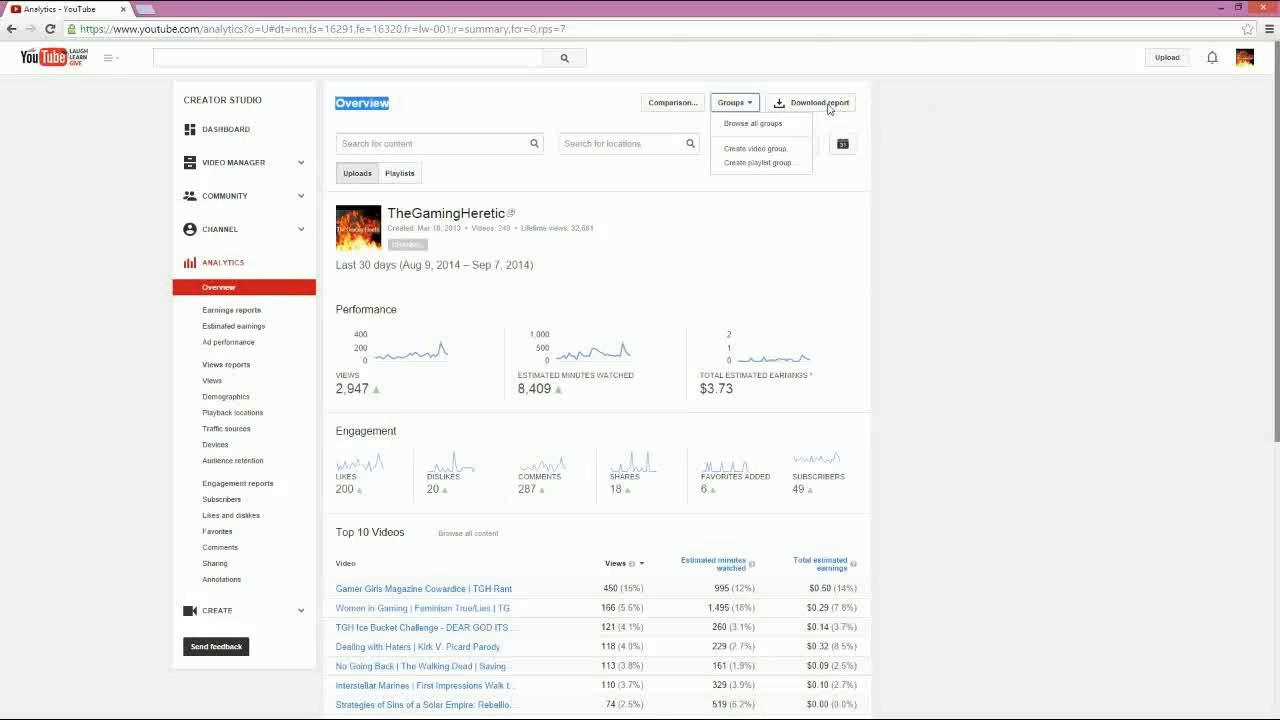
# Dismiss the Groups options, leaving the plain Overview report.
pyautogui.click(810, 102)
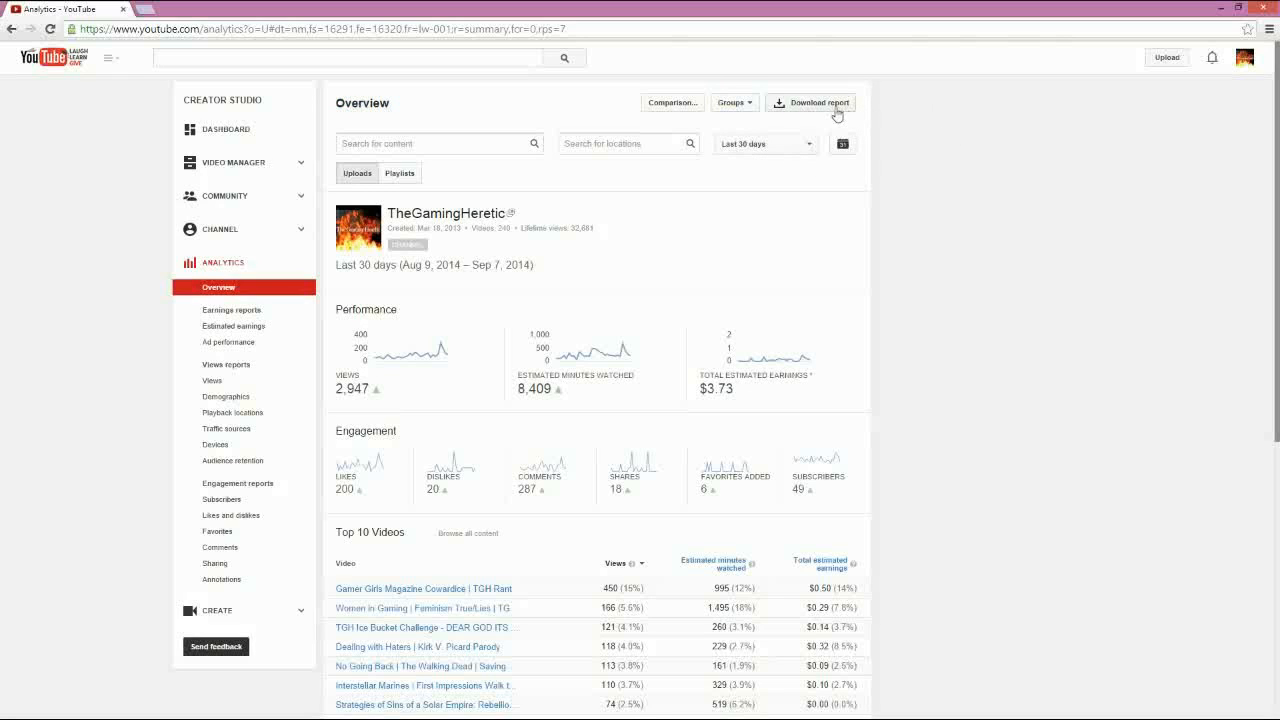
pyautogui.moveTo(564, 656)
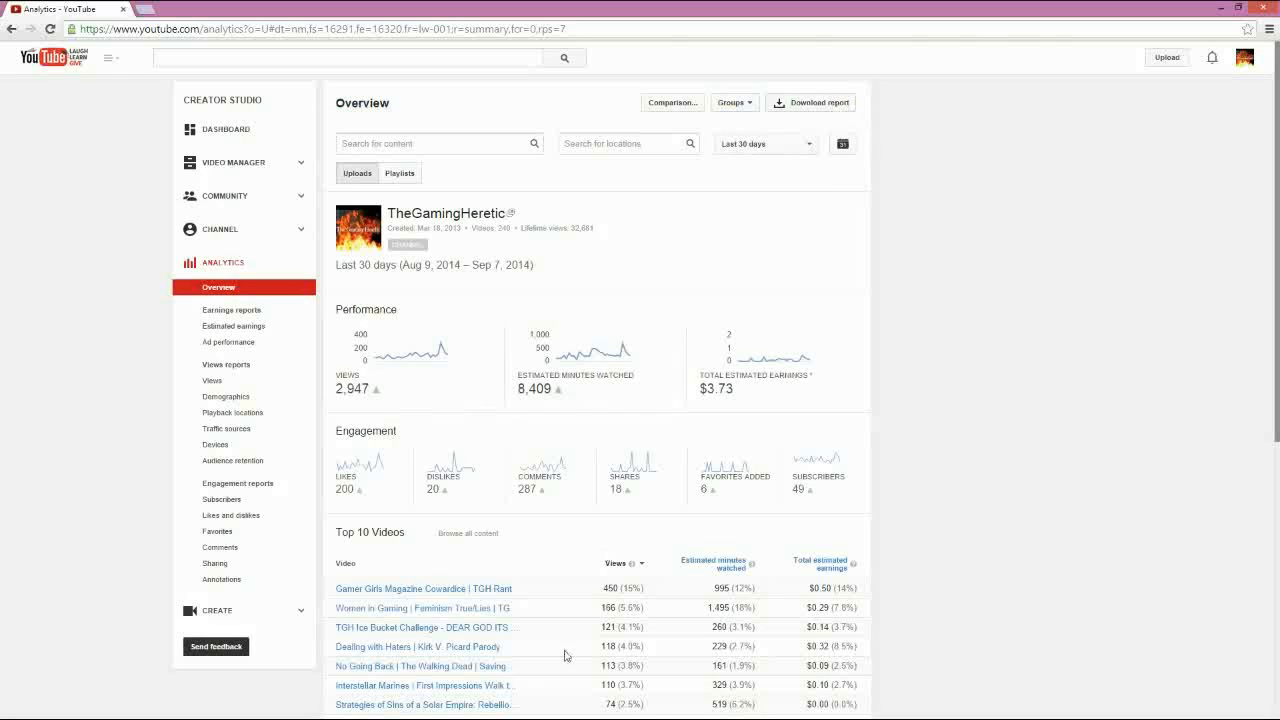
pyautogui.moveTo(1030, 298)
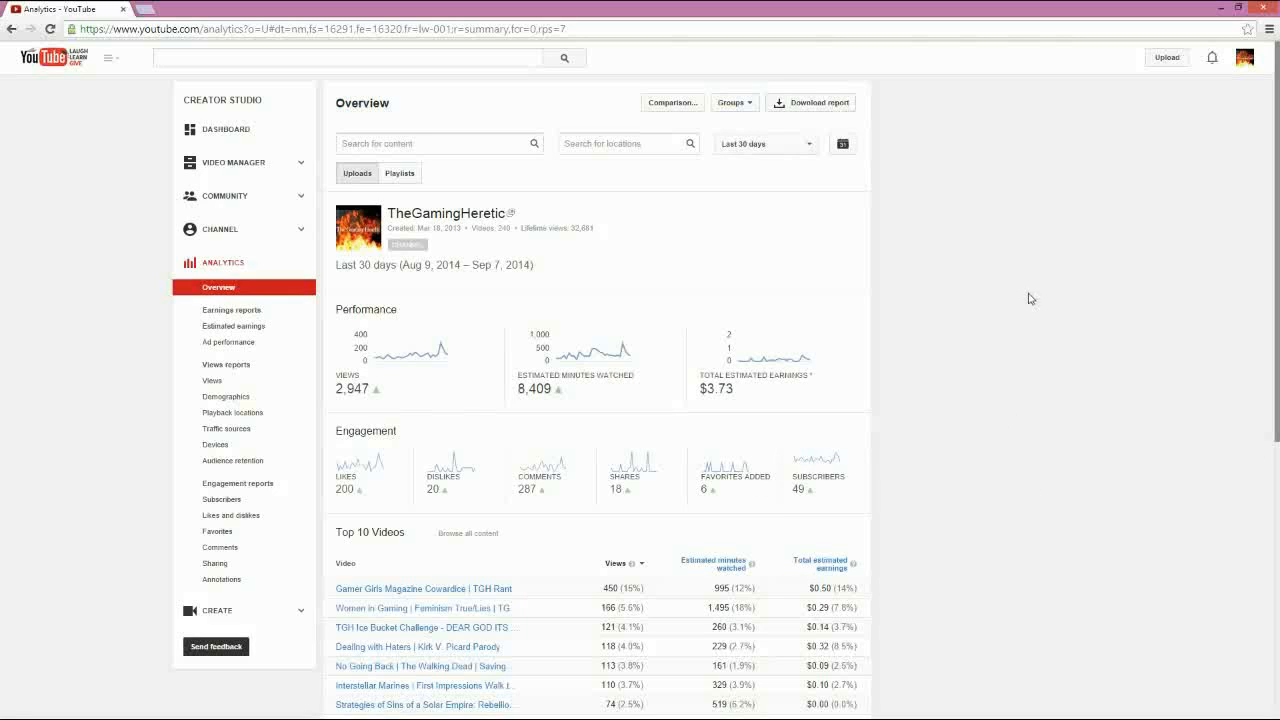
pyautogui.moveTo(796, 250)
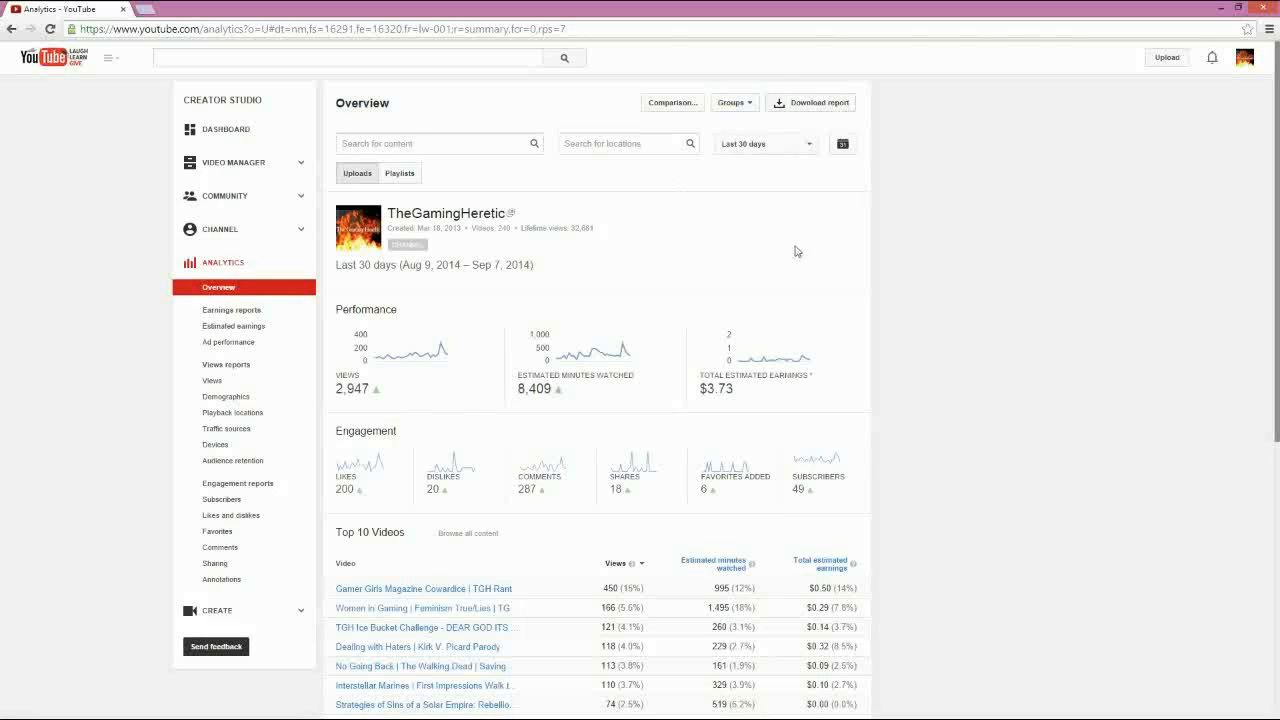
pyautogui.moveTo(550, 338)
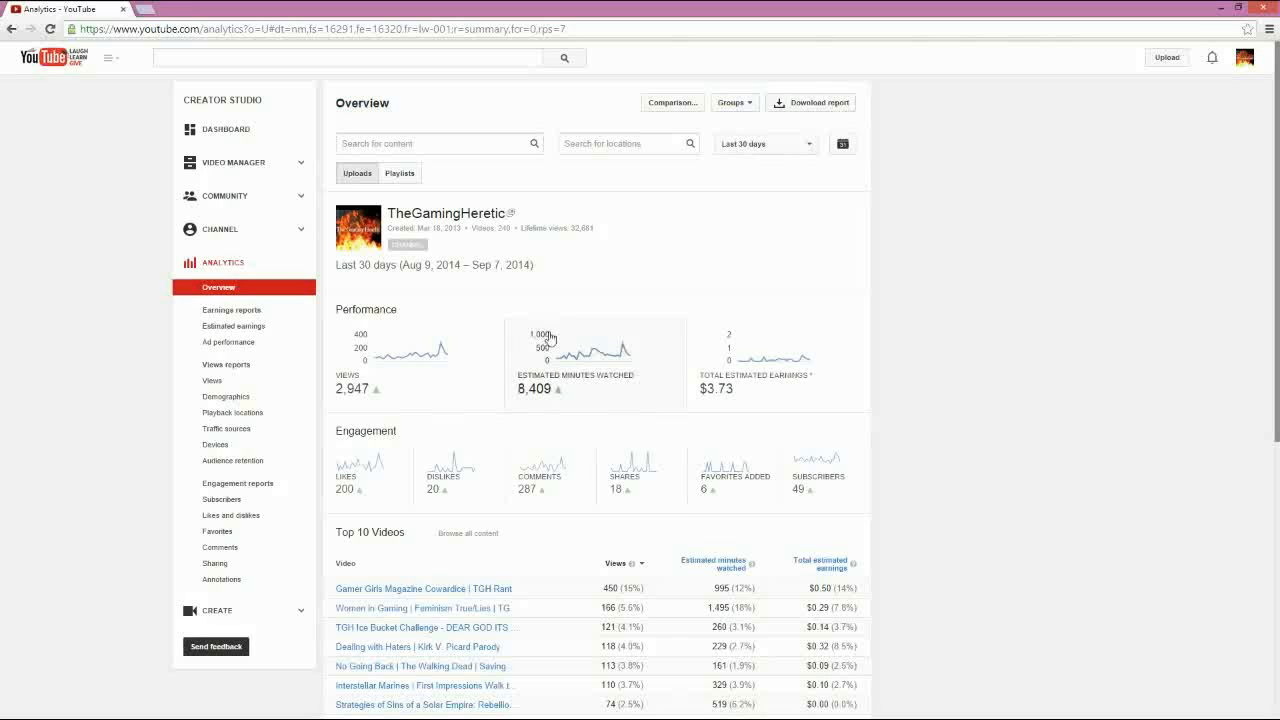
pyautogui.moveTo(672, 348)
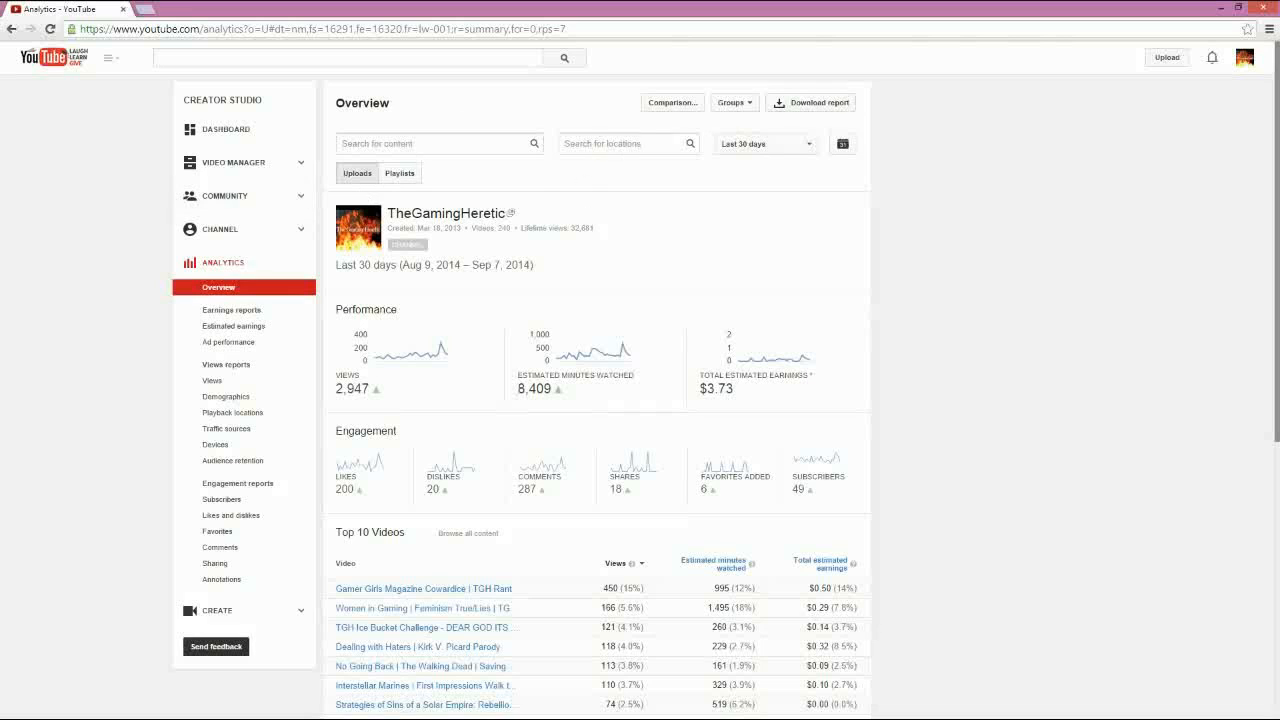
# Re-enter comparison mode and bring up the date range choices for the first set.
pyautogui.click(672, 102)
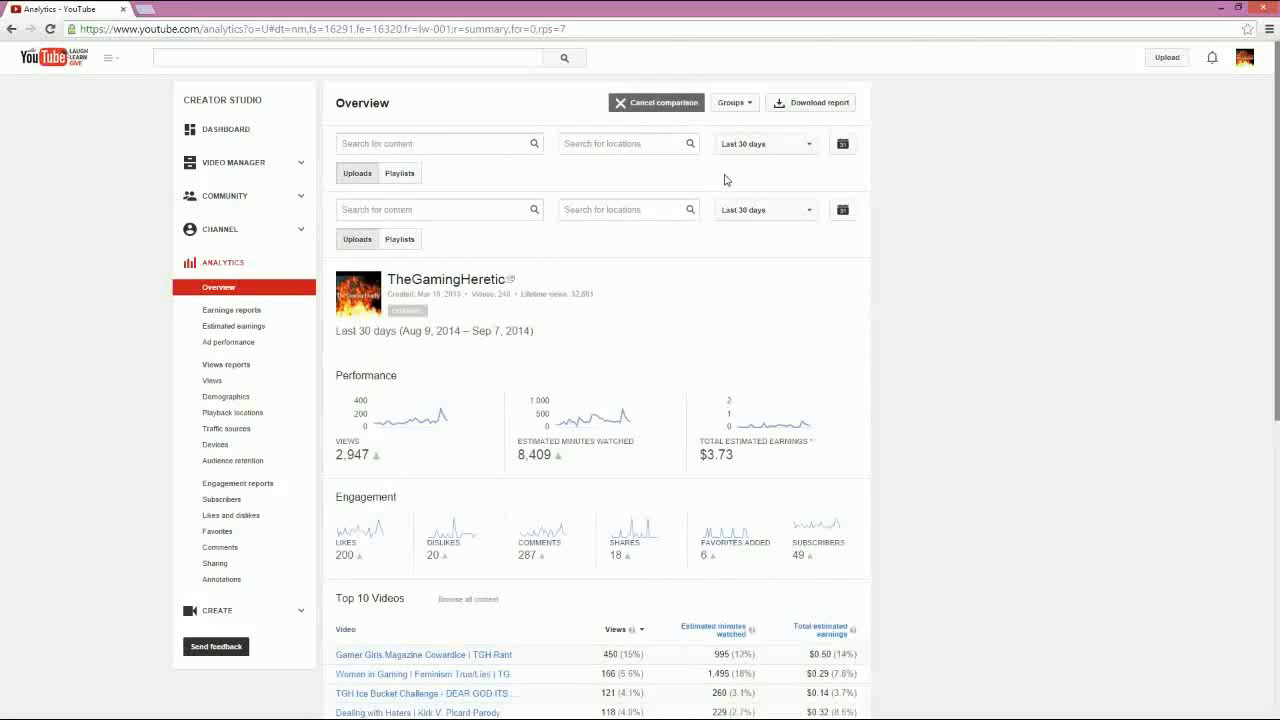
pyautogui.moveTo(710, 196)
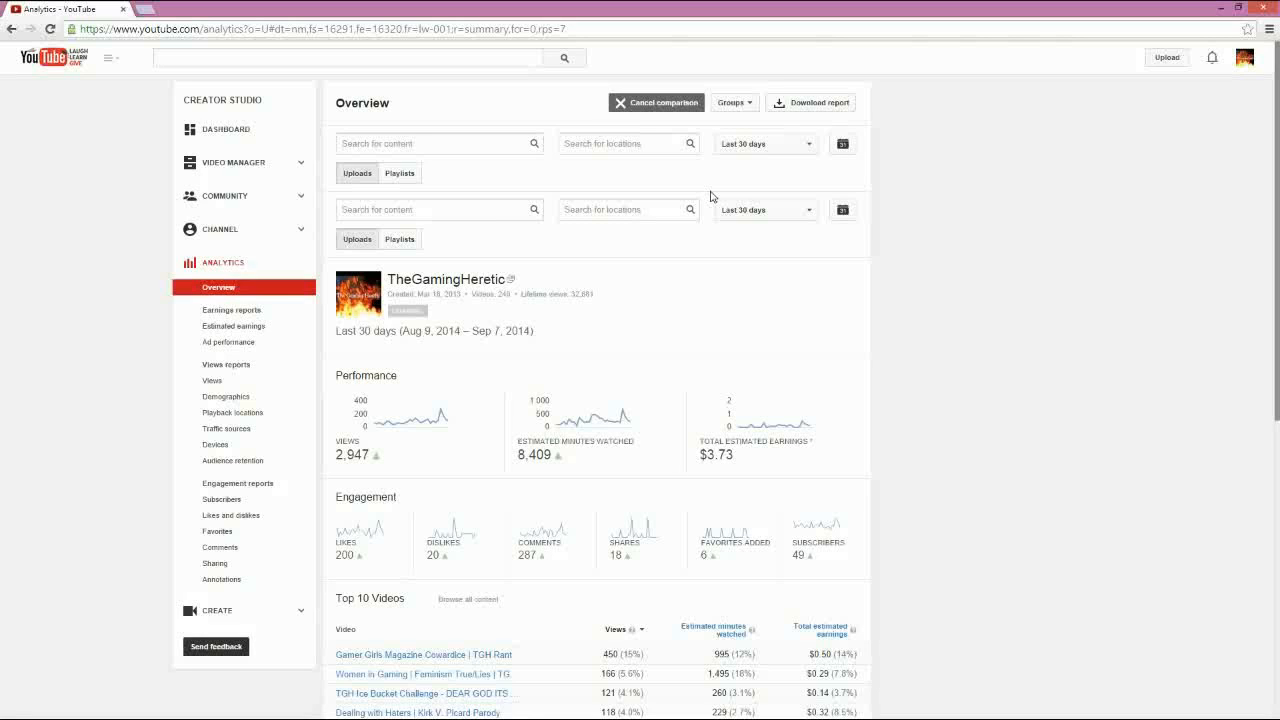
pyautogui.click(764, 144)
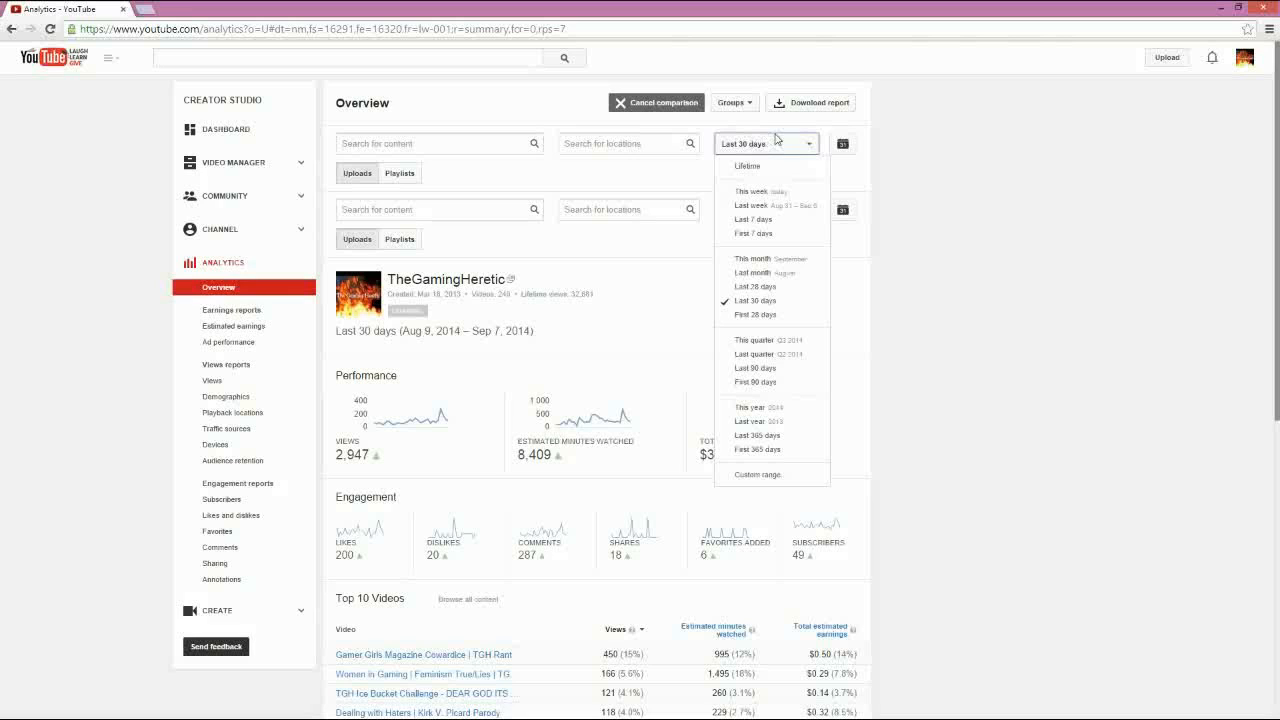
pyautogui.moveTo(770, 288)
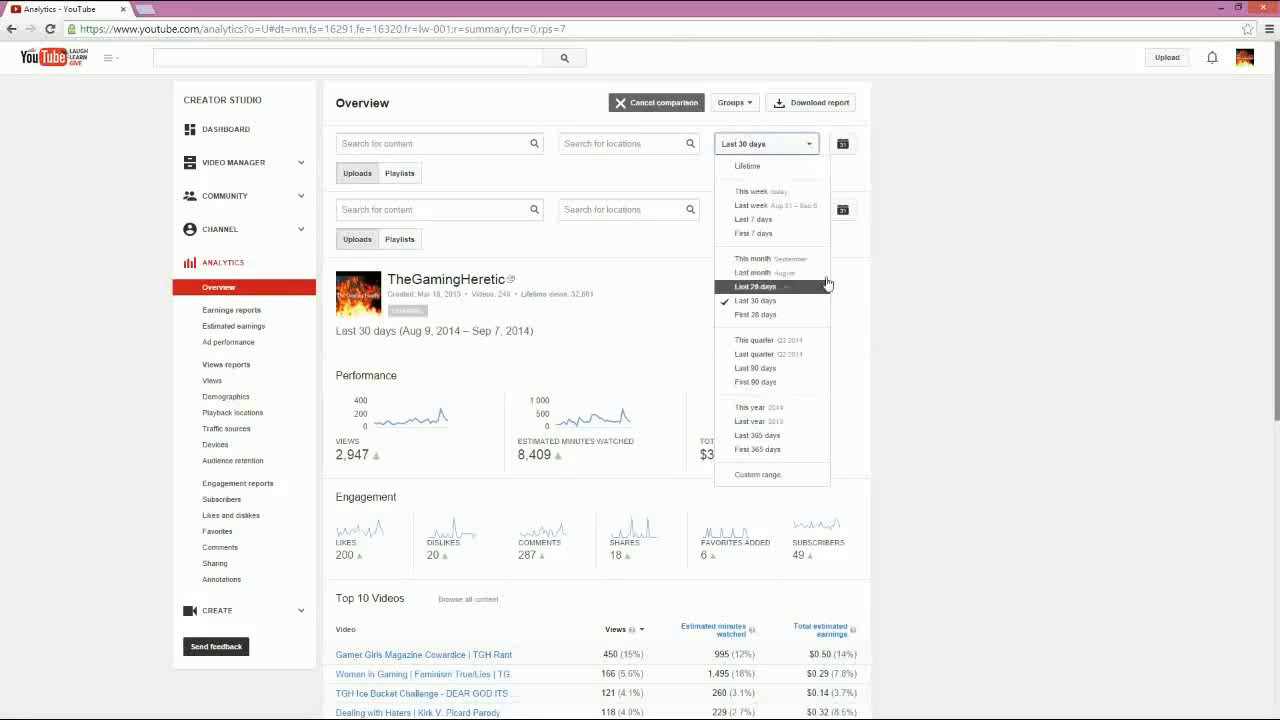
# Compare Last month (Aug 1–31) against This month (Sep 1–7) on the Overview.
pyautogui.click(752, 272)
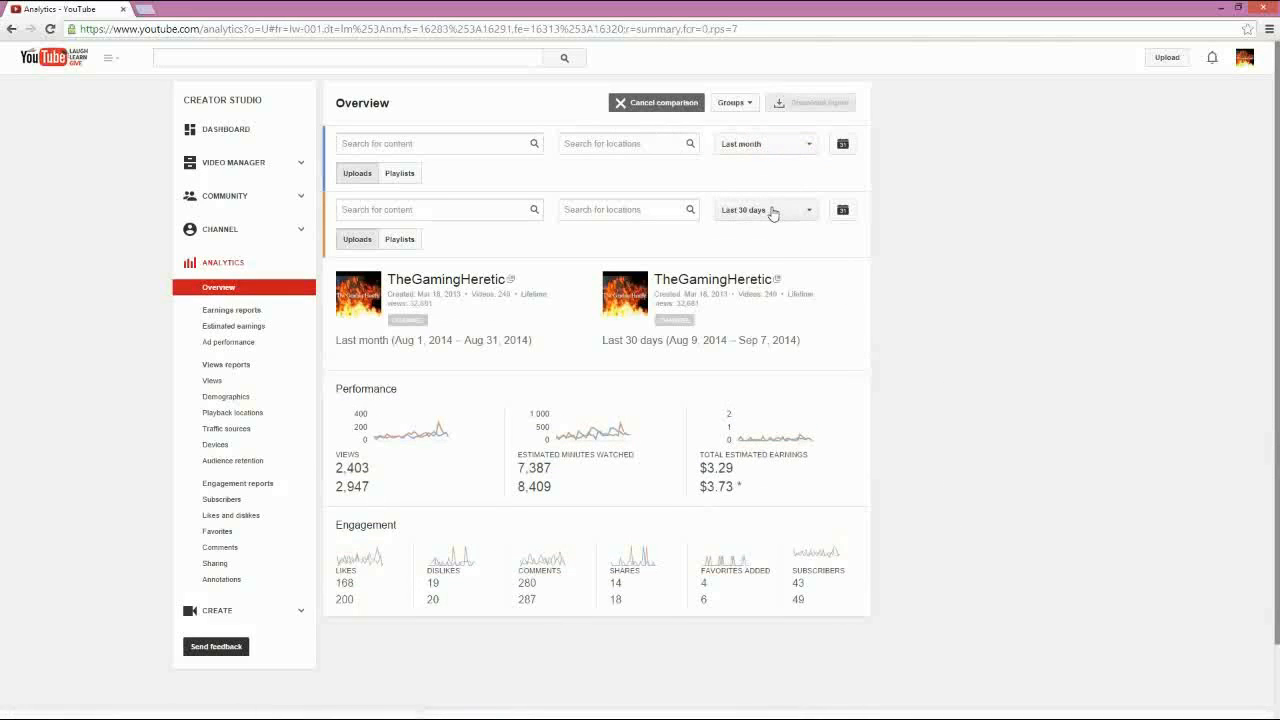
pyautogui.click(764, 210)
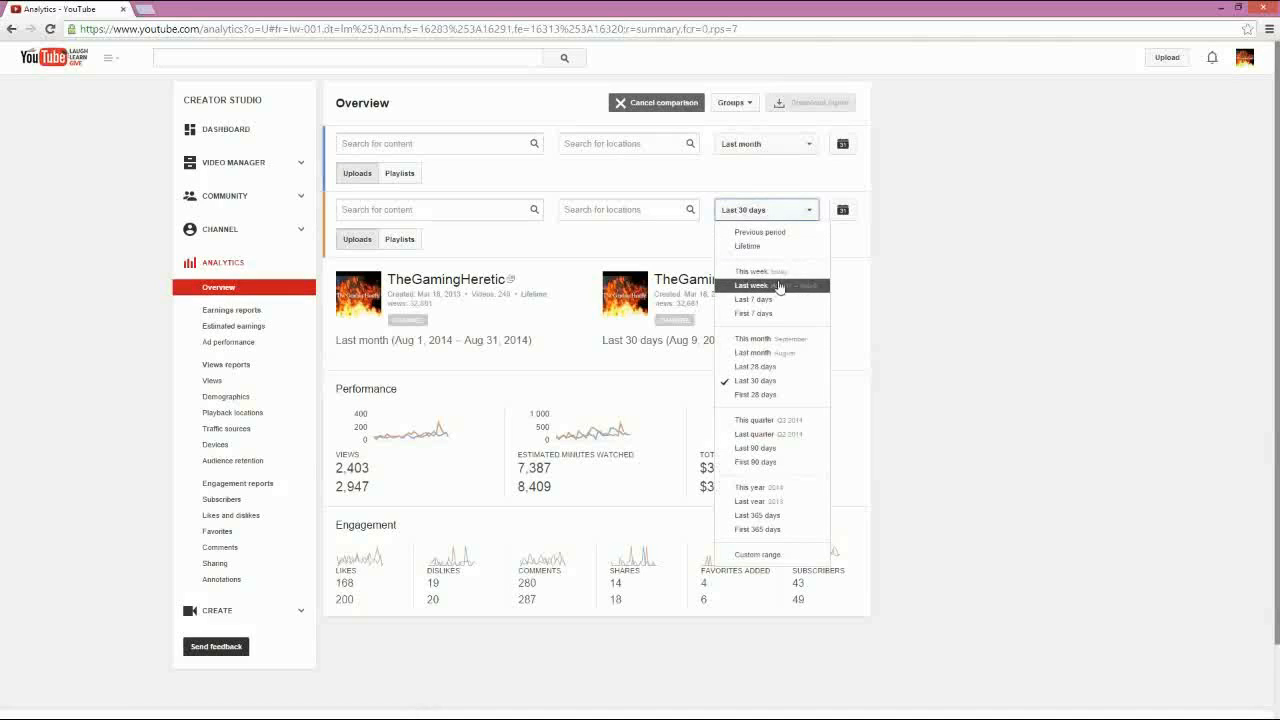
pyautogui.click(752, 338)
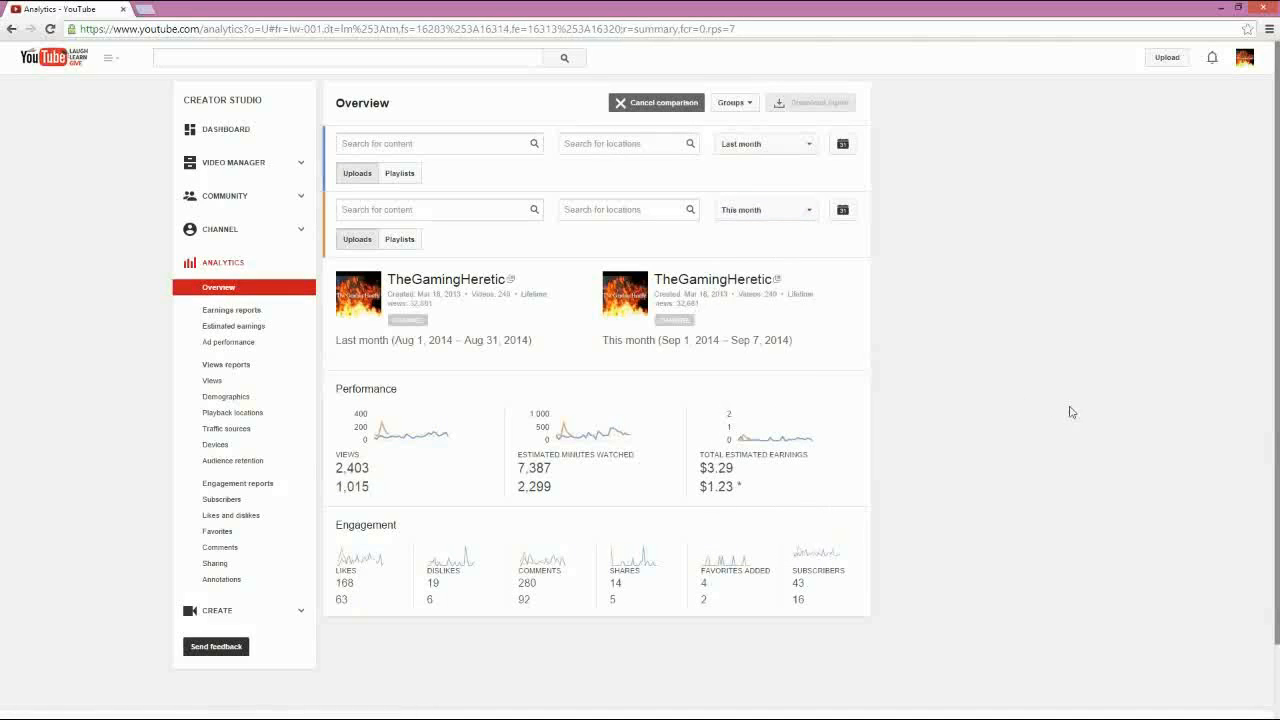
pyautogui.moveTo(722, 488)
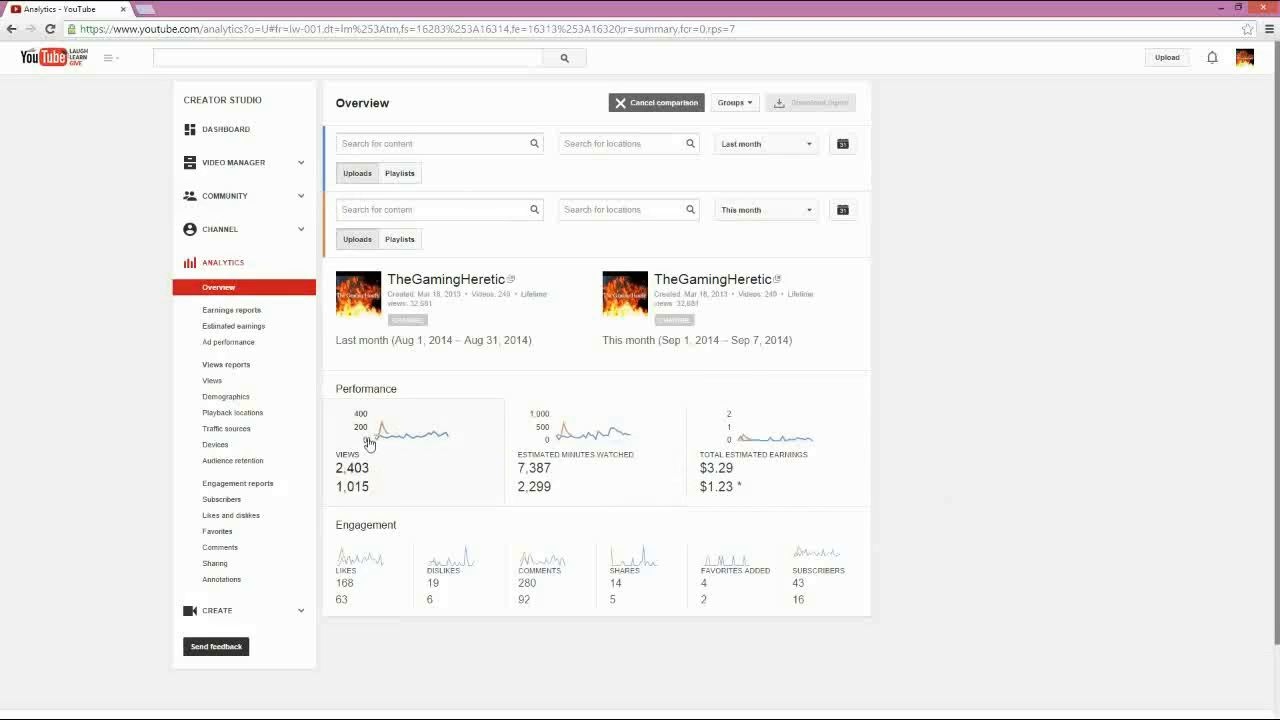
pyautogui.moveTo(540, 416)
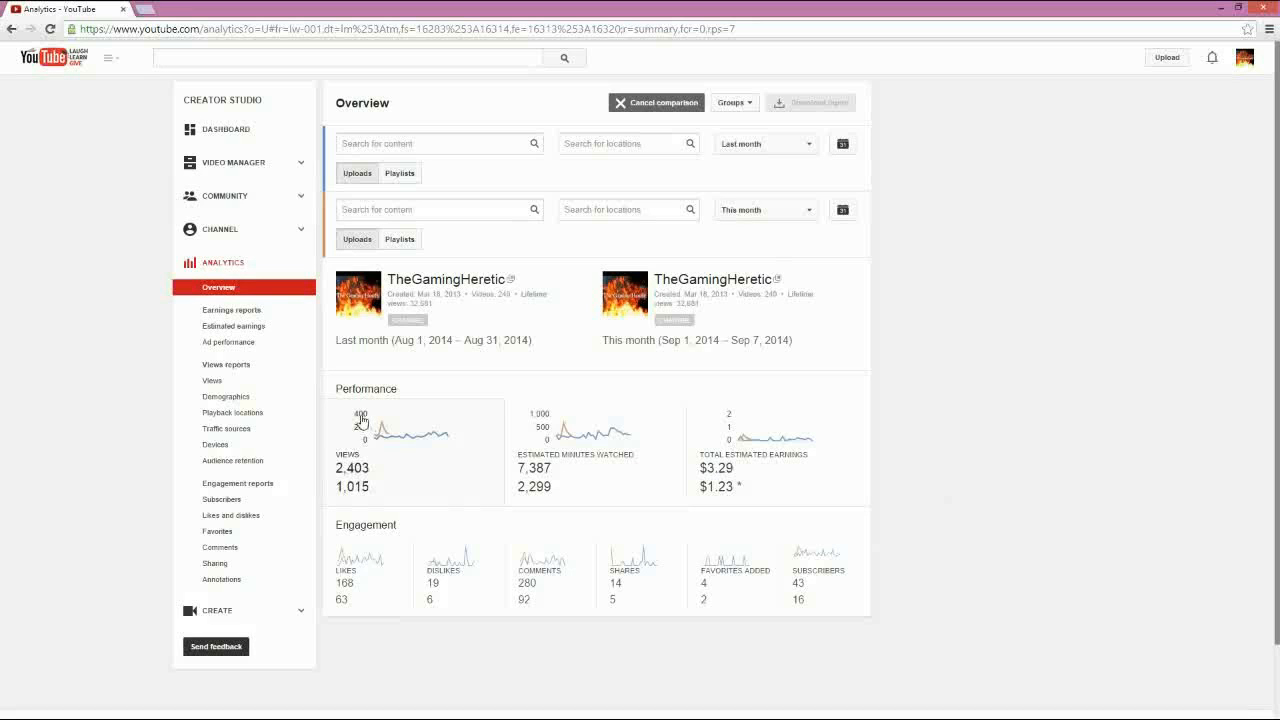
pyautogui.moveTo(612, 442)
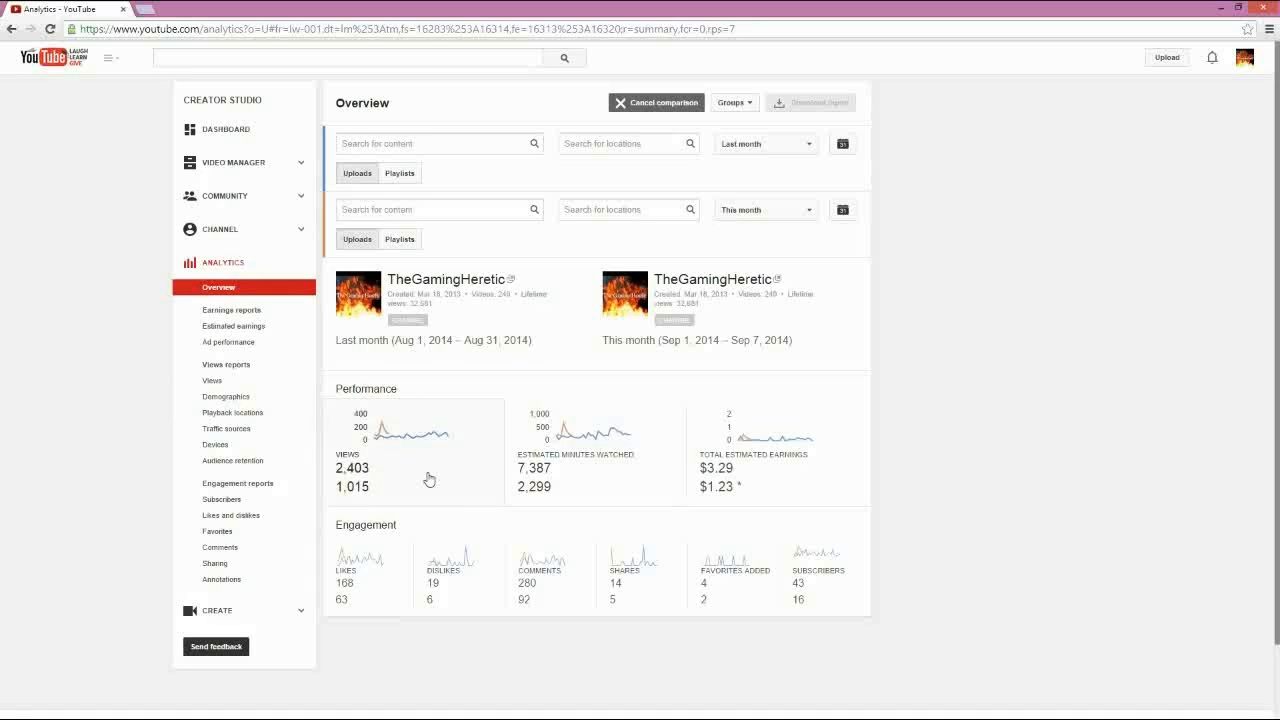
pyautogui.moveTo(248, 600)
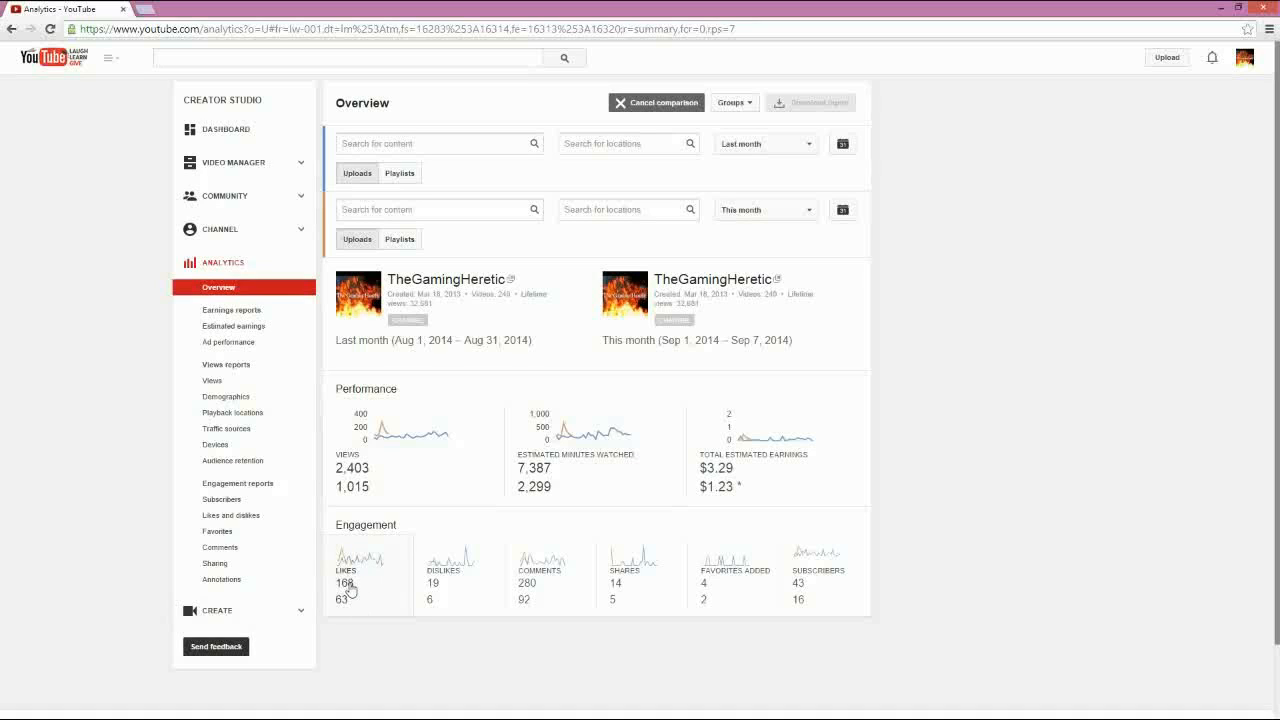
pyautogui.moveTo(370, 580)
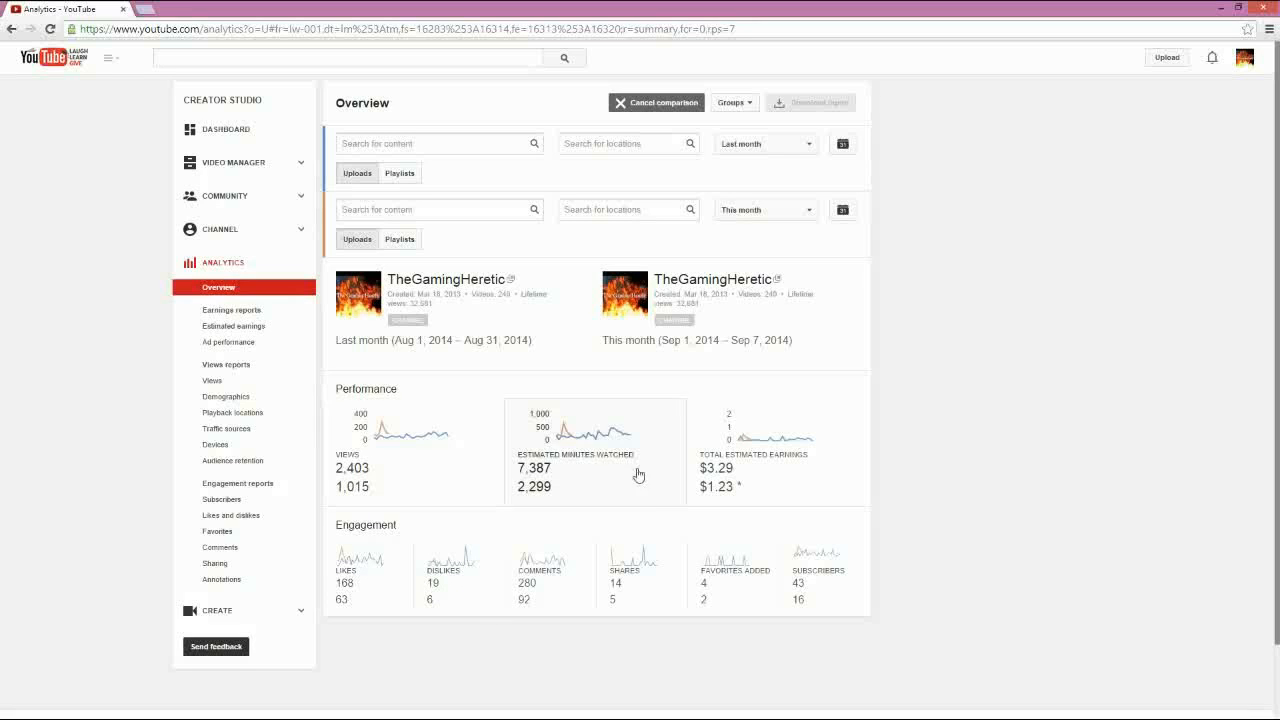
pyautogui.moveTo(588, 528)
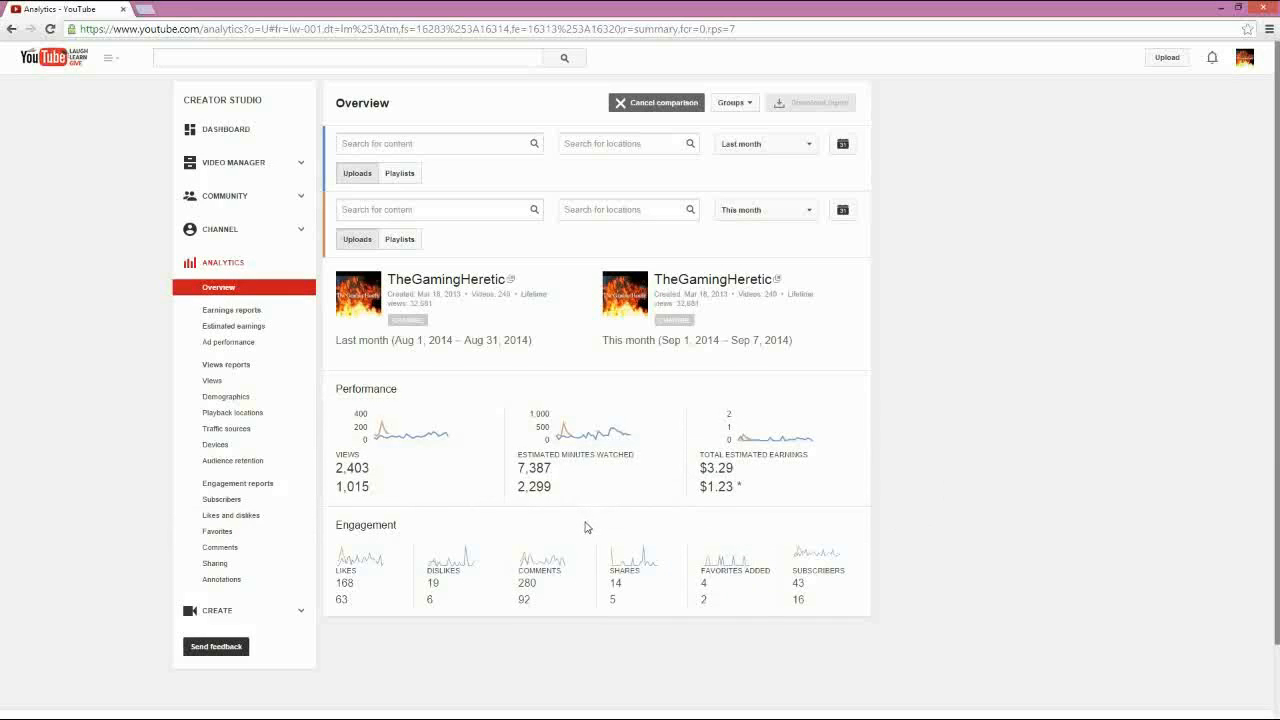
pyautogui.moveTo(548, 428)
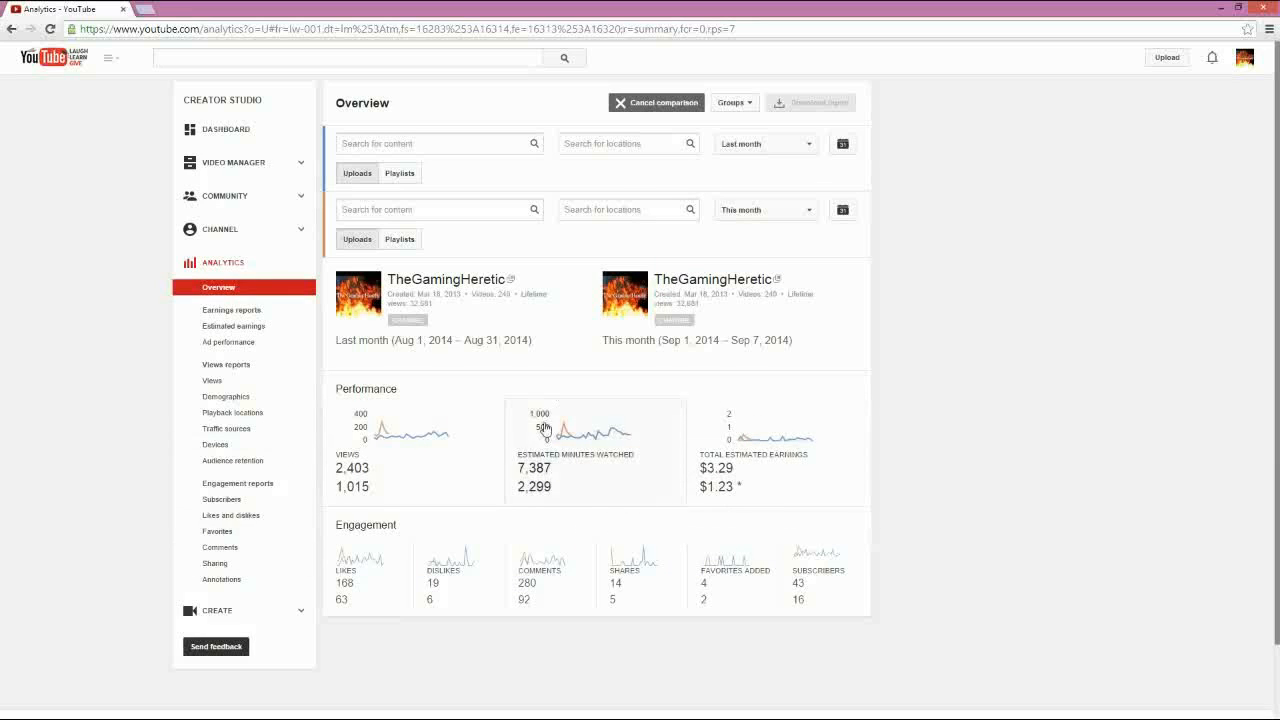
pyautogui.moveTo(780, 168)
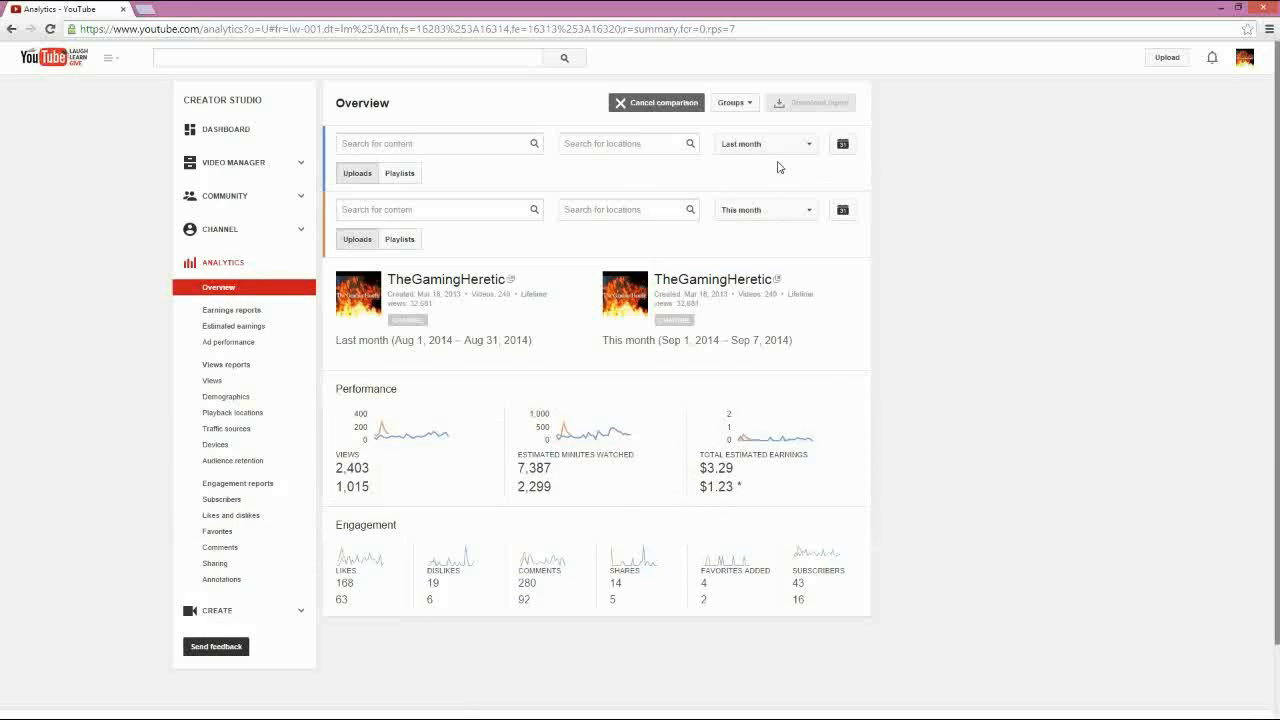
# Cancel the date comparison and show the Overview for the last 30 days (Aug 9–Sep 7).
pyautogui.click(844, 144)
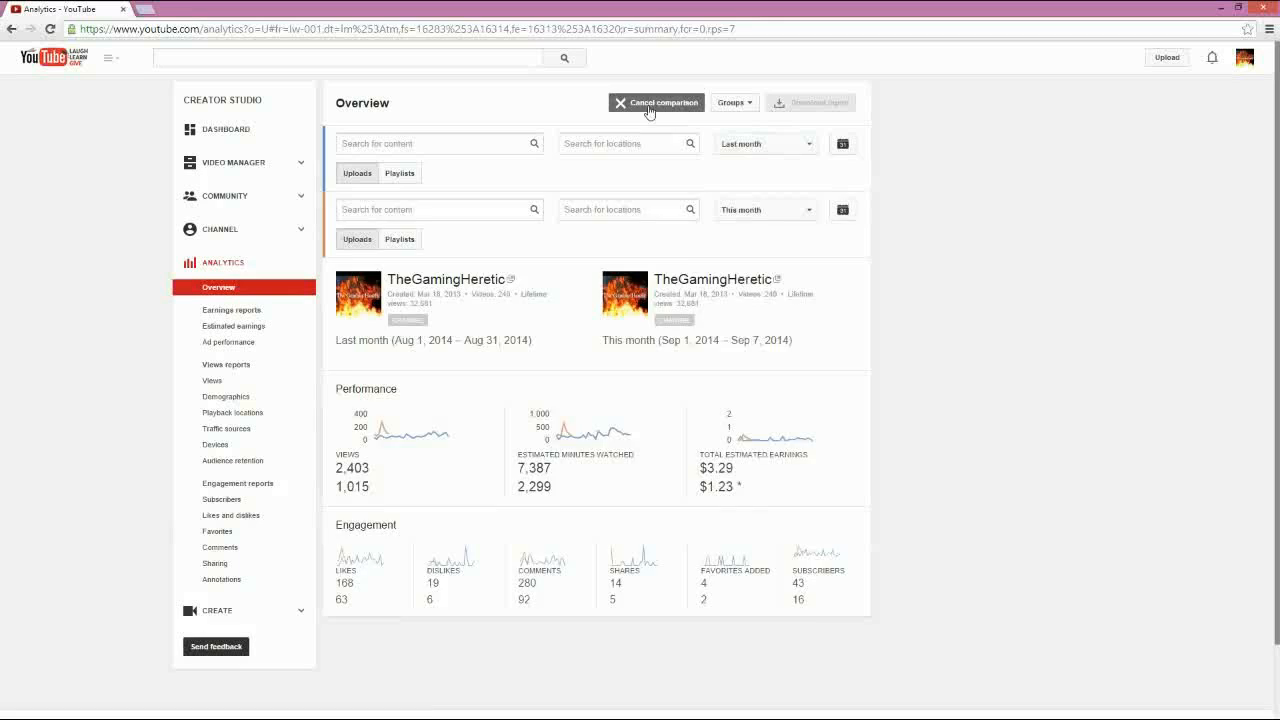
pyautogui.click(656, 102)
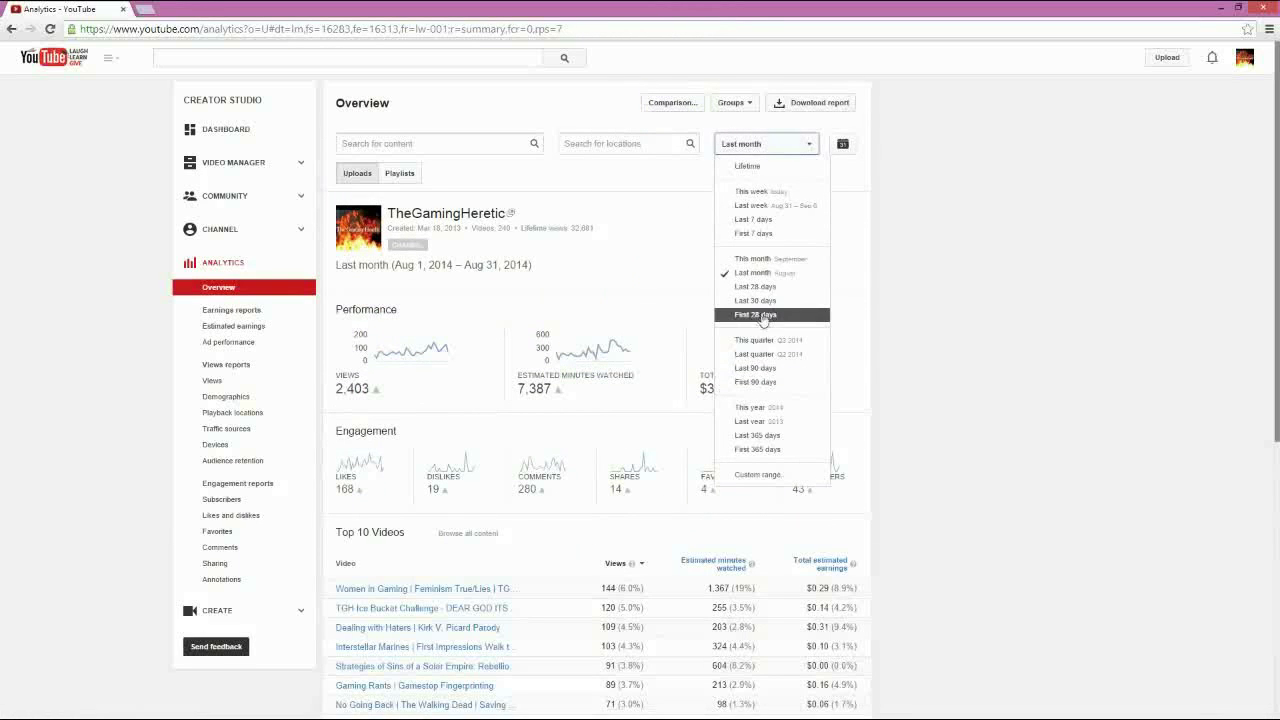
pyautogui.click(756, 300)
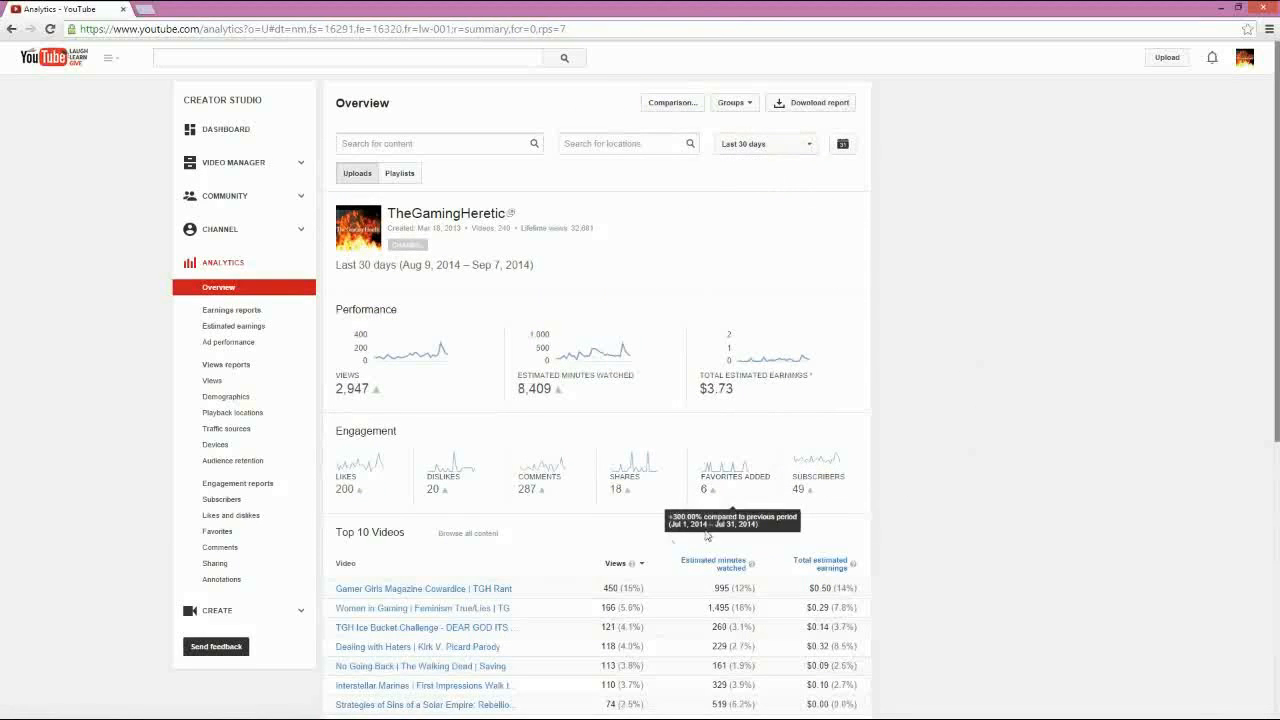
pyautogui.moveTo(388, 344)
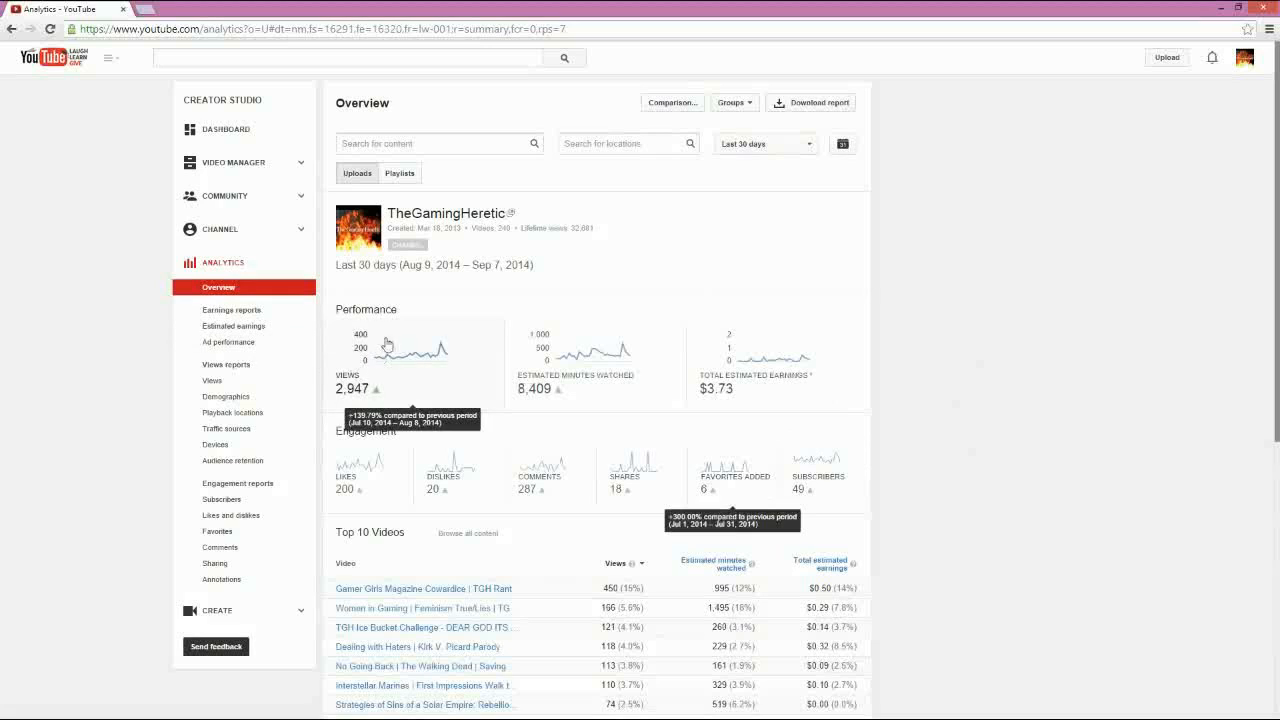
pyautogui.moveTo(424, 332)
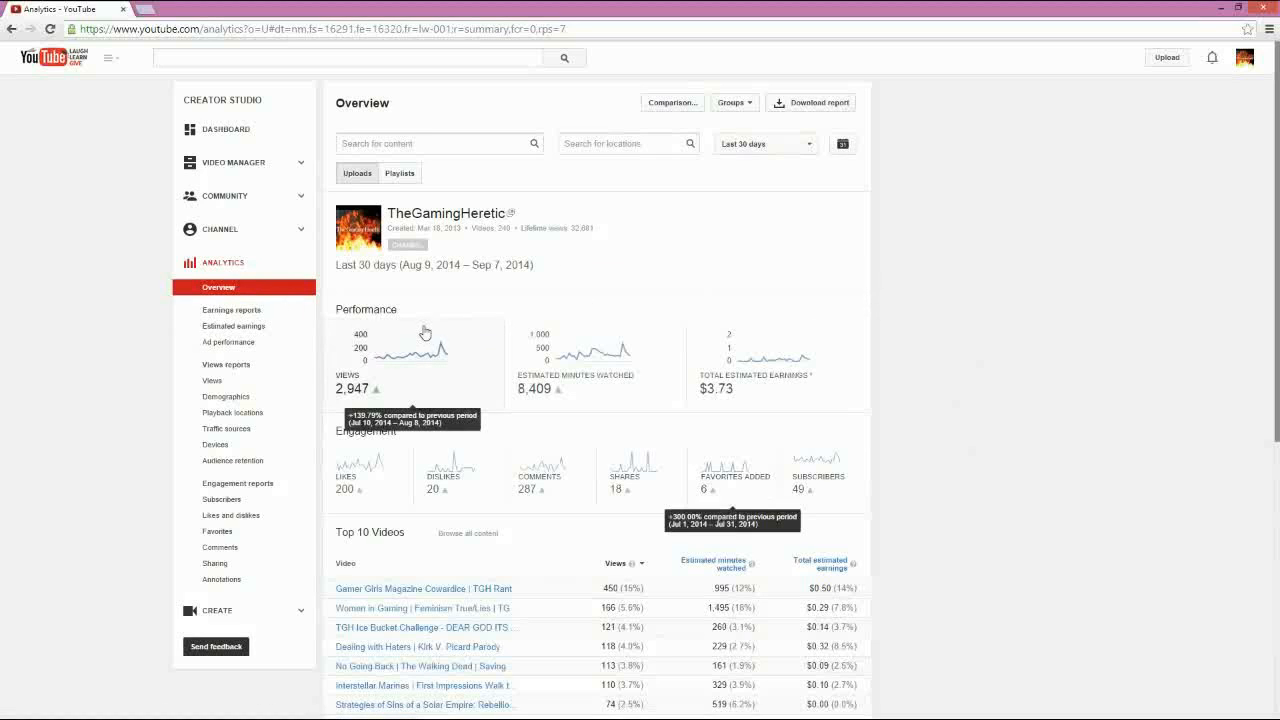
pyautogui.moveTo(632, 290)
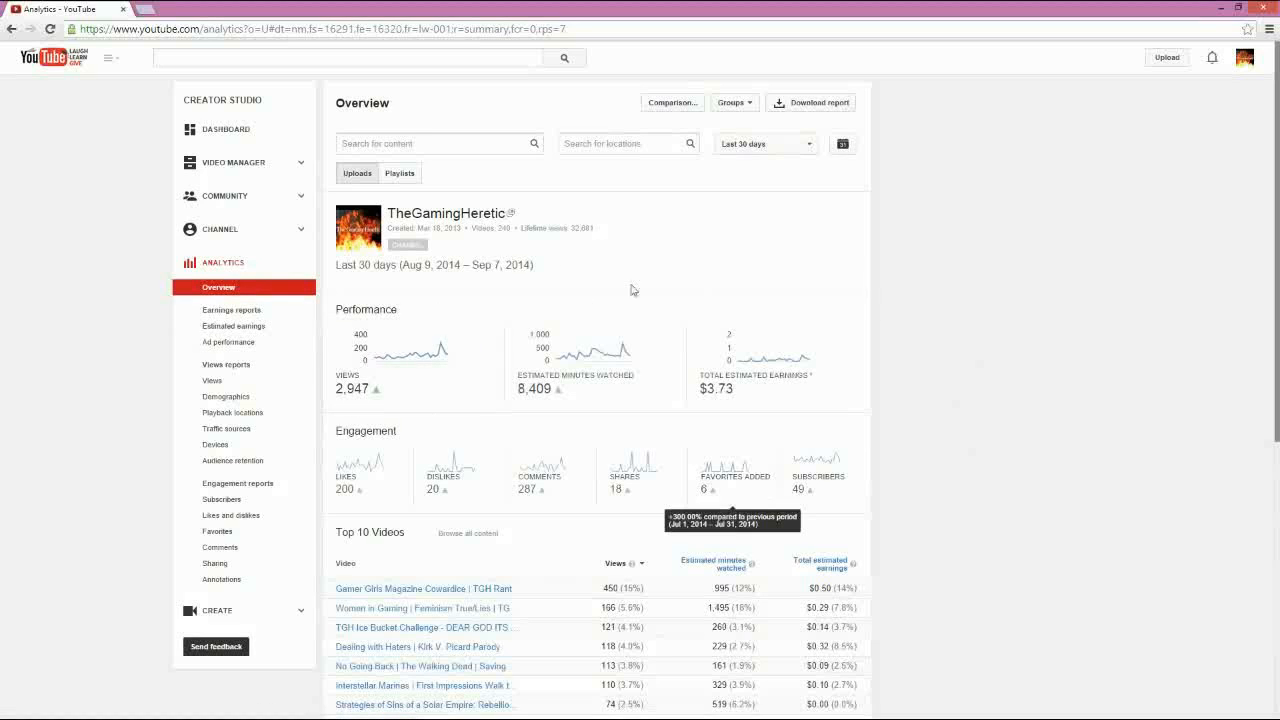
pyautogui.moveTo(612, 356)
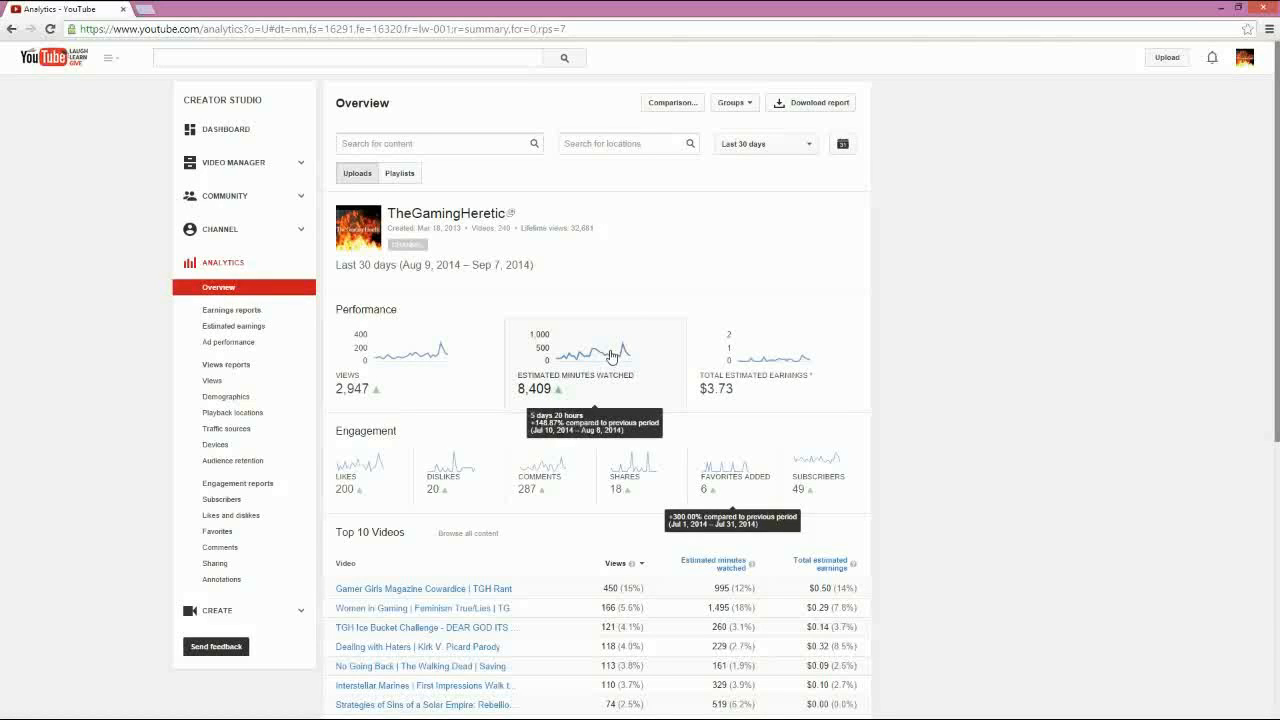
pyautogui.moveTo(1024, 252)
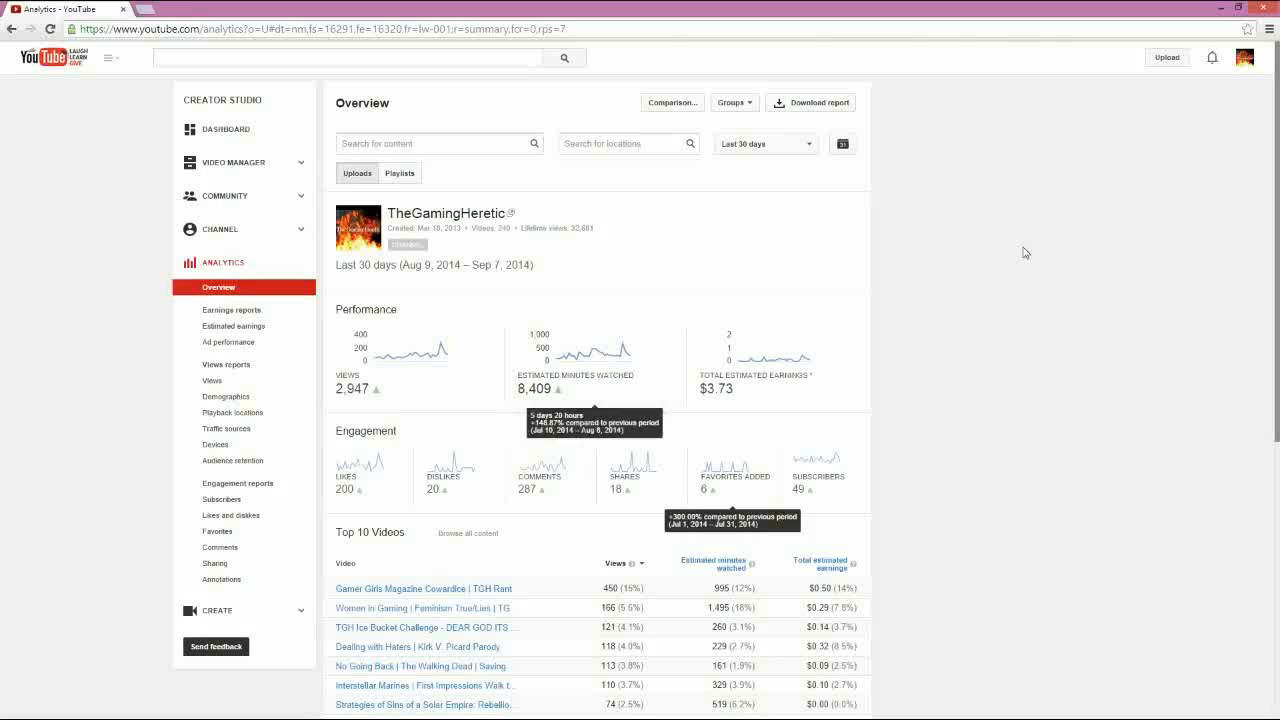
pyautogui.moveTo(808, 286)
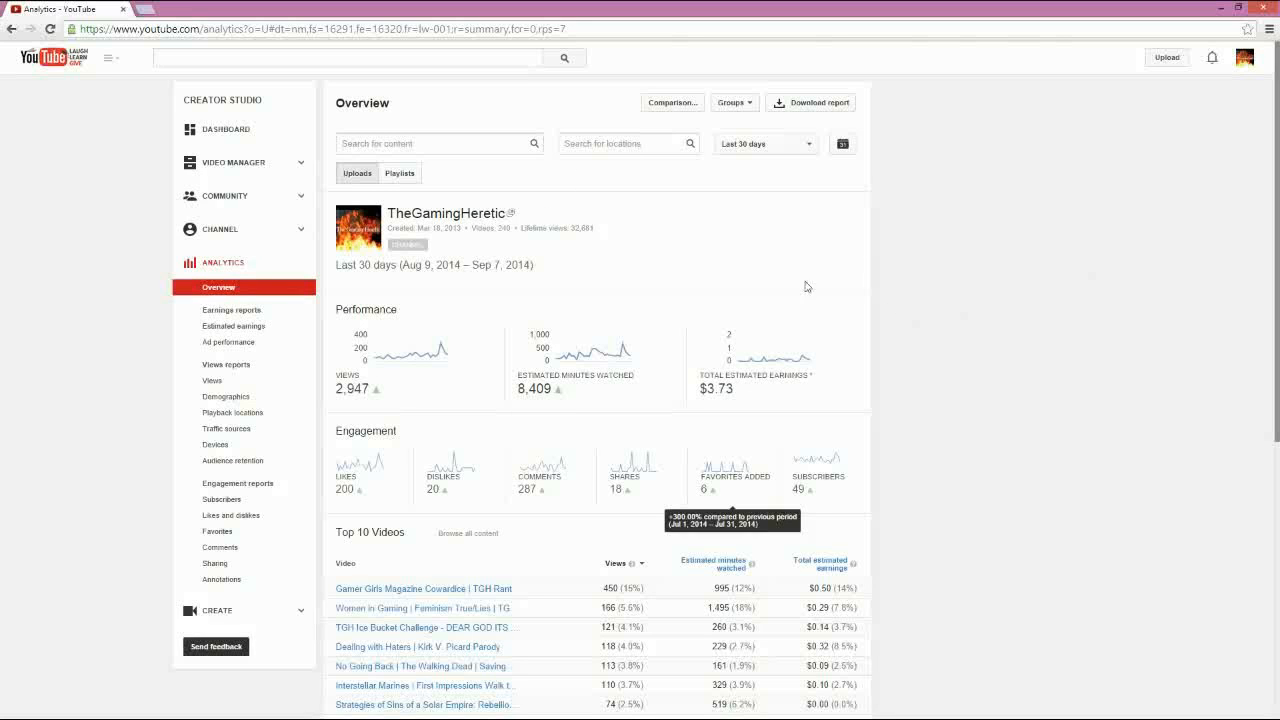
# Scroll through the Top 10 Videos table down to the Demographics and Discovery sections.
pyautogui.scroll(-3)
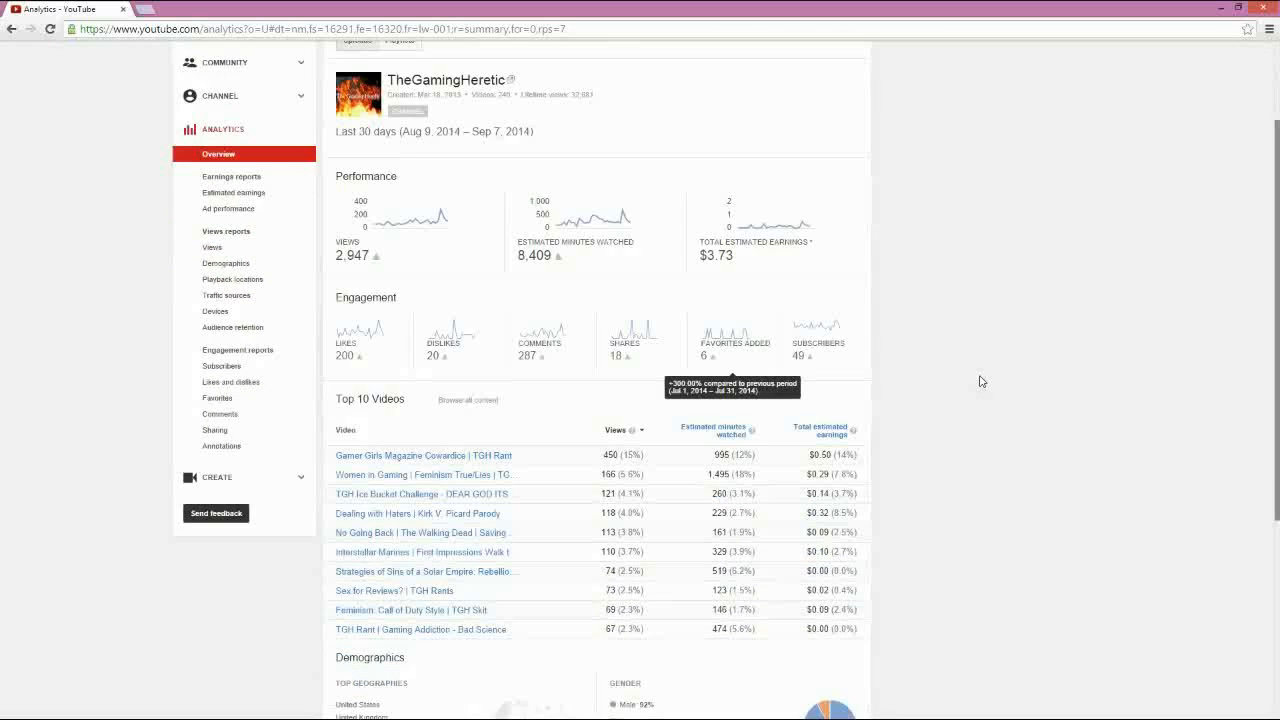
pyautogui.scroll(-3)
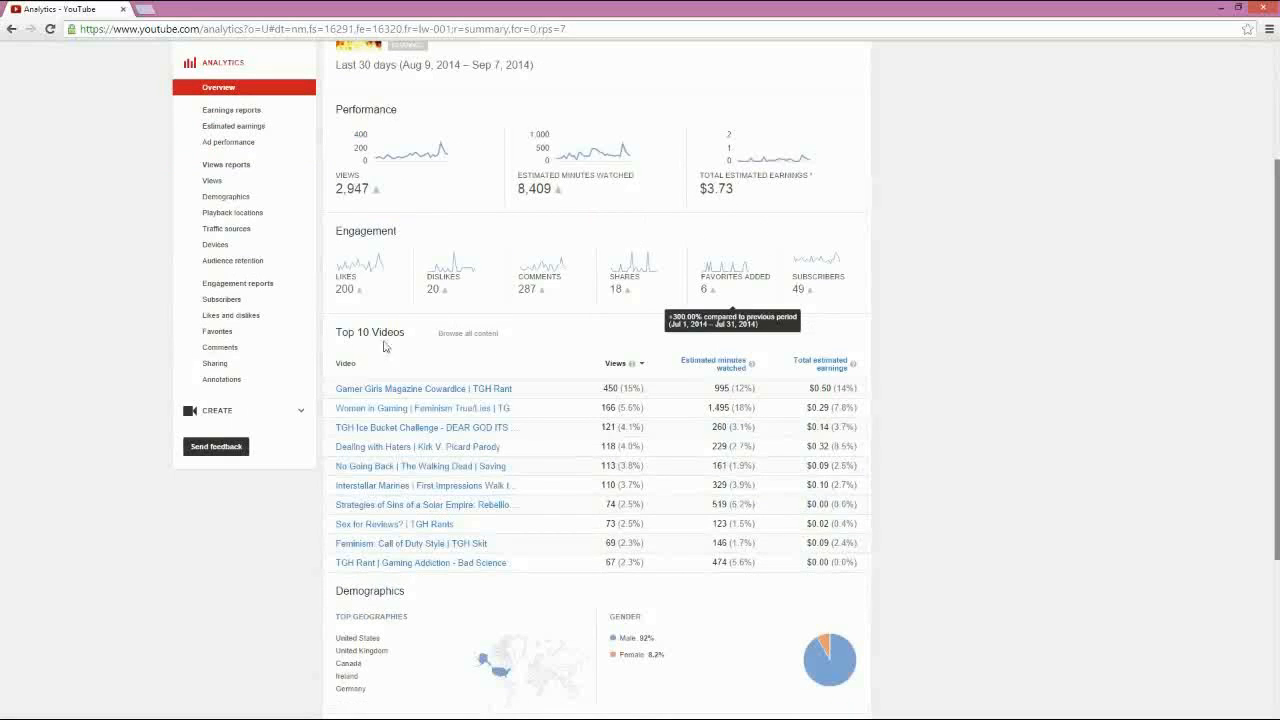
pyautogui.moveTo(578, 308)
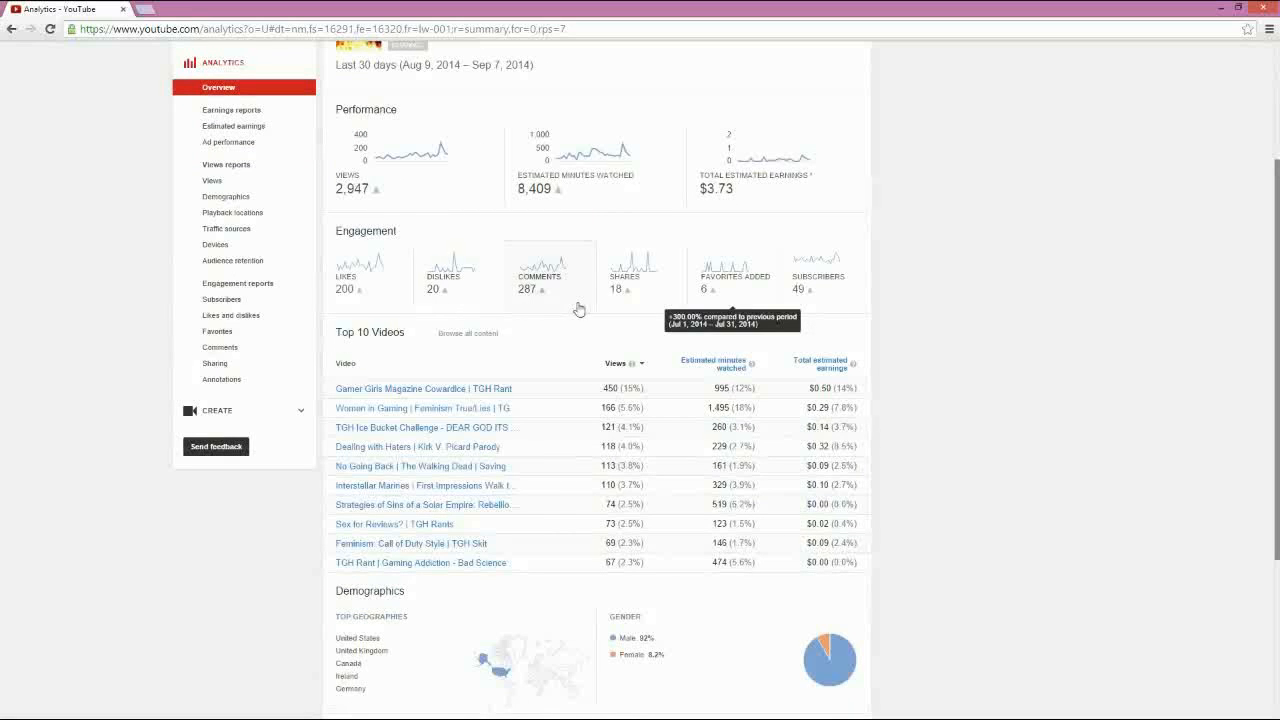
pyautogui.scroll(-3)
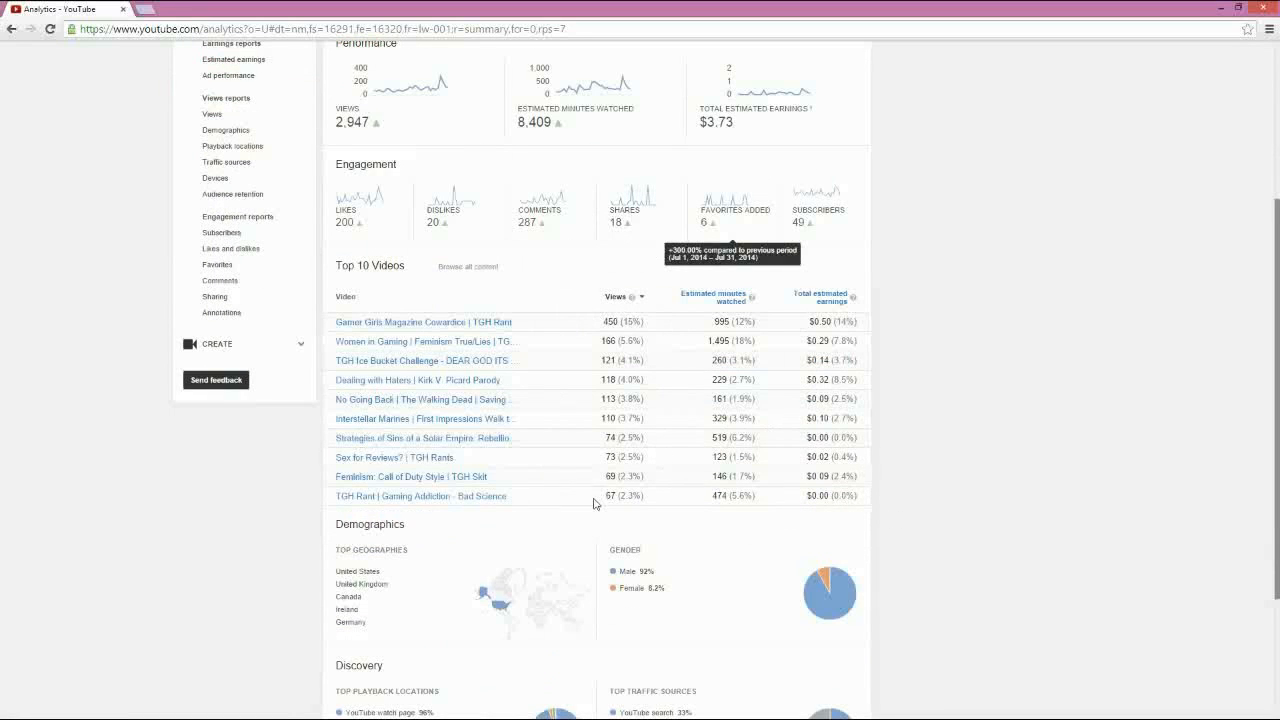
pyautogui.moveTo(584, 468)
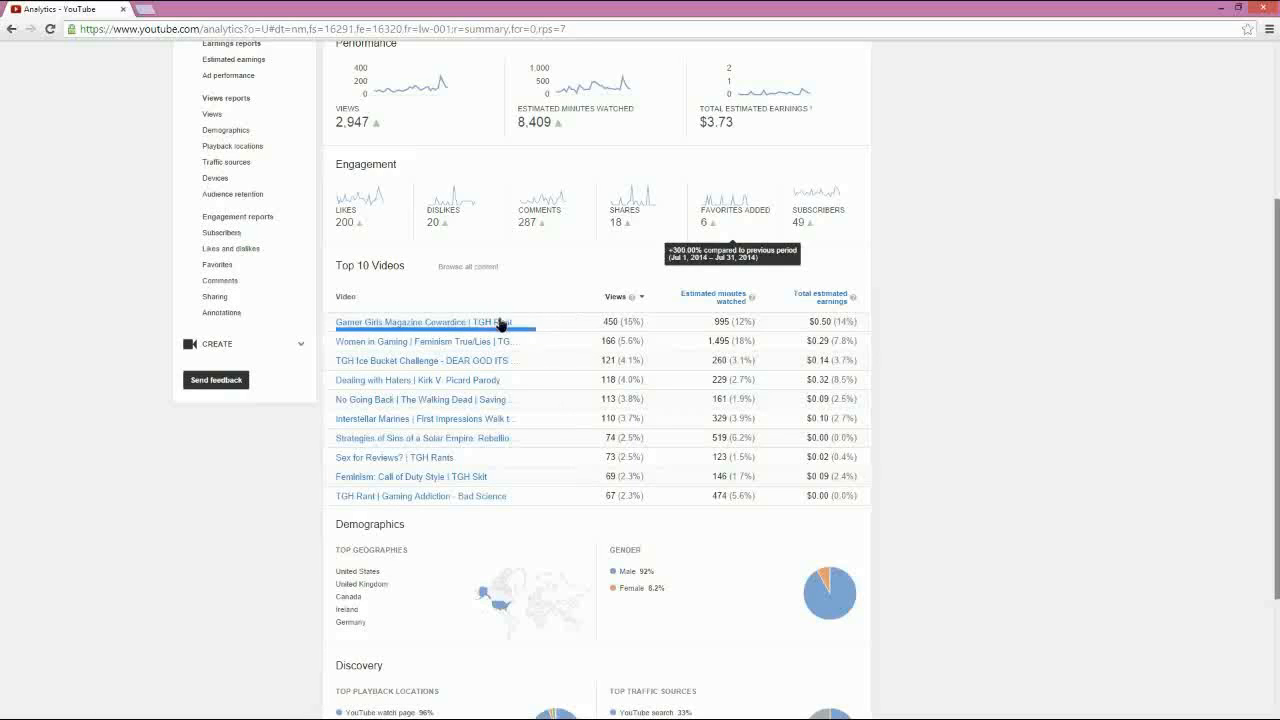
pyautogui.moveTo(464, 320)
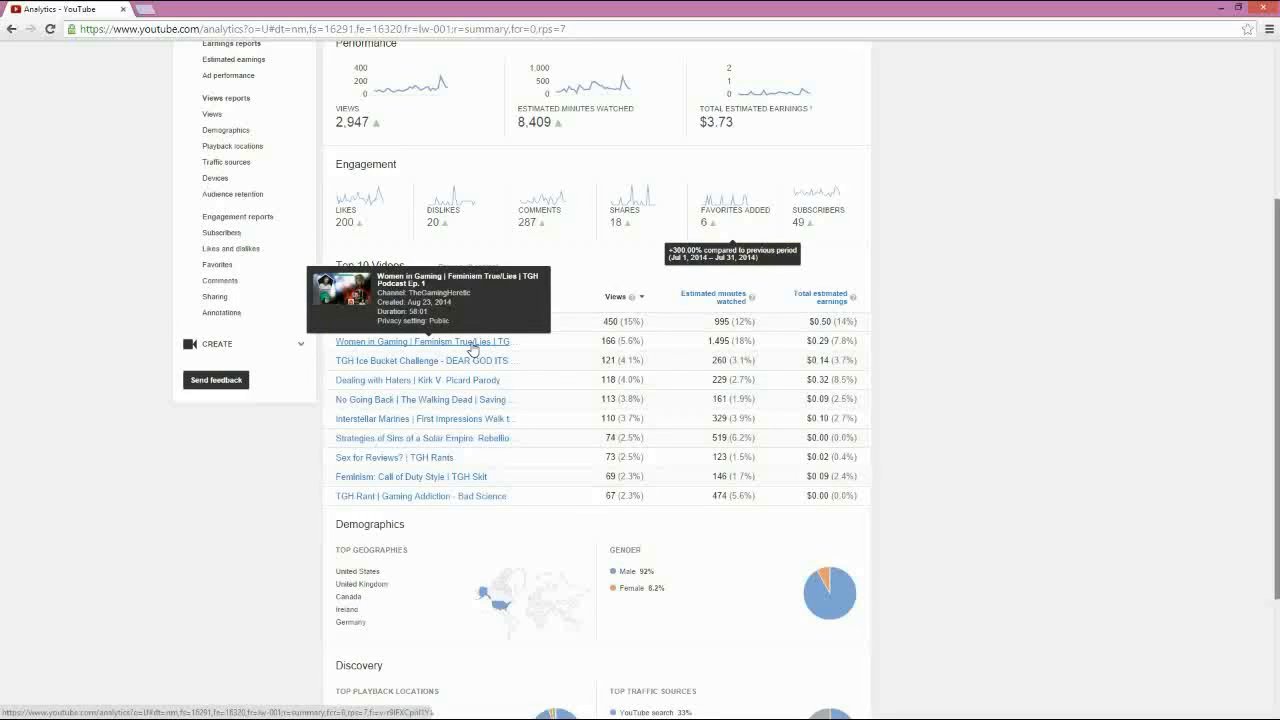
pyautogui.moveTo(496, 564)
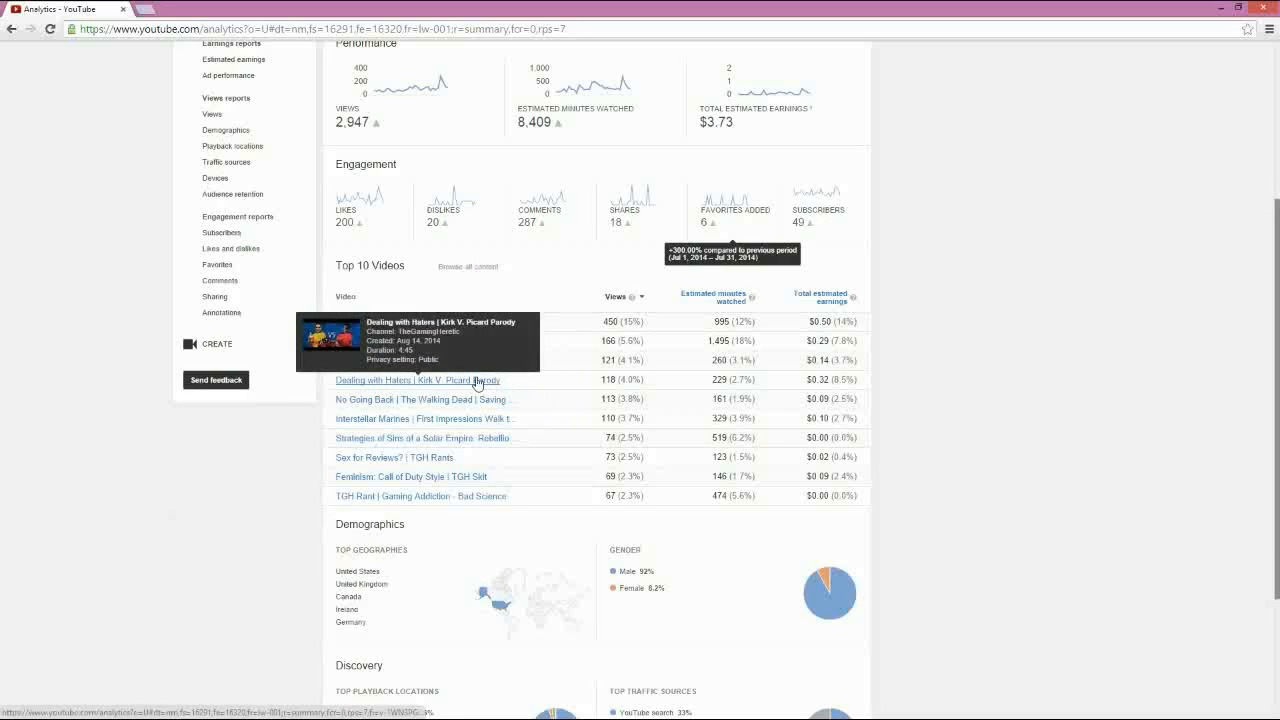
pyautogui.moveTo(468, 308)
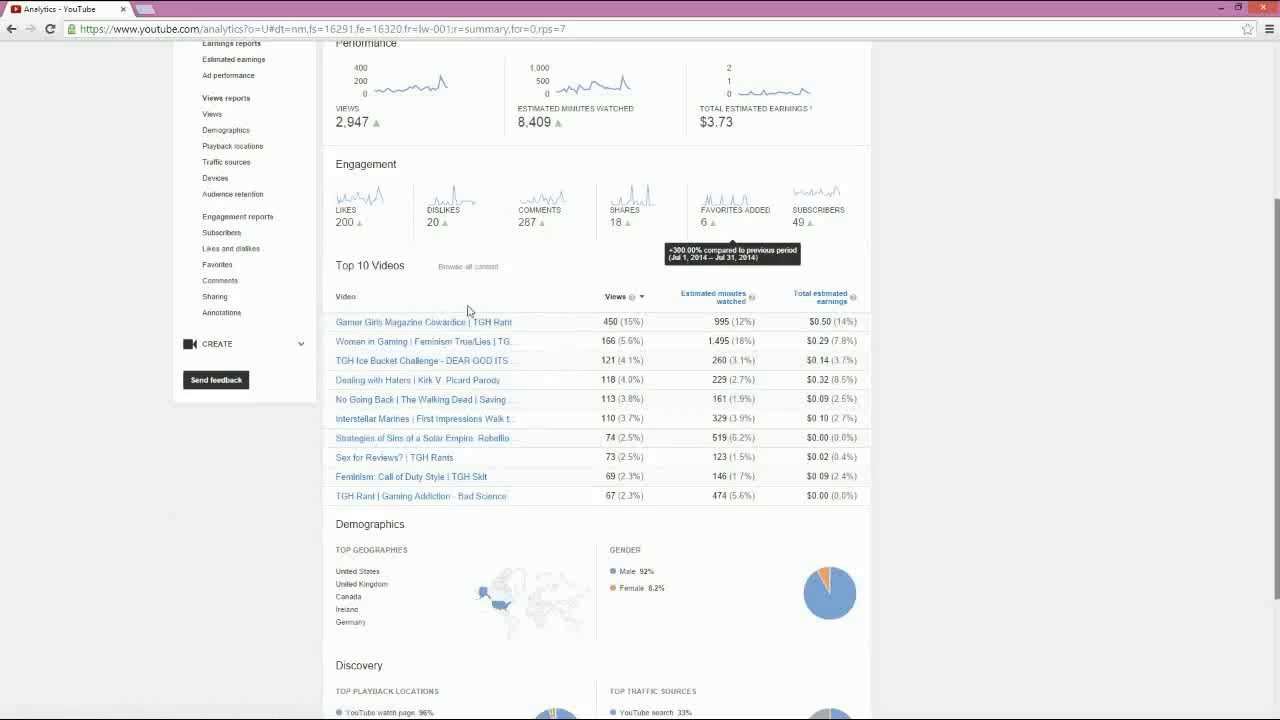
pyautogui.moveTo(566, 390)
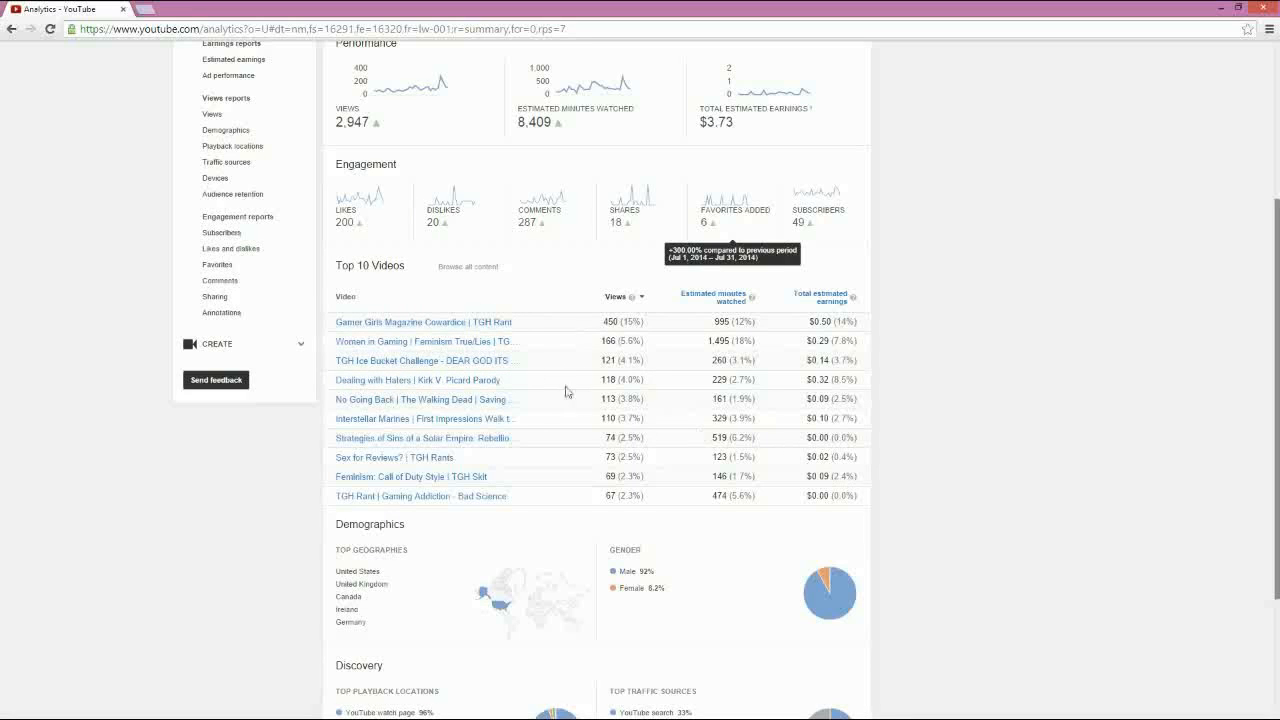
pyautogui.moveTo(670, 410)
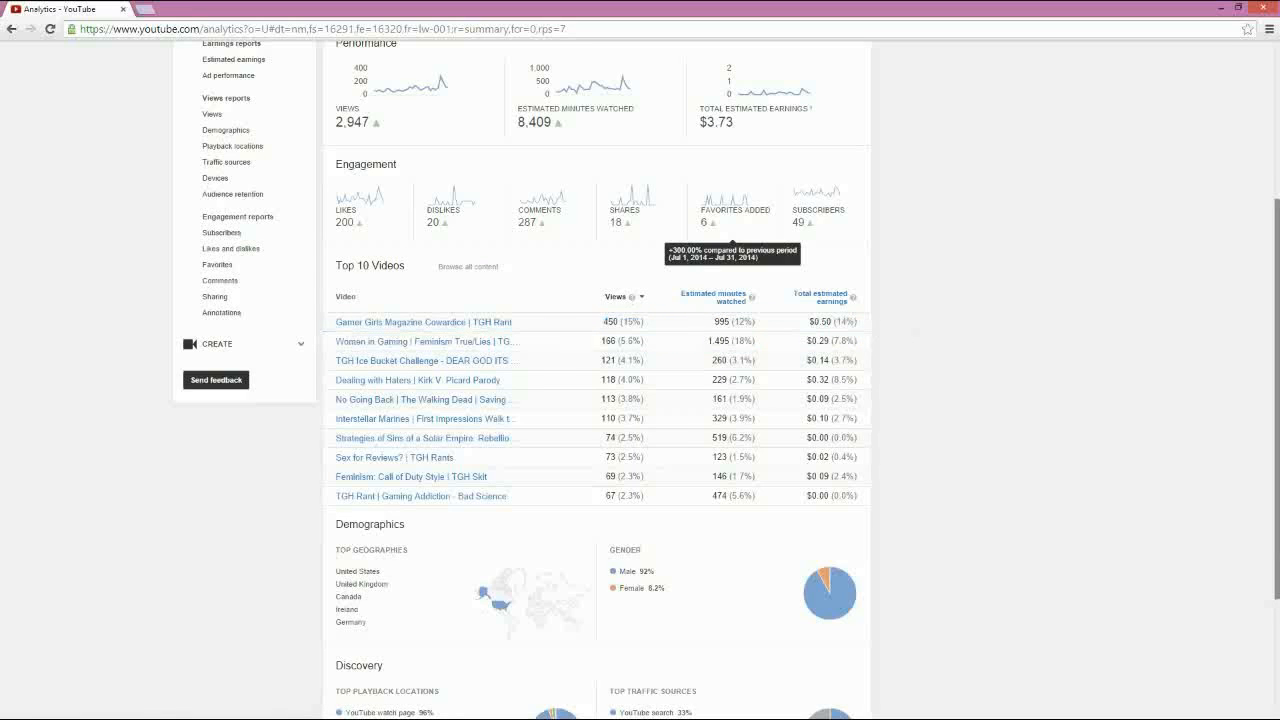
pyautogui.moveTo(844, 336)
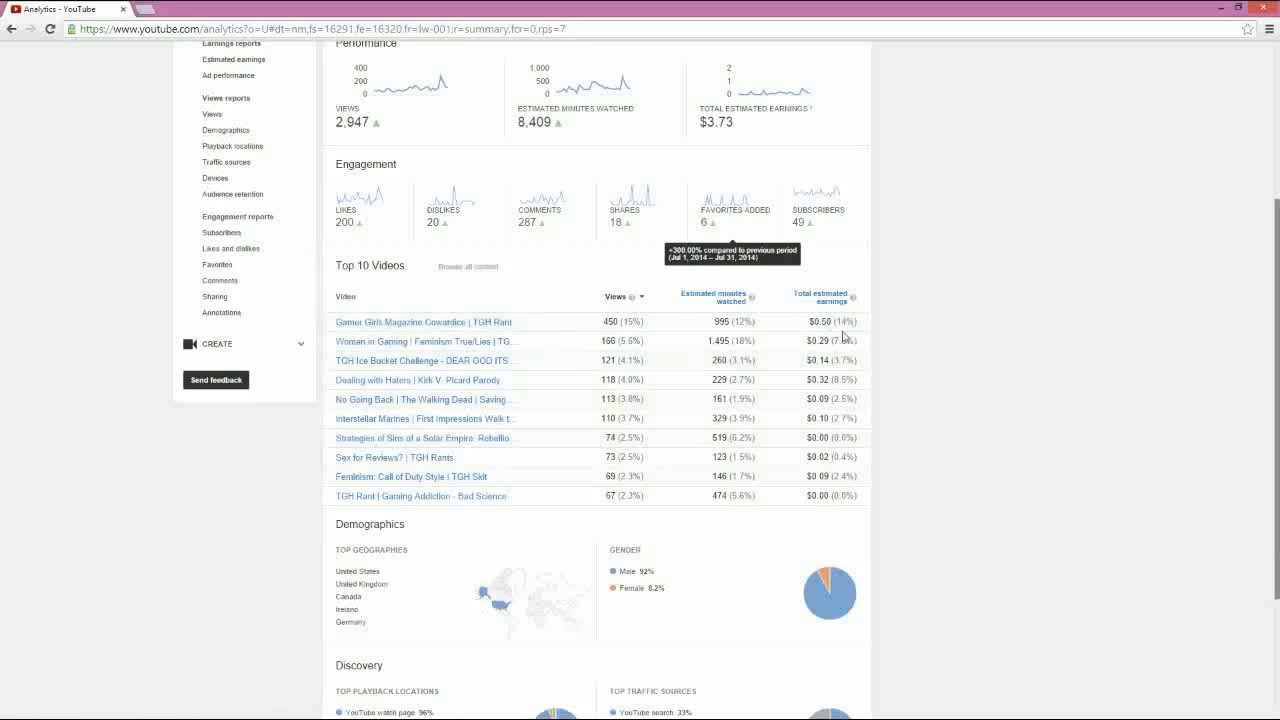
pyautogui.moveTo(790, 478)
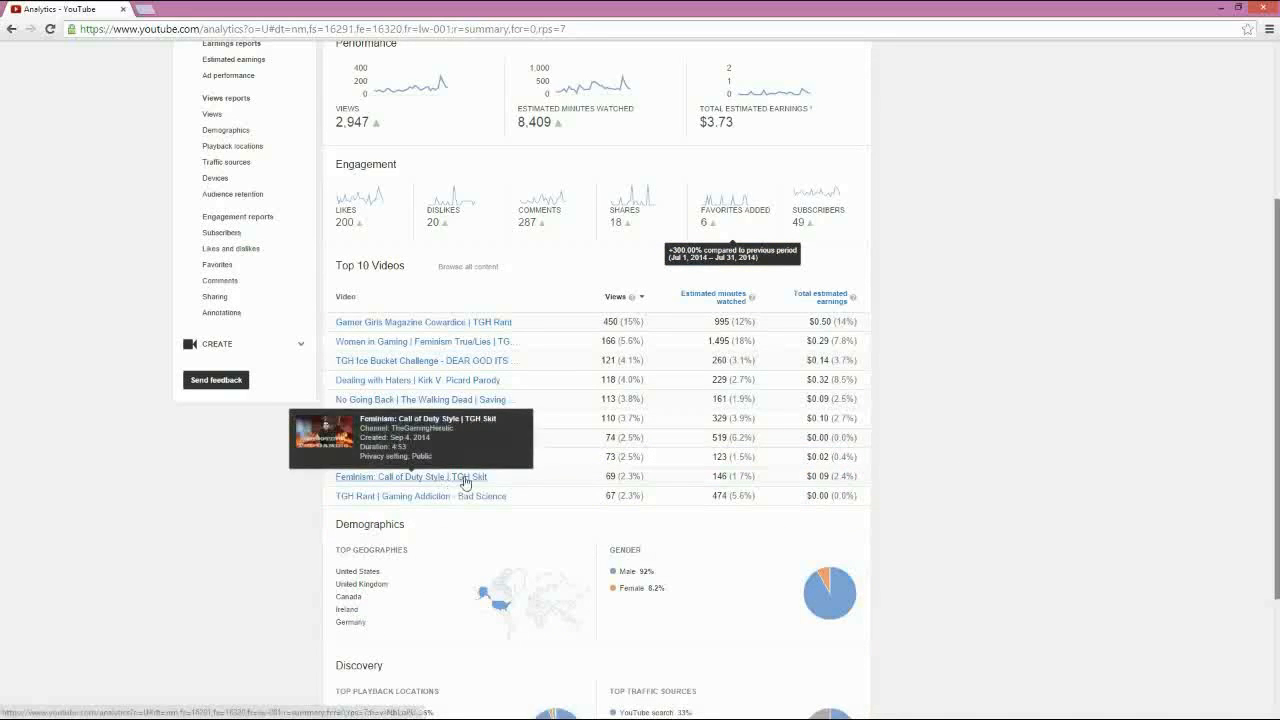
pyautogui.scroll(-3)
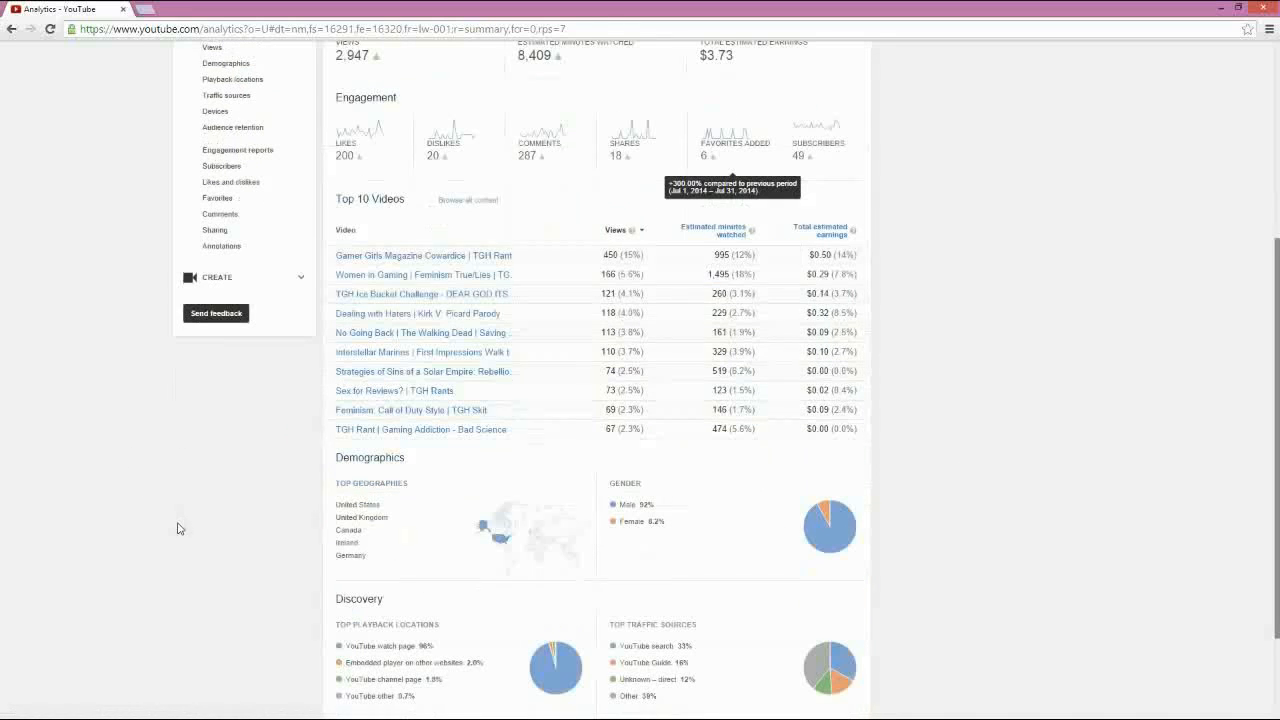
pyautogui.scroll(-3)
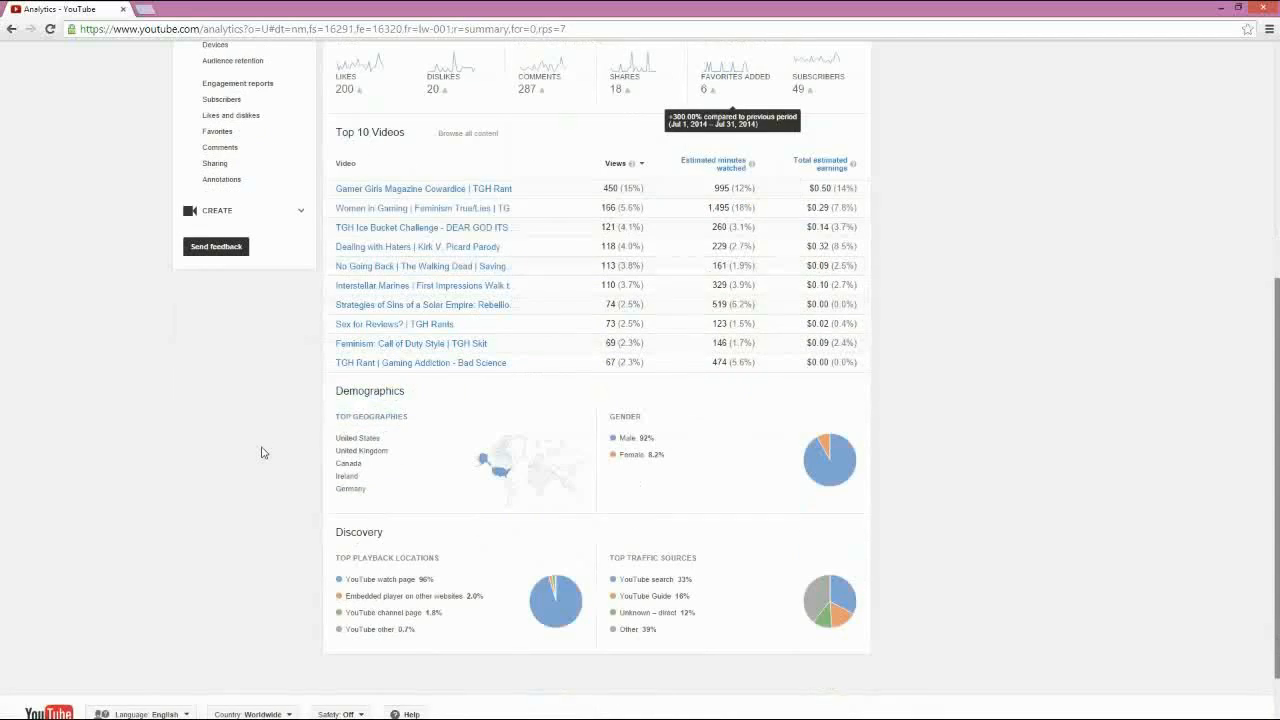
pyautogui.moveTo(452, 236)
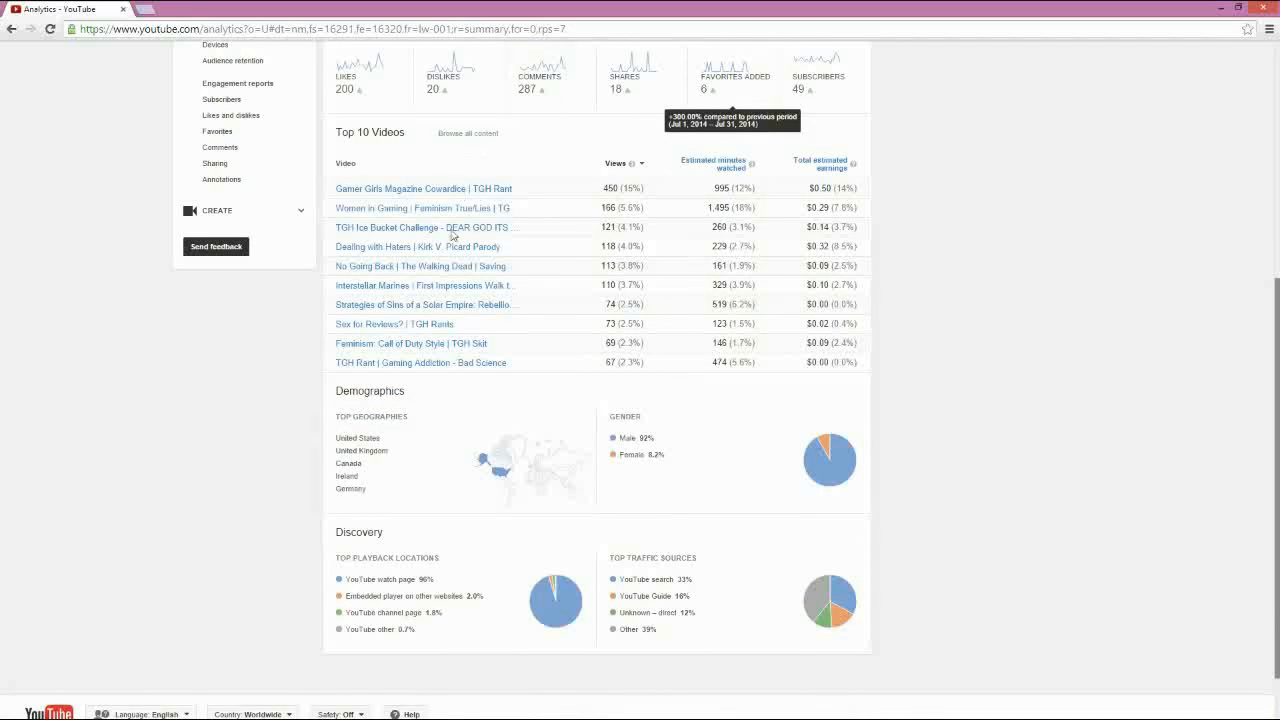
pyautogui.moveTo(996, 390)
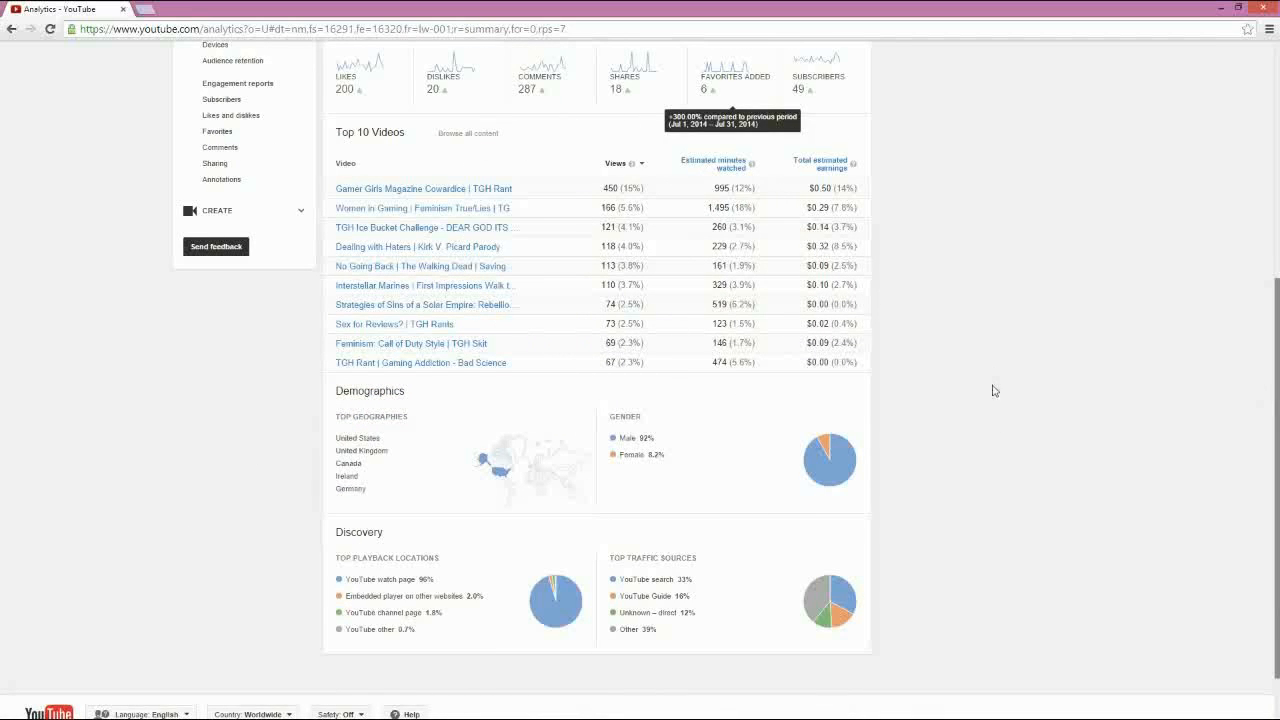
pyautogui.moveTo(492, 392)
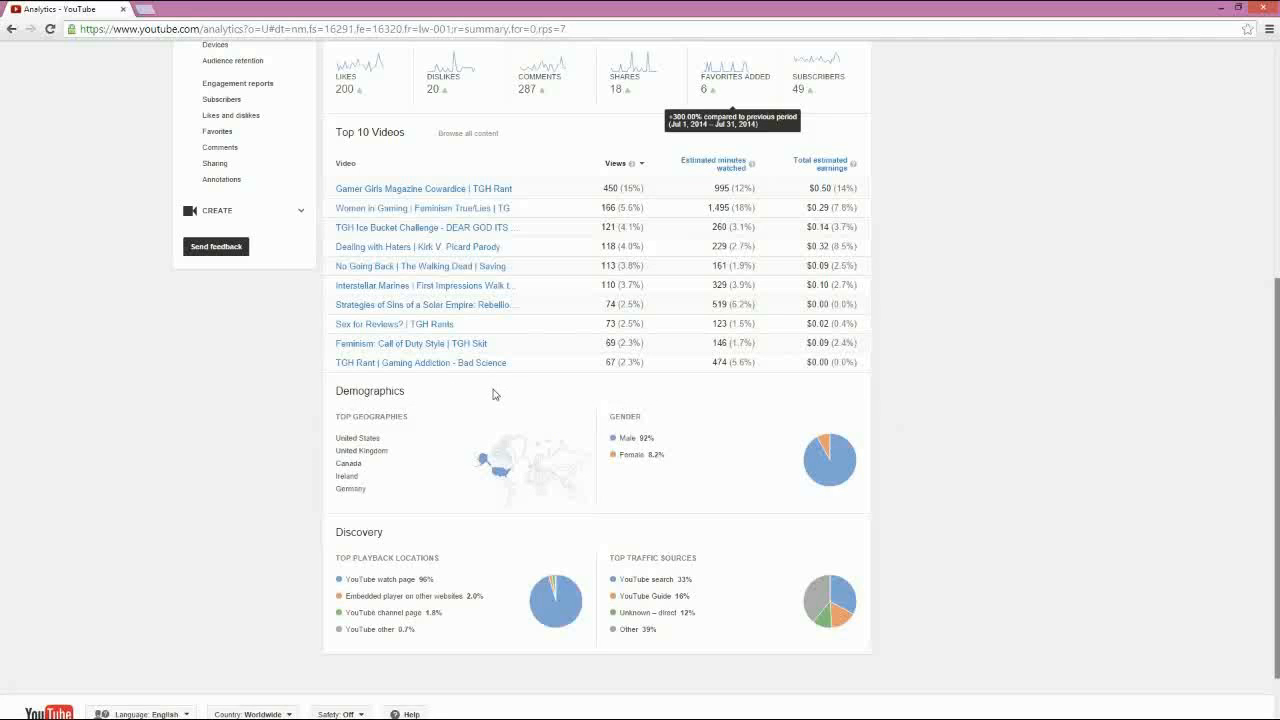
pyautogui.moveTo(78, 340)
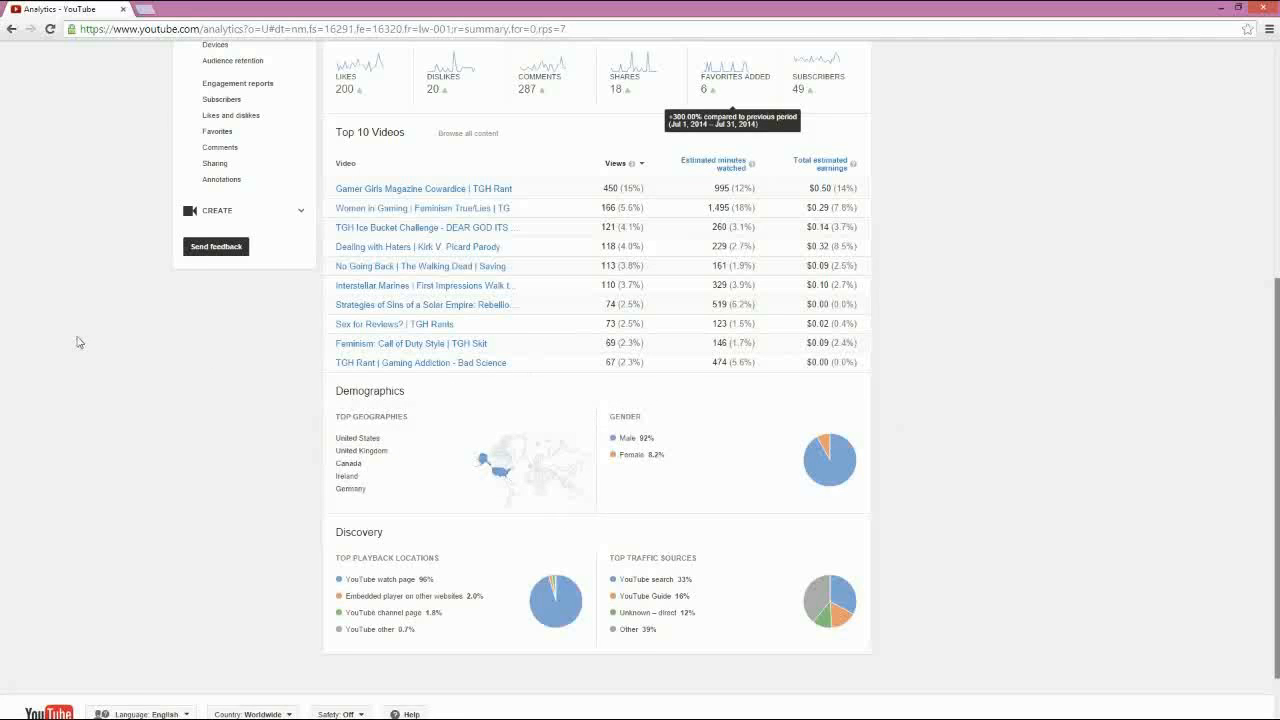
pyautogui.scroll(-3)
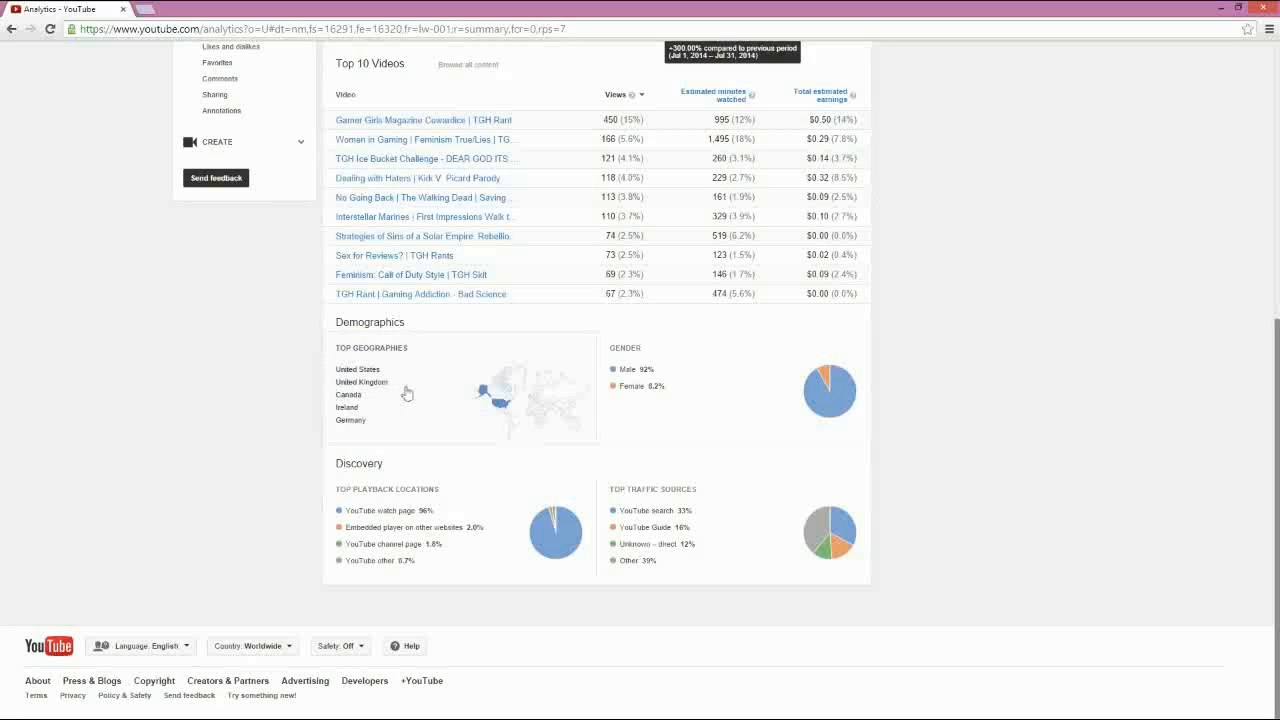
pyautogui.moveTo(380, 388)
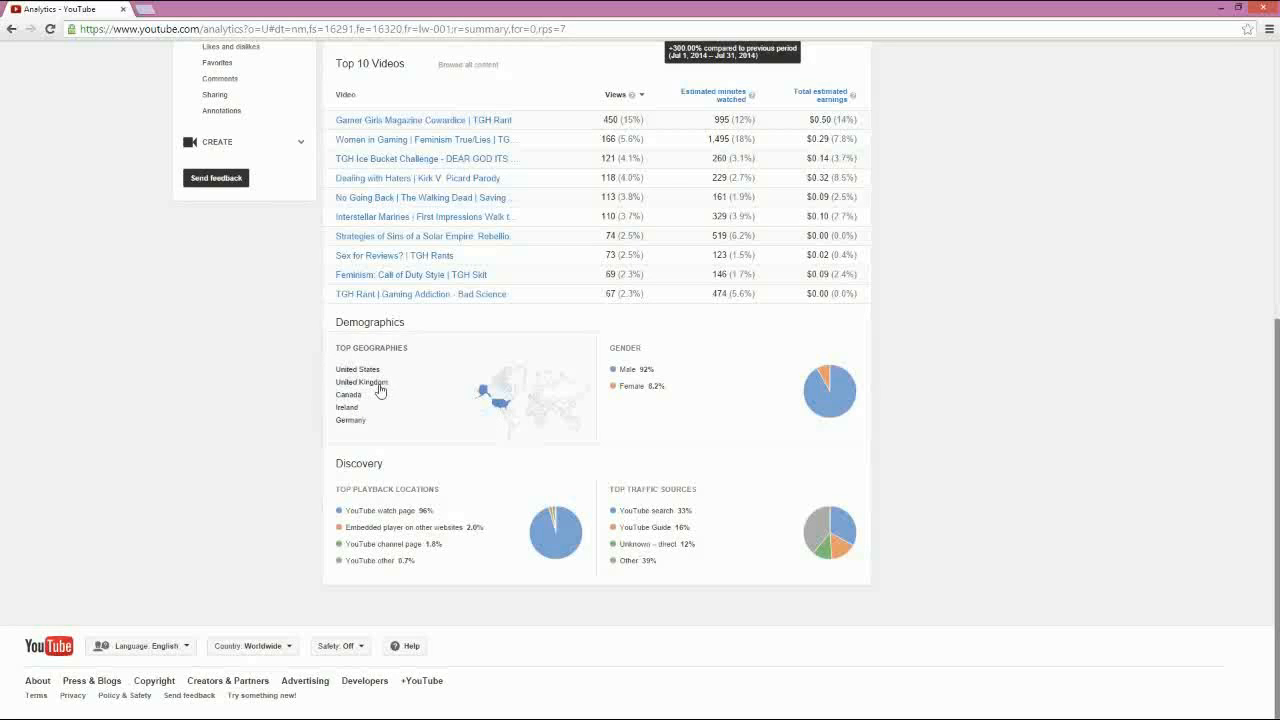
pyautogui.moveTo(432, 386)
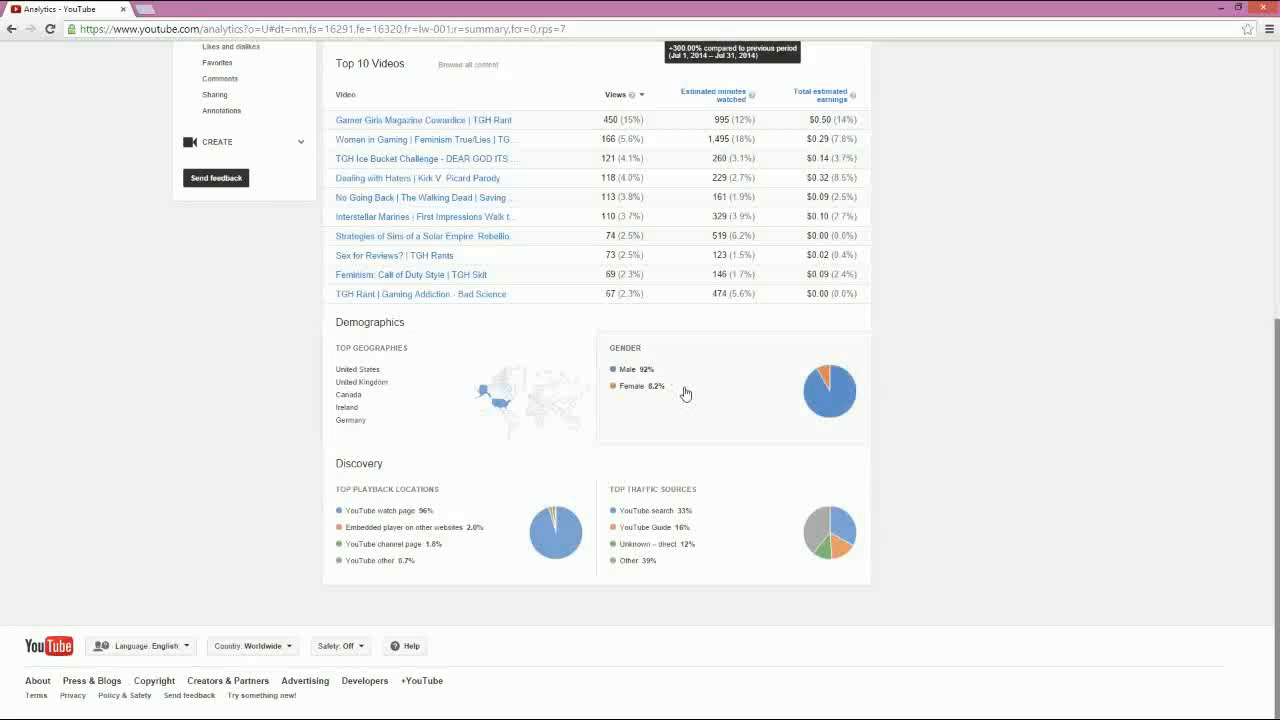
pyautogui.moveTo(748, 356)
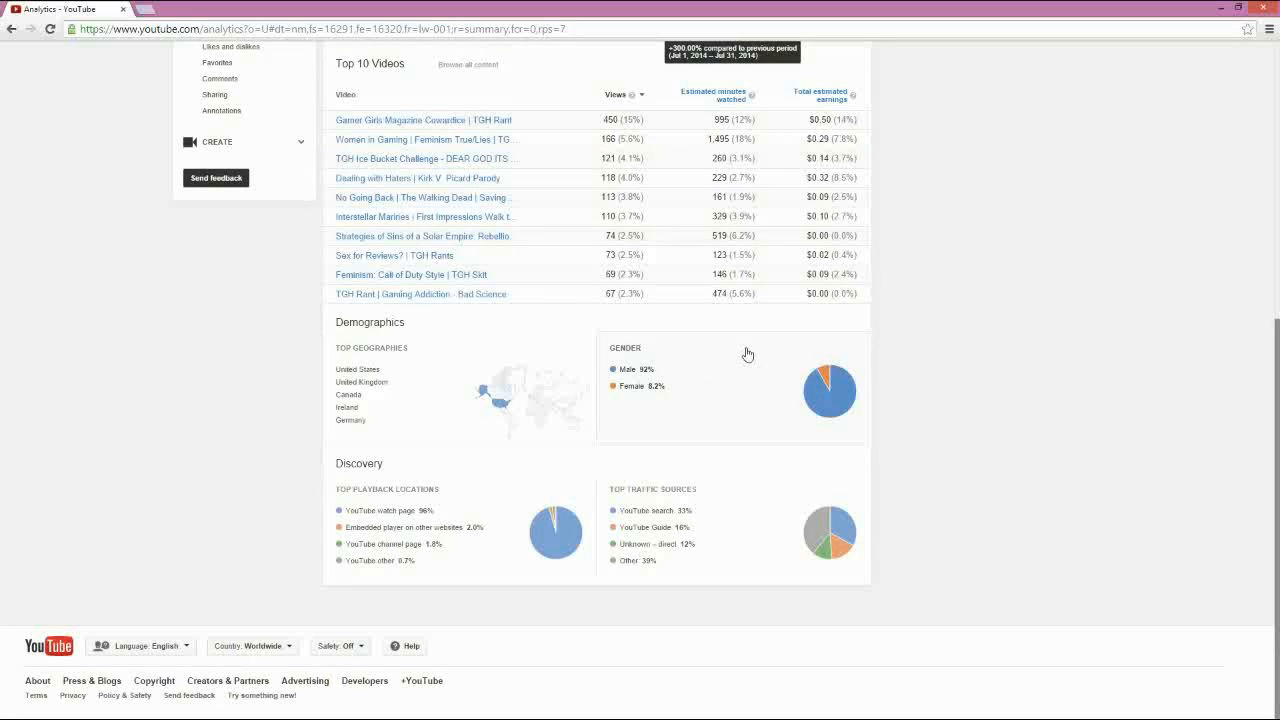
pyautogui.moveTo(772, 322)
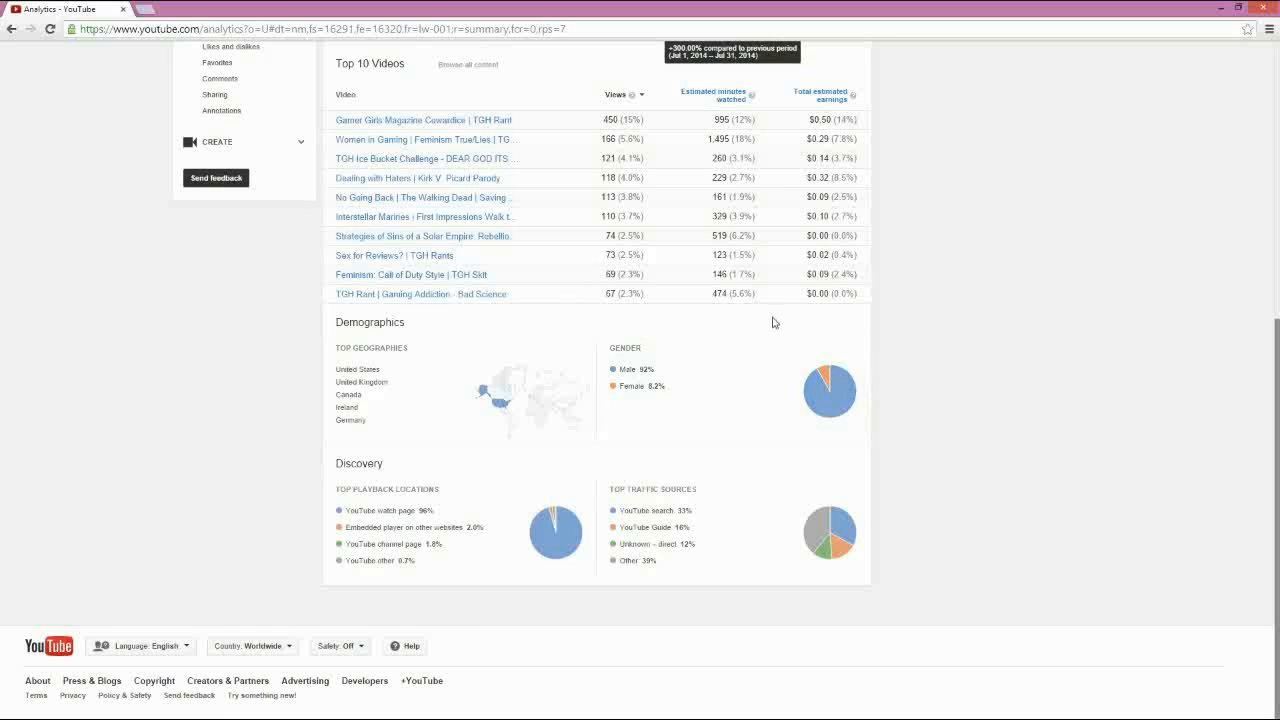
pyautogui.moveTo(632, 304)
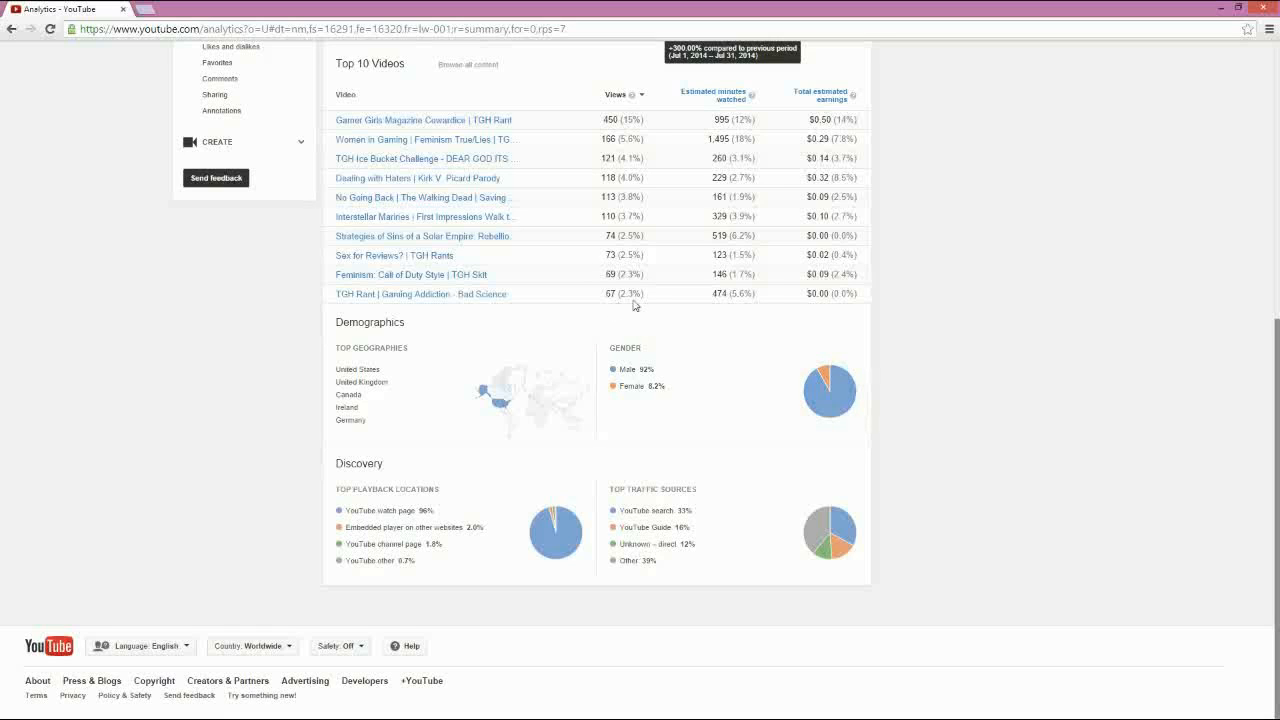
pyautogui.moveTo(156, 644)
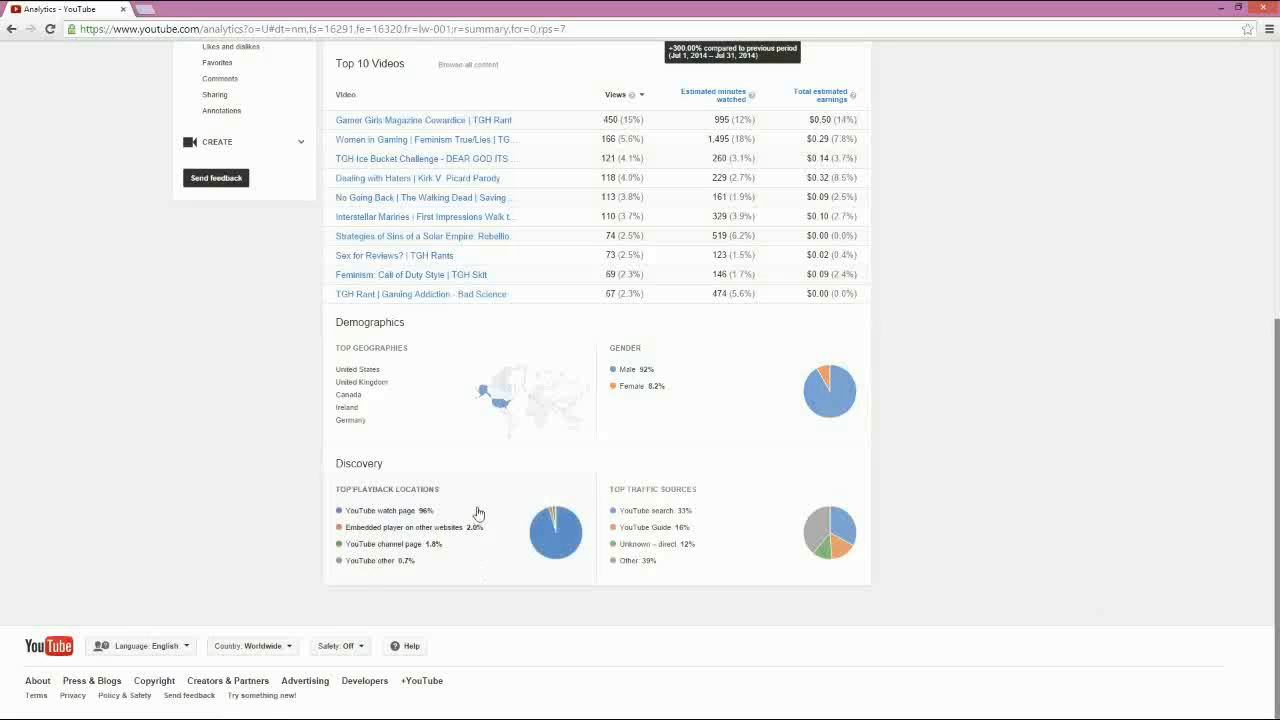
pyautogui.moveTo(370, 524)
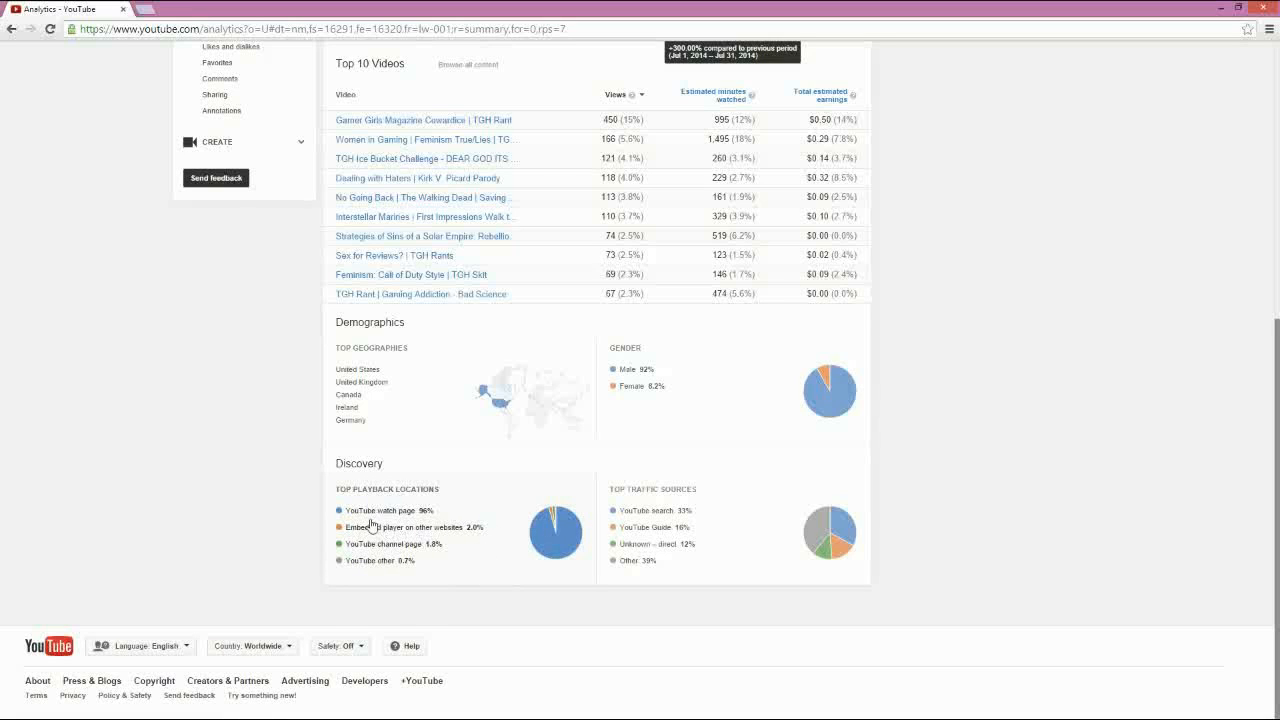
pyautogui.moveTo(444, 522)
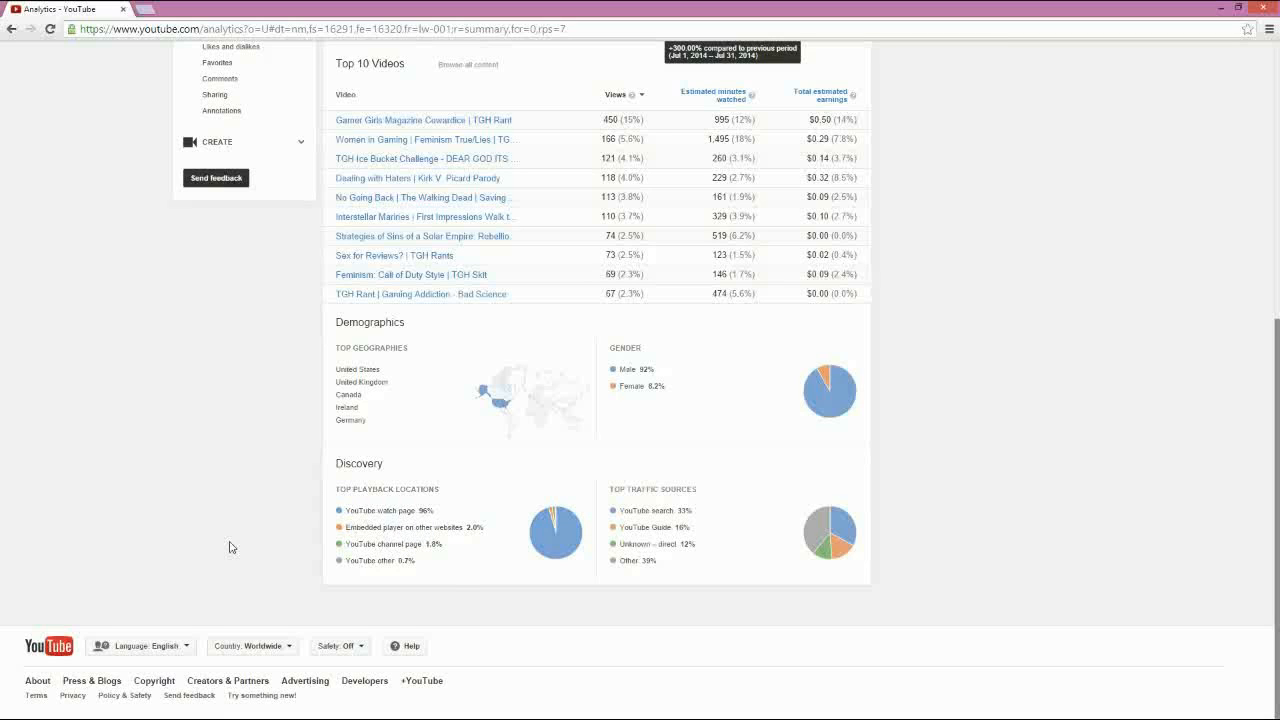
pyautogui.moveTo(296, 528)
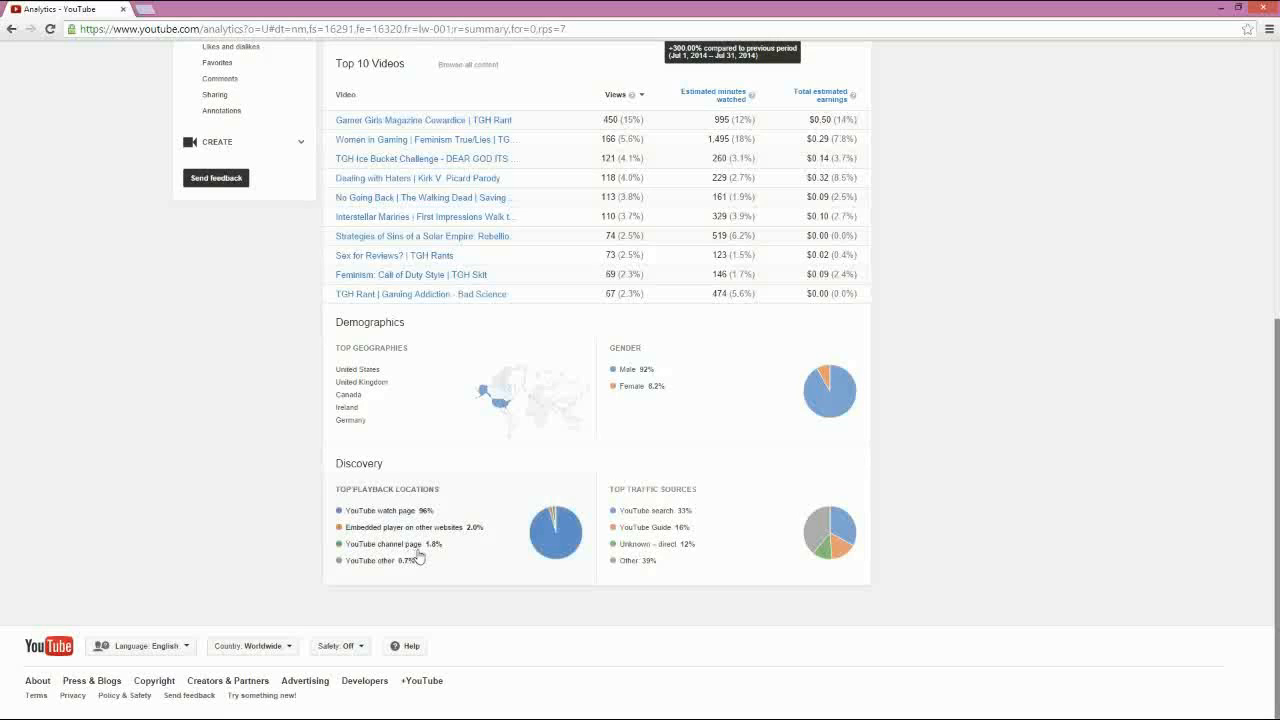
pyautogui.moveTo(420, 556)
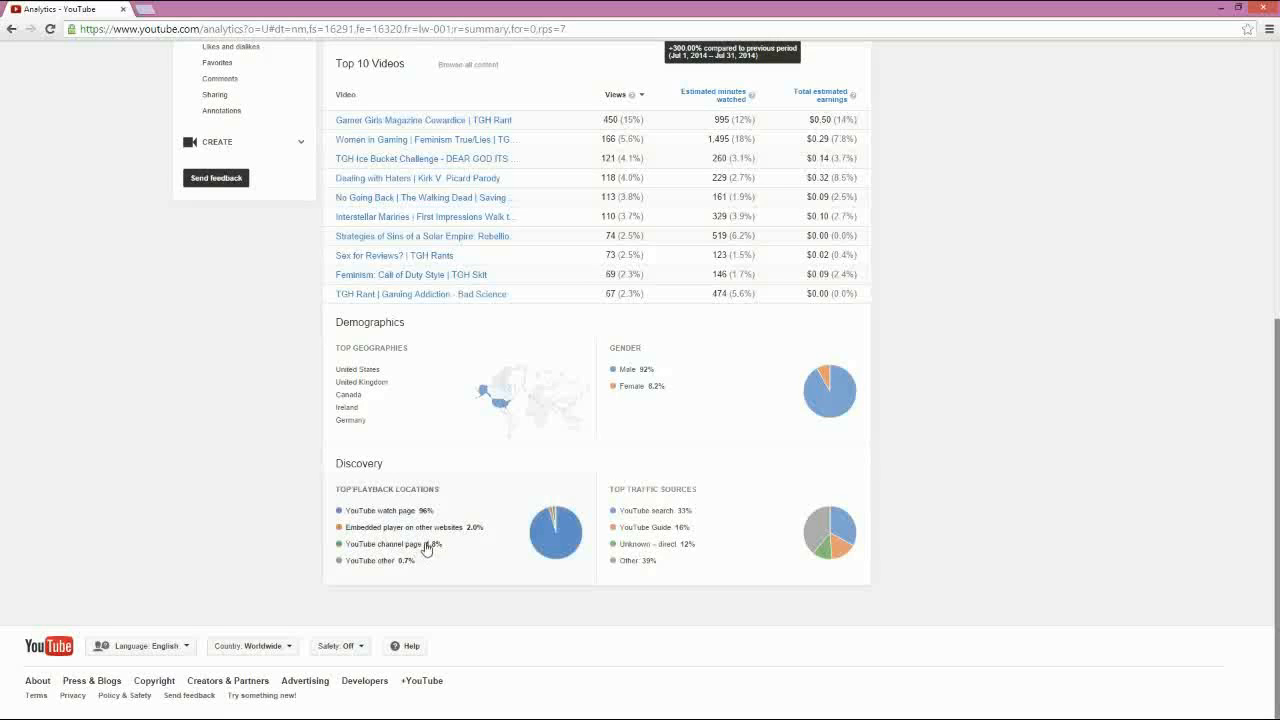
pyautogui.moveTo(504, 552)
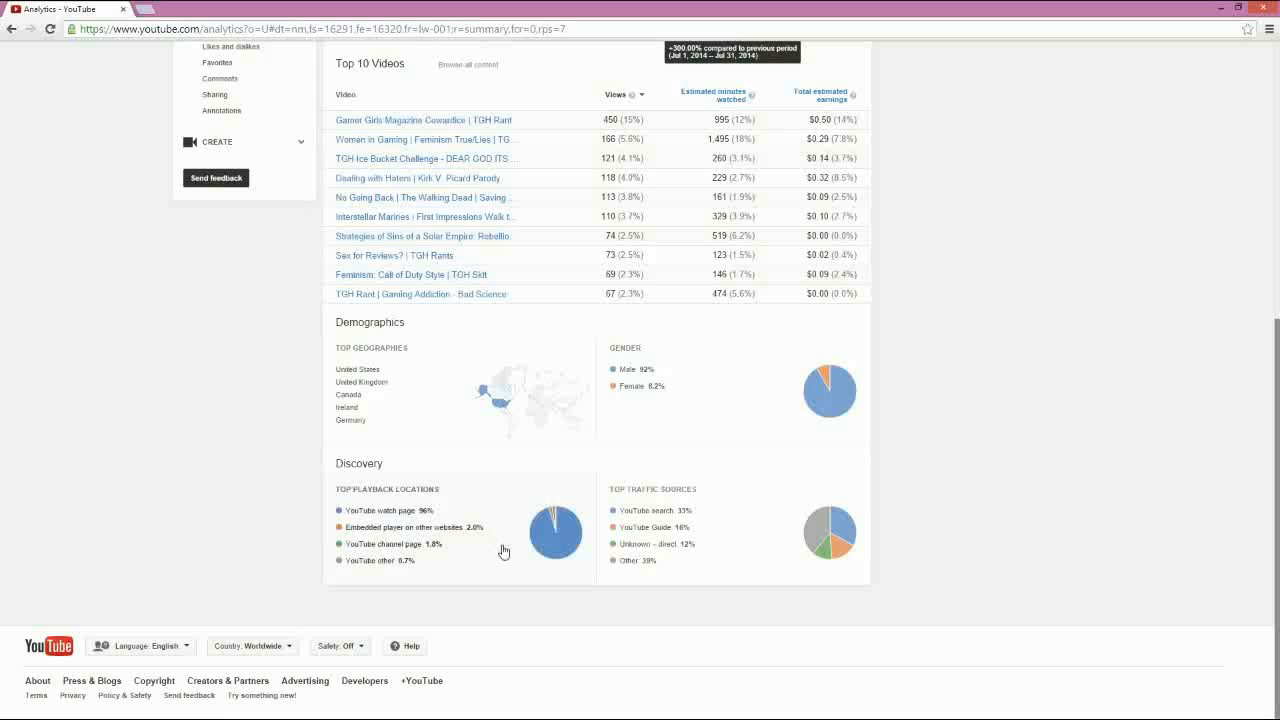
pyautogui.moveTo(510, 546)
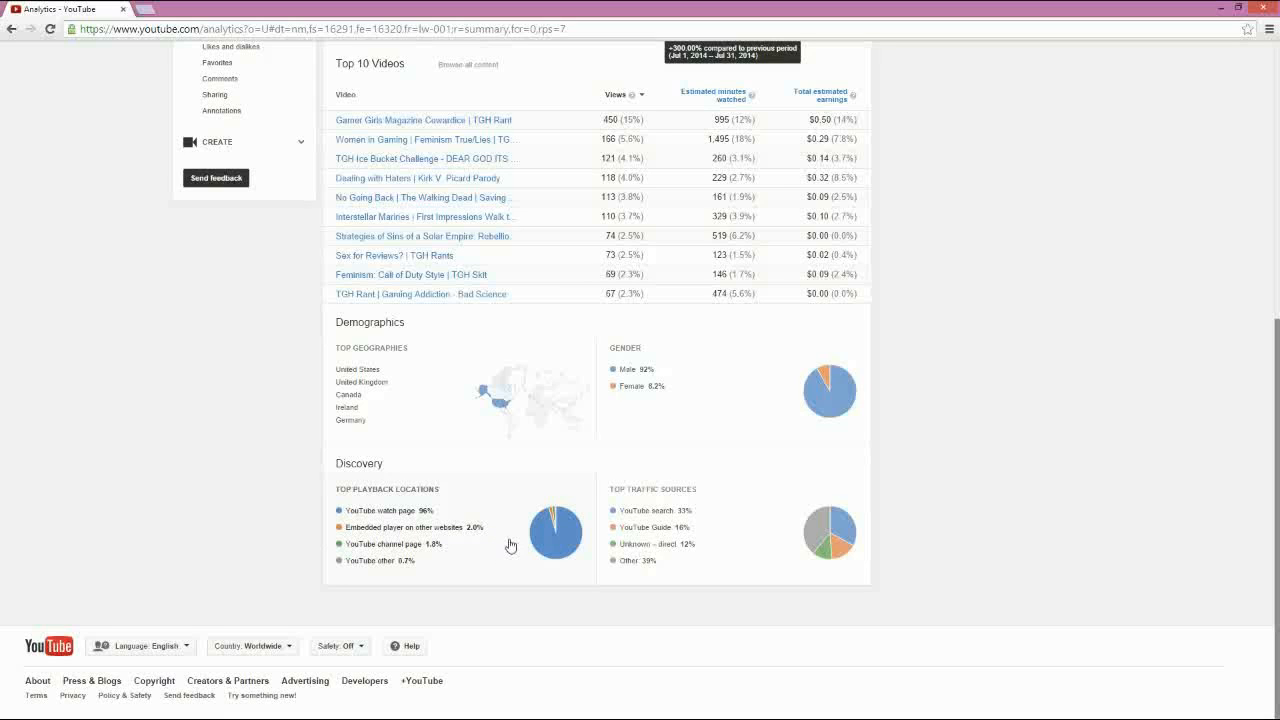
pyautogui.moveTo(508, 544)
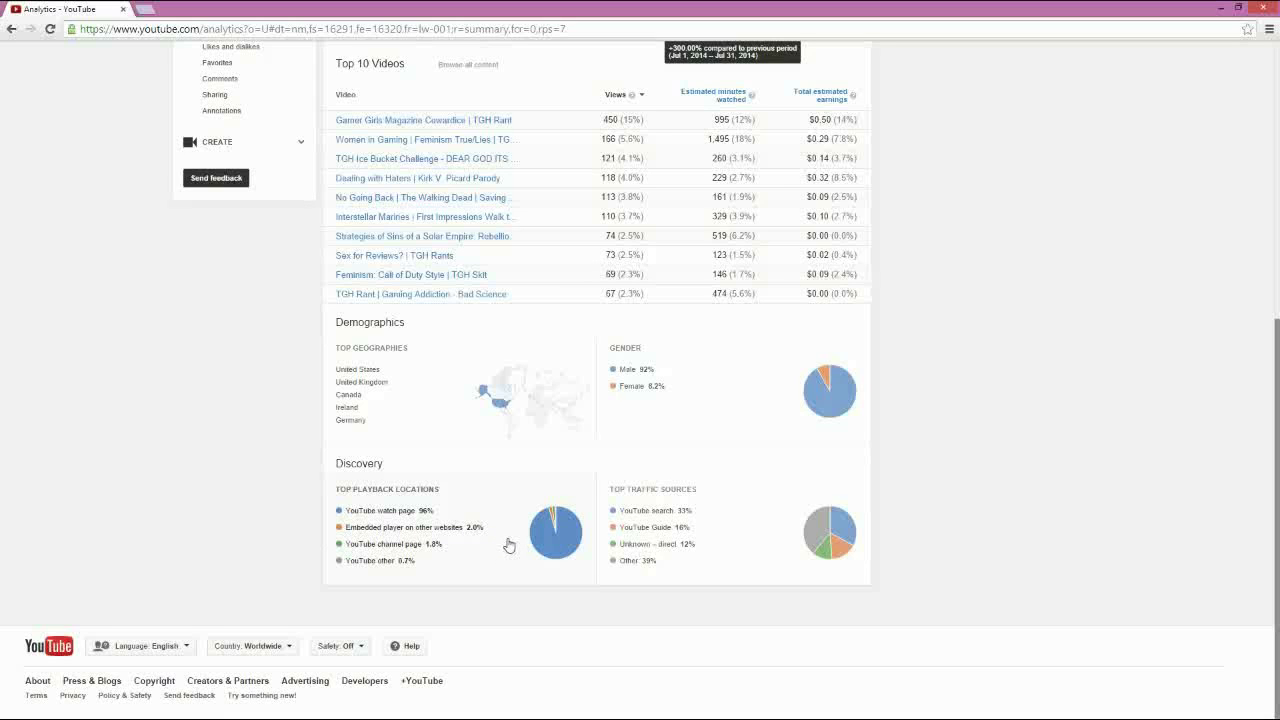
pyautogui.moveTo(504, 542)
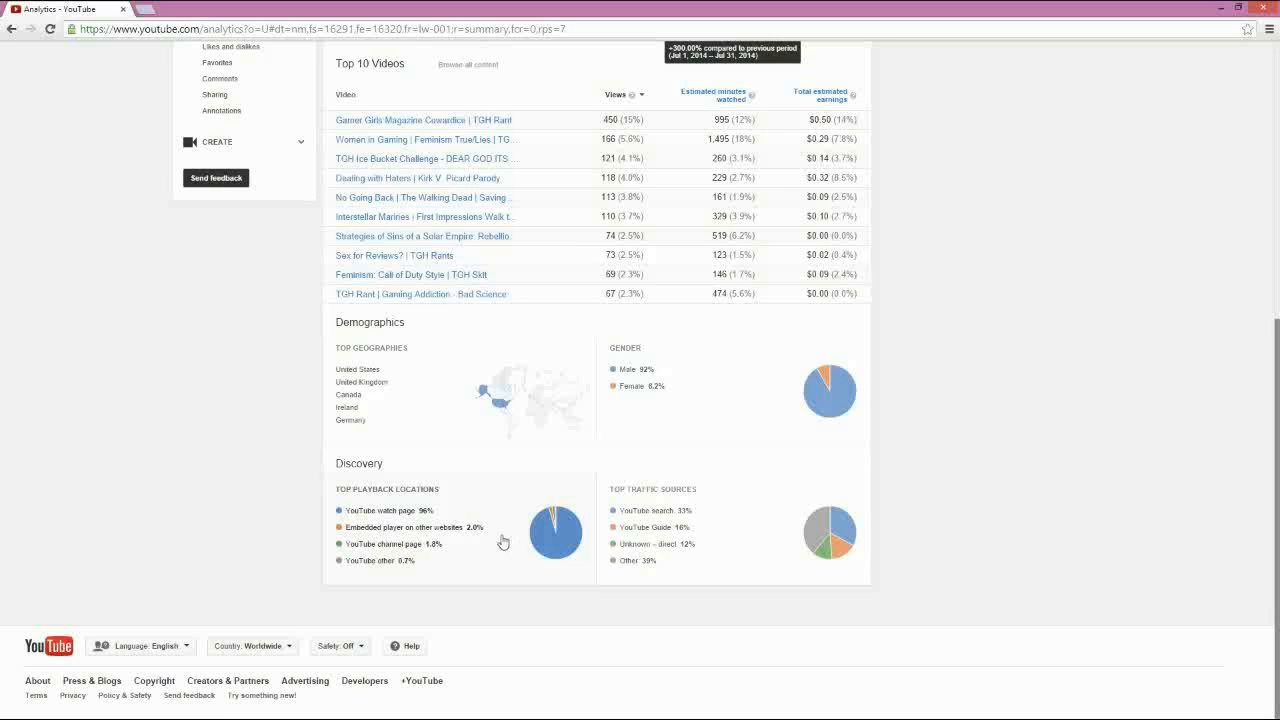
pyautogui.moveTo(484, 532)
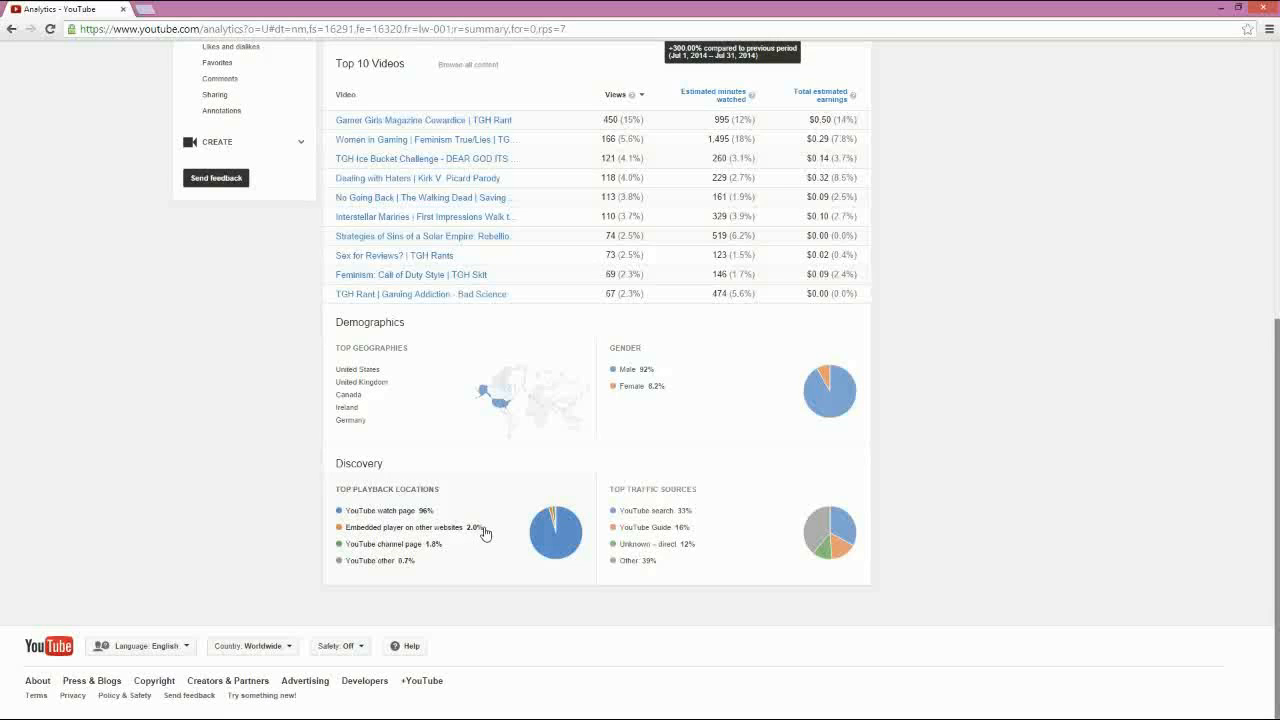
pyautogui.moveTo(420, 580)
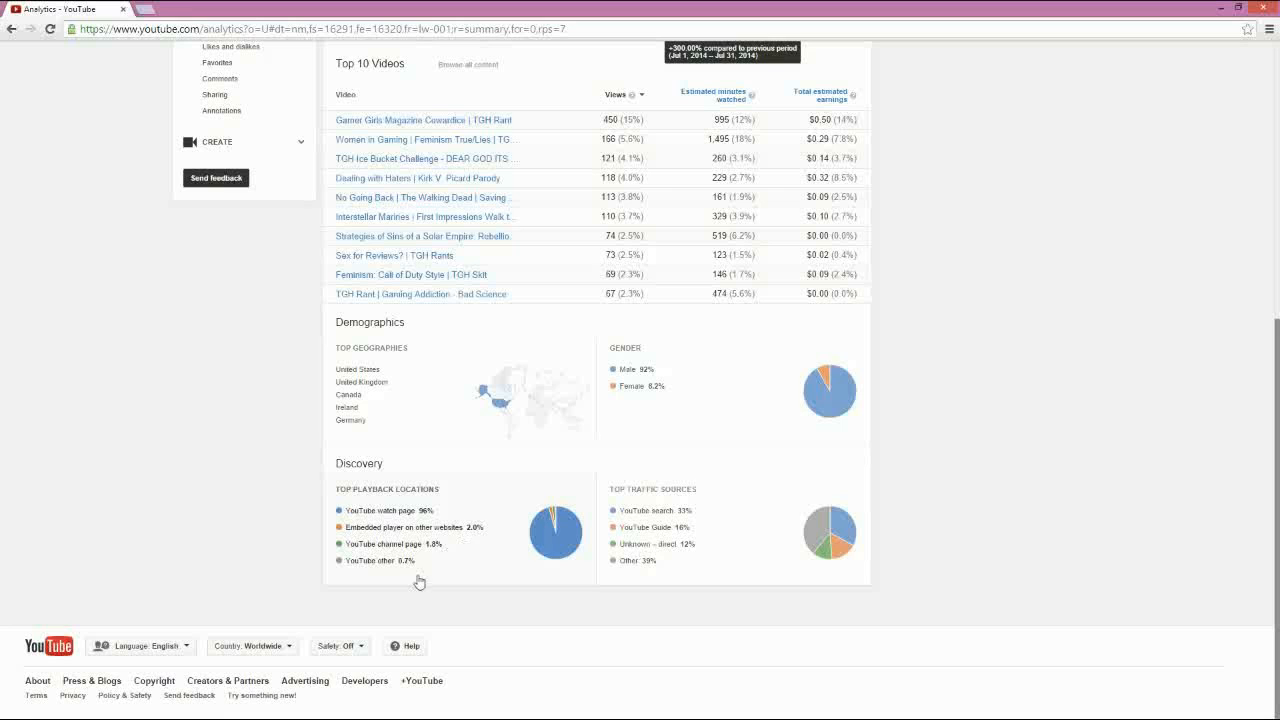
pyautogui.moveTo(438, 604)
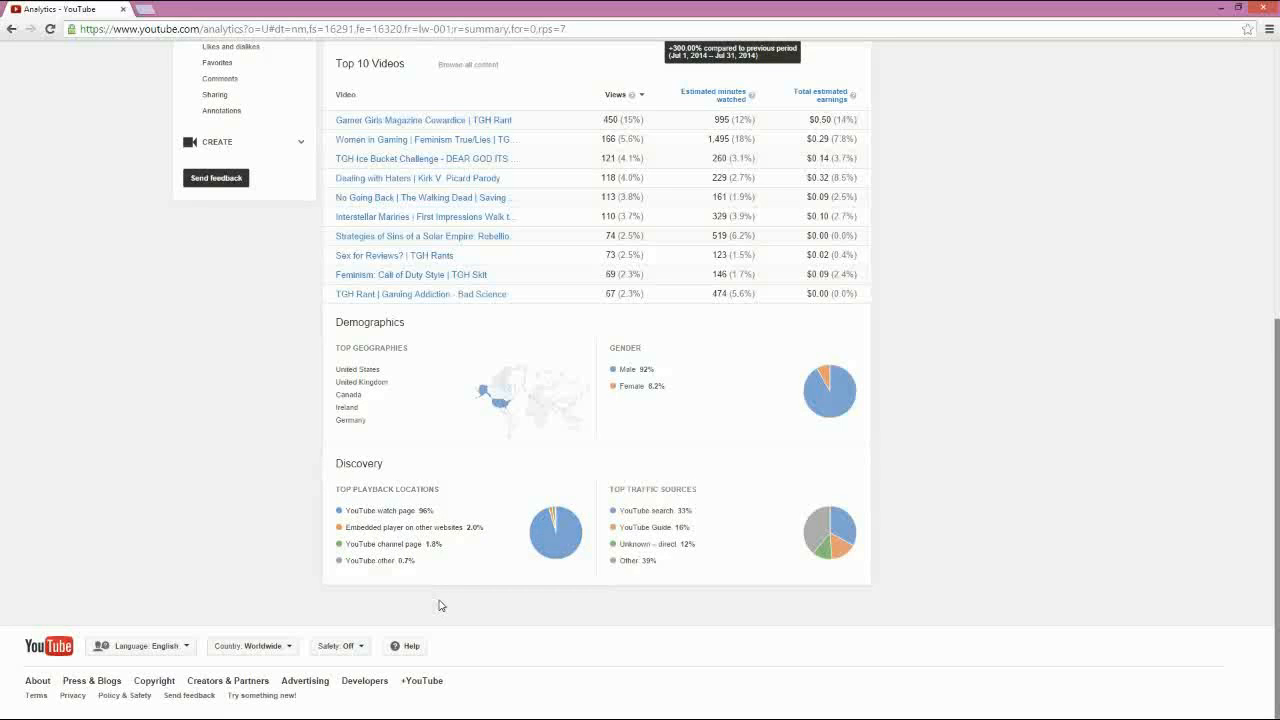
pyautogui.scroll(3)
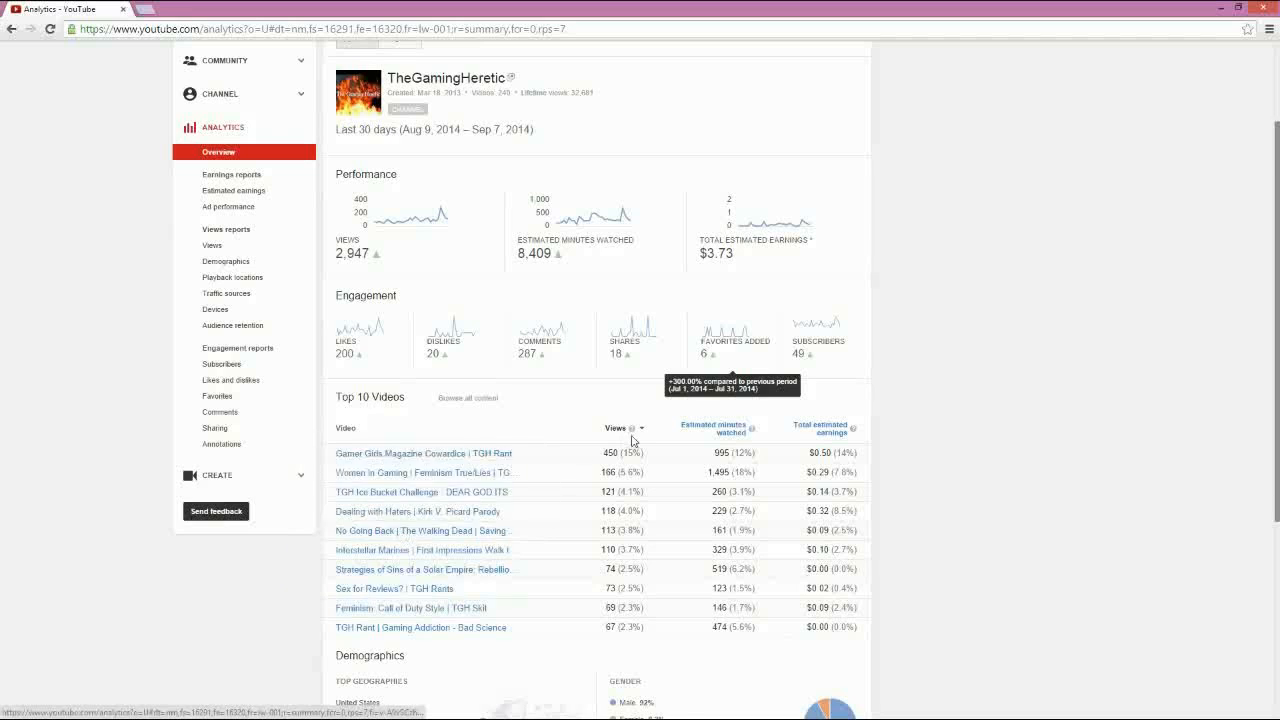
pyautogui.scroll(-3)
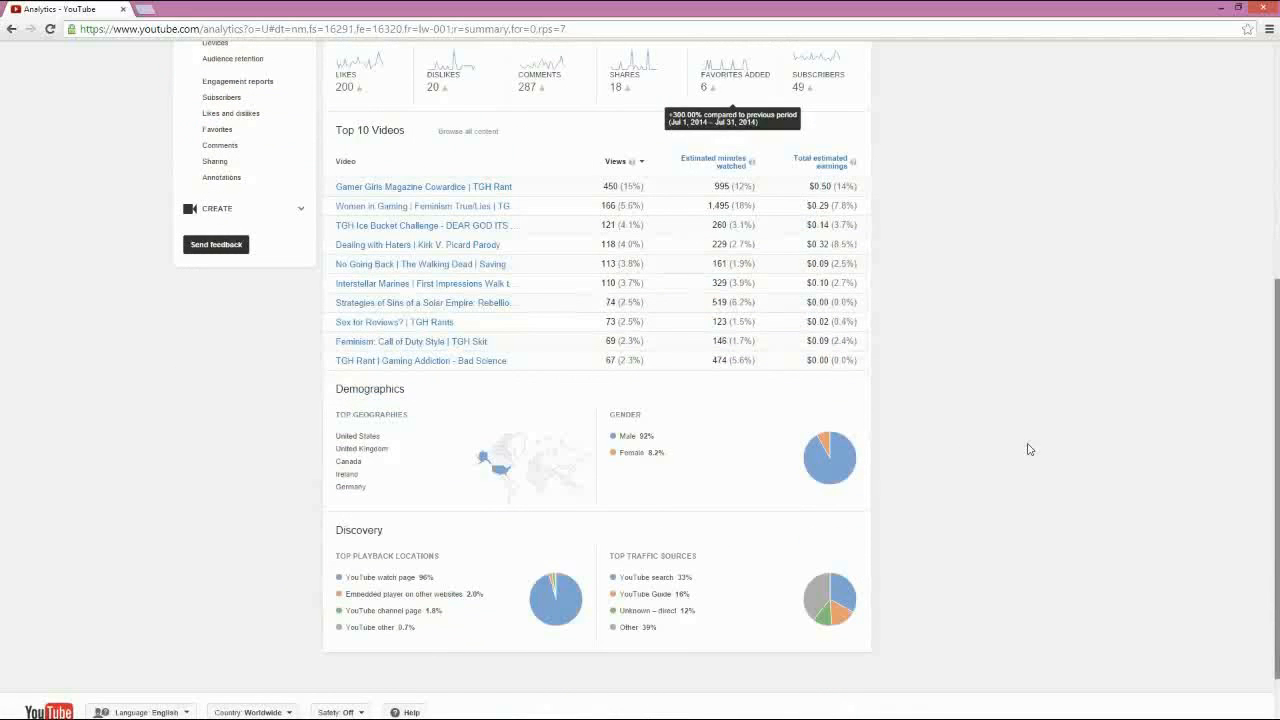
pyautogui.scroll(-3)
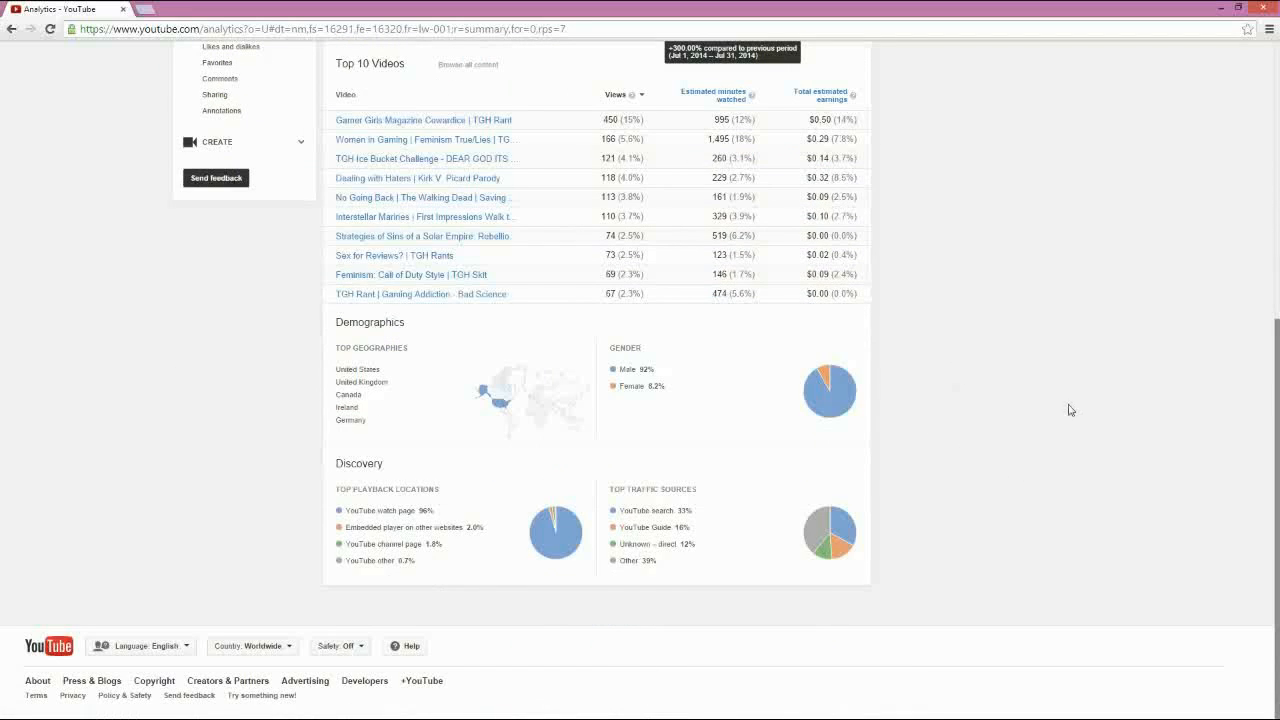
pyautogui.moveTo(910, 502)
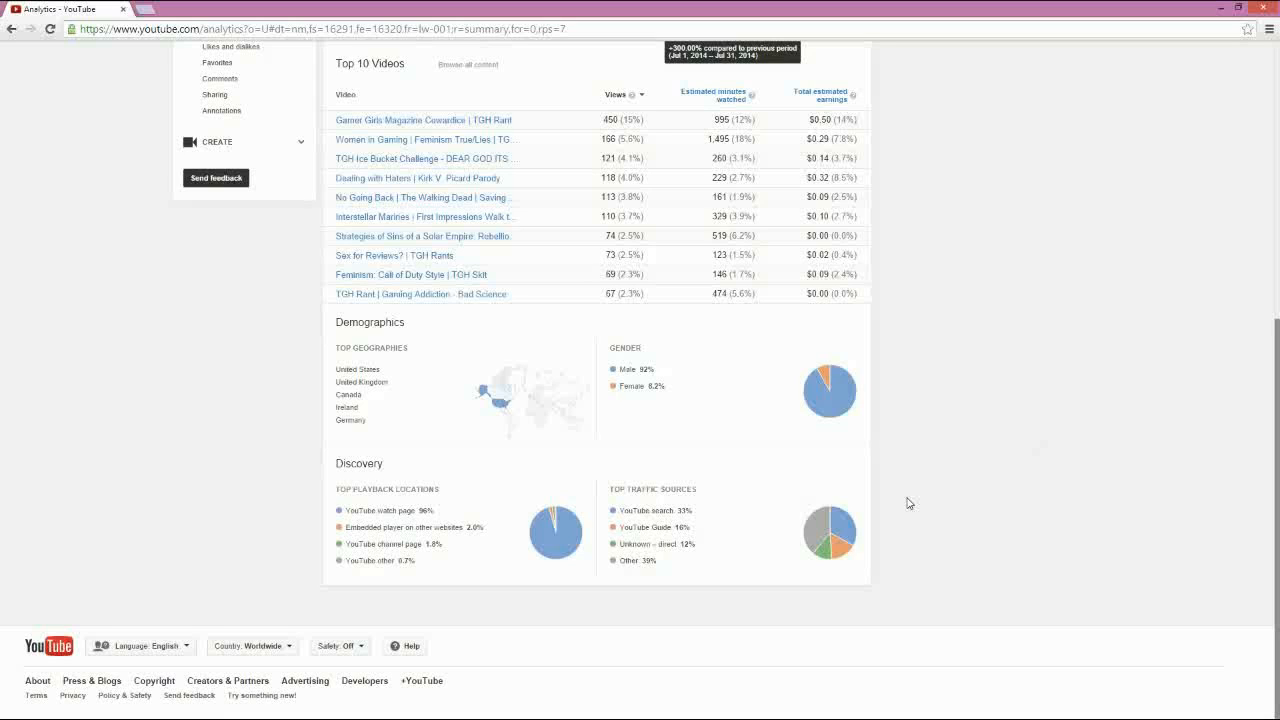
pyautogui.moveTo(674, 516)
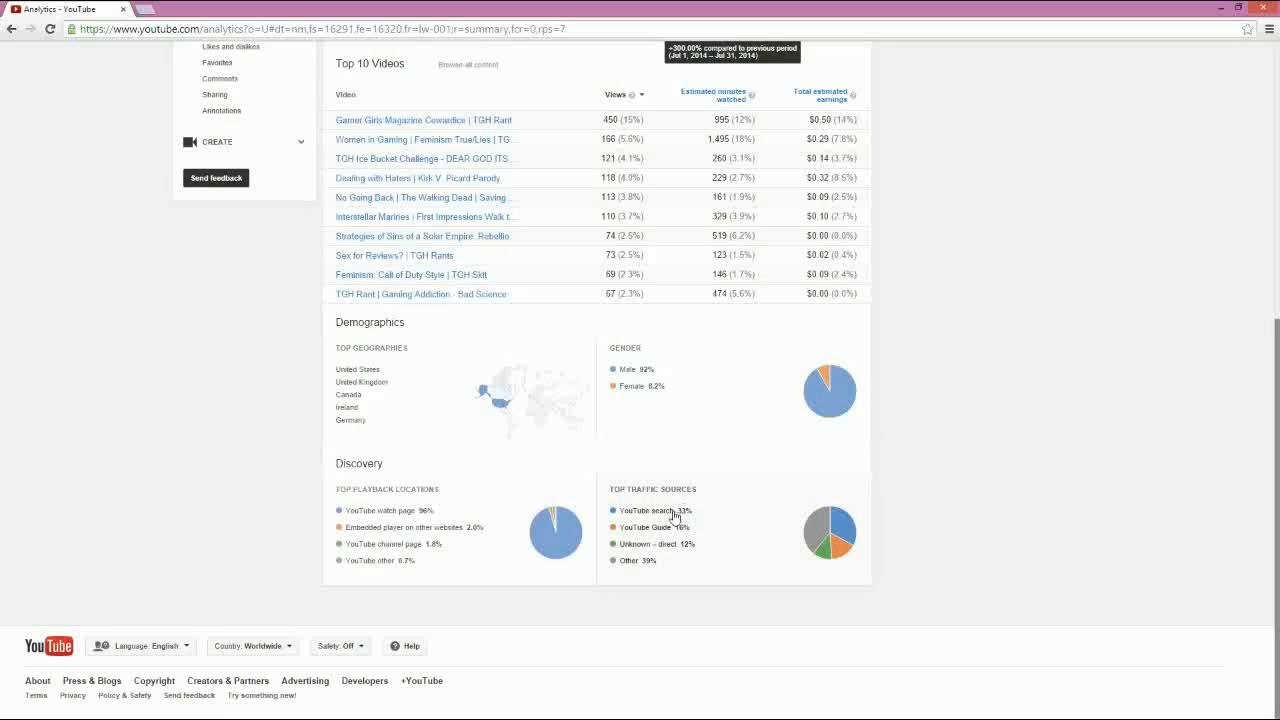
pyautogui.moveTo(684, 522)
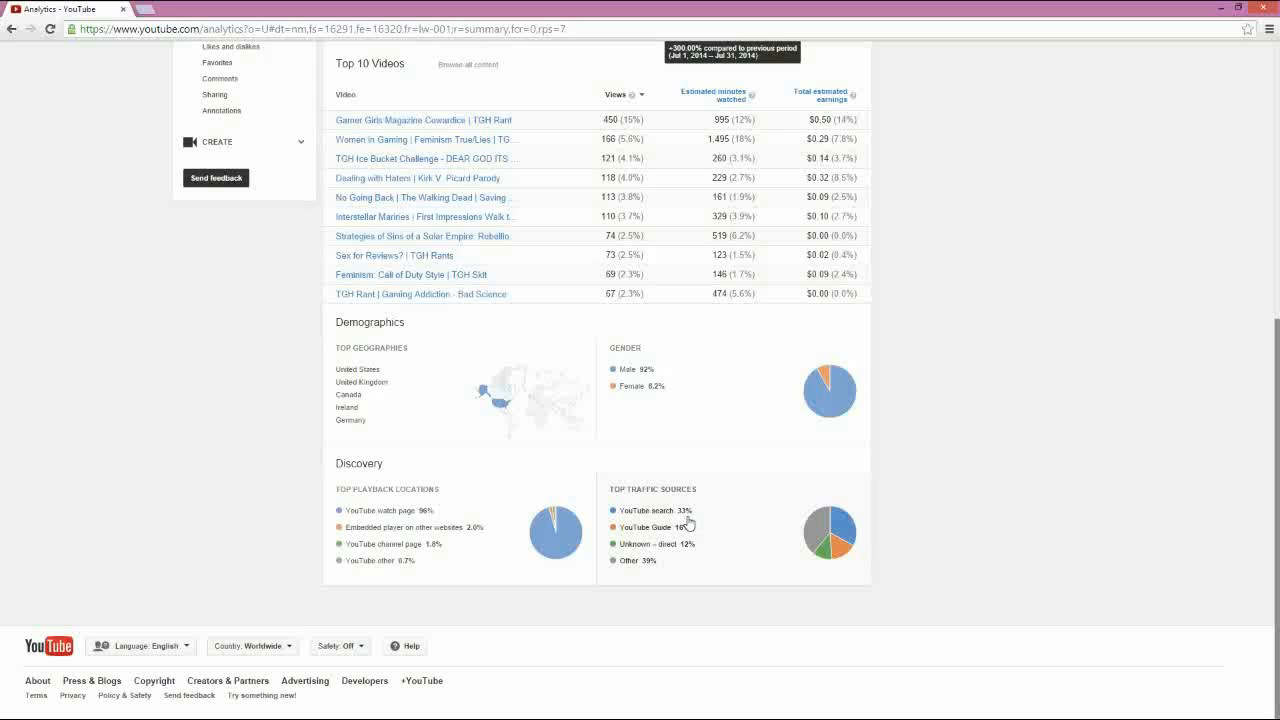
pyautogui.moveTo(636, 540)
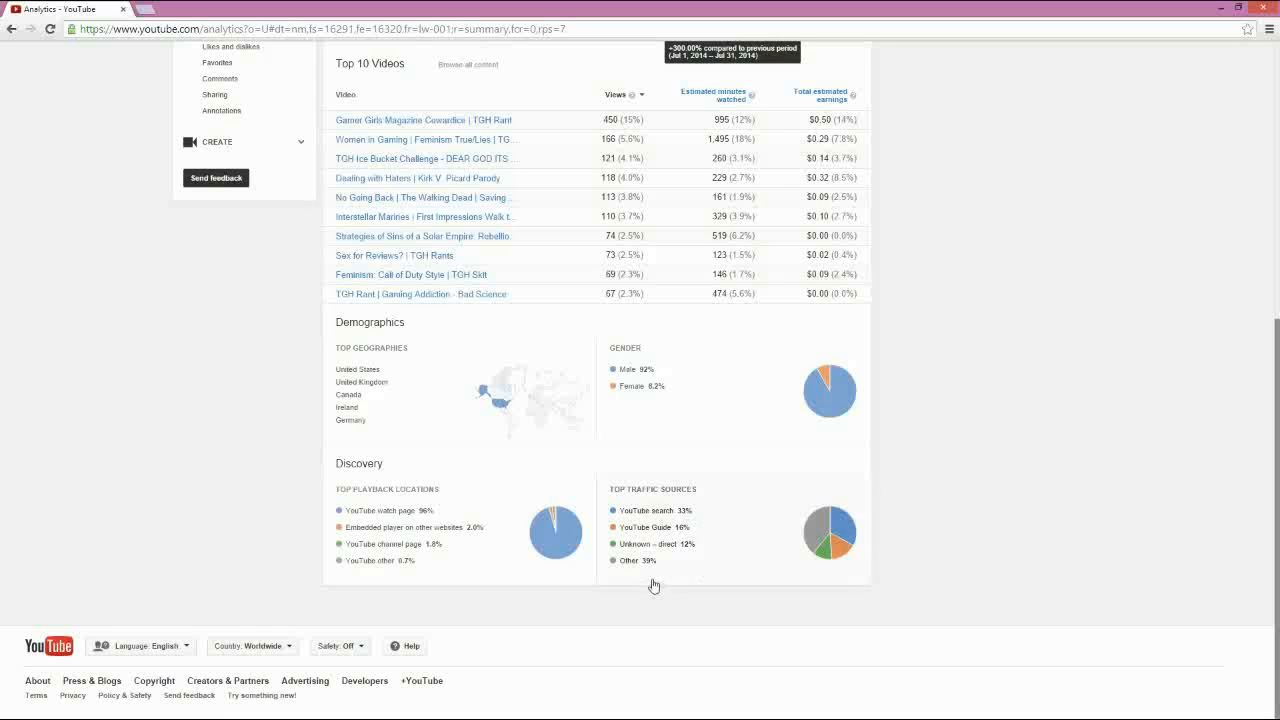
pyautogui.moveTo(672, 568)
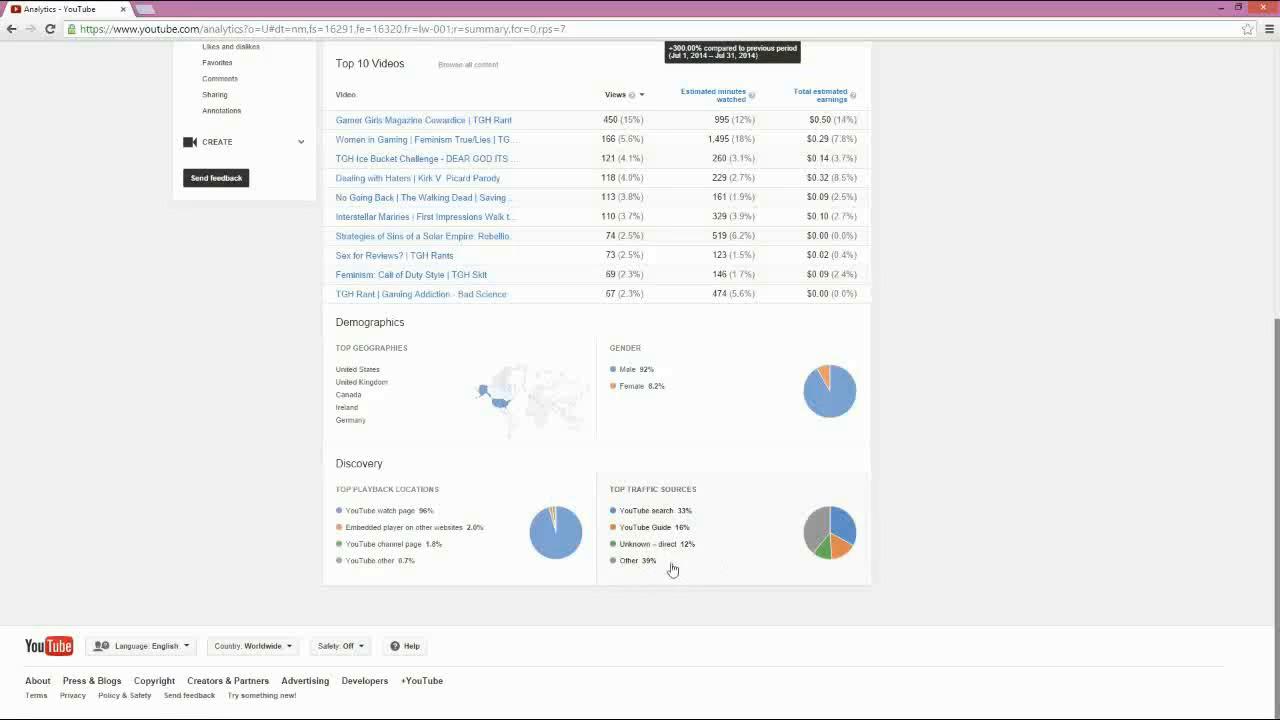
pyautogui.moveTo(732, 546)
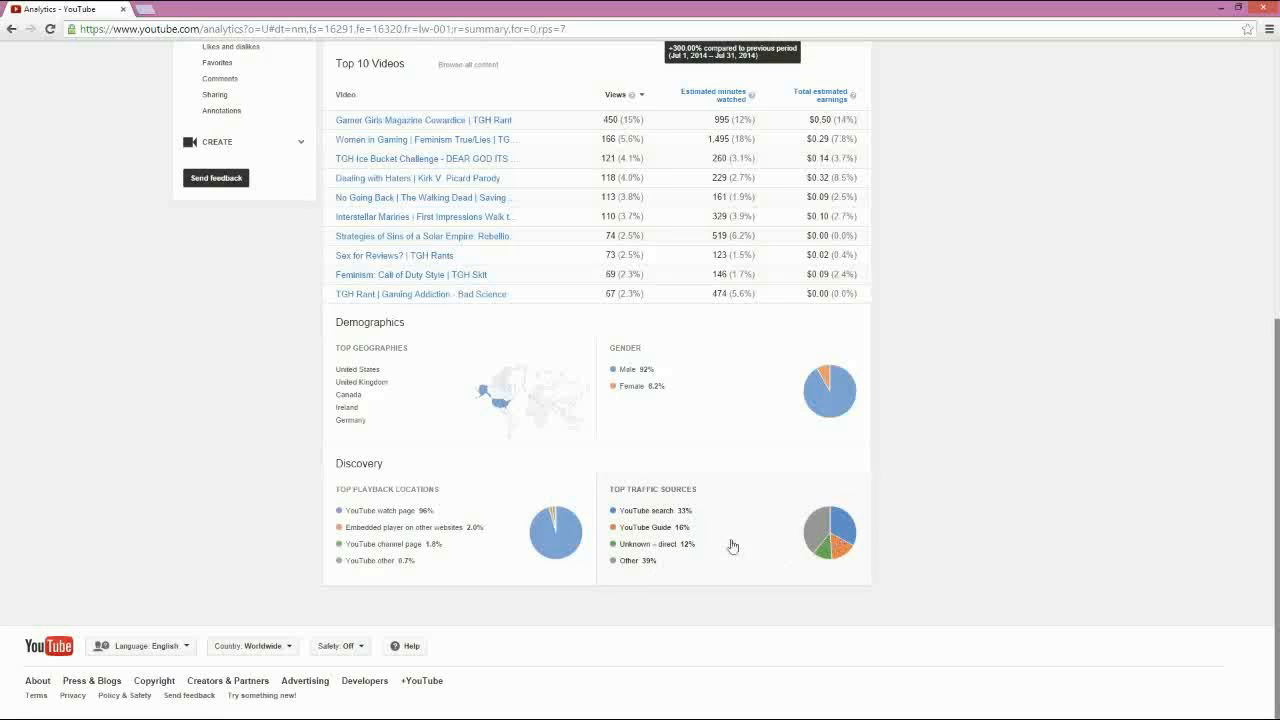
pyautogui.scroll(3)
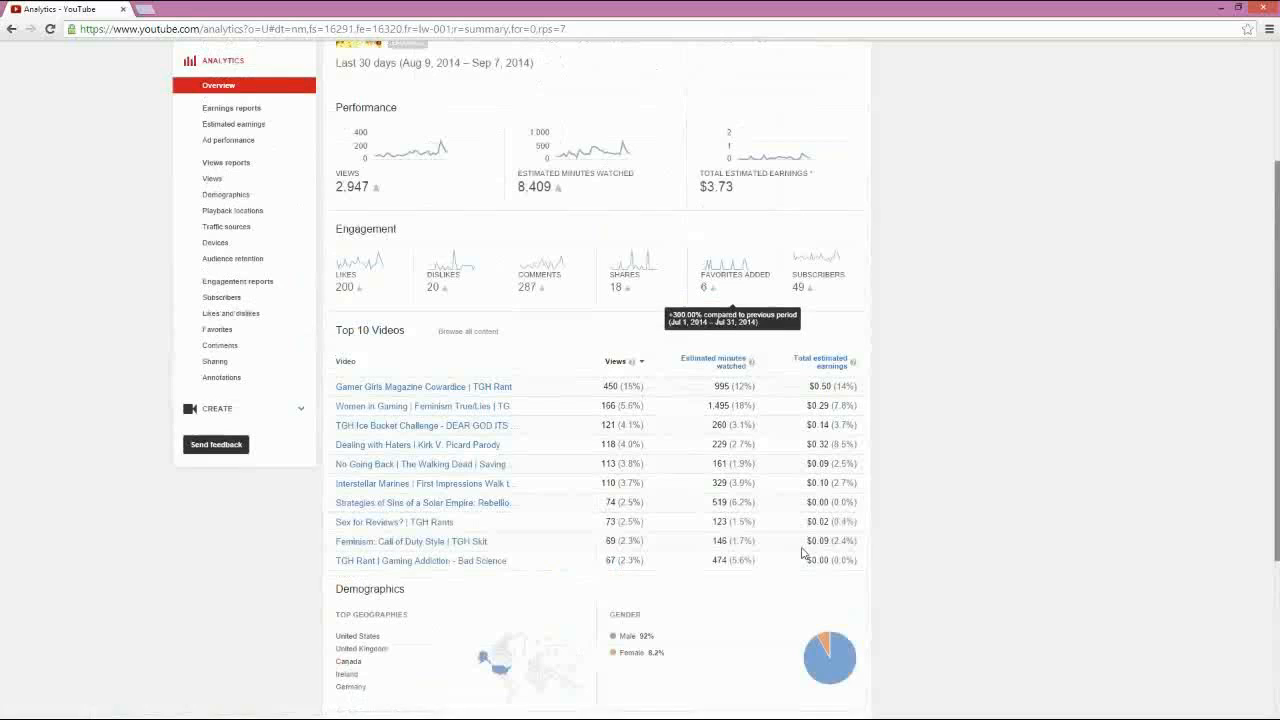
pyautogui.scroll(3)
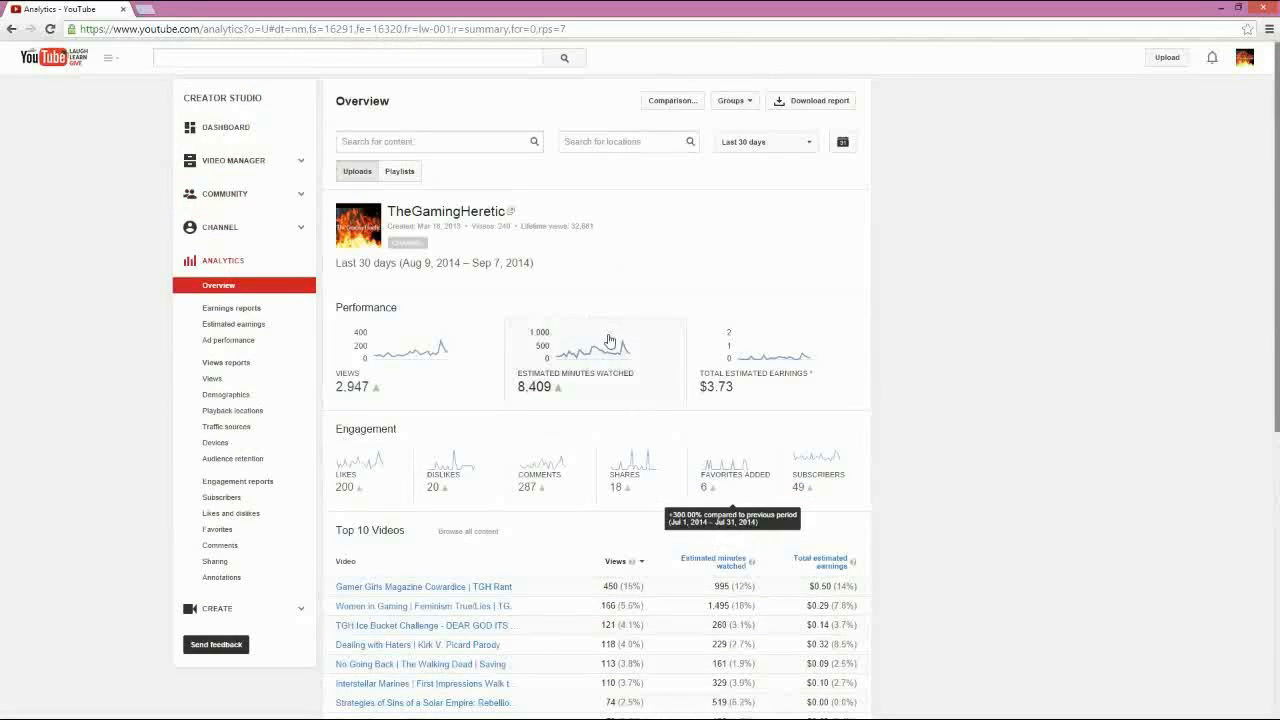
pyautogui.scroll(-3)
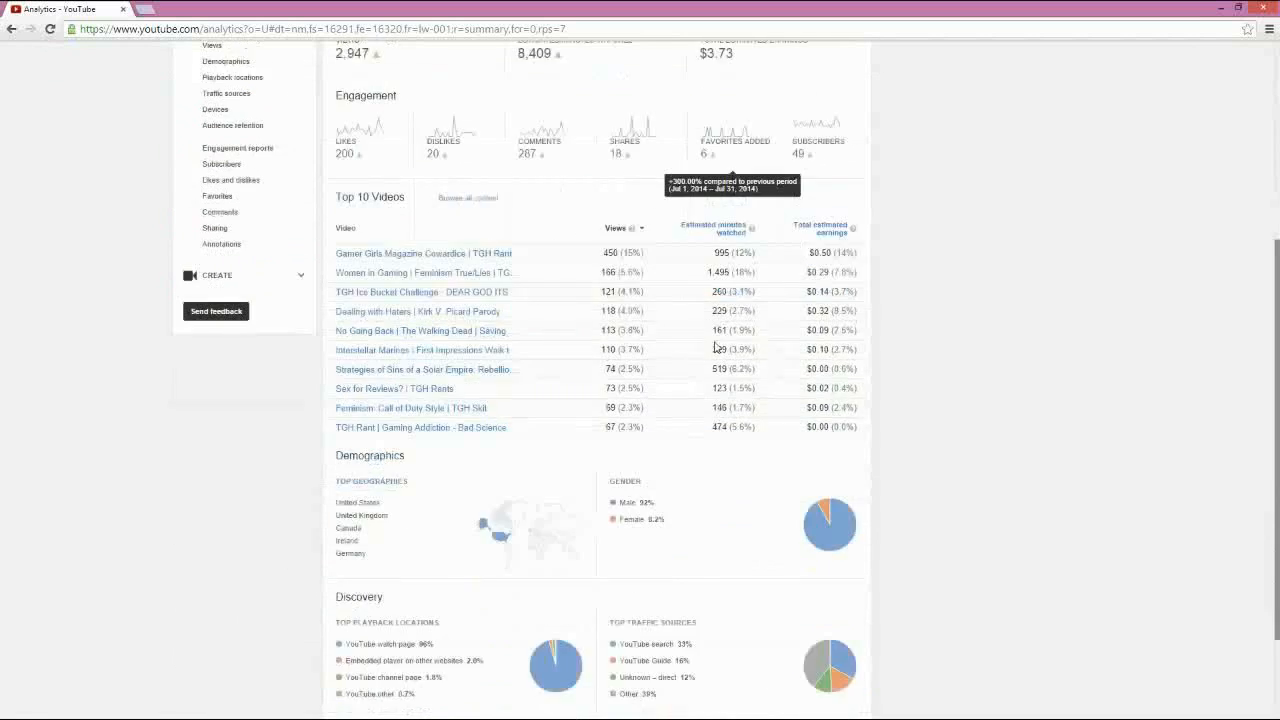
pyautogui.scroll(3)
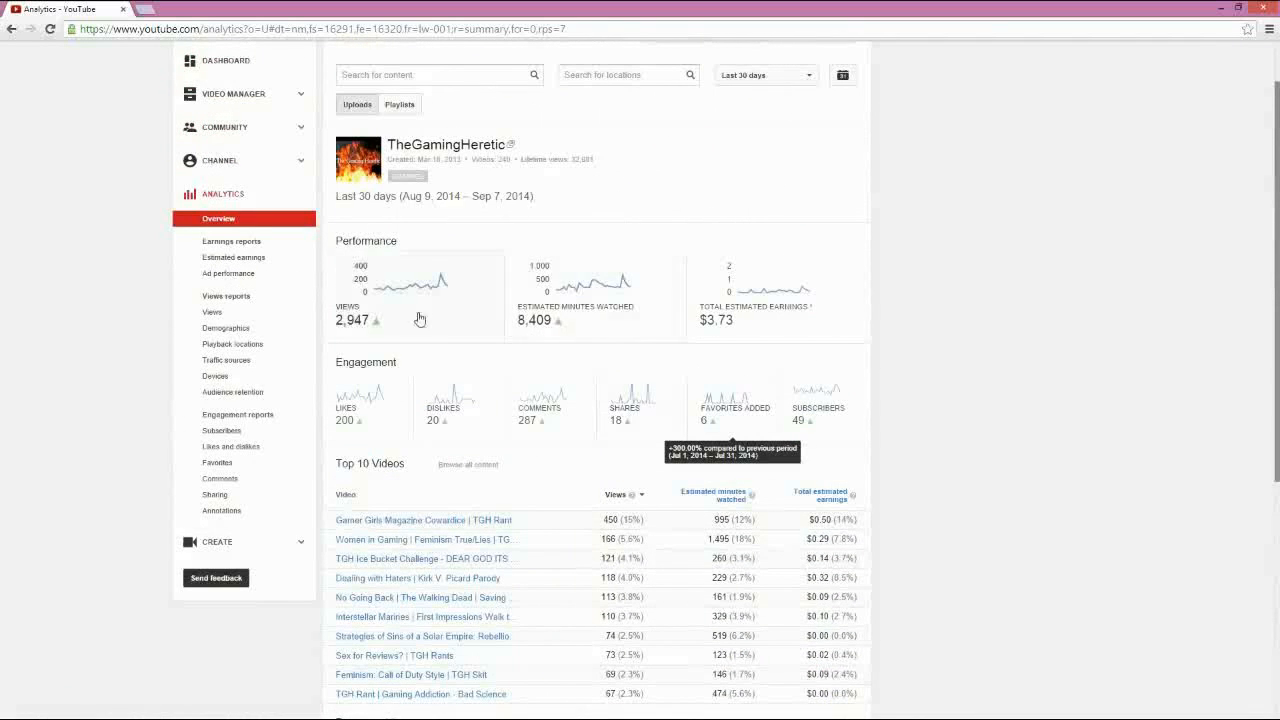
# Show the Views report charting last-30-days views as stacked areas per top video.
pyautogui.click(212, 312)
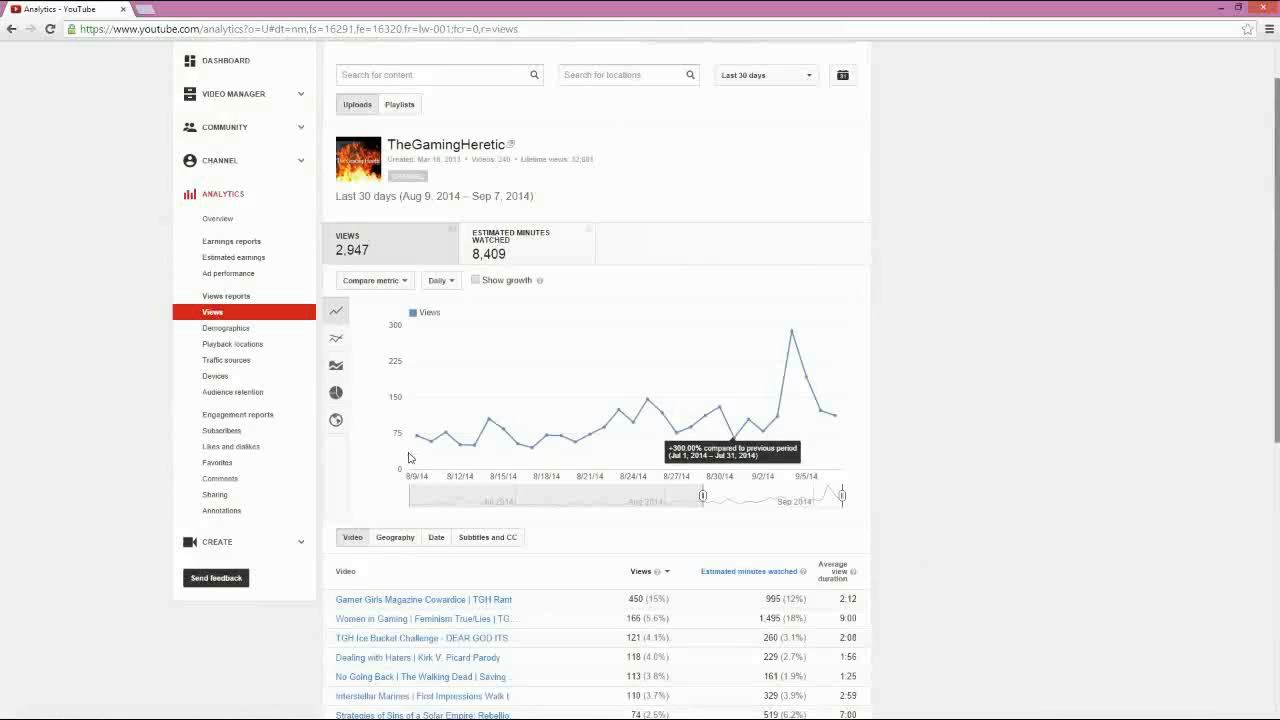
pyautogui.moveTo(864, 368)
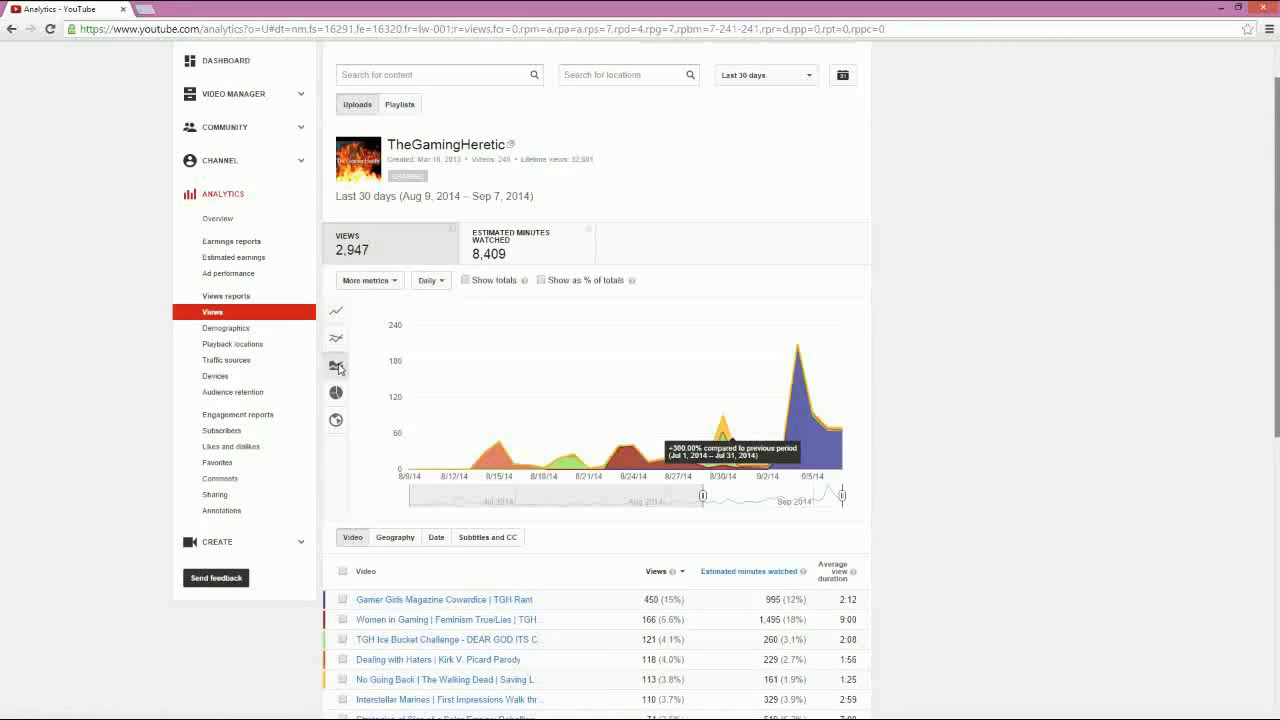
pyautogui.click(336, 366)
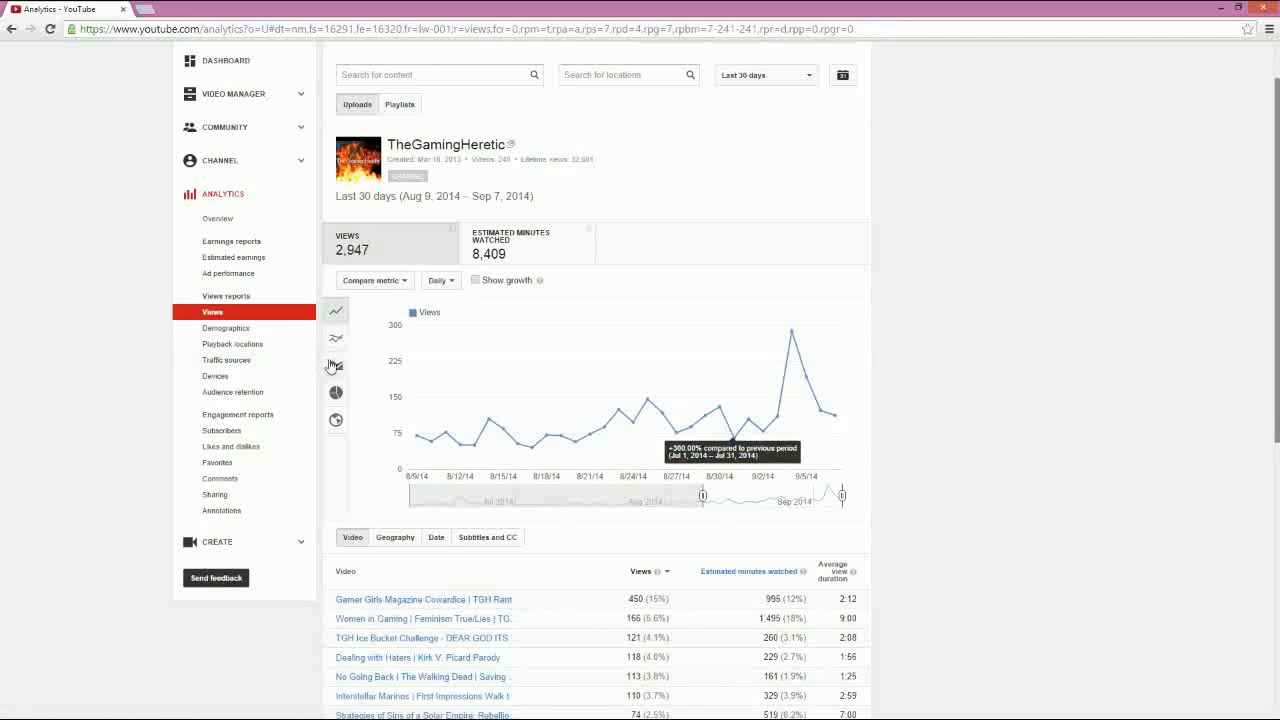
pyautogui.click(336, 364)
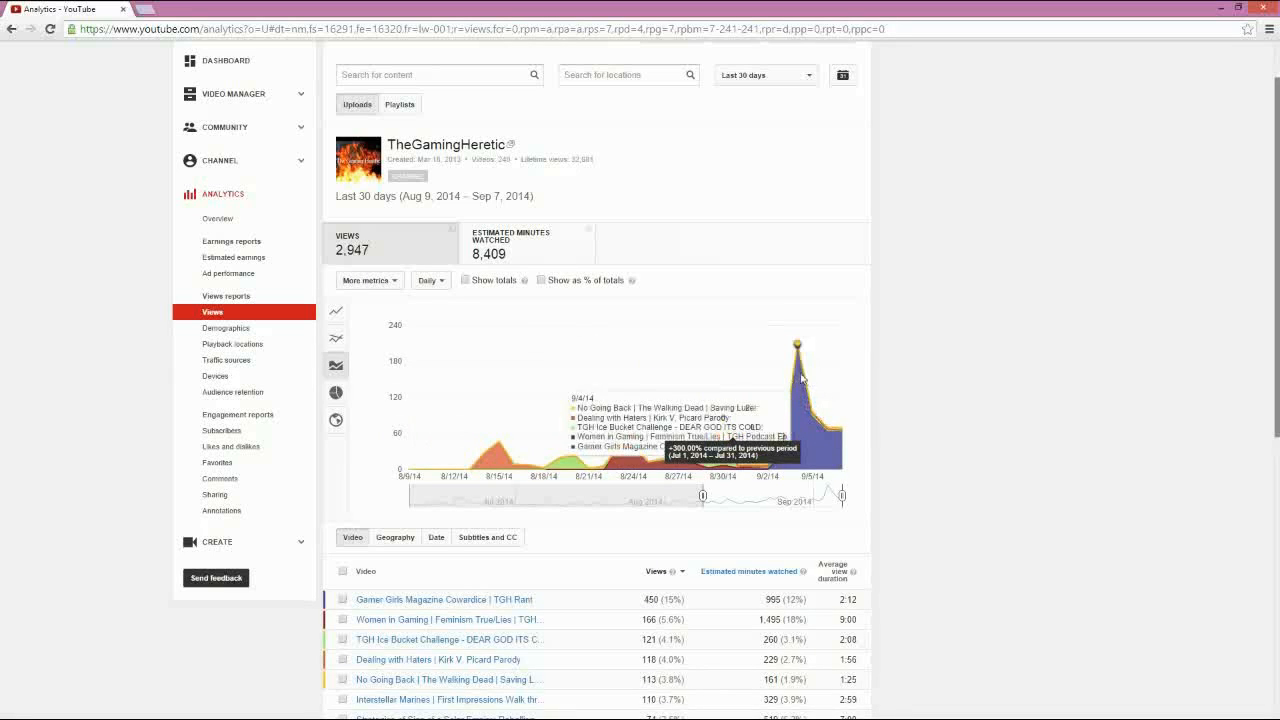
pyautogui.moveTo(784, 612)
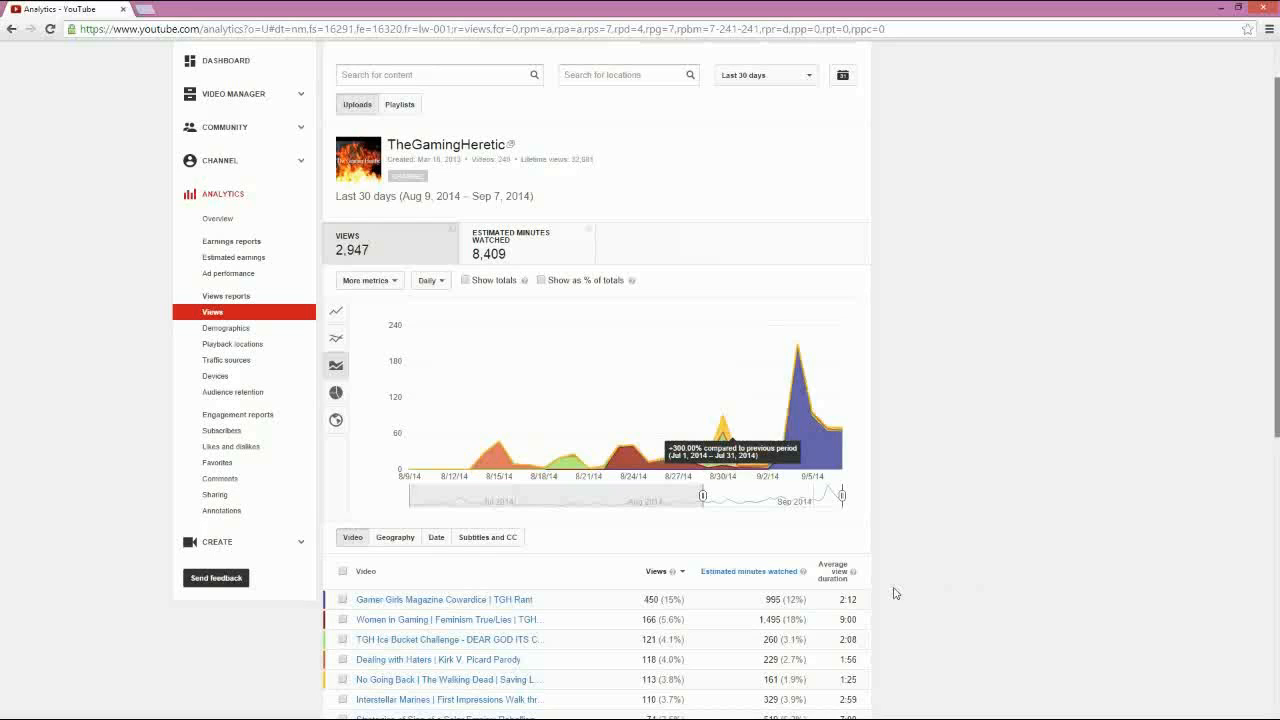
# Scroll through the stacked-area chart and per-video views table, returning to the top.
pyautogui.scroll(-3)
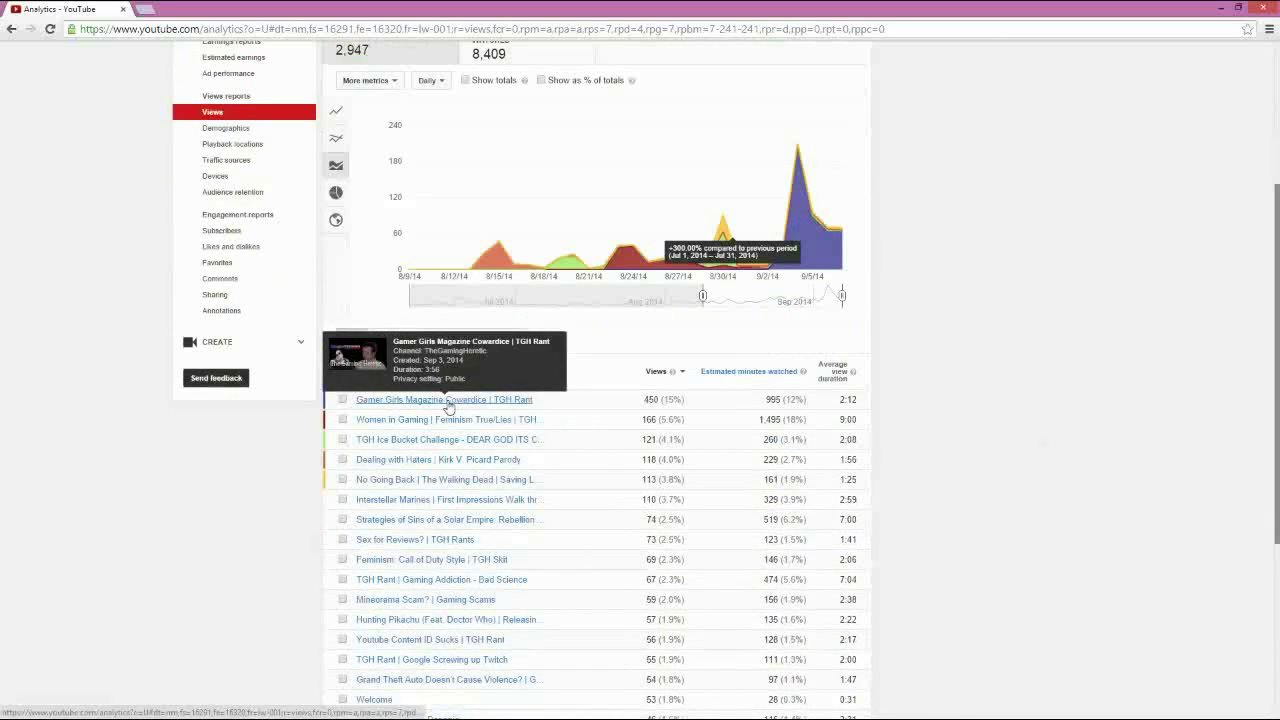
pyautogui.moveTo(432, 408)
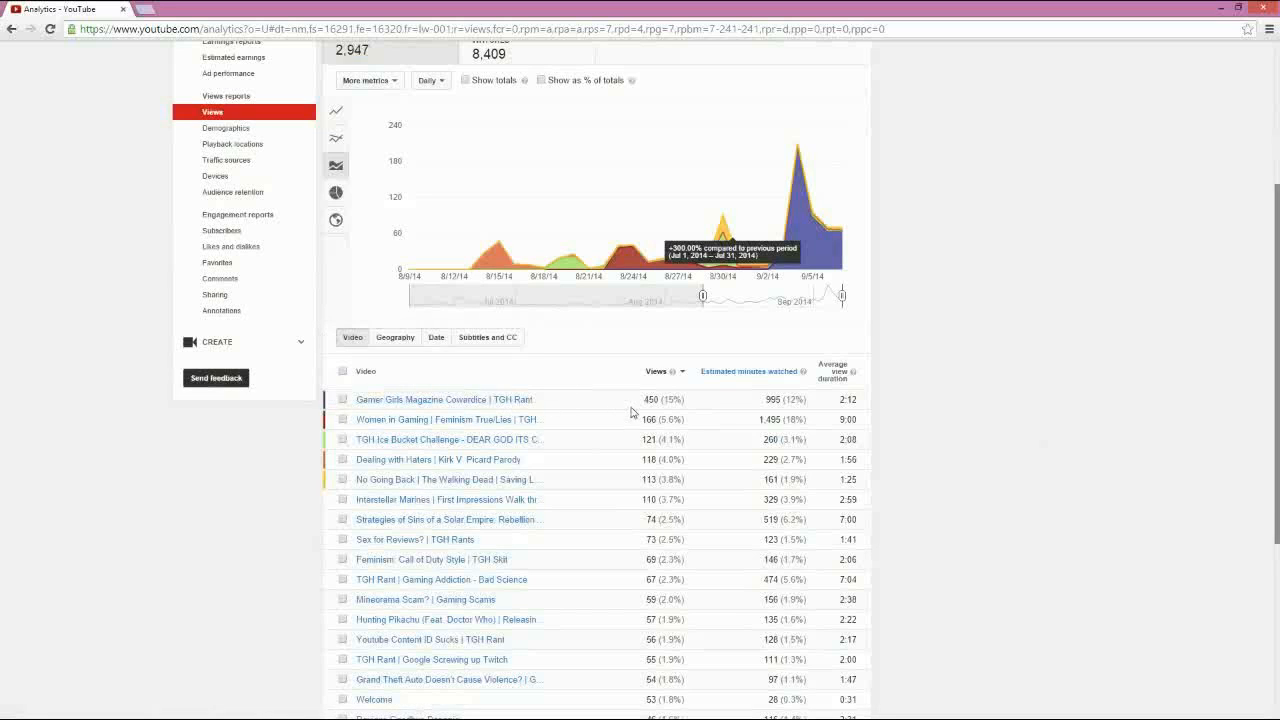
pyautogui.moveTo(868, 400)
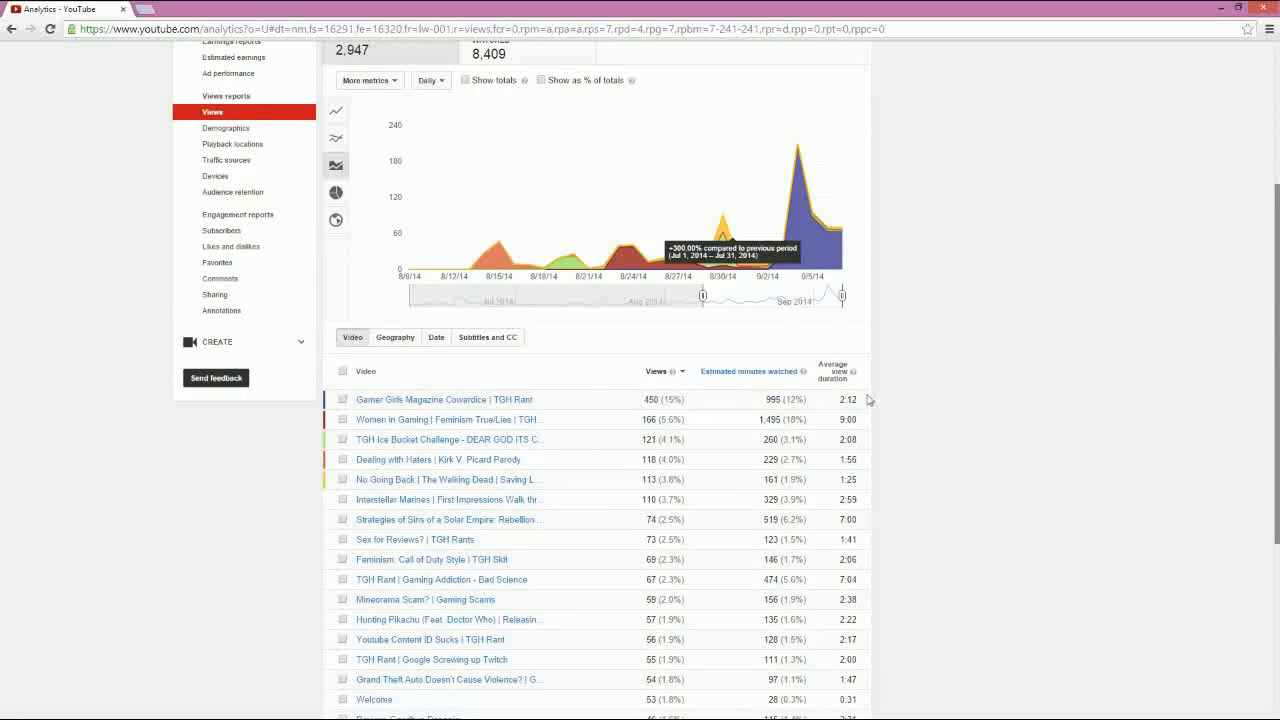
pyautogui.moveTo(876, 418)
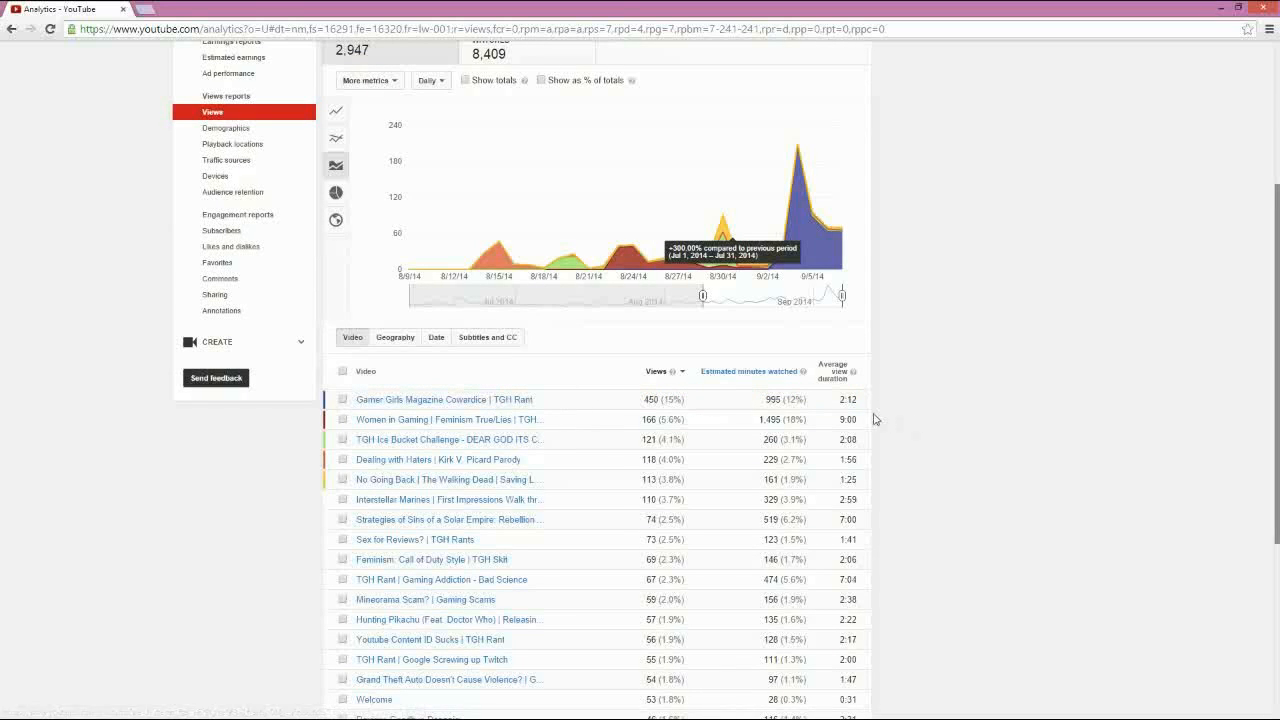
pyautogui.moveTo(860, 400)
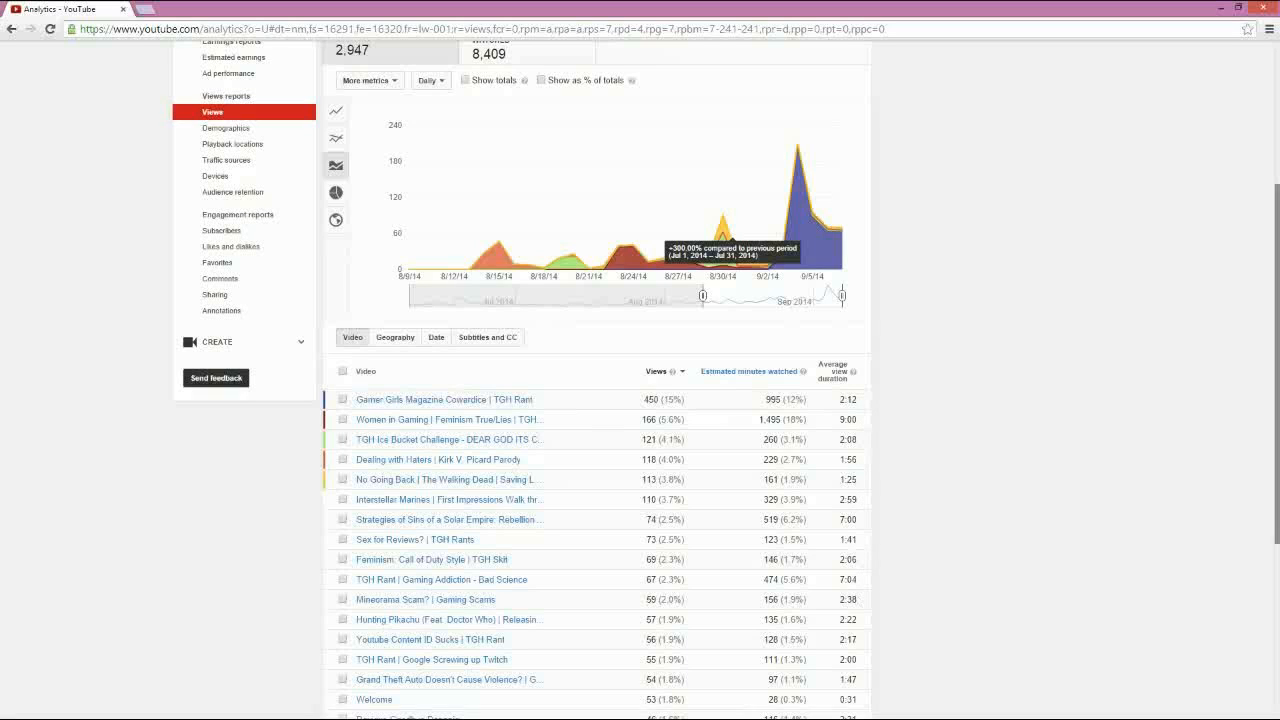
pyautogui.moveTo(852, 516)
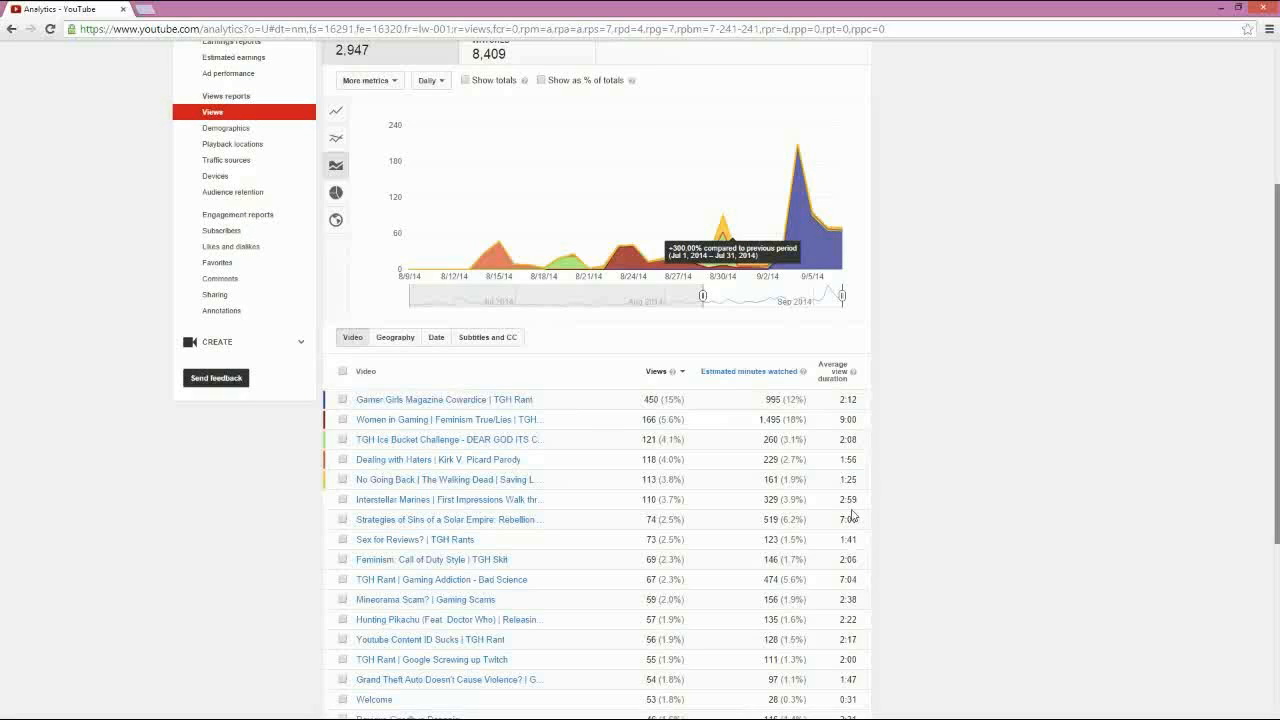
pyautogui.moveTo(1010, 516)
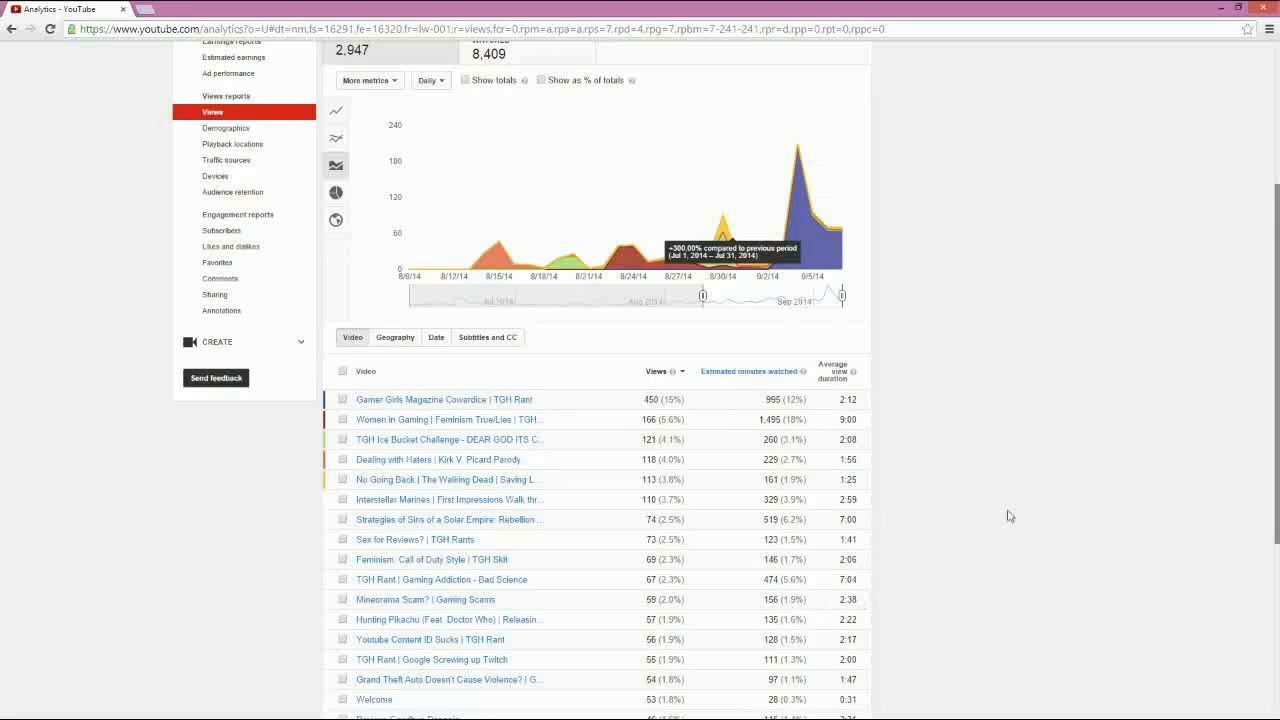
pyautogui.scroll(-3)
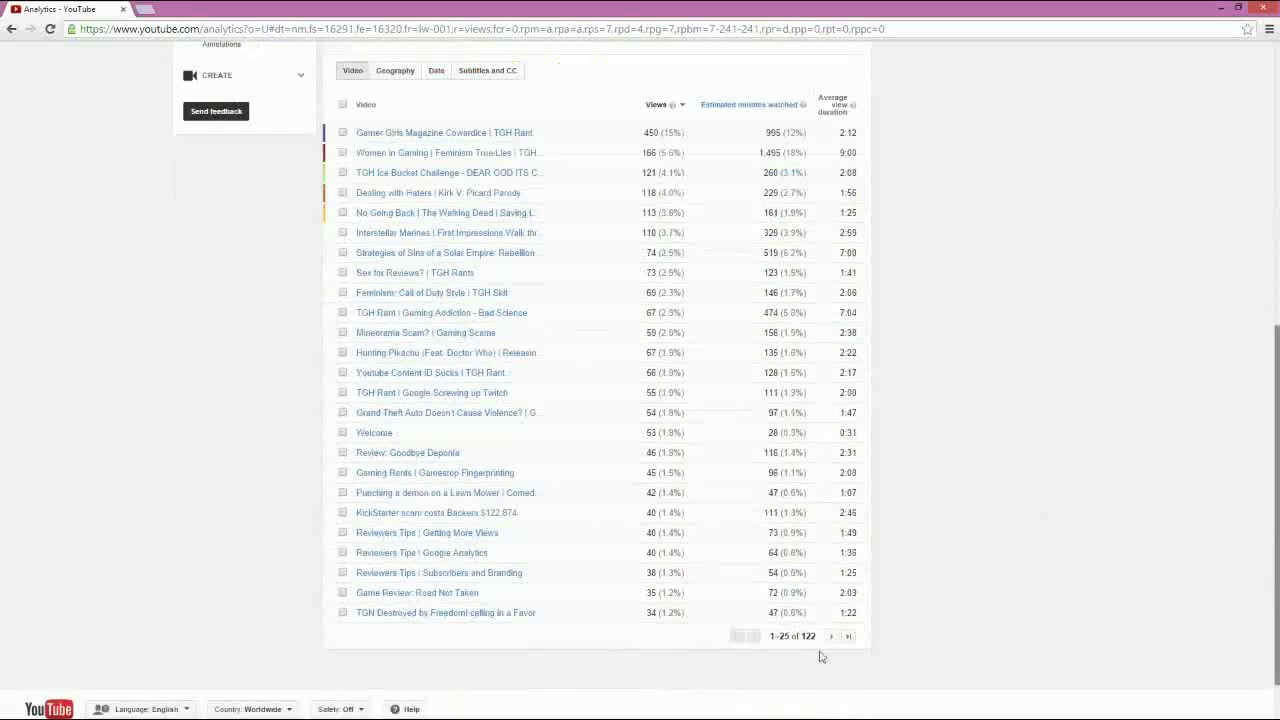
pyautogui.scroll(3)
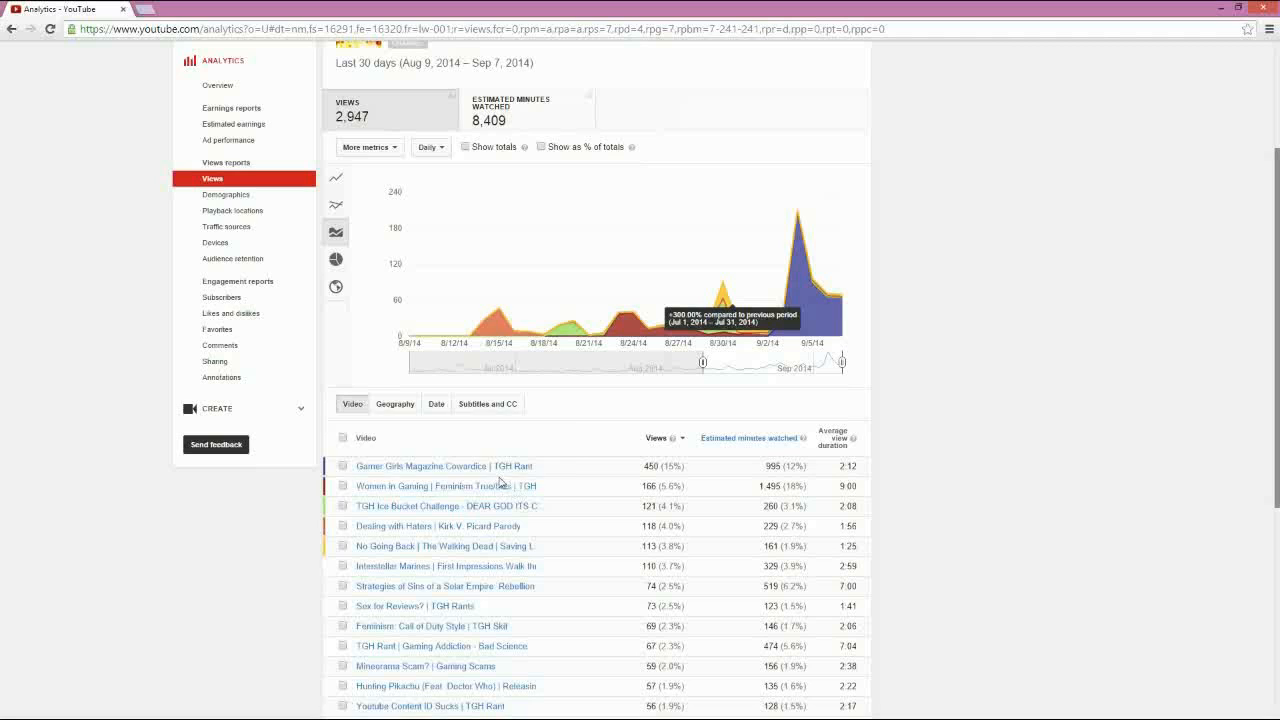
pyautogui.moveTo(496, 492)
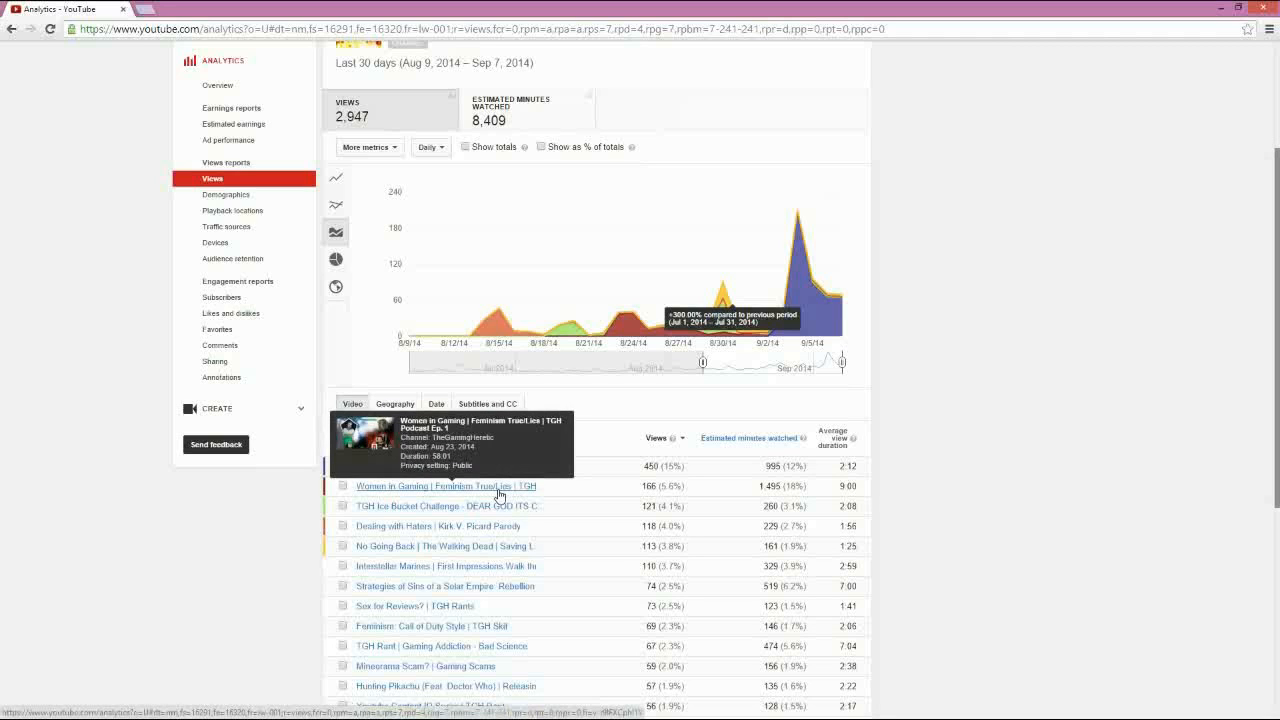
pyautogui.moveTo(430, 466)
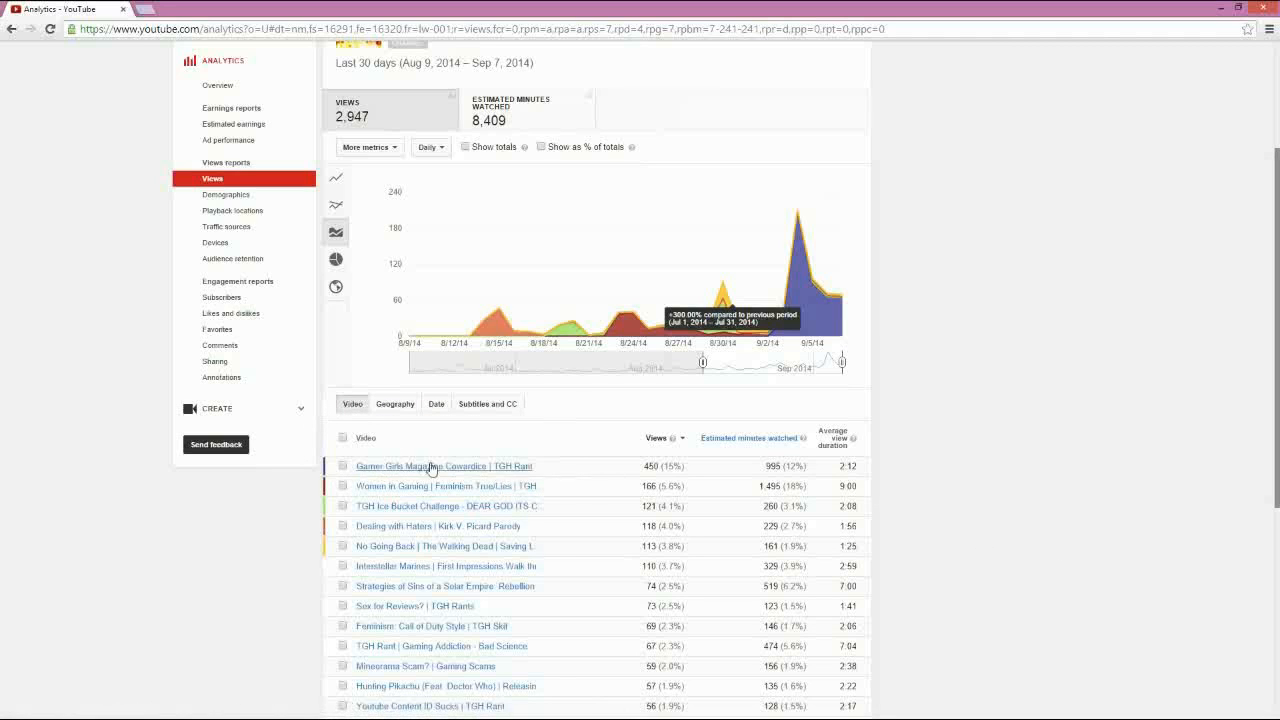
pyautogui.moveTo(414, 606)
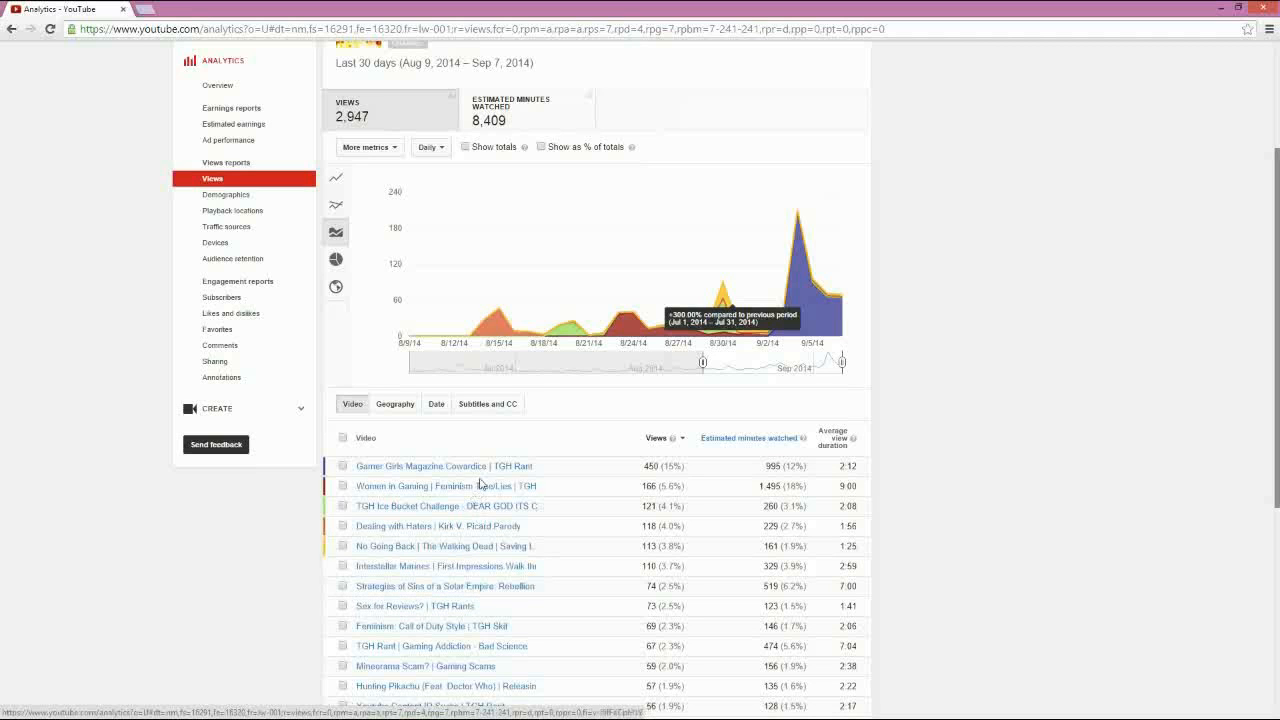
pyautogui.moveTo(632, 608)
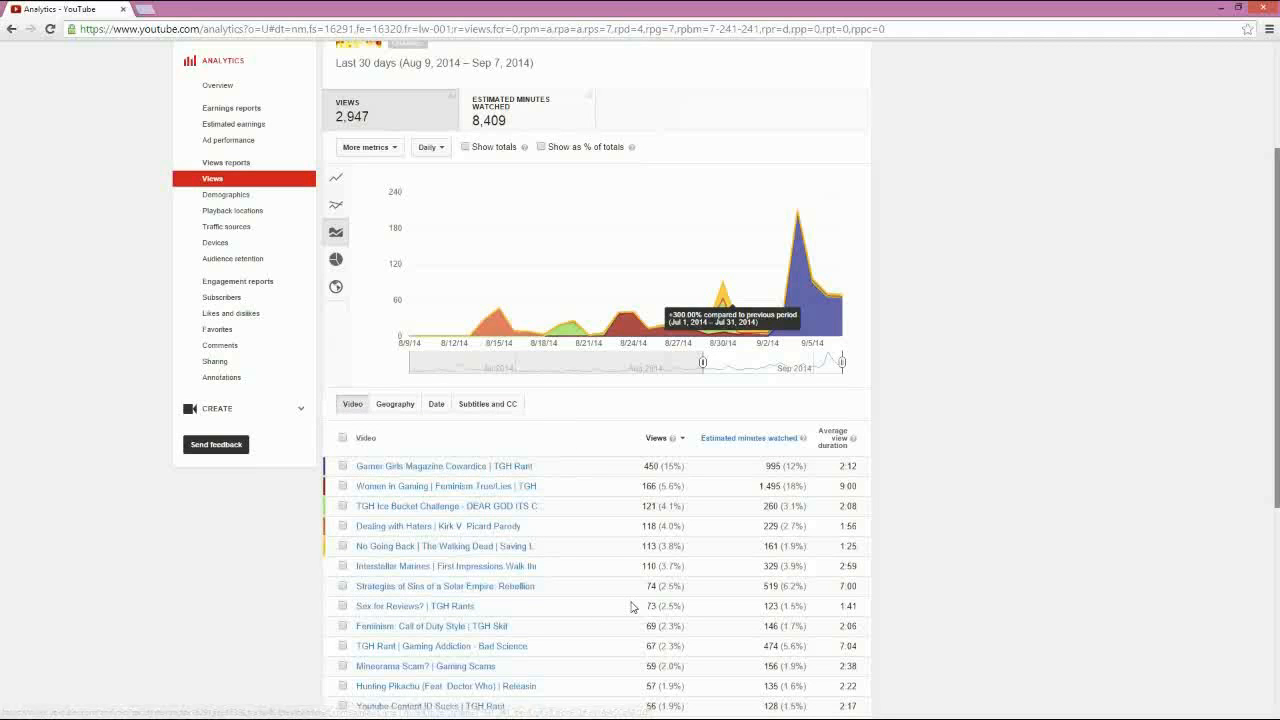
pyautogui.scroll(-3)
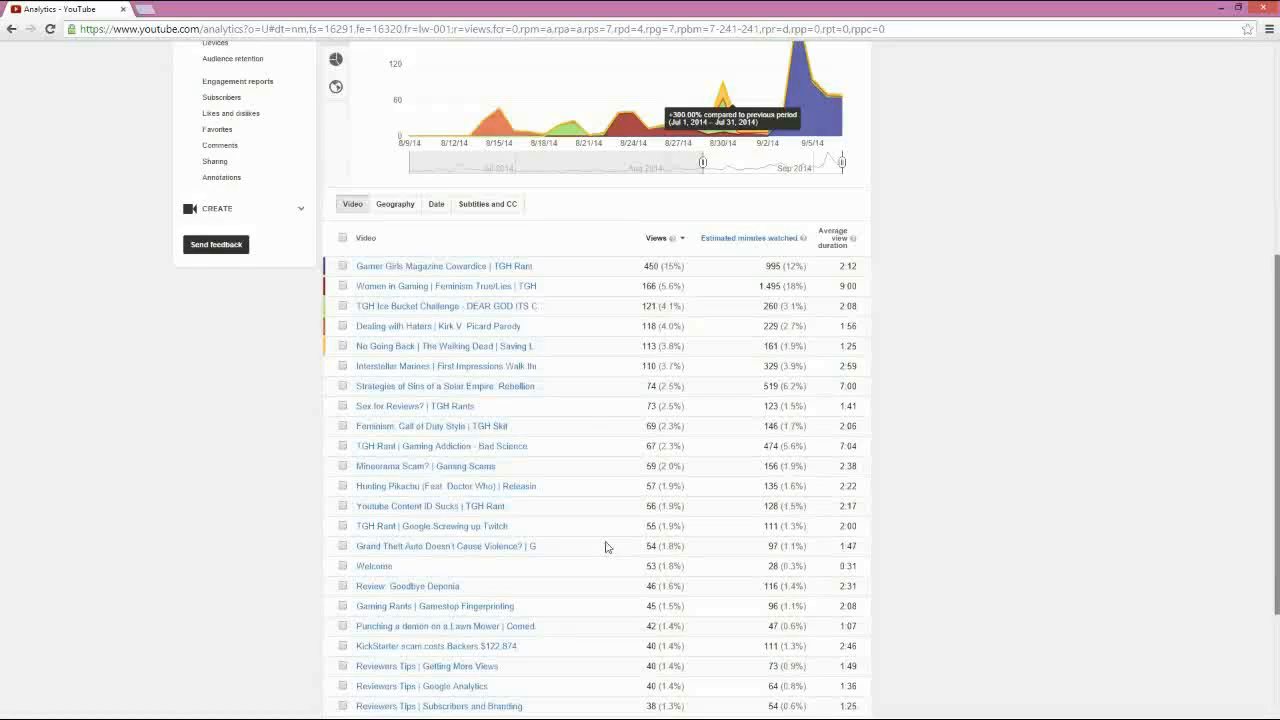
pyautogui.scroll(3)
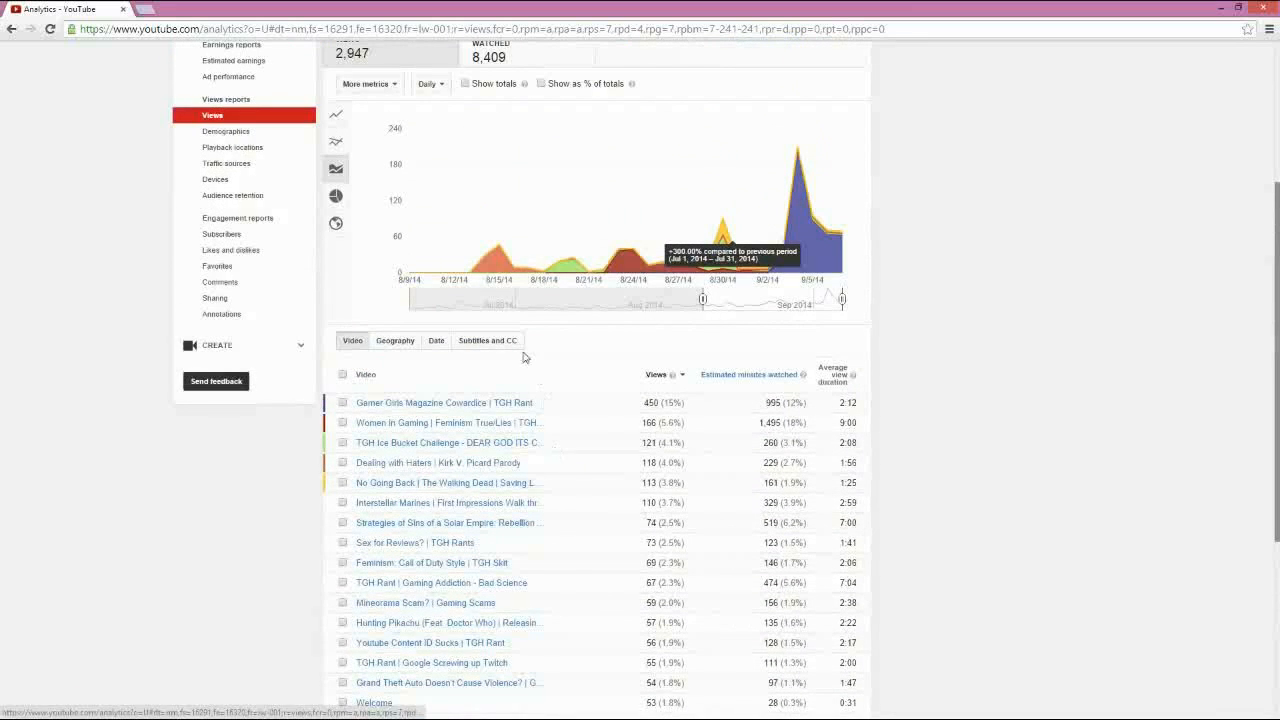
pyautogui.scroll(3)
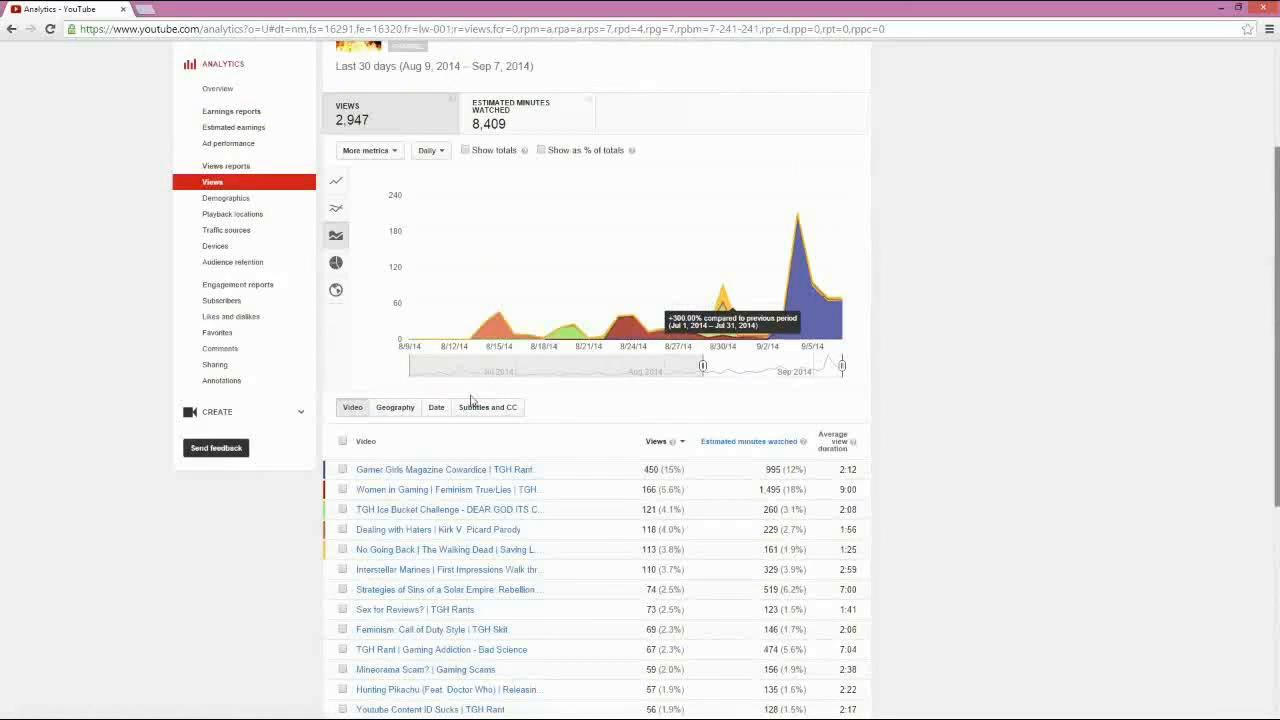
pyautogui.moveTo(600, 320)
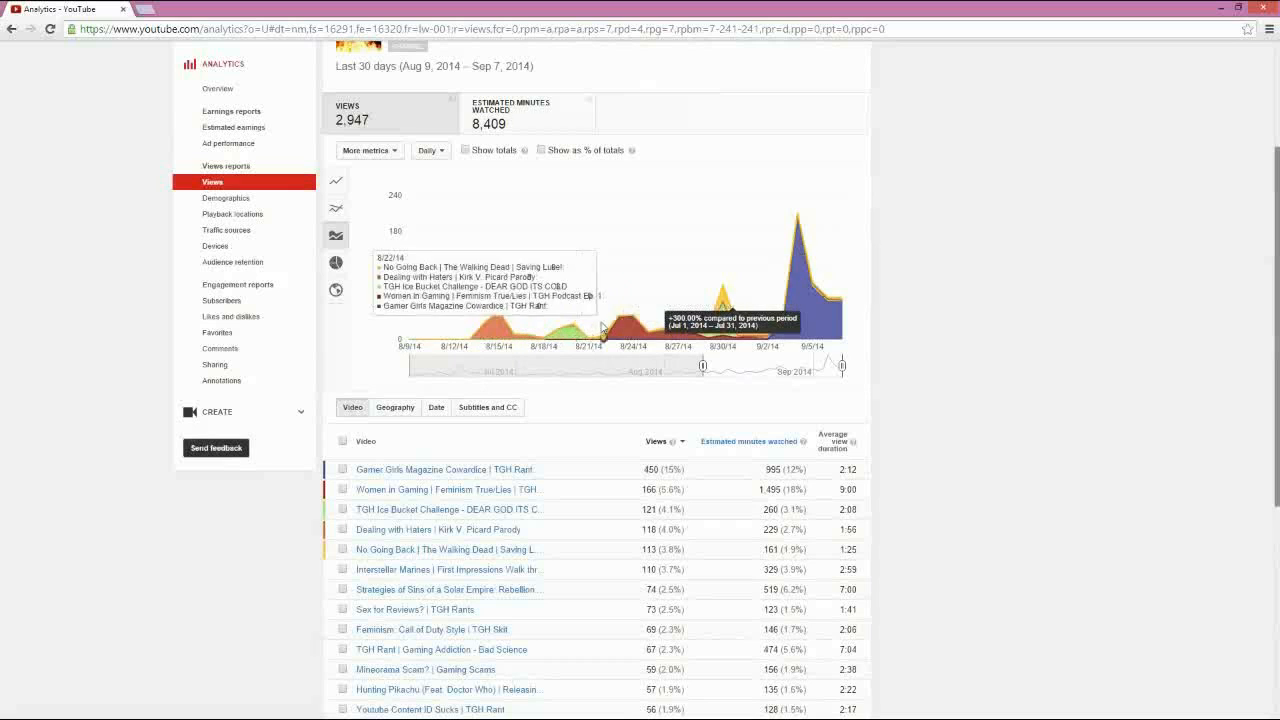
pyautogui.moveTo(810, 276)
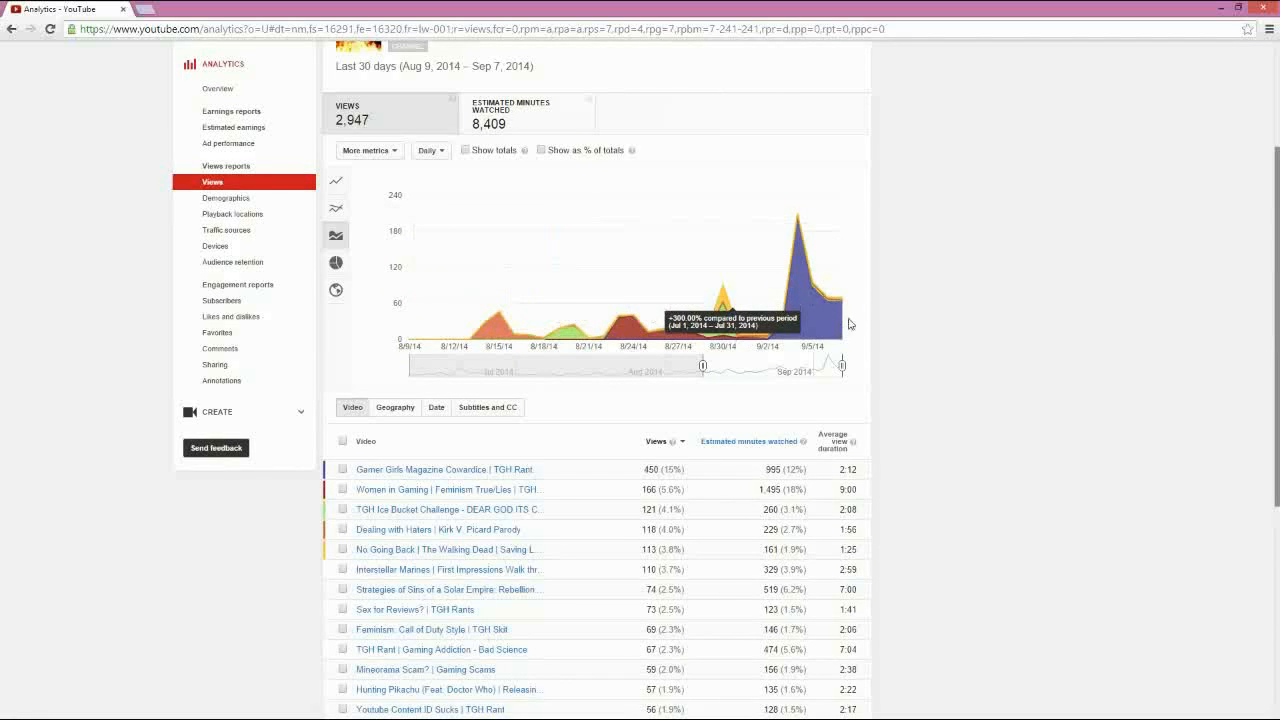
pyautogui.scroll(3)
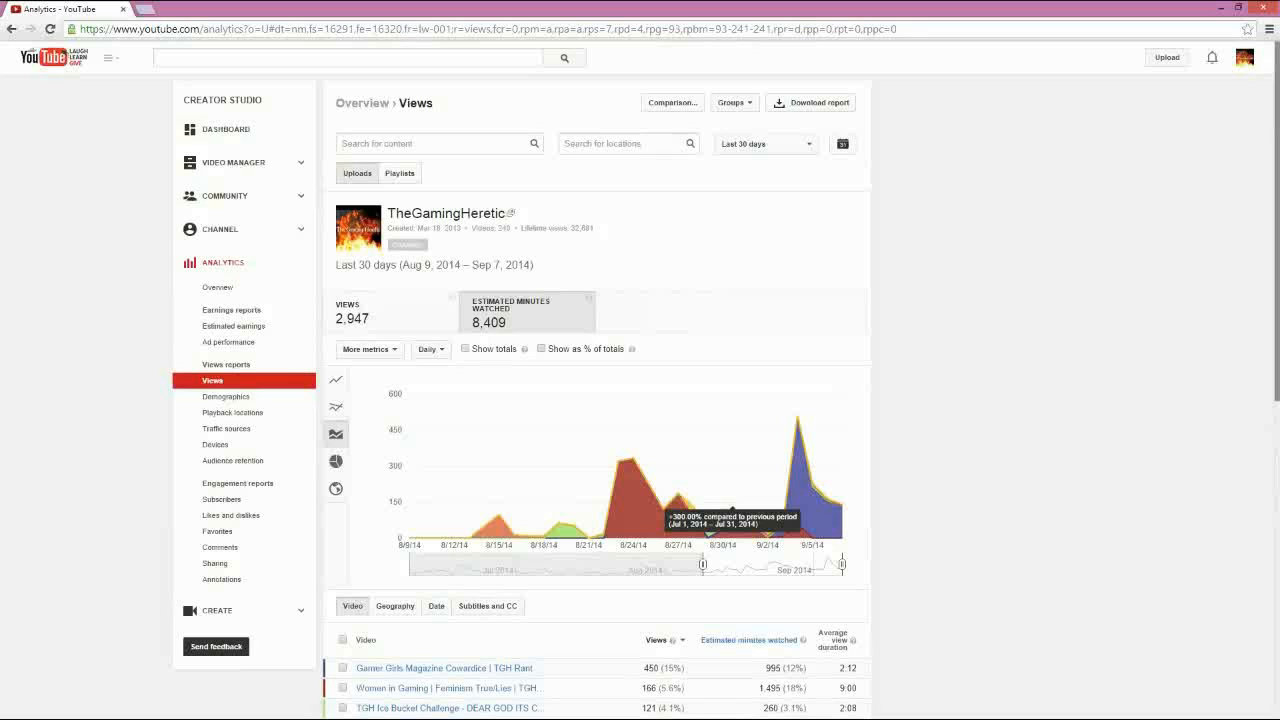
pyautogui.click(436, 144)
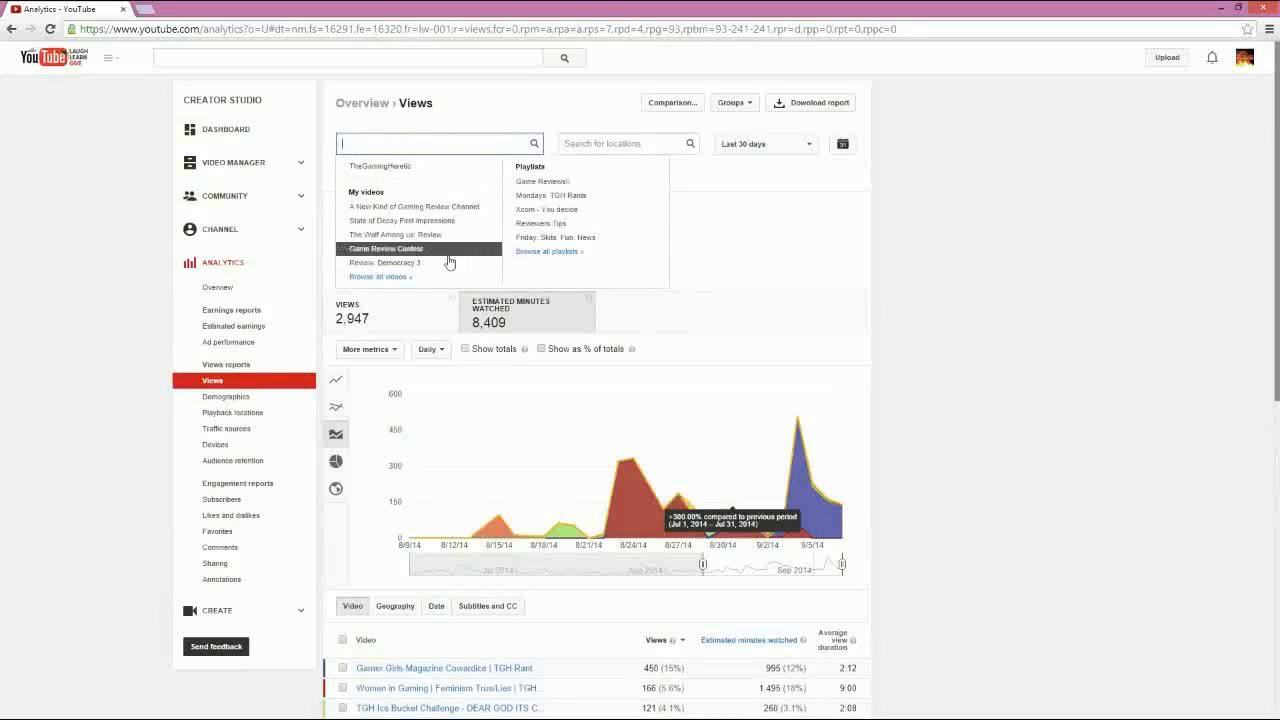
pyautogui.click(628, 144)
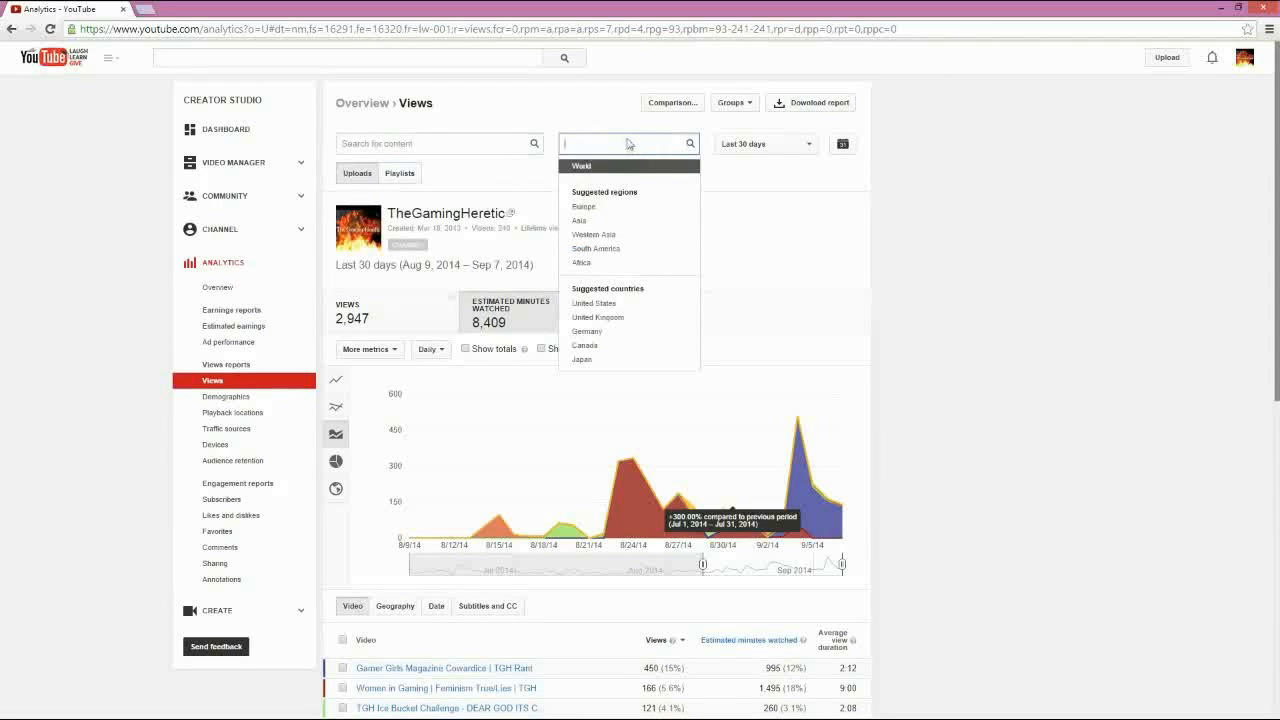
pyautogui.moveTo(620, 216)
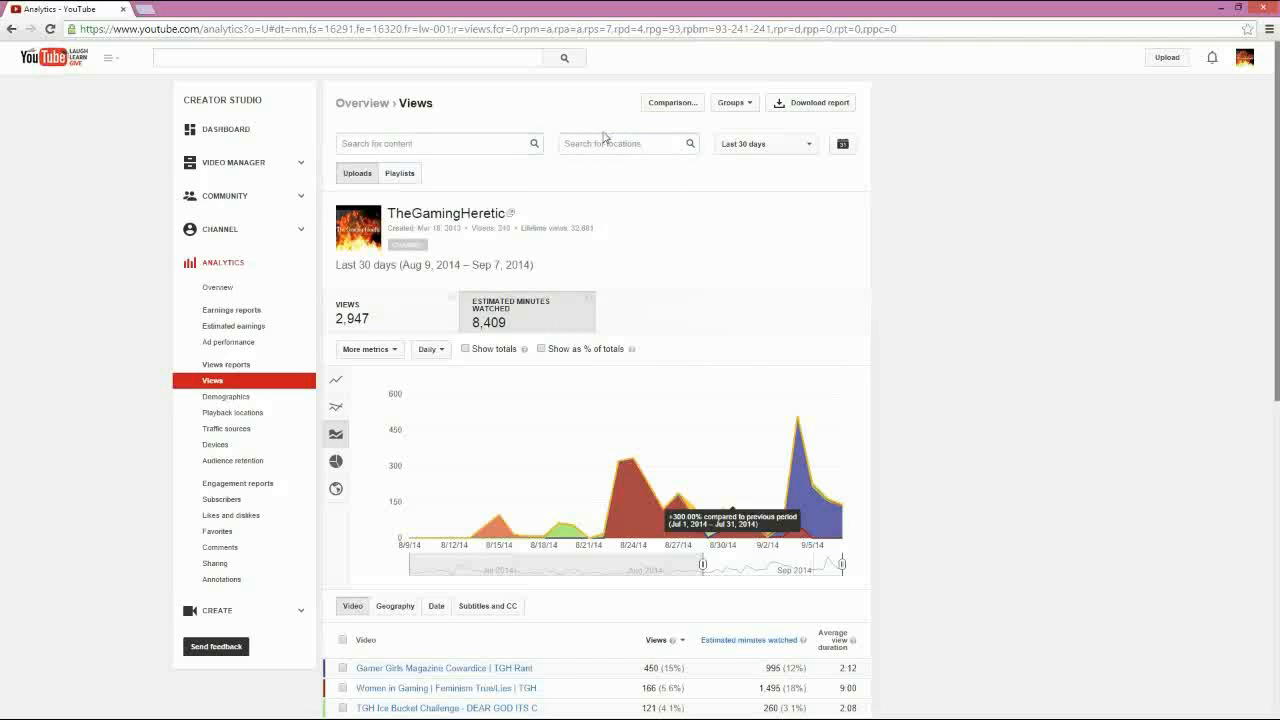
pyautogui.moveTo(690, 218)
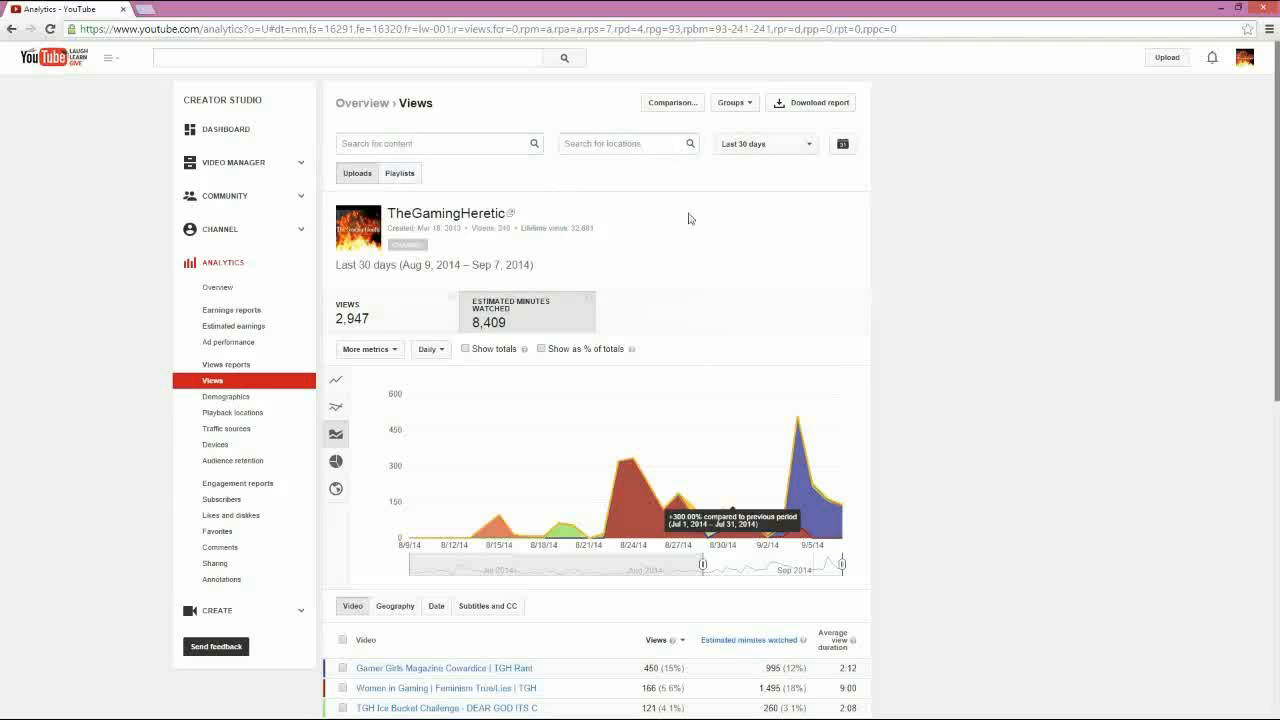
# Show the Demographics report with last-30-days viewers by age and gender (92% male, 8.2% female).
pyautogui.click(228, 396)
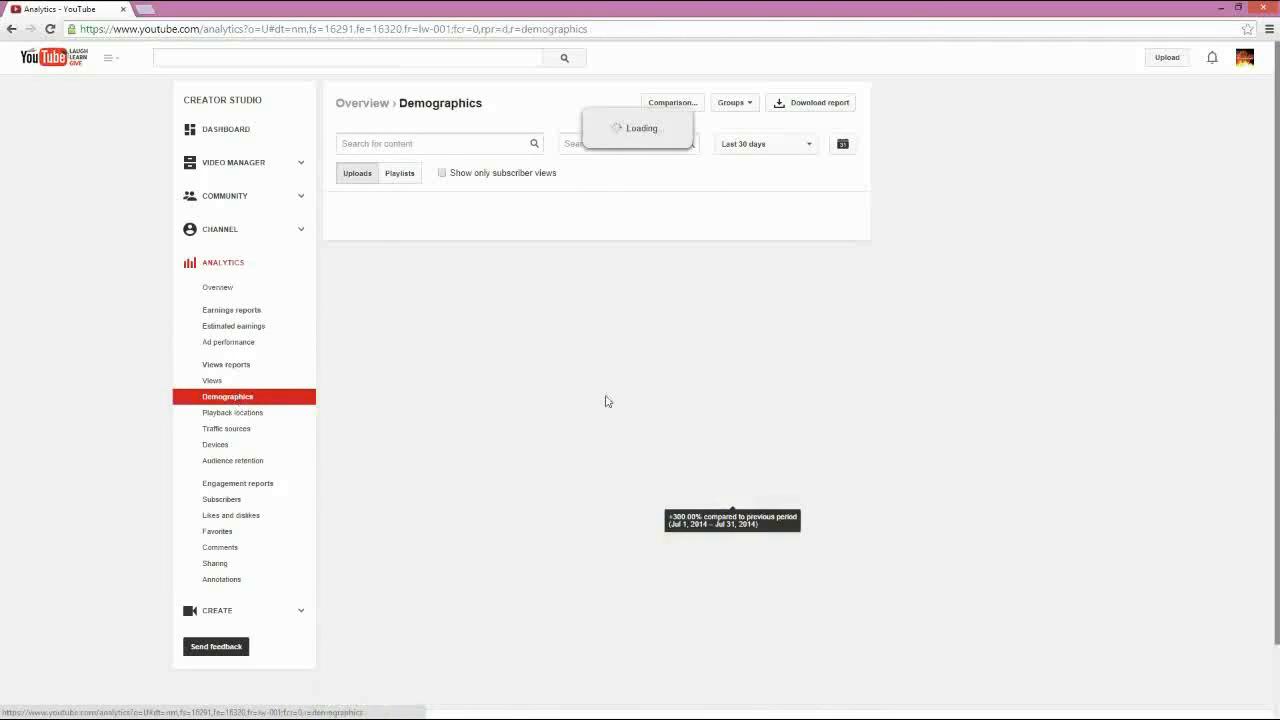
pyautogui.scroll(-3)
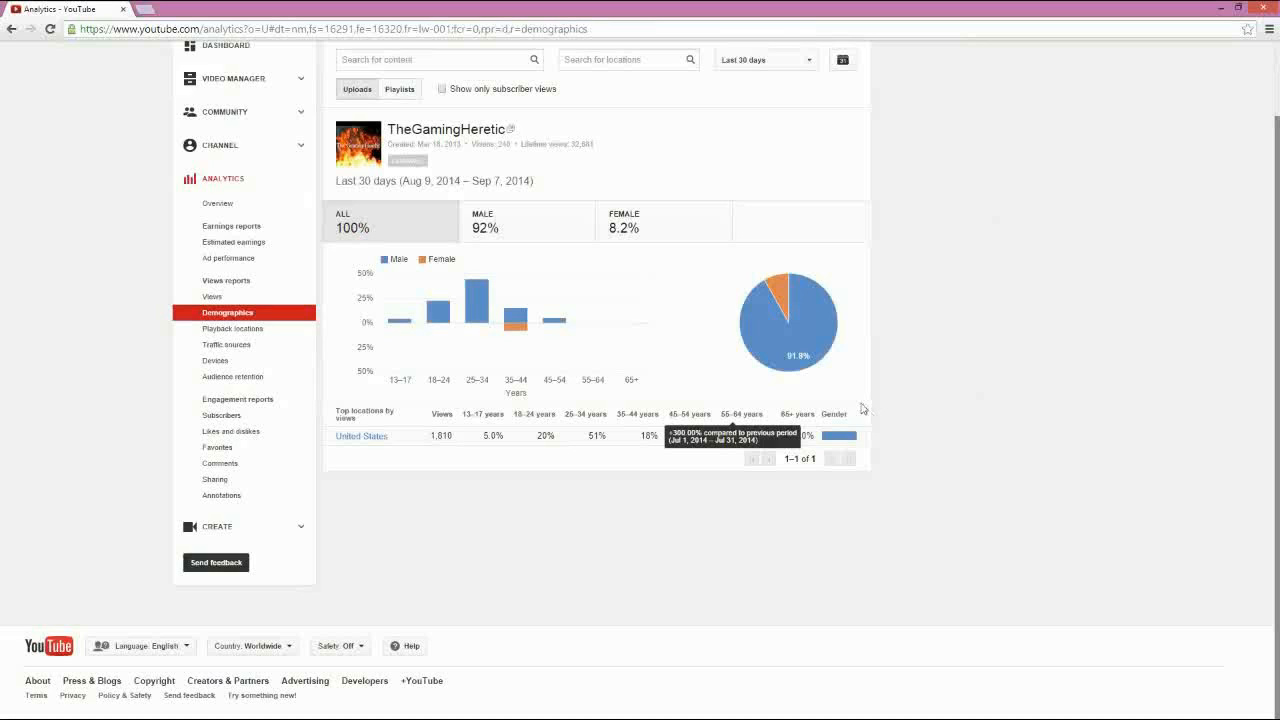
pyautogui.moveTo(700, 366)
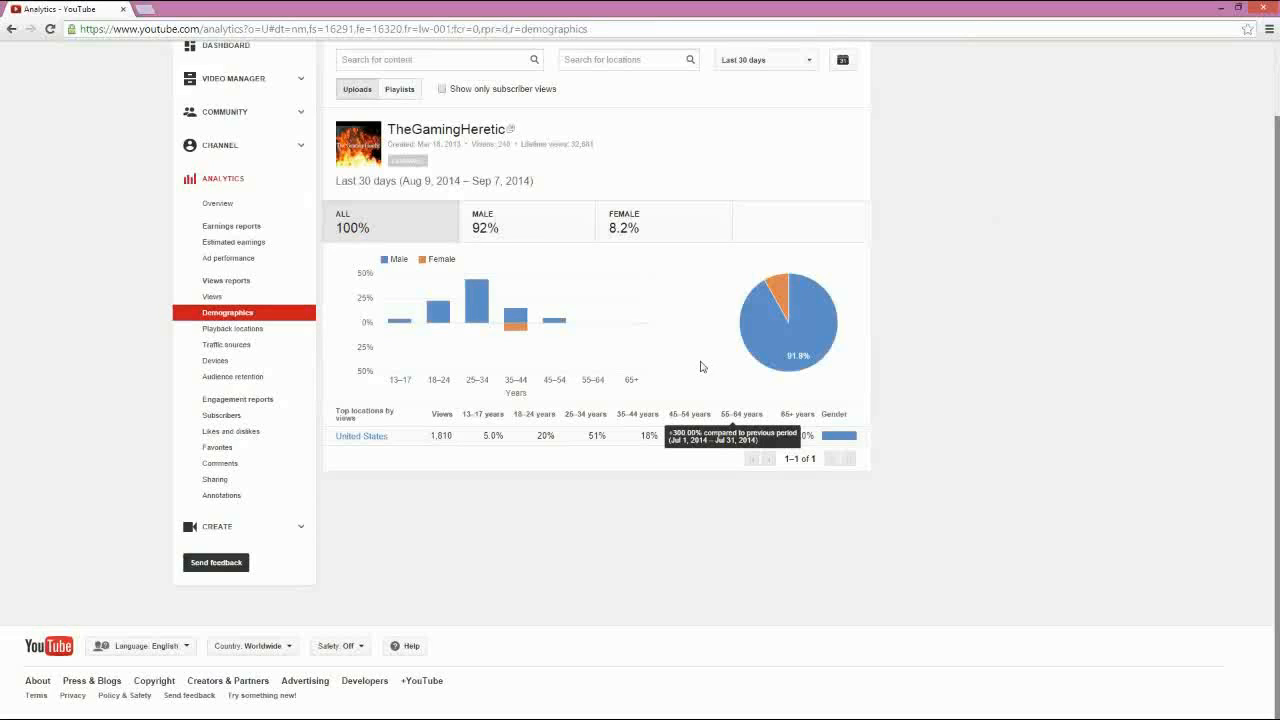
pyautogui.moveTo(620, 440)
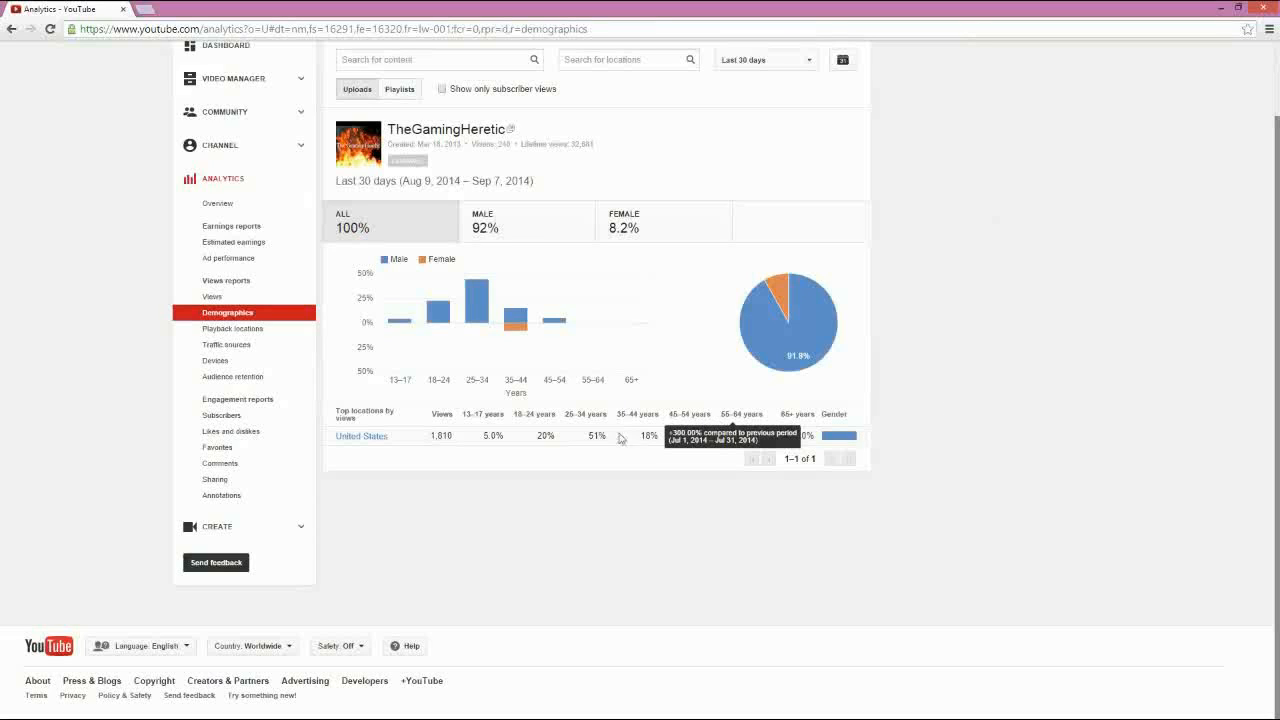
pyautogui.moveTo(804, 360)
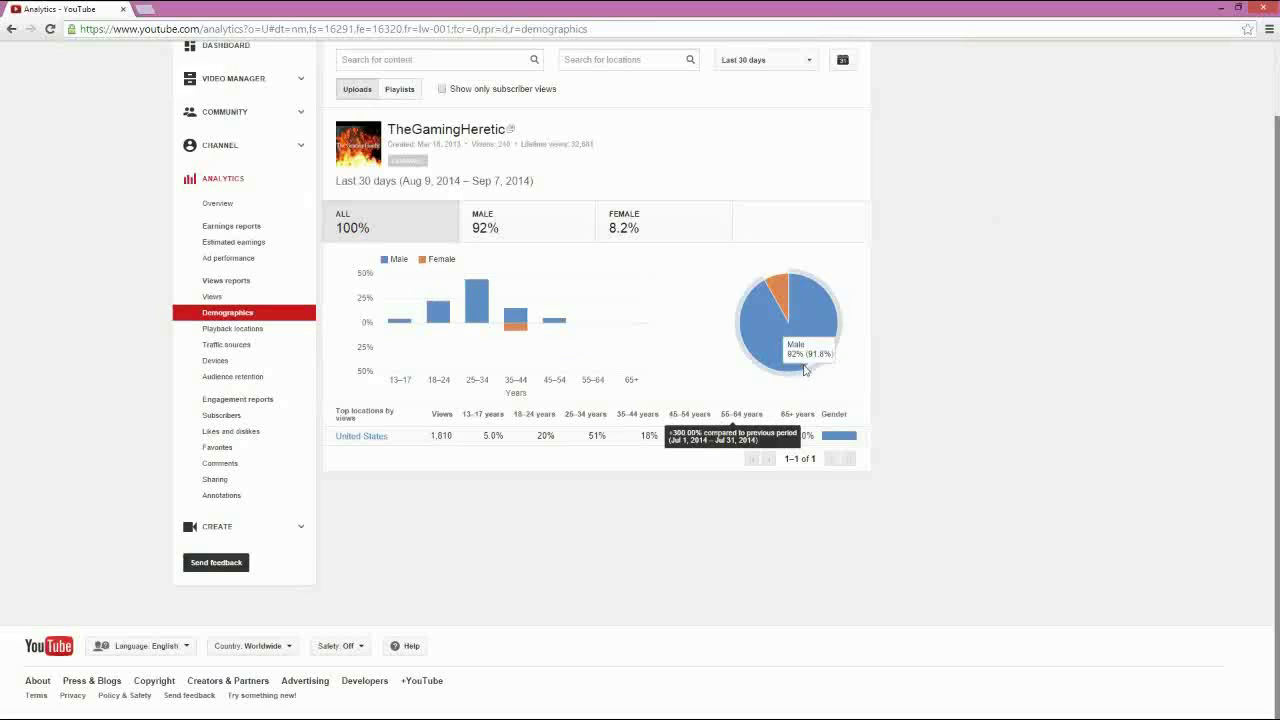
pyautogui.moveTo(840, 302)
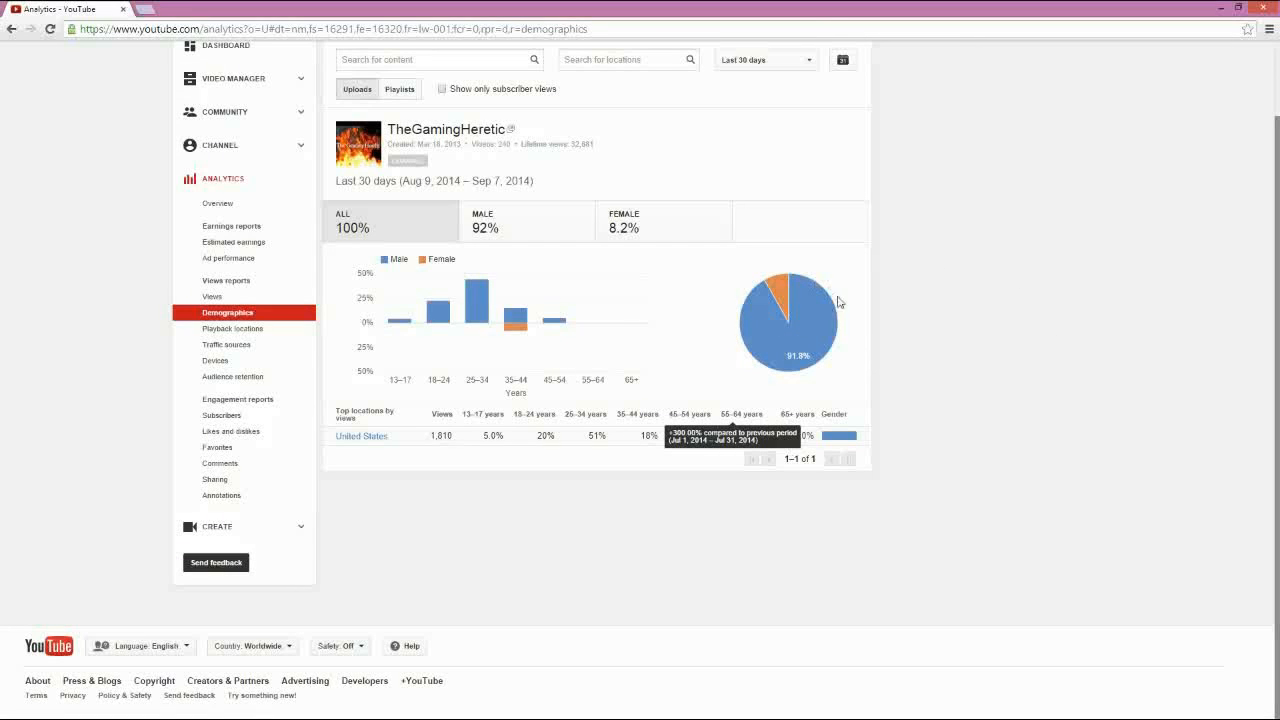
pyautogui.moveTo(780, 290)
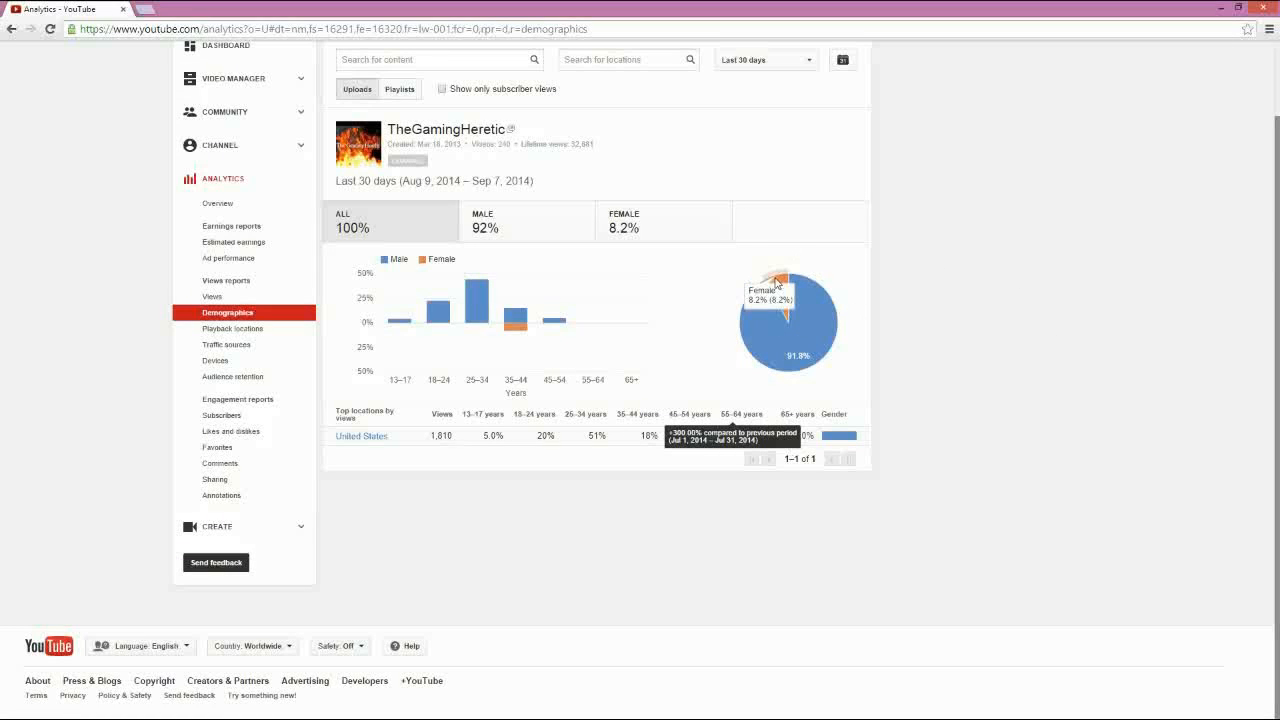
pyautogui.moveTo(846, 340)
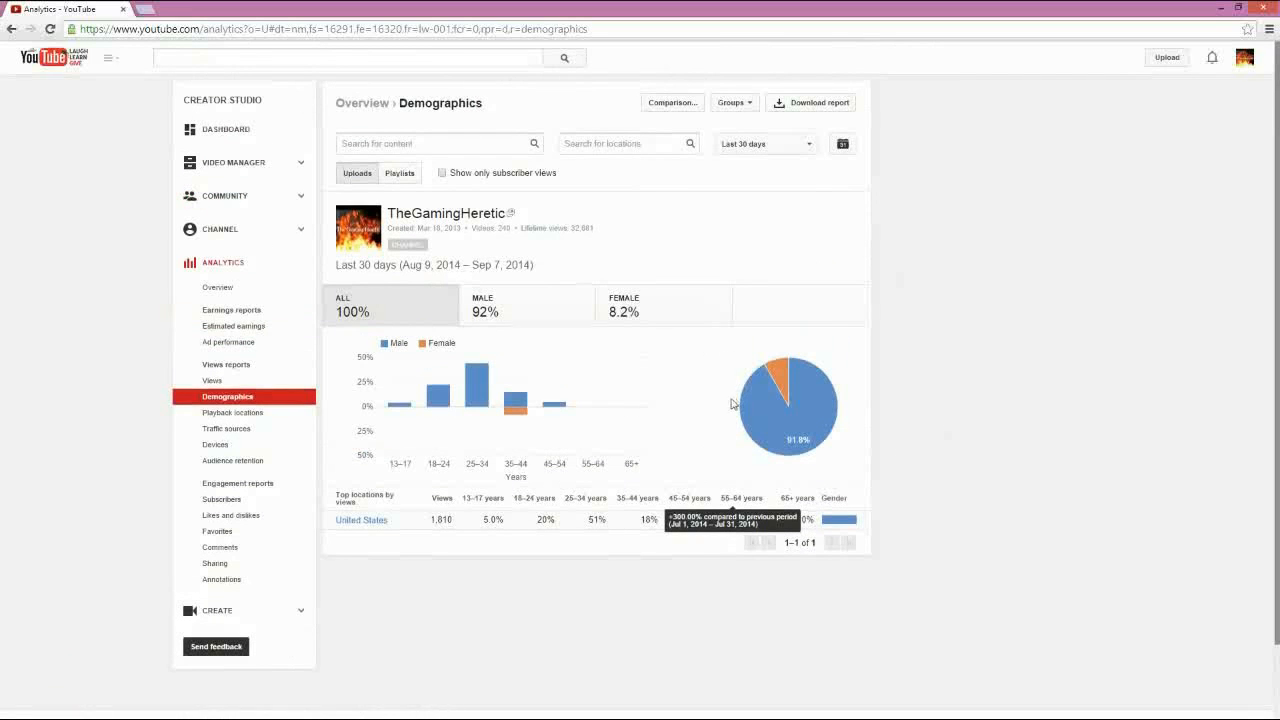
pyautogui.scroll(-3)
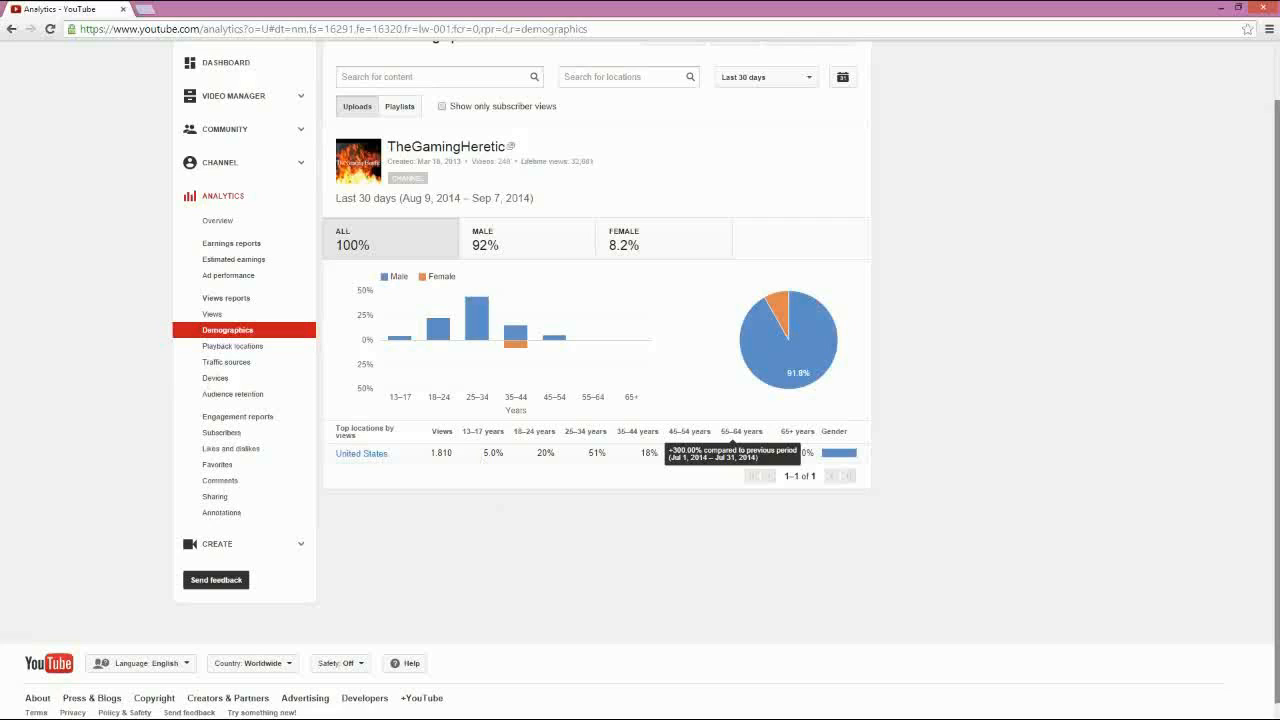
pyautogui.moveTo(612, 458)
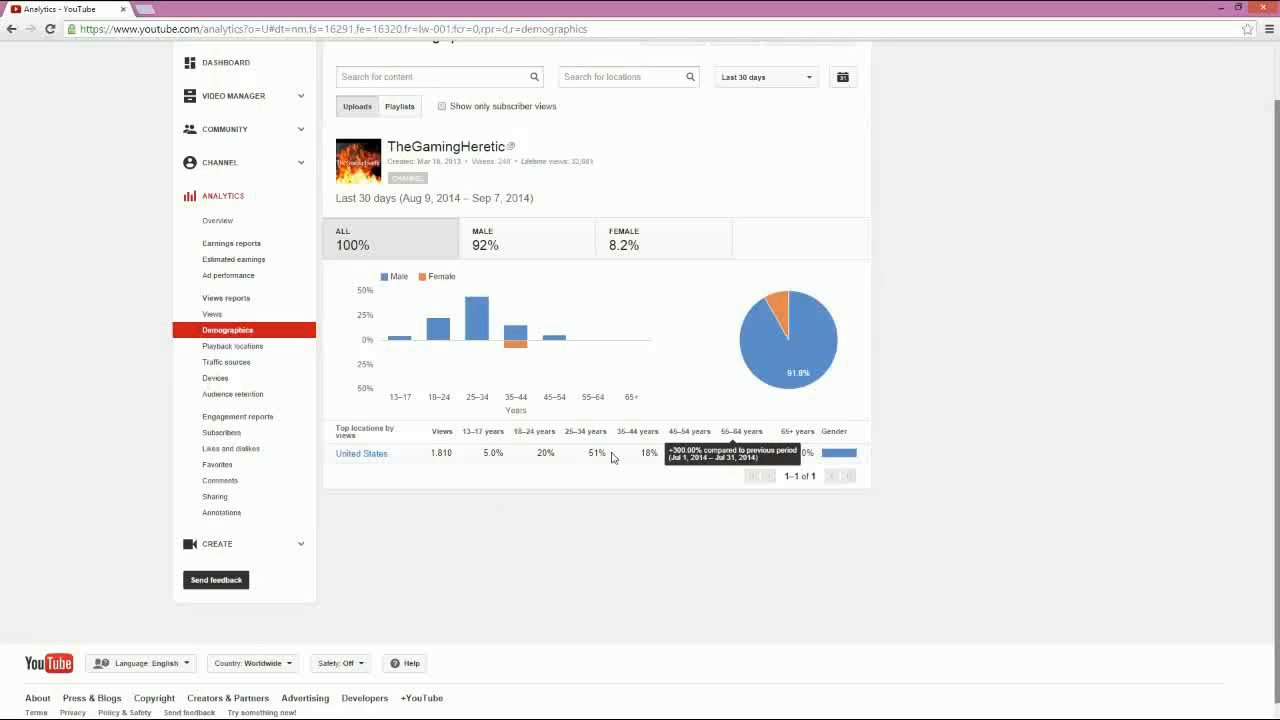
pyautogui.moveTo(608, 472)
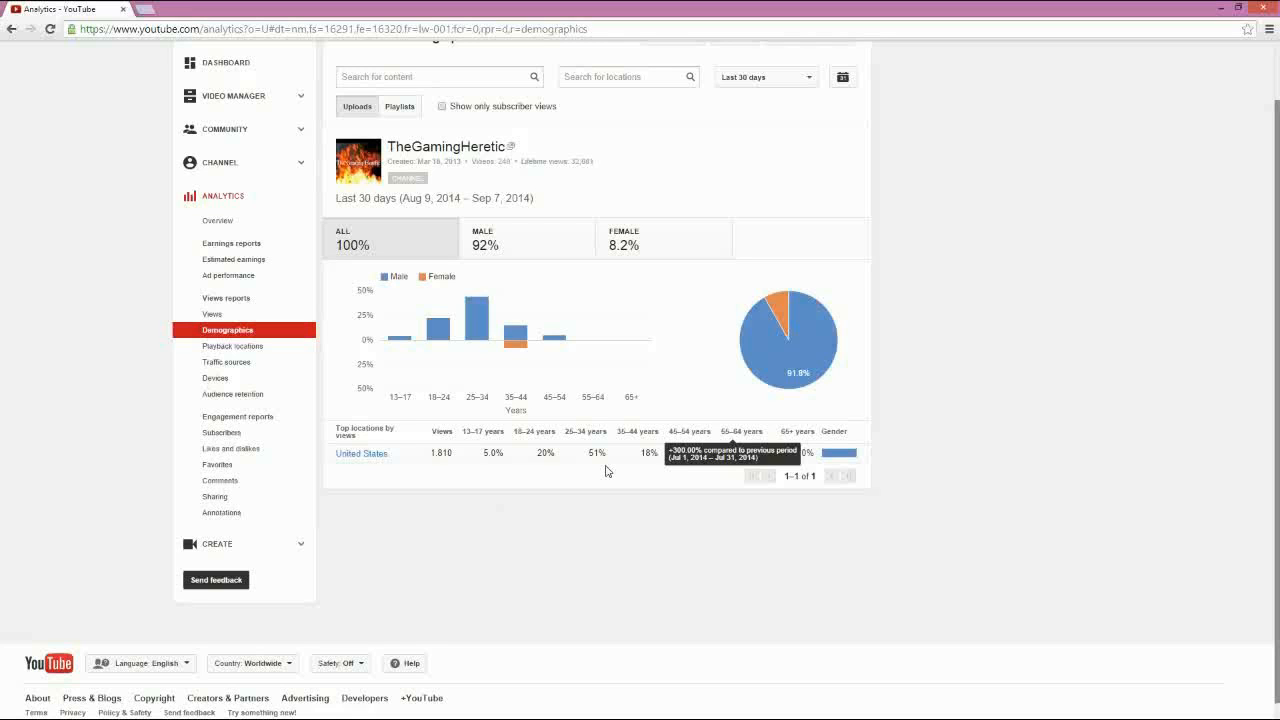
# Review the Views report's per-video view counts, then return to the Demographics report.
pyautogui.click(212, 314)
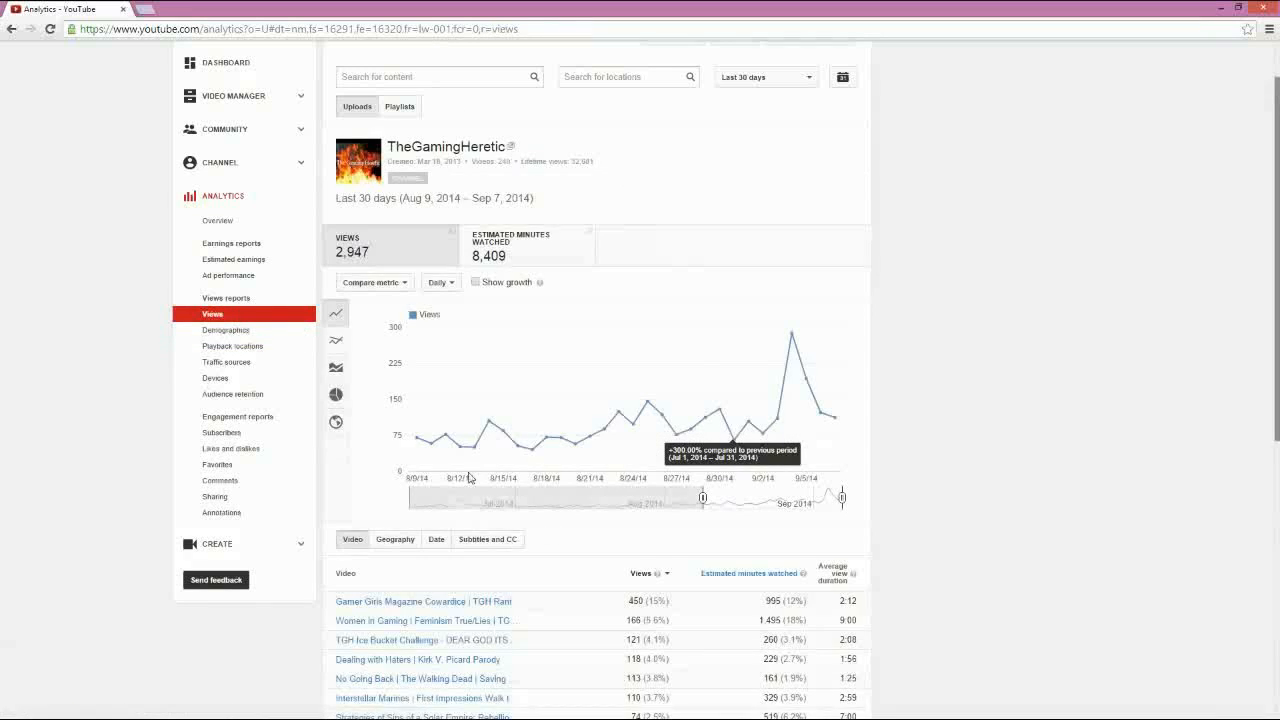
pyautogui.scroll(-3)
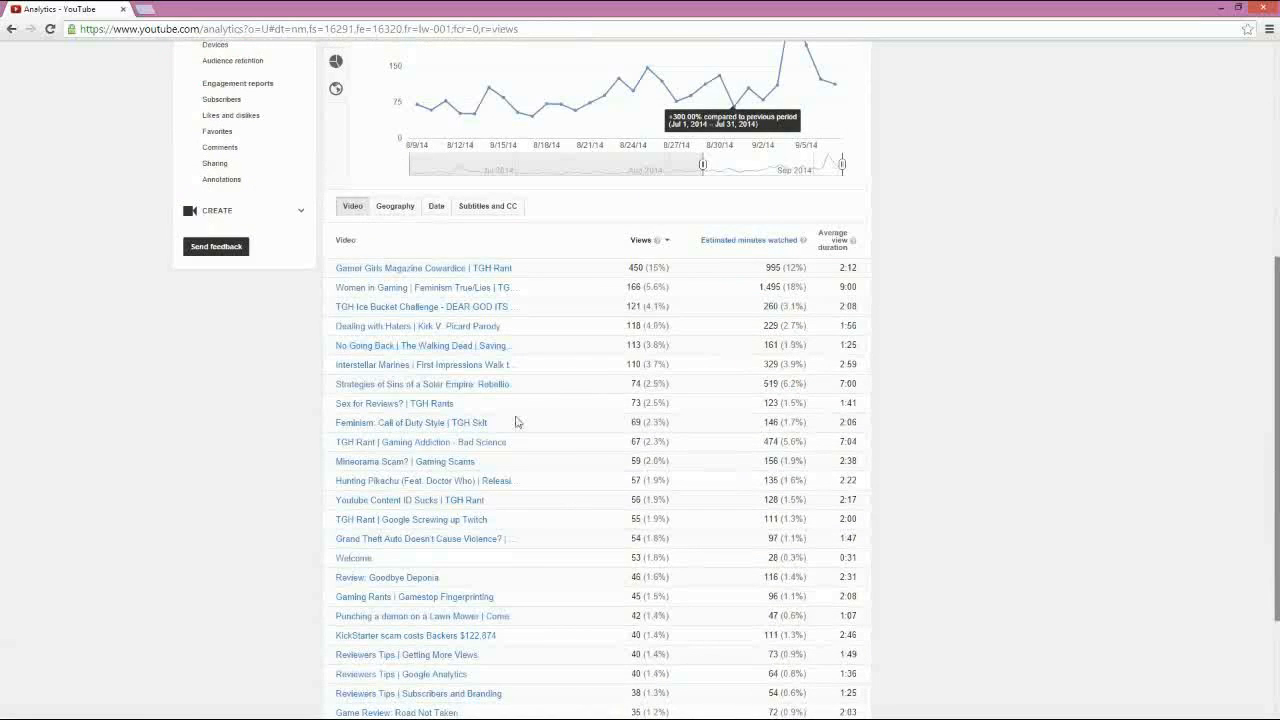
pyautogui.moveTo(508, 520)
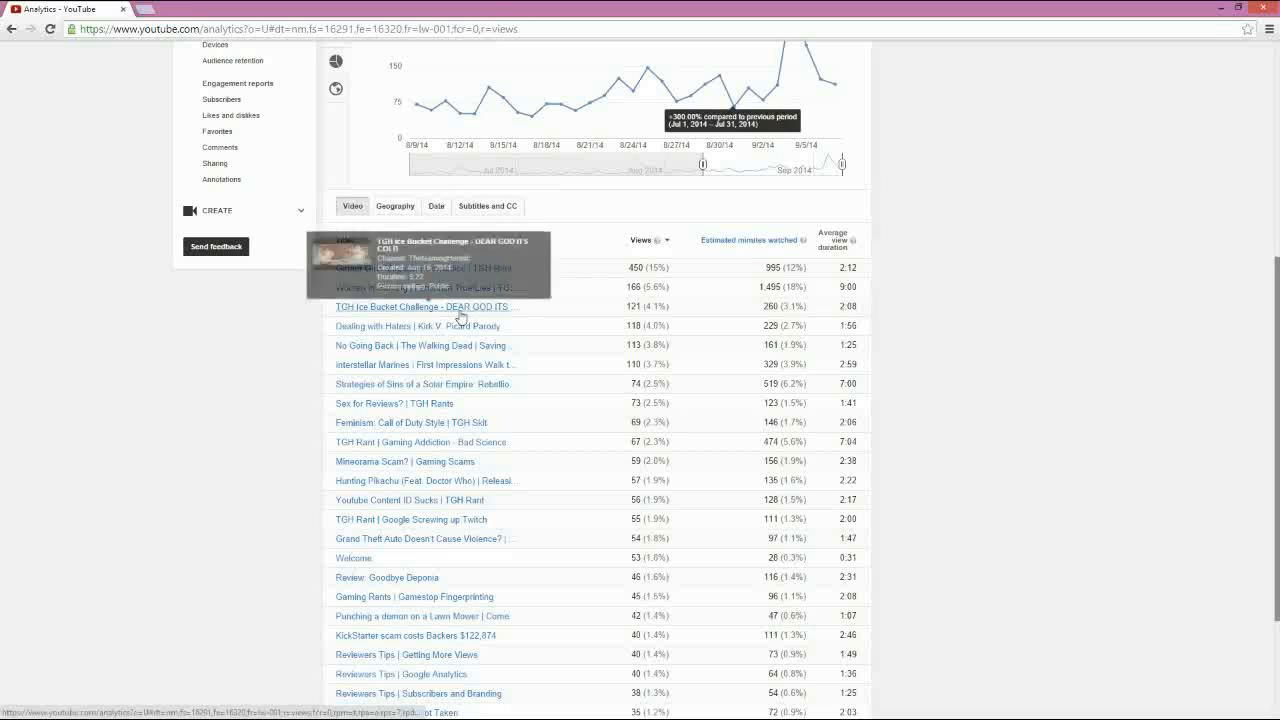
pyautogui.moveTo(448, 326)
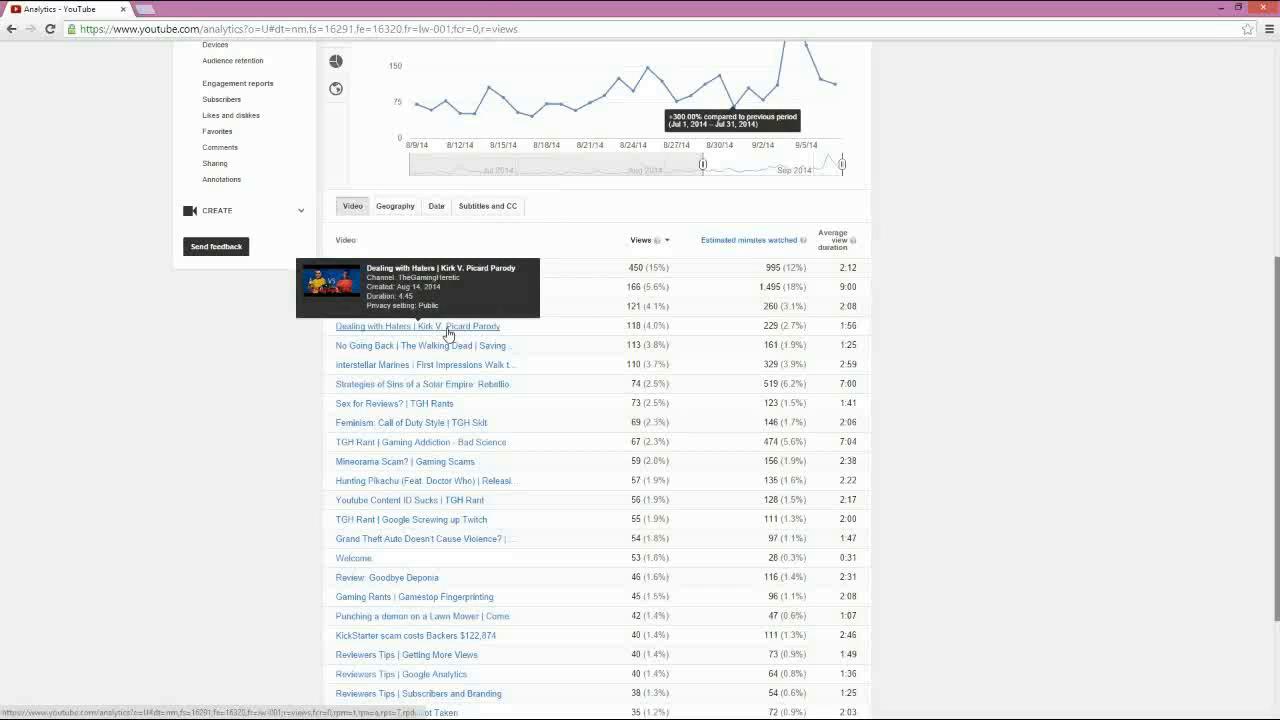
pyautogui.moveTo(450, 344)
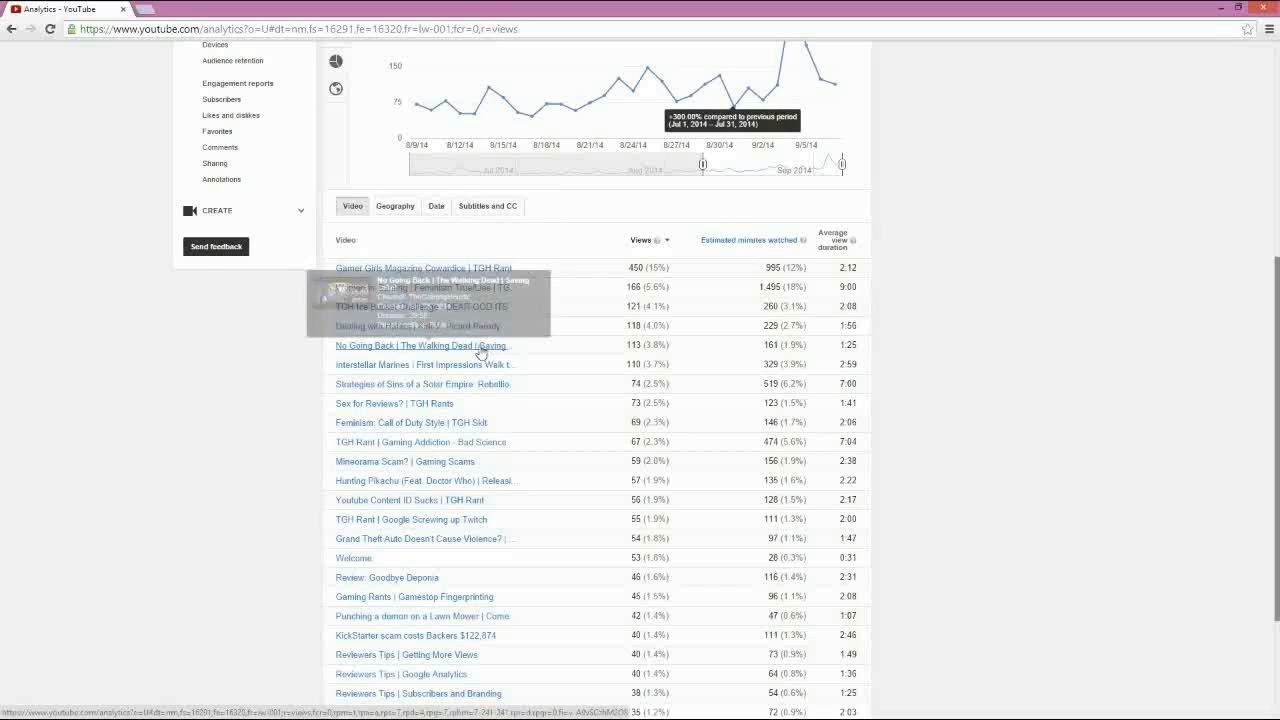
pyautogui.moveTo(280, 418)
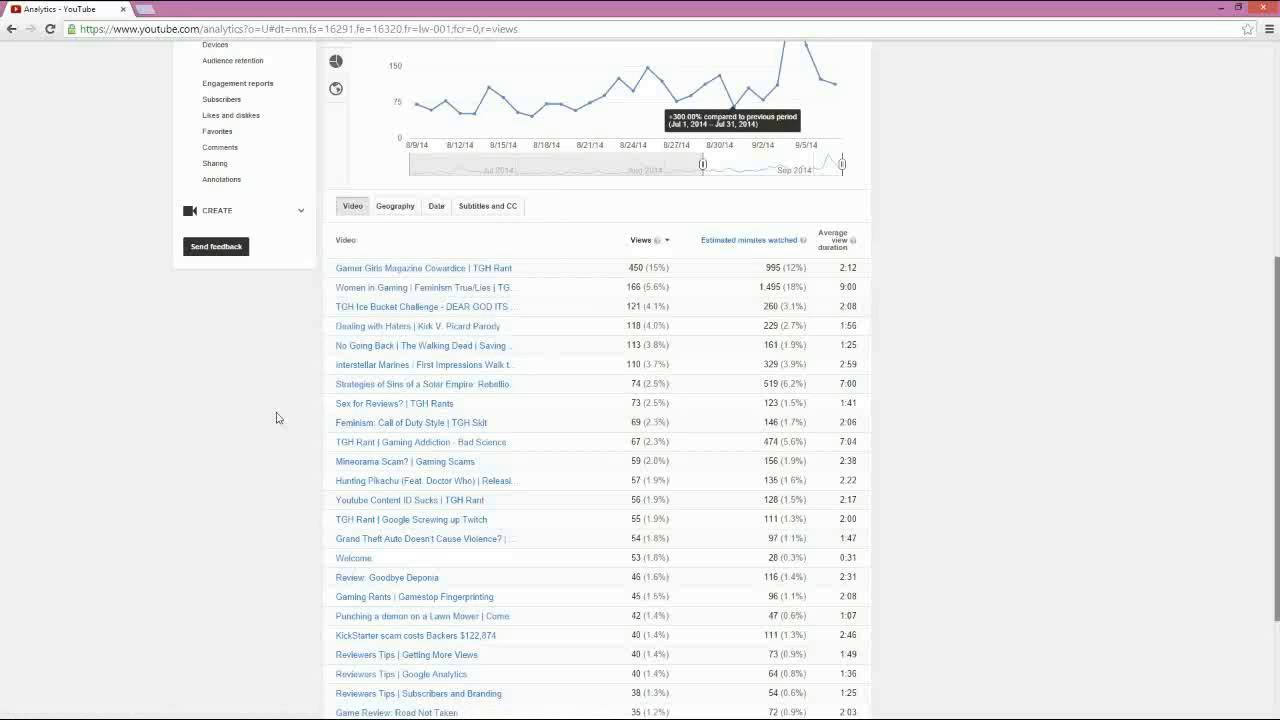
pyautogui.scroll(3)
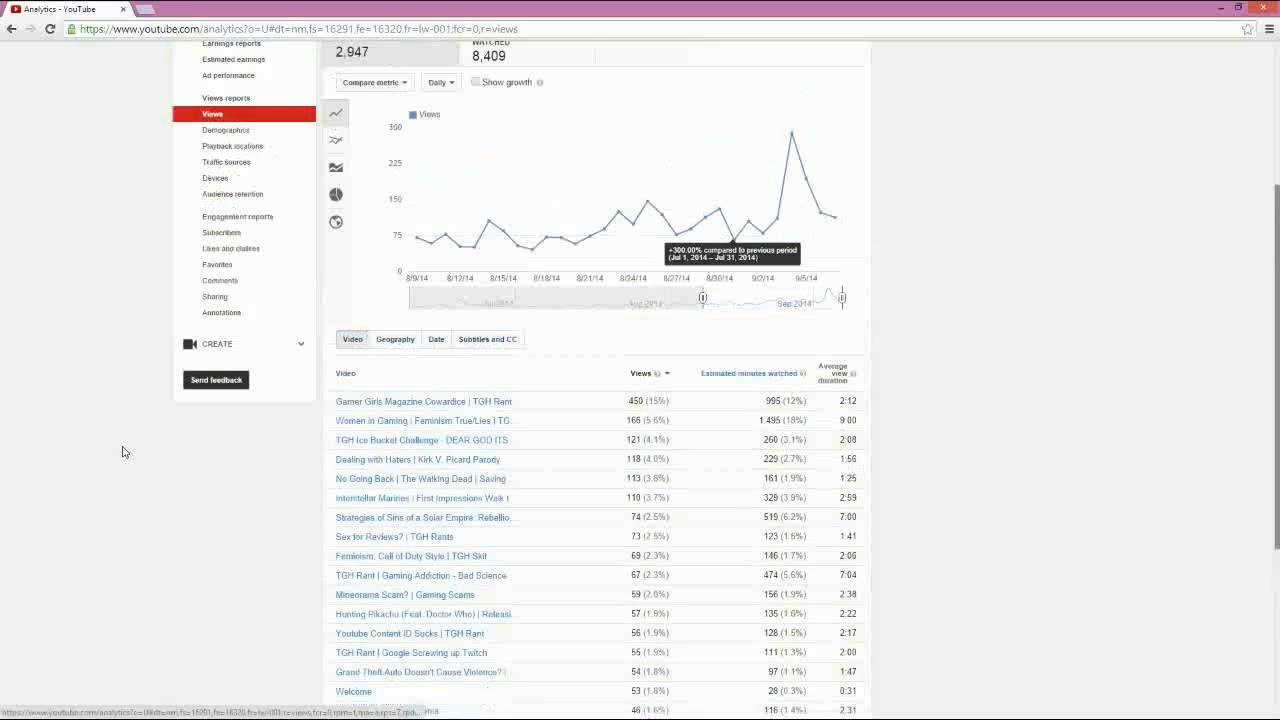
pyautogui.click(226, 130)
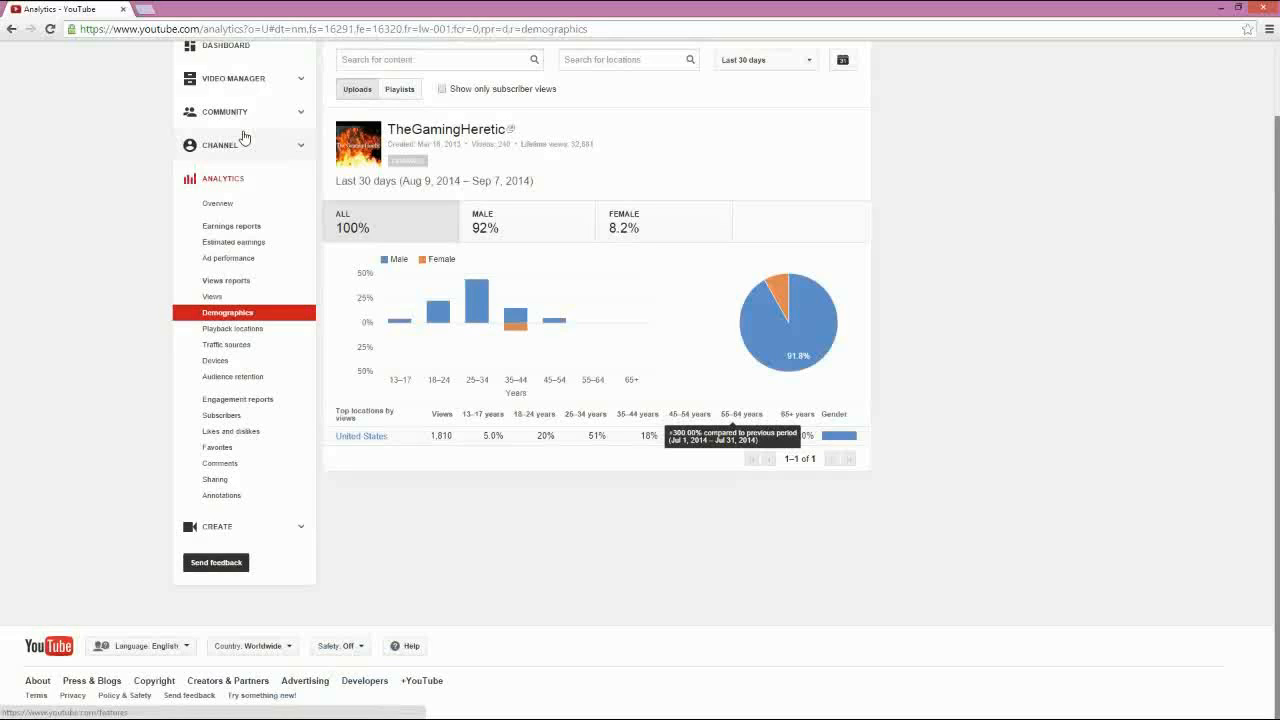
pyautogui.moveTo(556, 444)
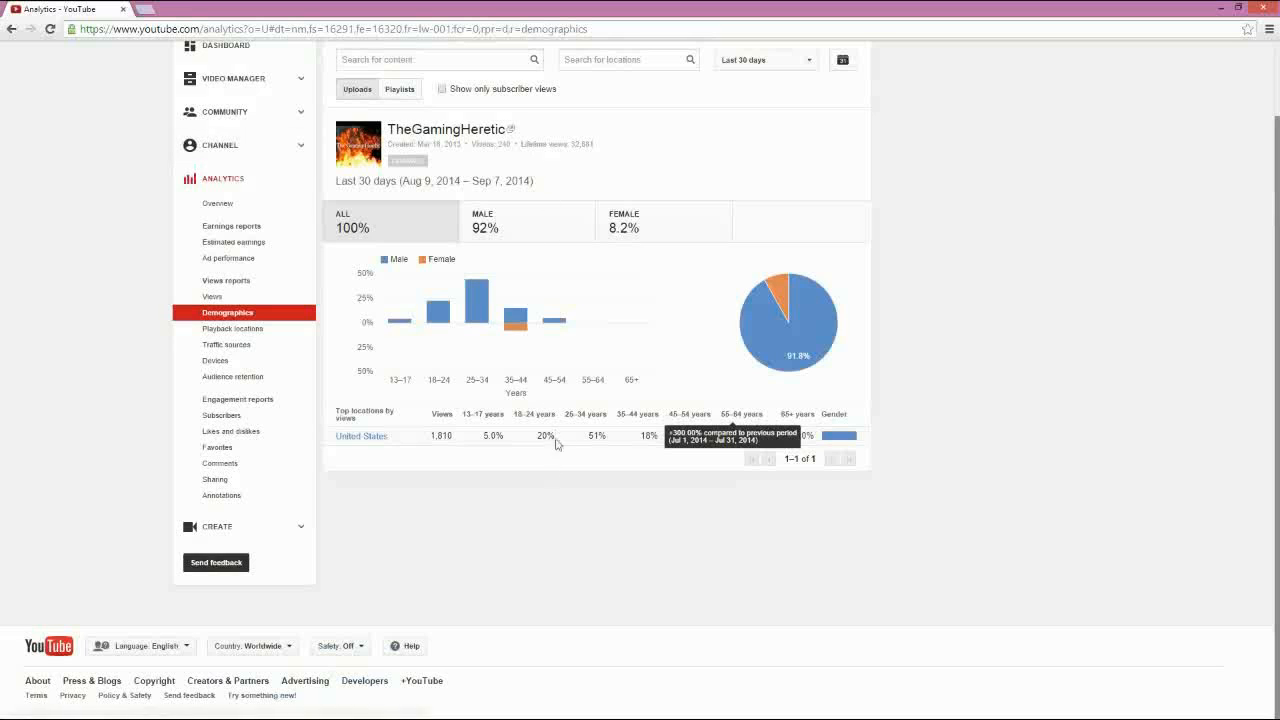
pyautogui.moveTo(616, 436)
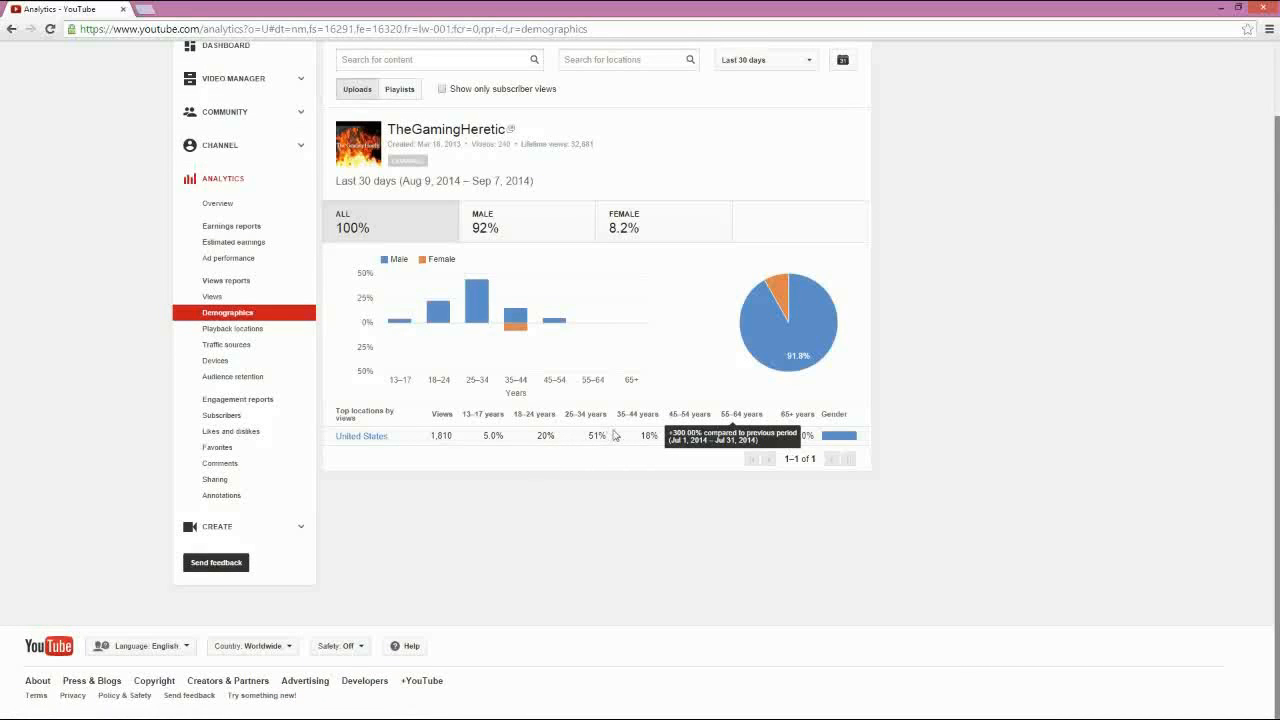
pyautogui.moveTo(644, 512)
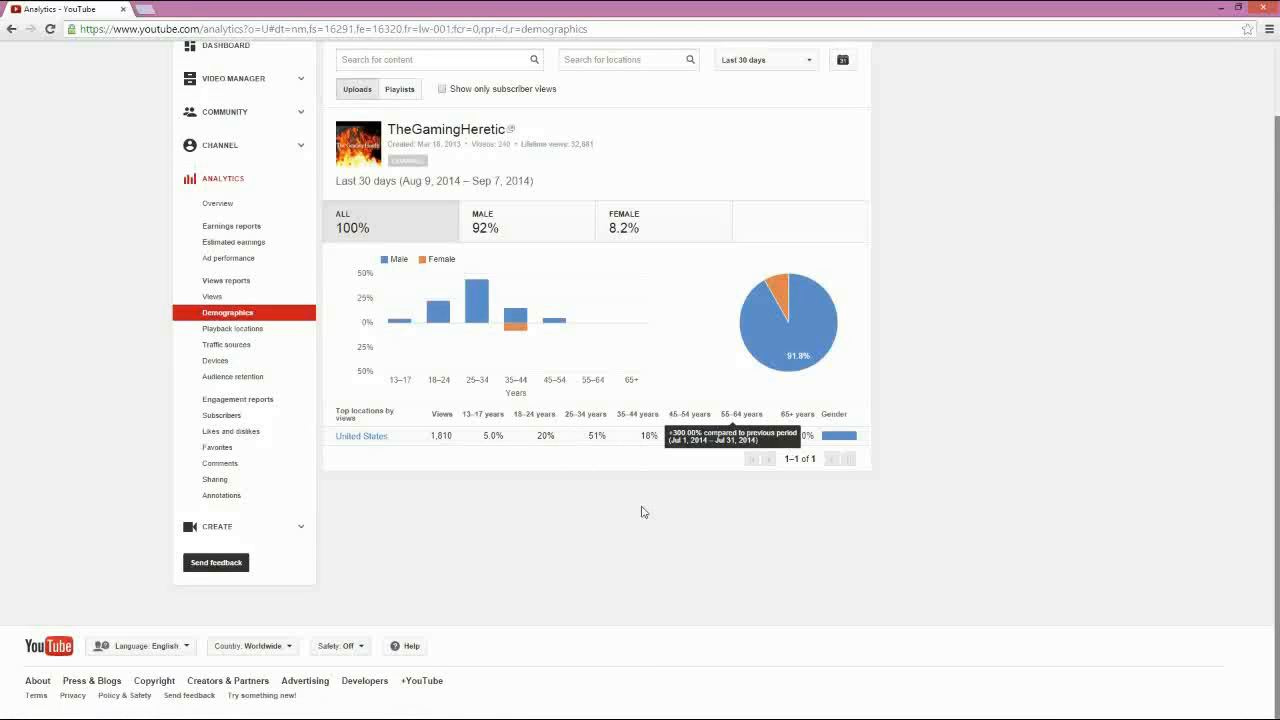
pyautogui.moveTo(640, 508)
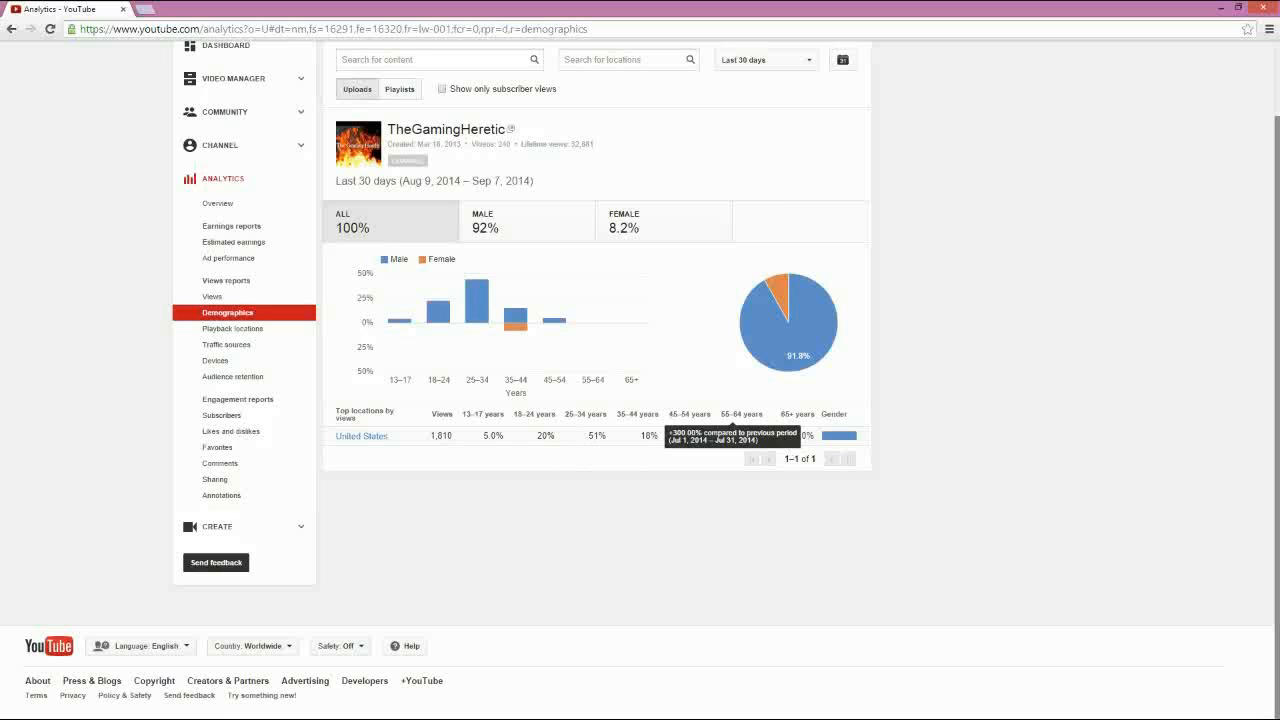
pyautogui.moveTo(538, 404)
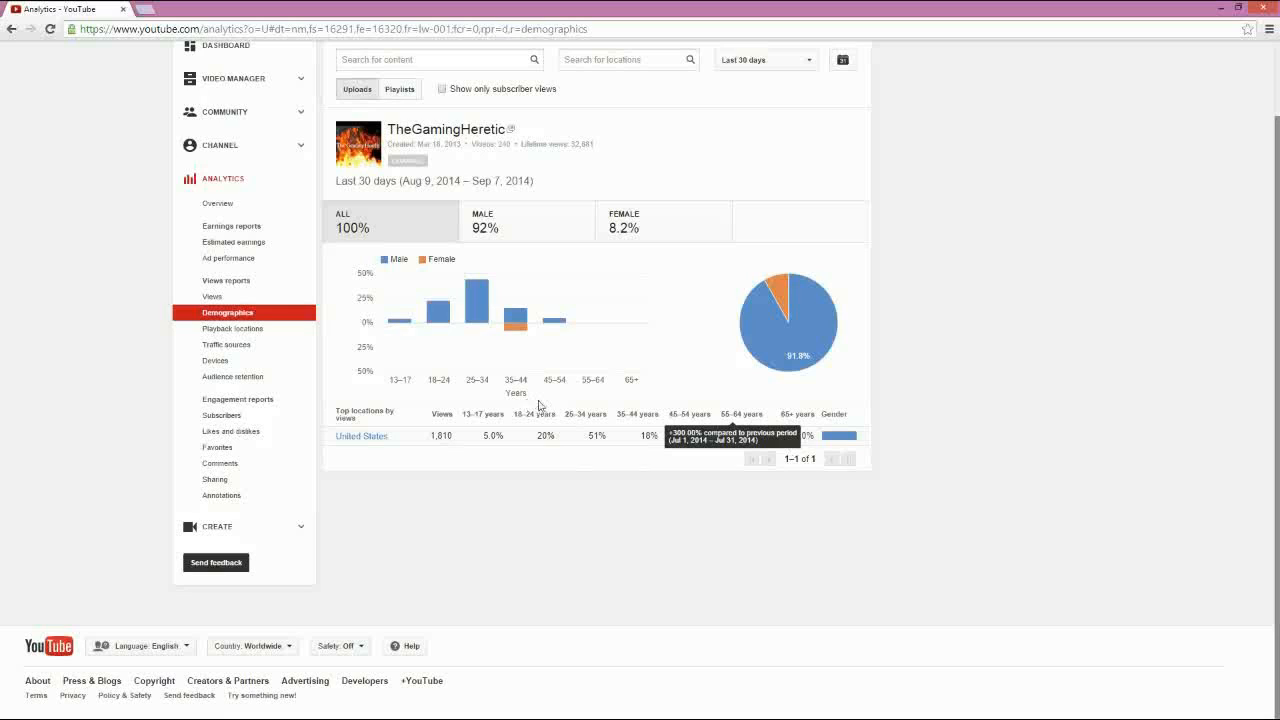
pyautogui.moveTo(562, 428)
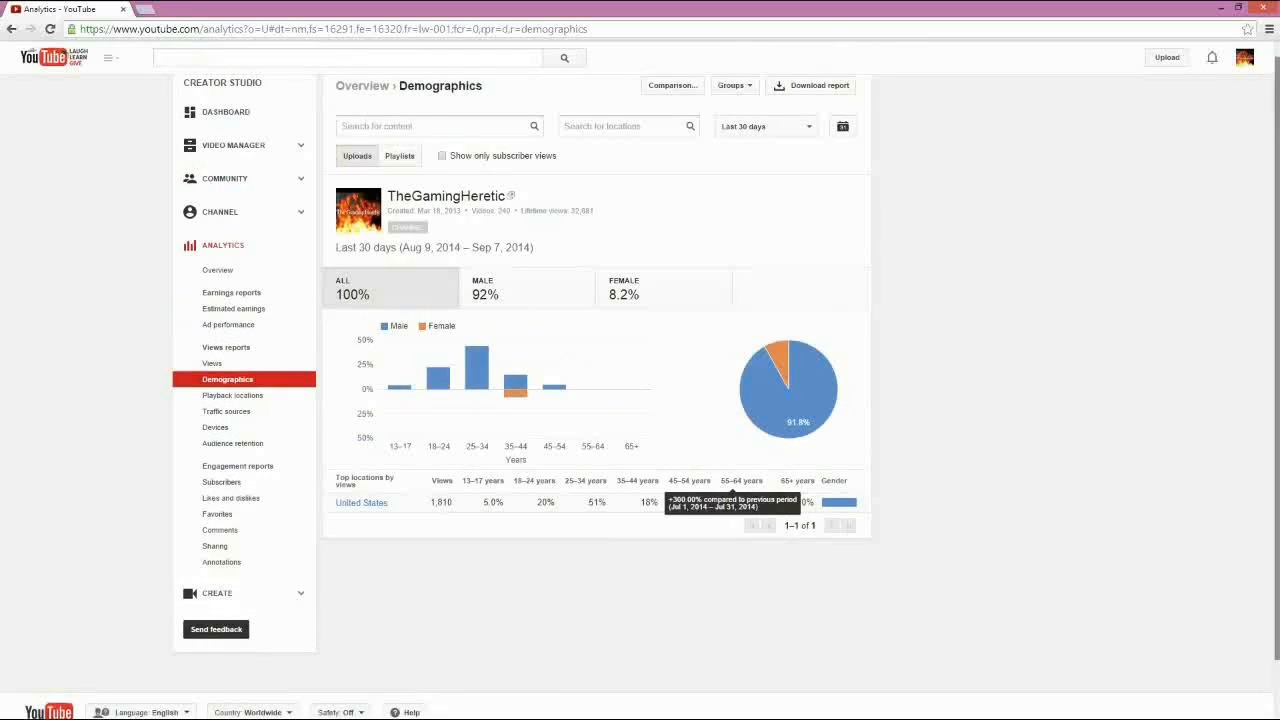
# Show the Playback locations report listing views by watch page and embedded players.
pyautogui.click(232, 396)
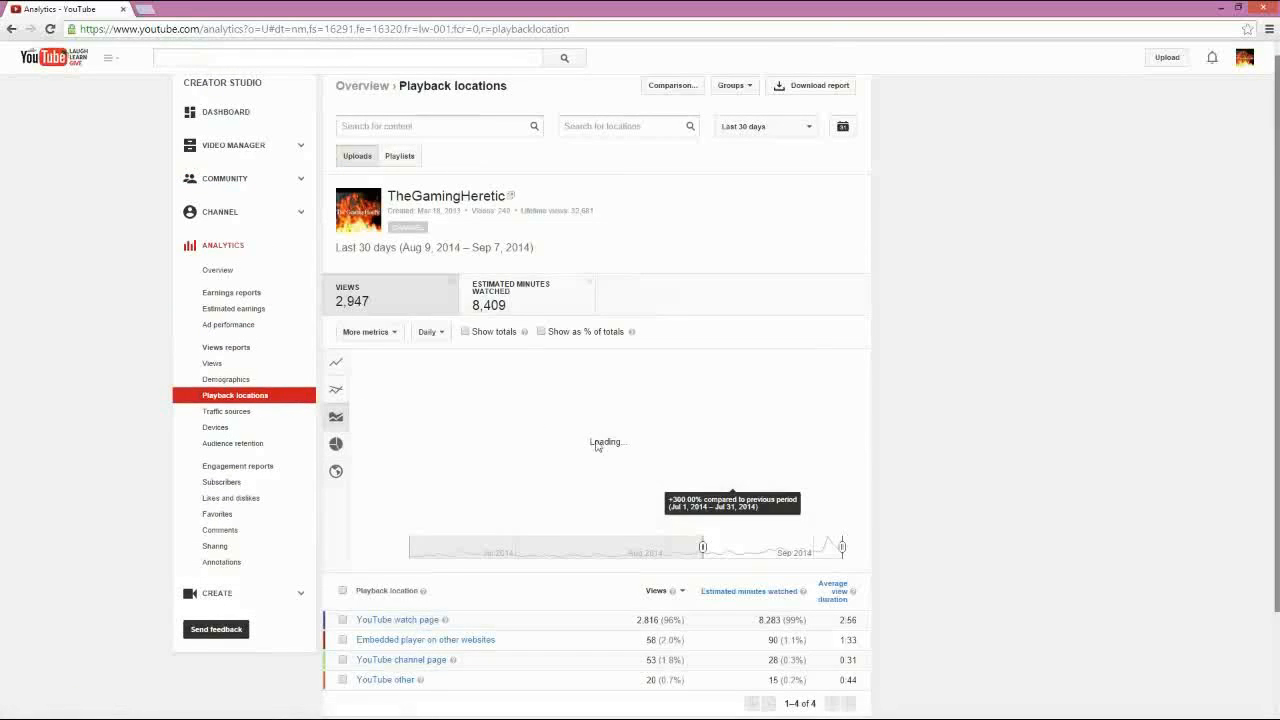
# Show the Traffic sources report charting last-30-days views by source.
pyautogui.scroll(-3)
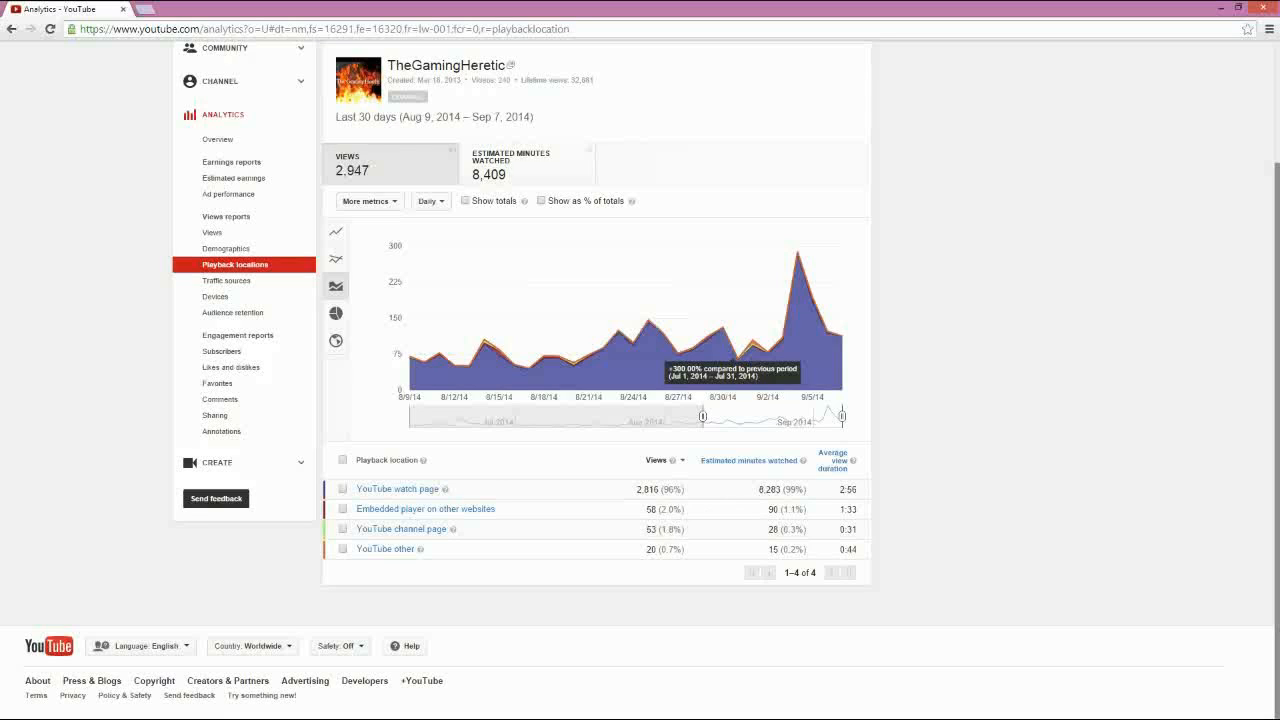
pyautogui.moveTo(448, 492)
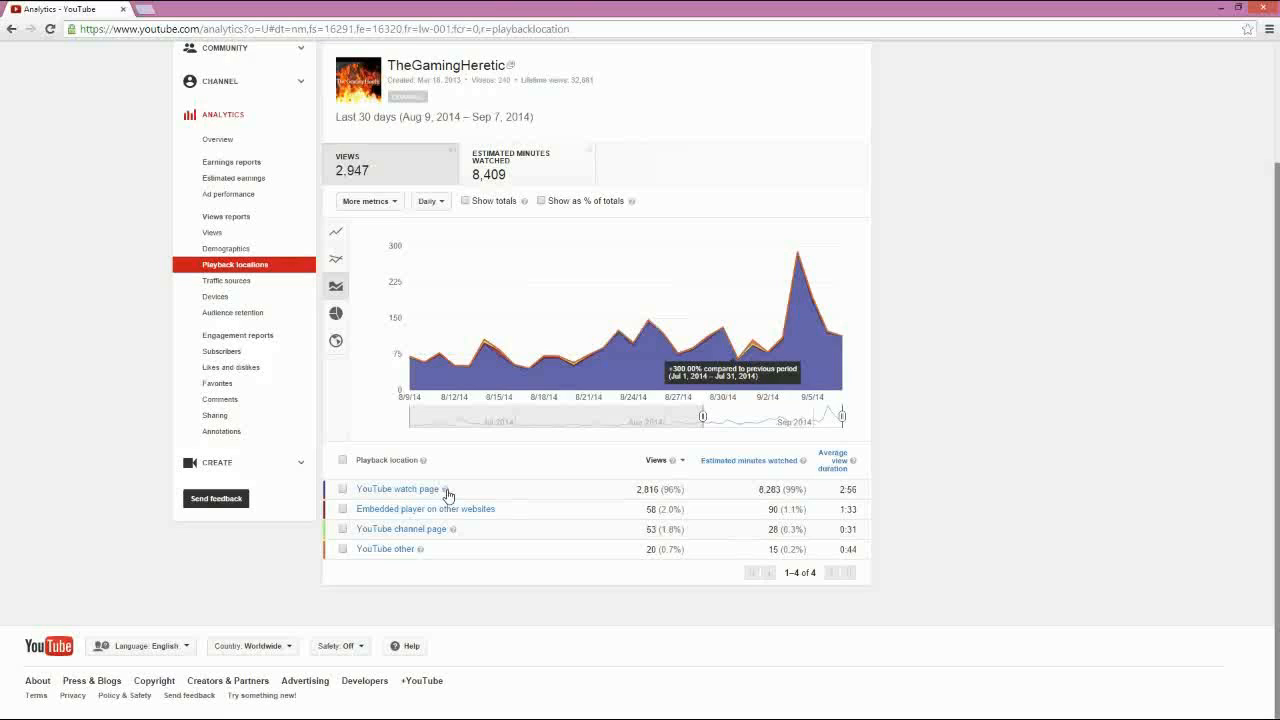
pyautogui.moveTo(872, 502)
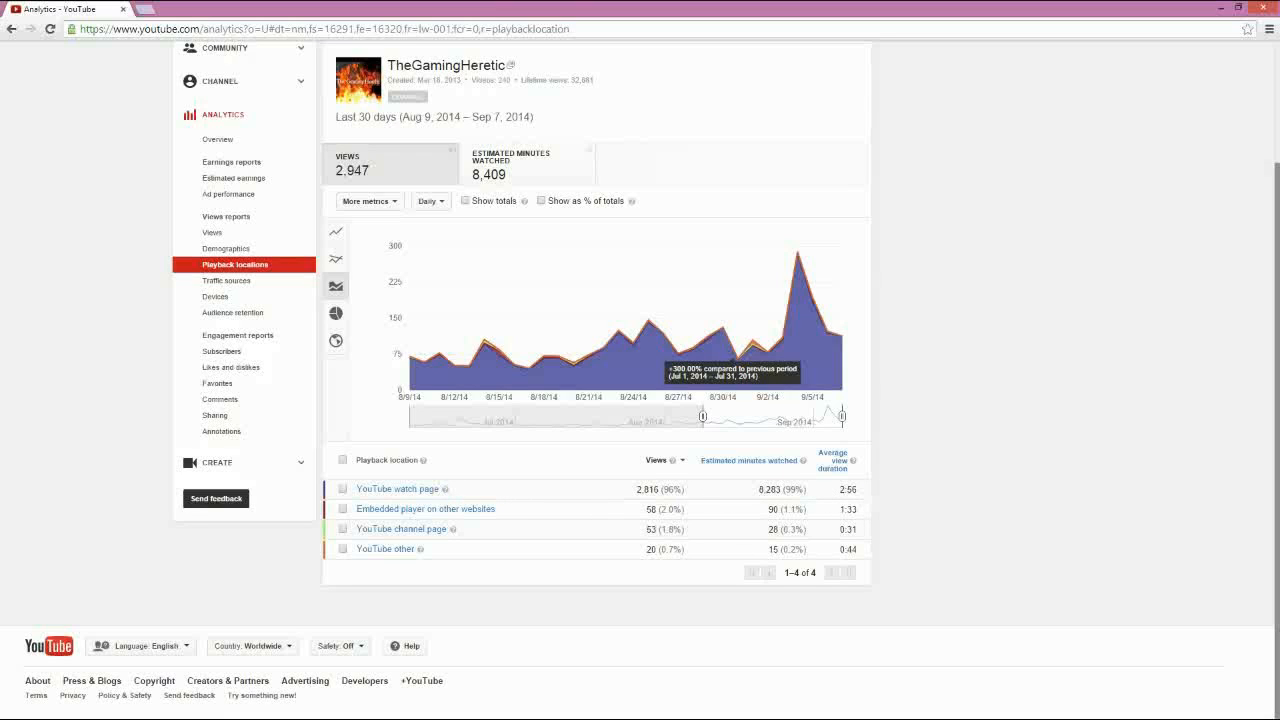
pyautogui.moveTo(762, 488)
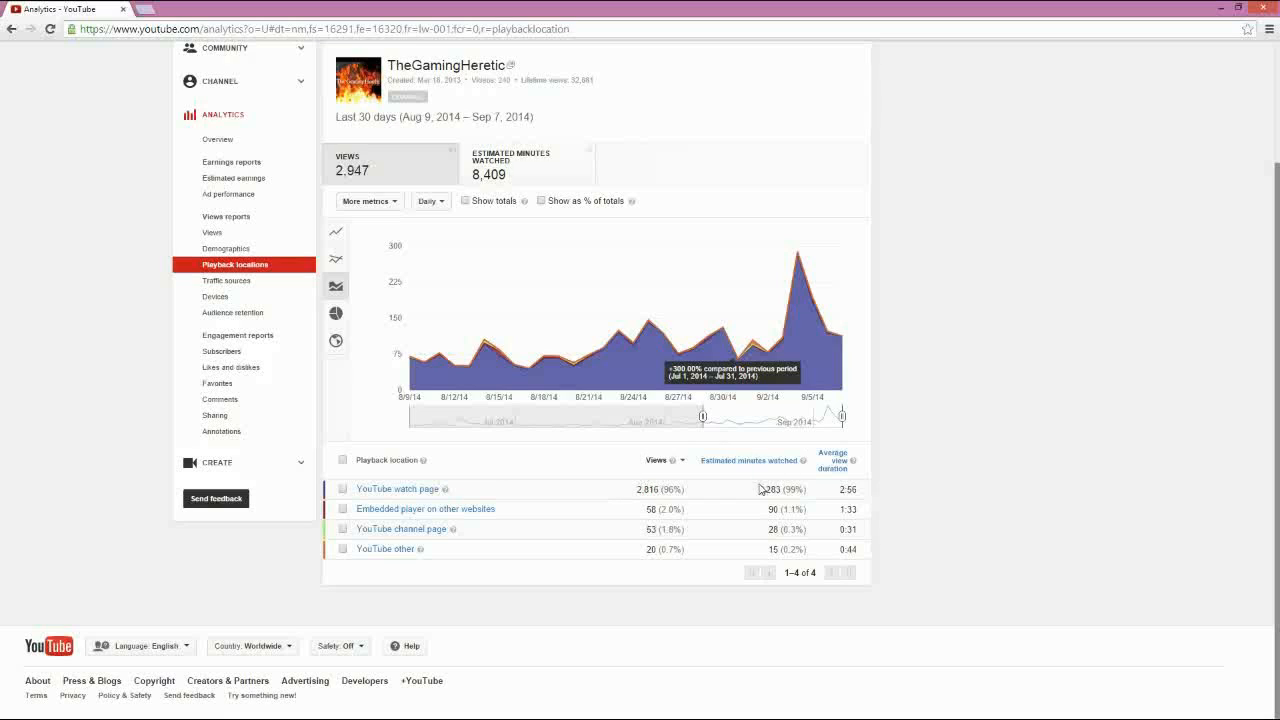
pyautogui.moveTo(456, 536)
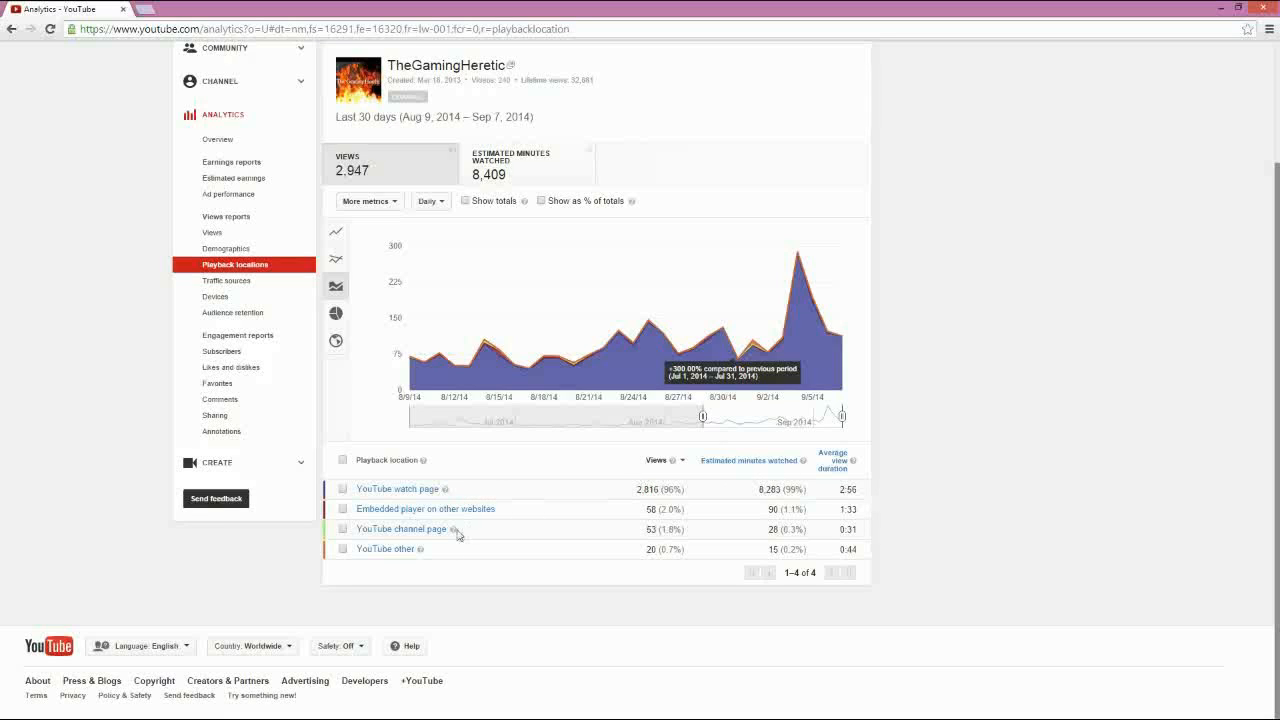
pyautogui.moveTo(678, 524)
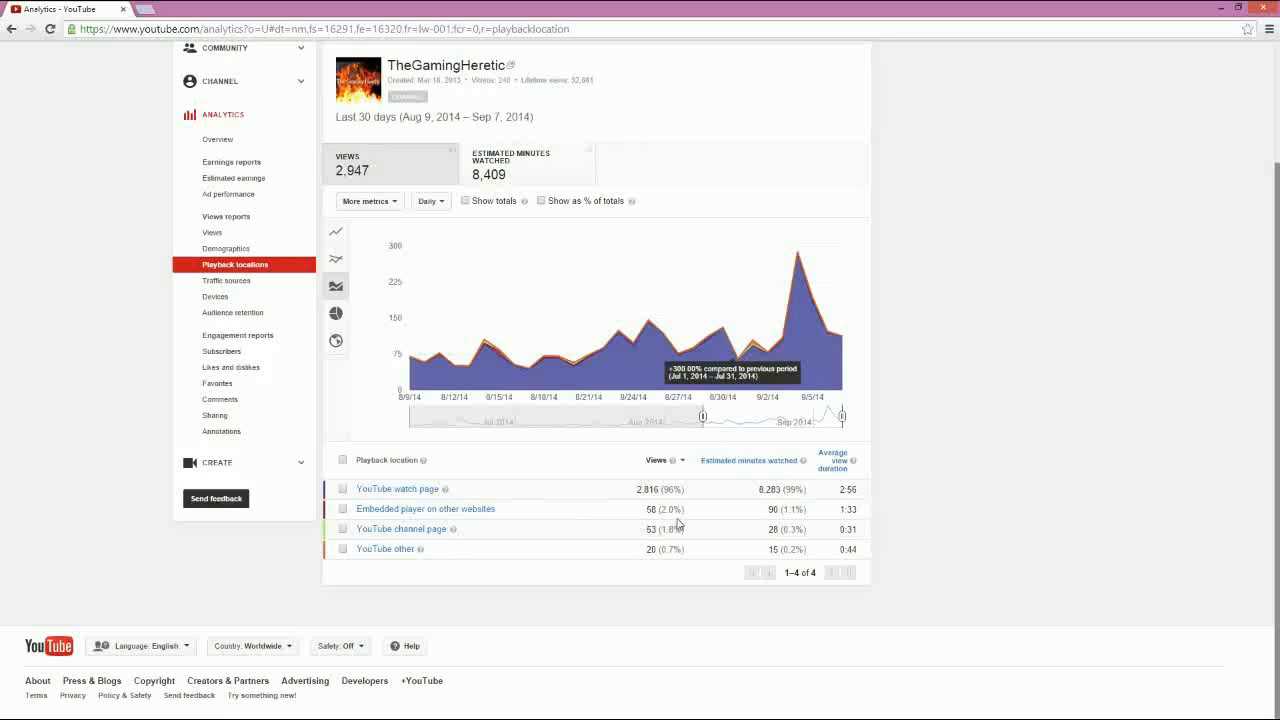
pyautogui.moveTo(424, 324)
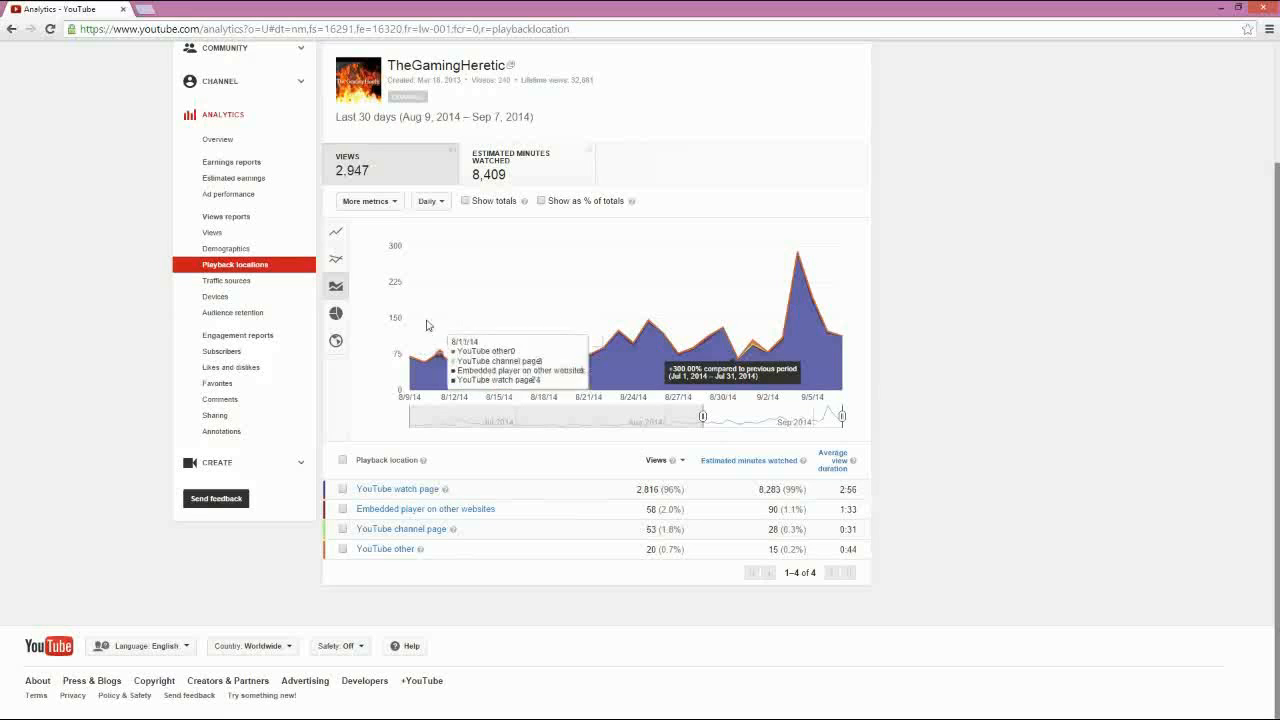
pyautogui.click(228, 280)
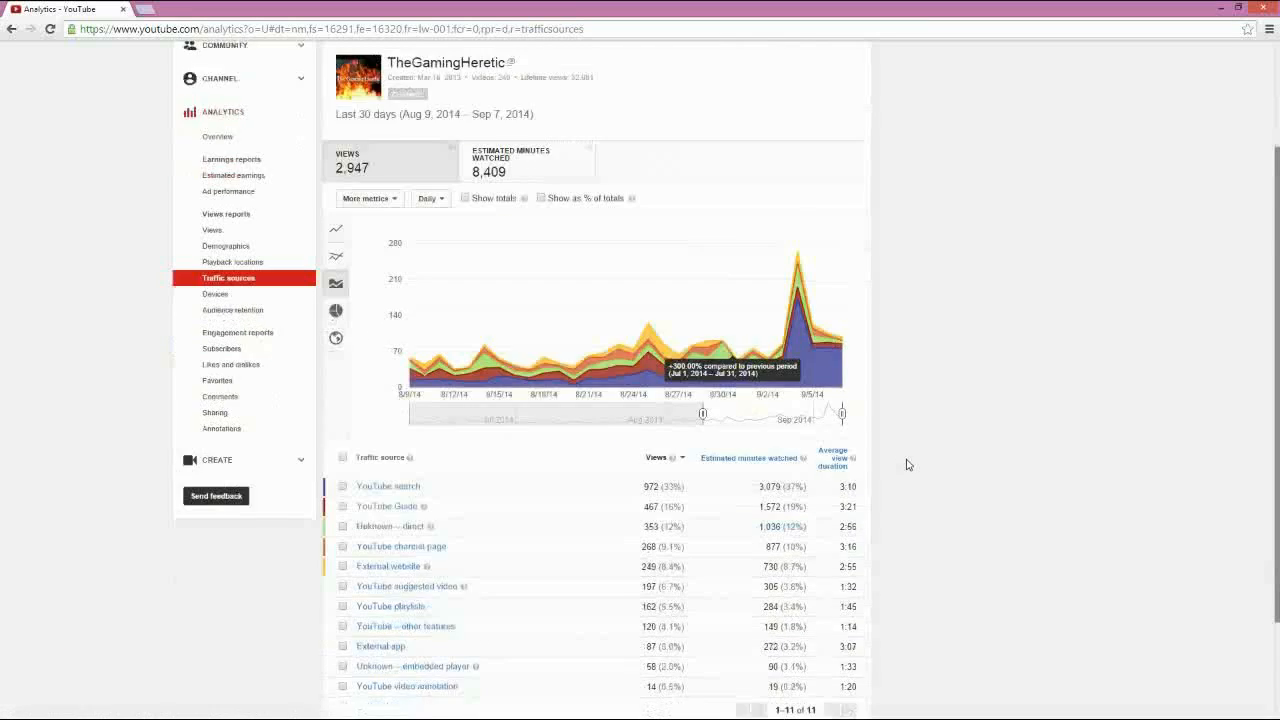
pyautogui.scroll(-3)
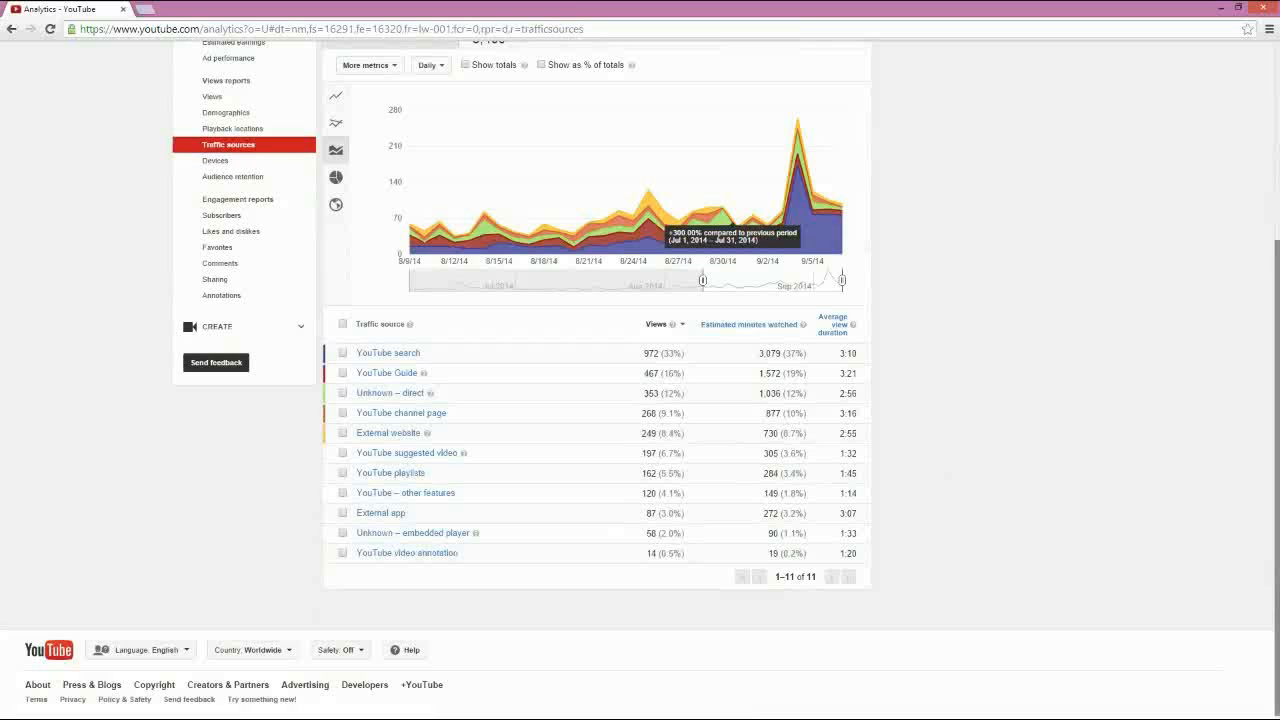
pyautogui.scroll(3)
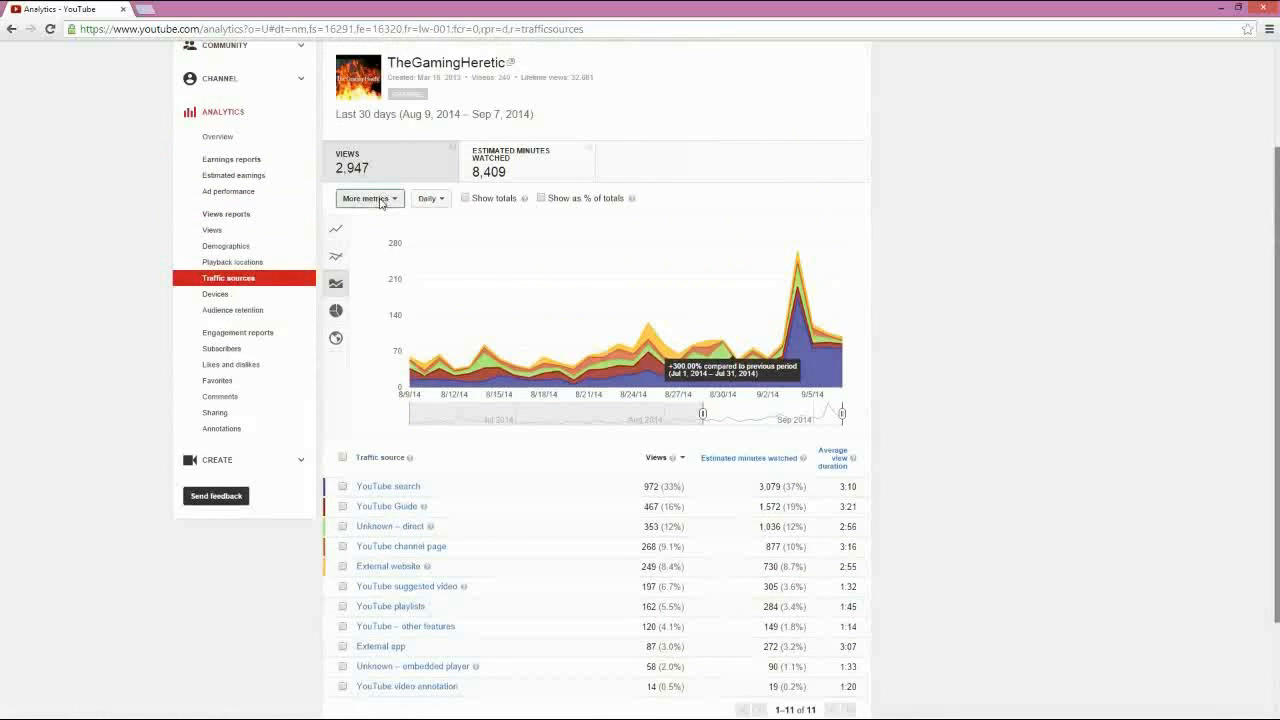
pyautogui.scroll(-3)
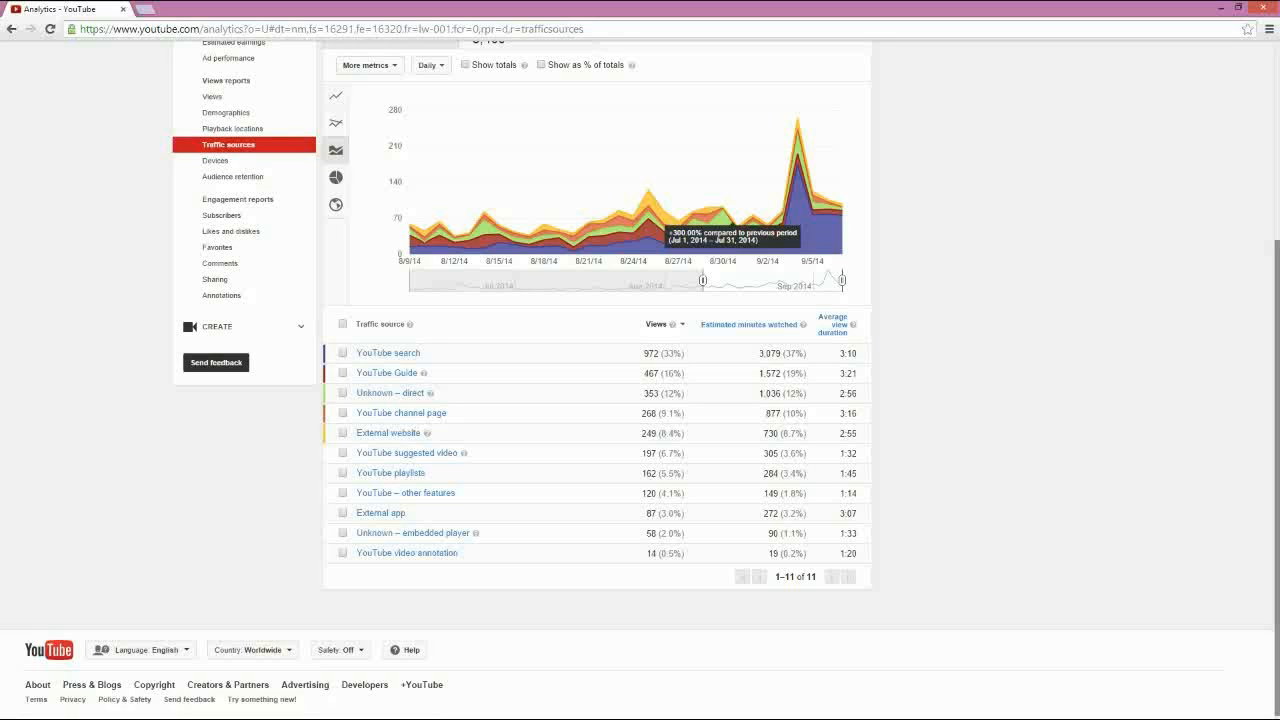
pyautogui.moveTo(672, 362)
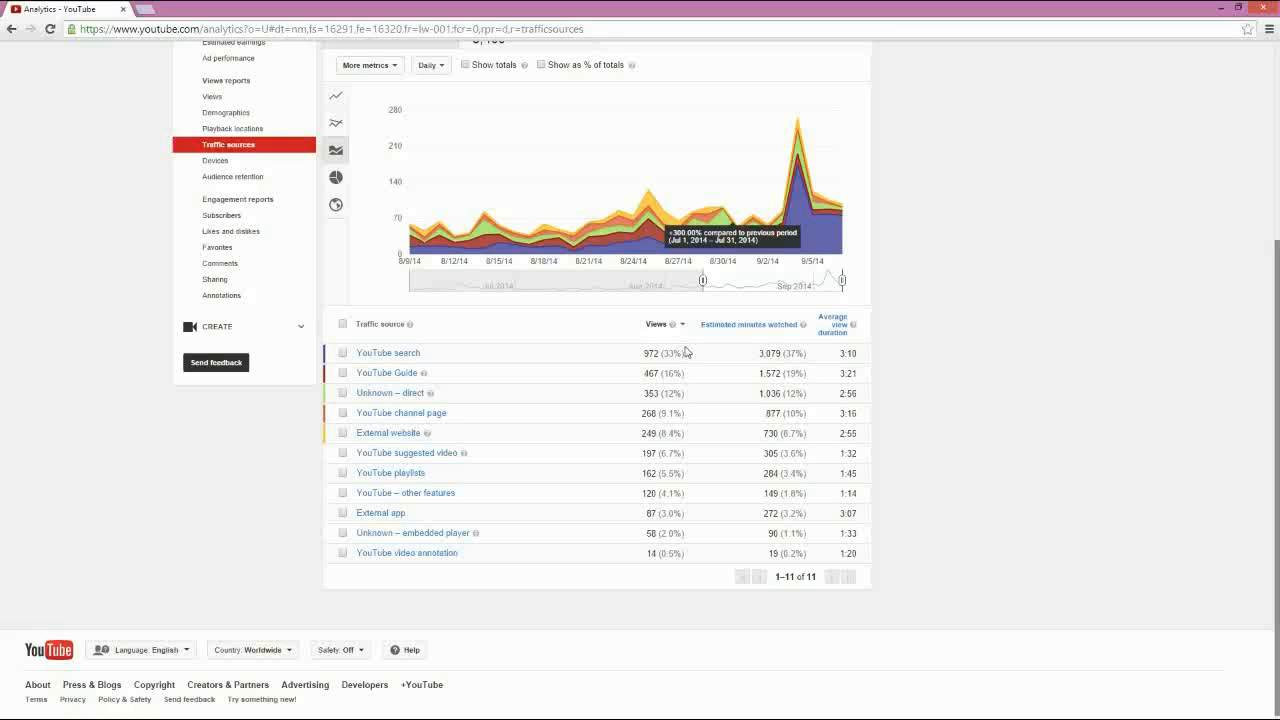
pyautogui.moveTo(704, 320)
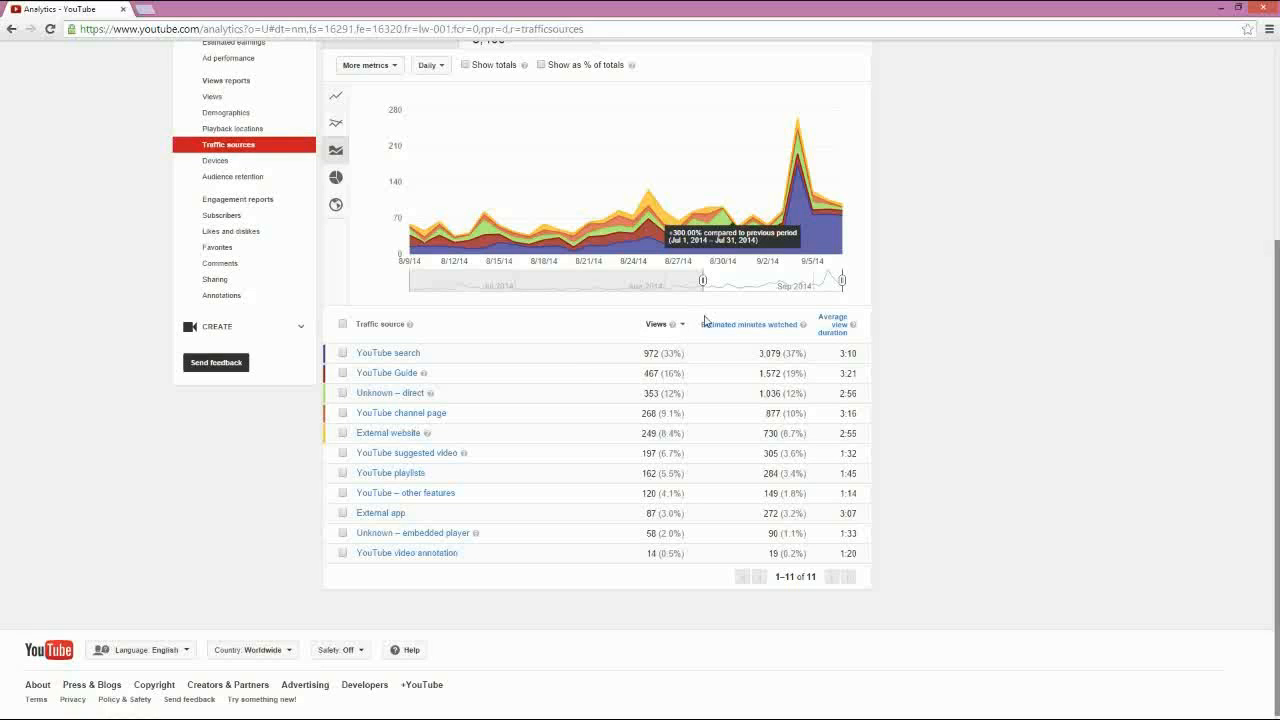
pyautogui.moveTo(710, 350)
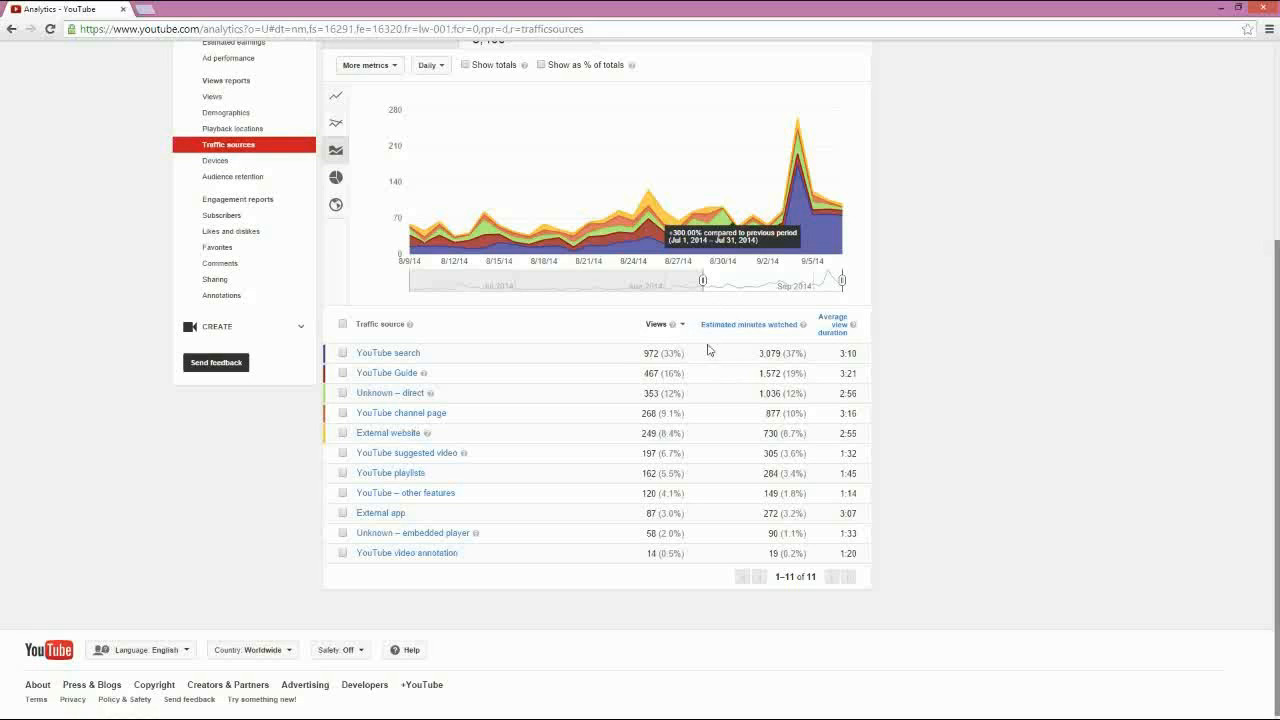
pyautogui.moveTo(696, 344)
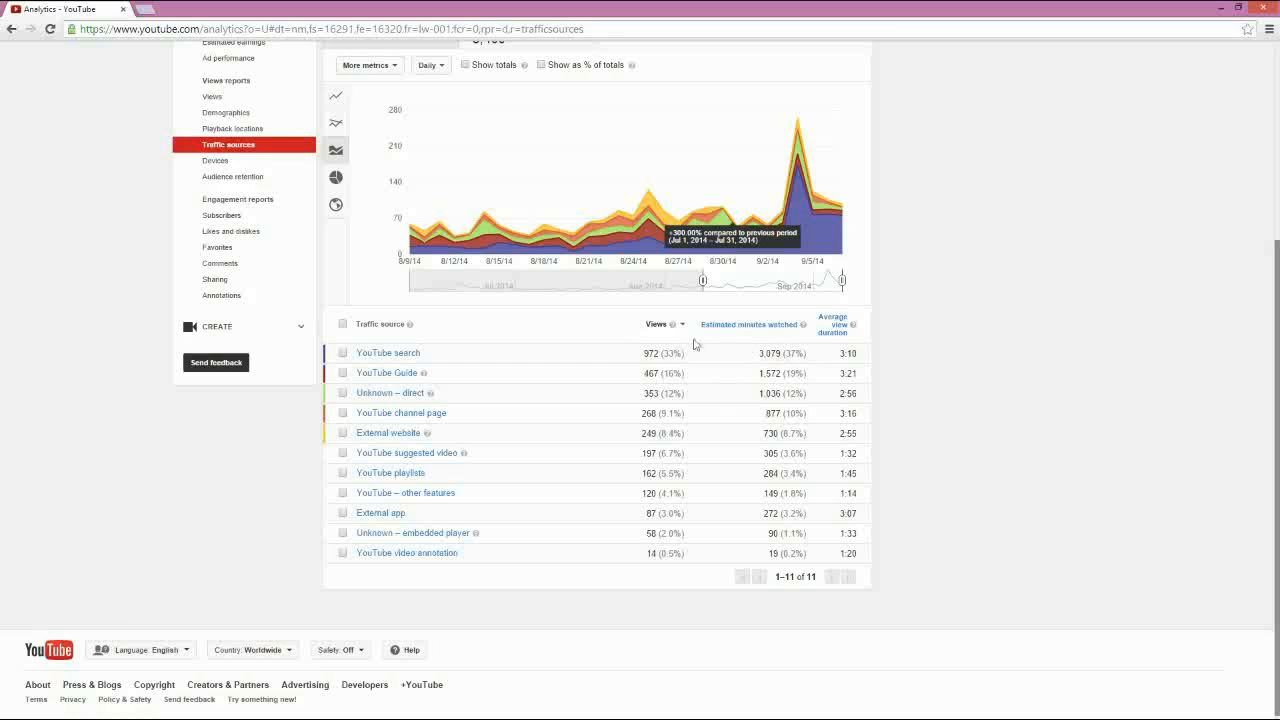
pyautogui.moveTo(836, 360)
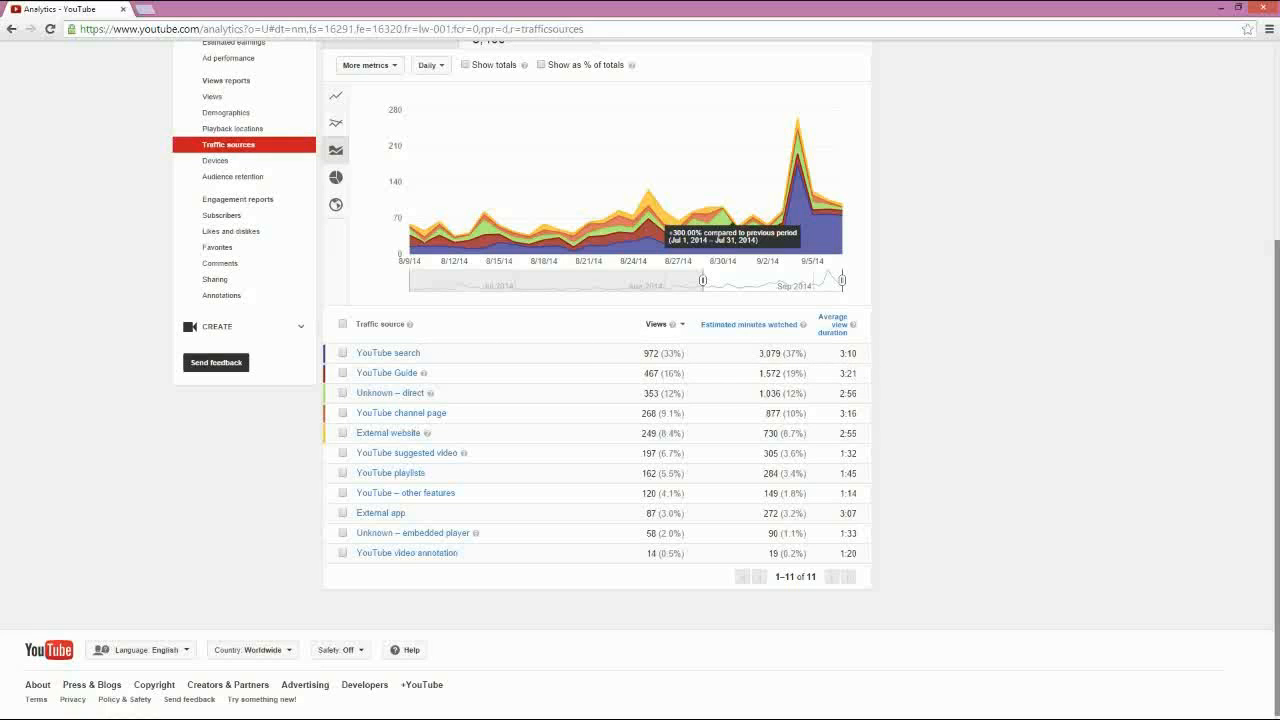
pyautogui.moveTo(856, 364)
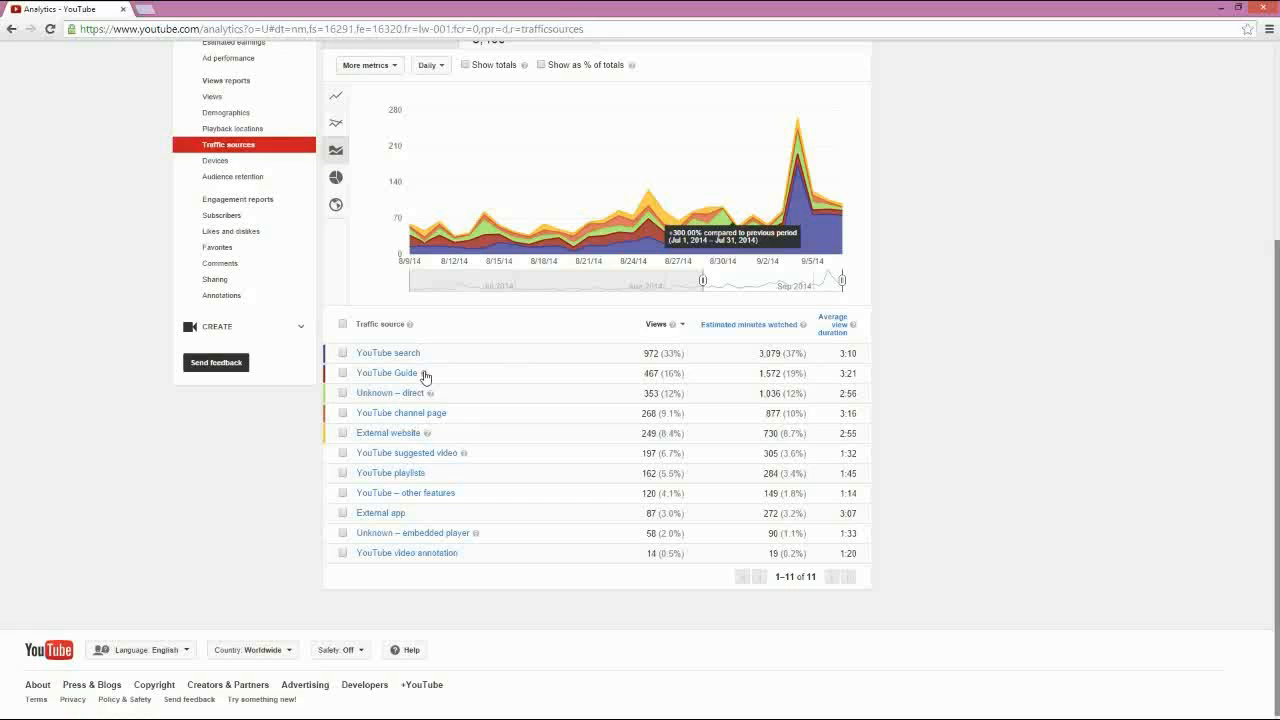
pyautogui.click(424, 374)
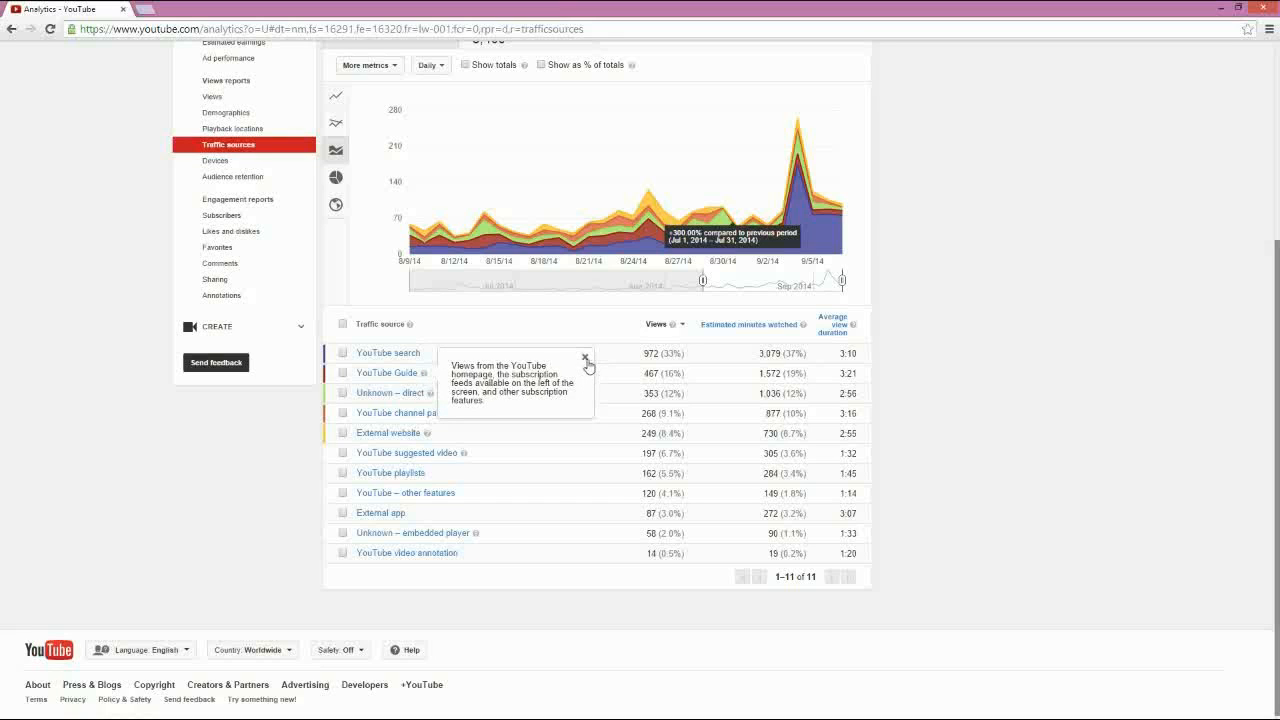
pyautogui.click(584, 358)
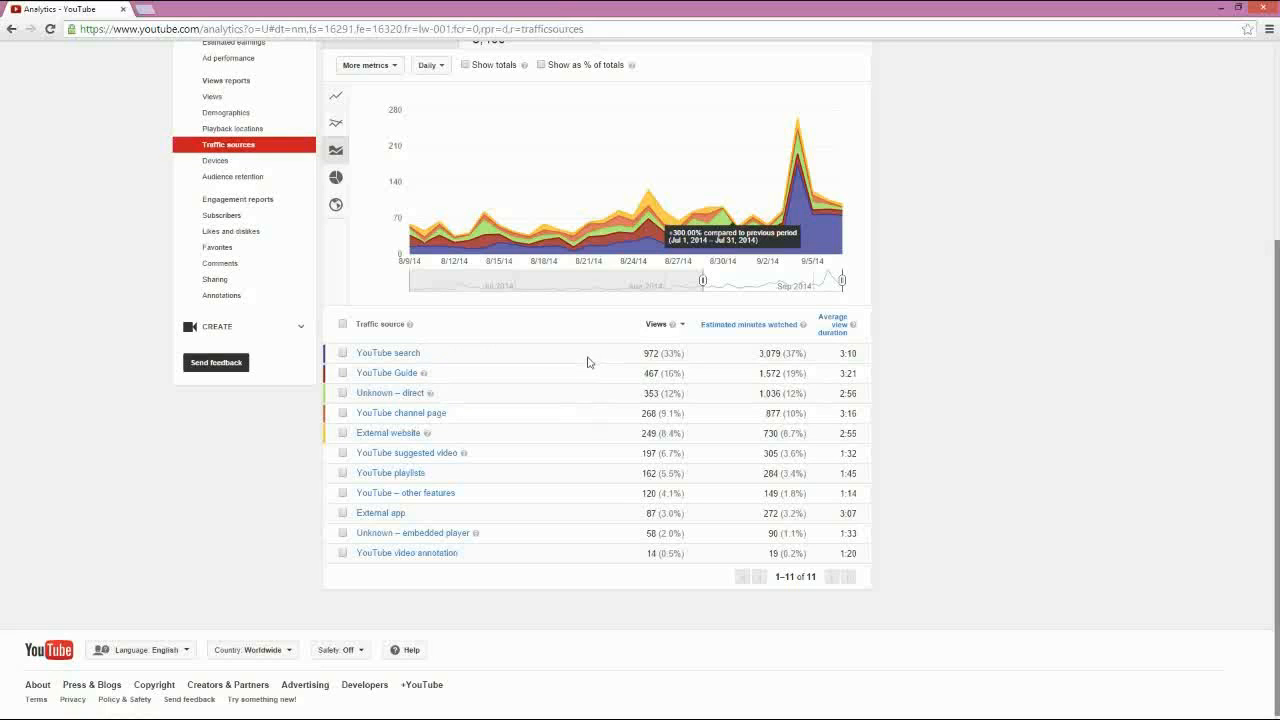
pyautogui.moveTo(844, 388)
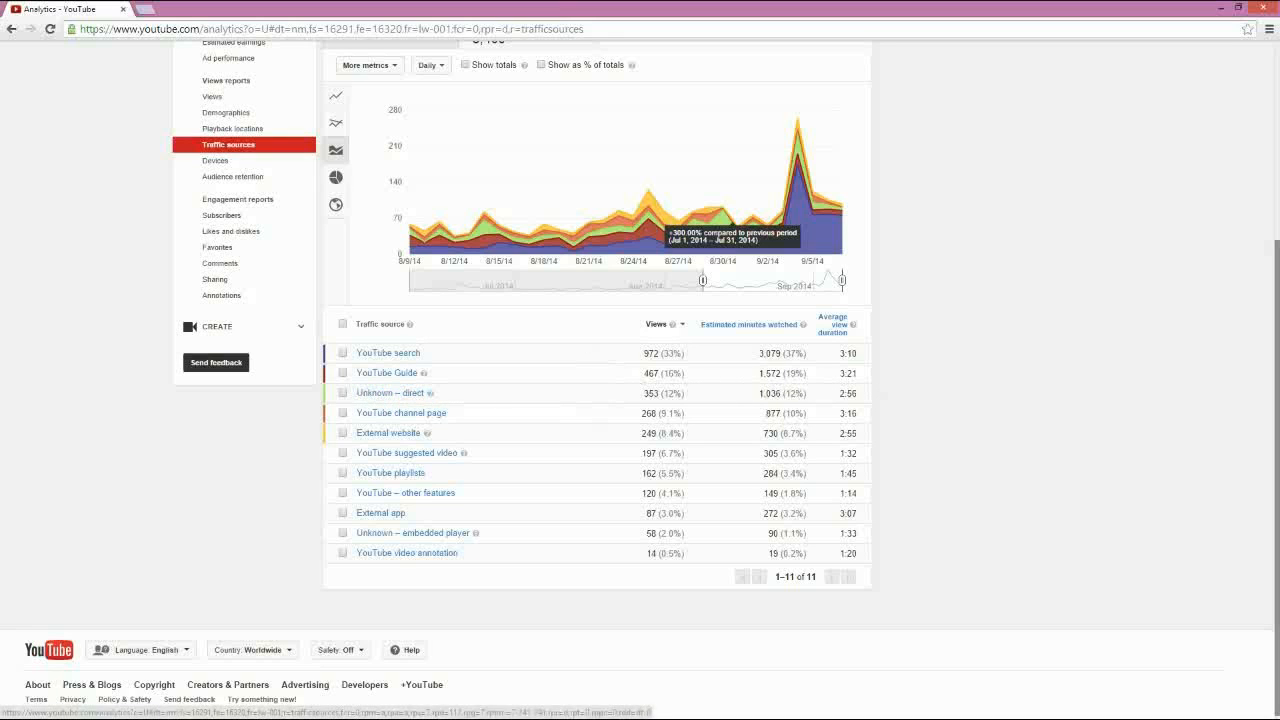
pyautogui.moveTo(448, 392)
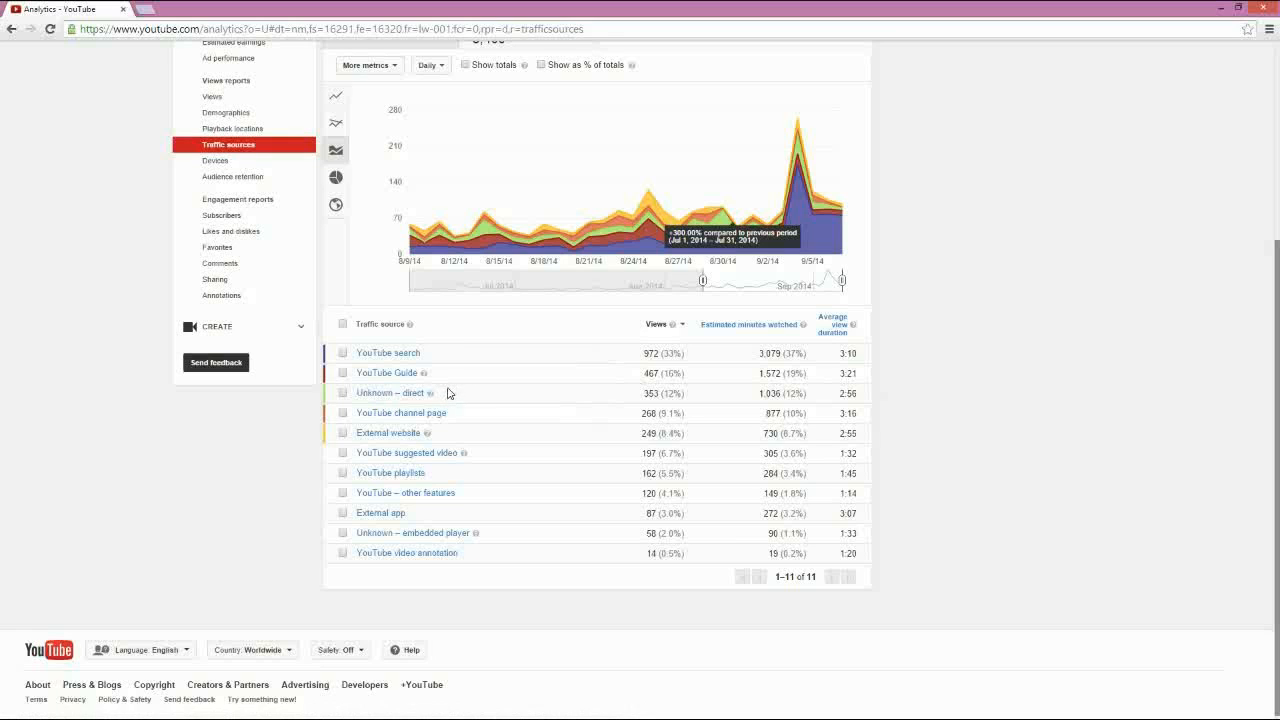
pyautogui.moveTo(464, 400)
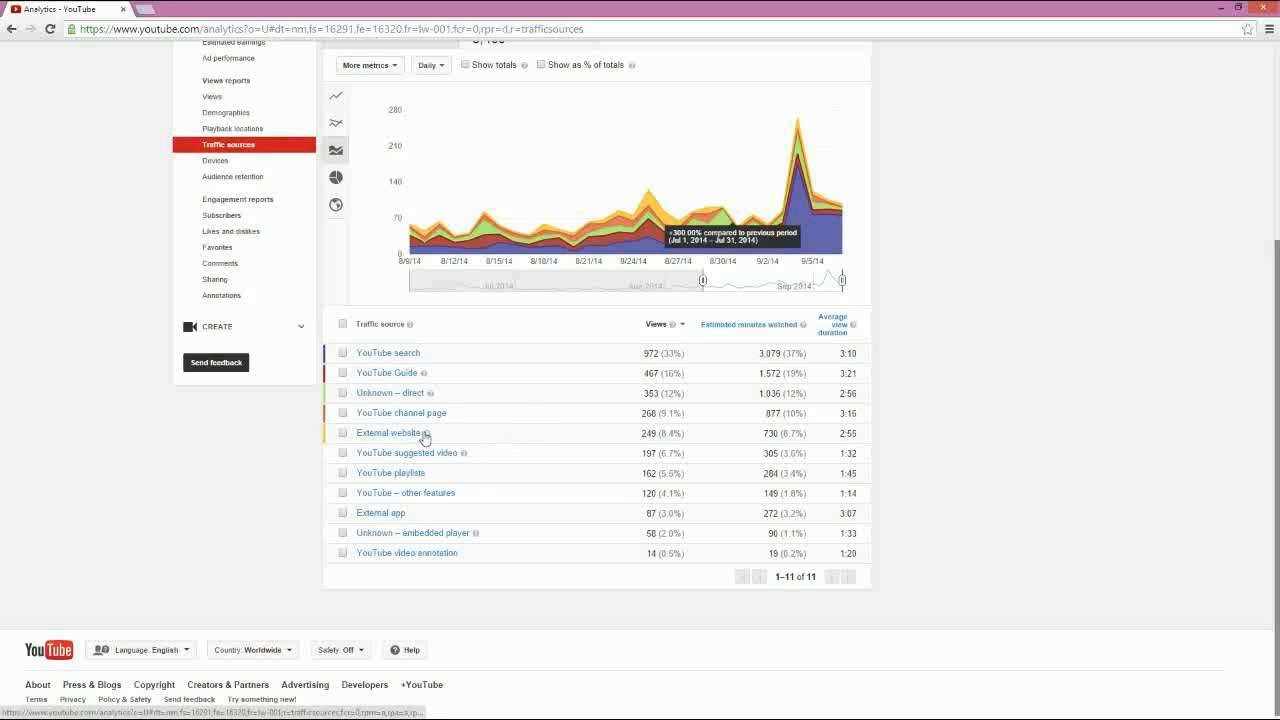
# Inspect External website traffic details, then show the Devices report led by computers at 1,949 views.
pyautogui.click(390, 432)
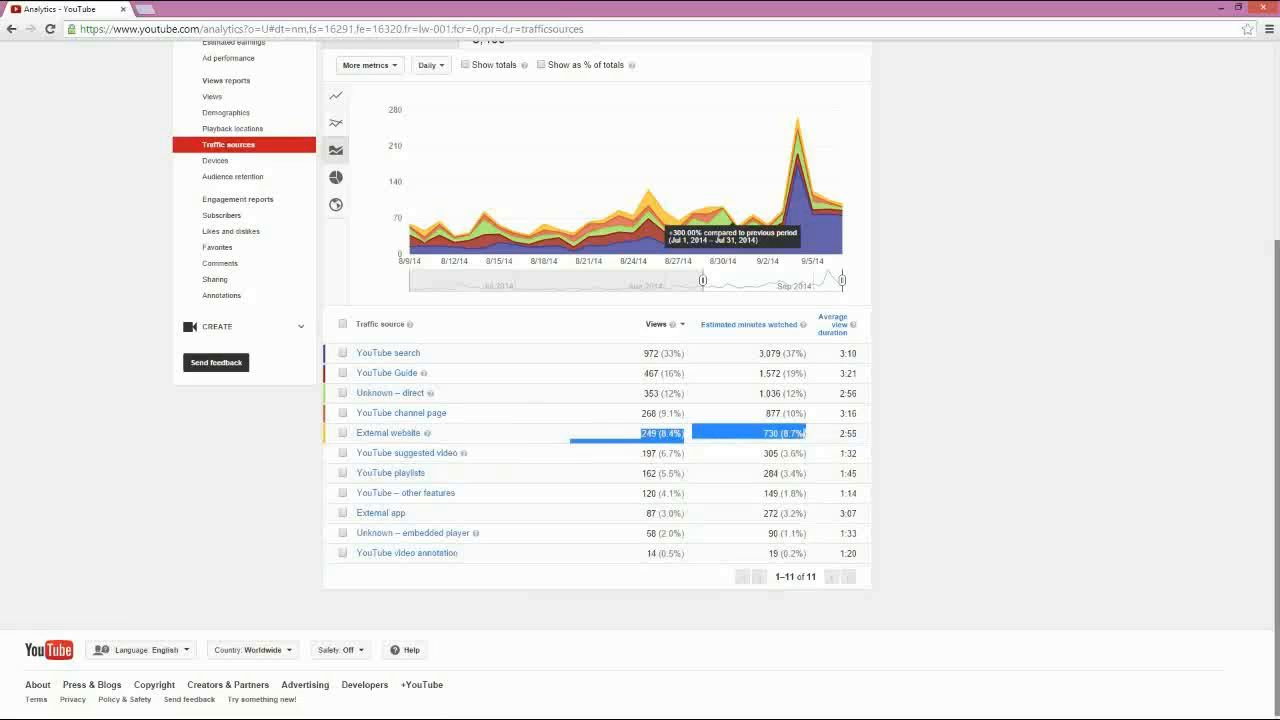
pyautogui.moveTo(640, 432)
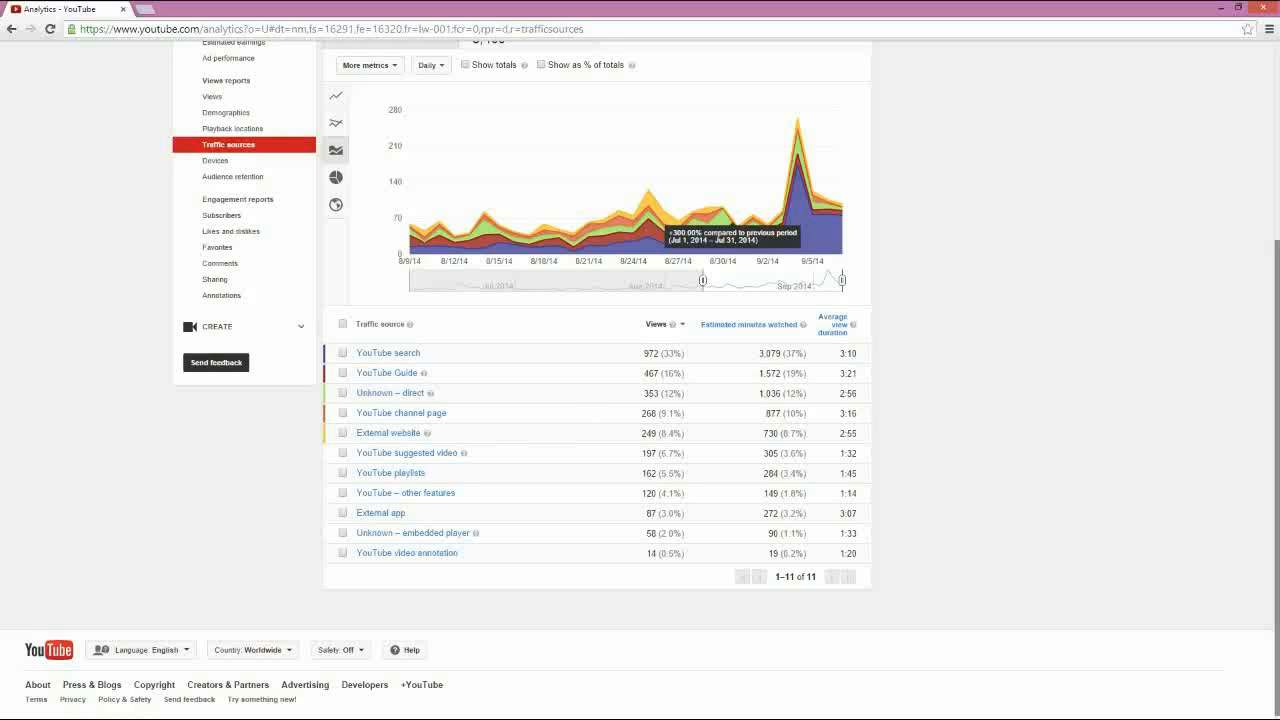
pyautogui.moveTo(748, 434)
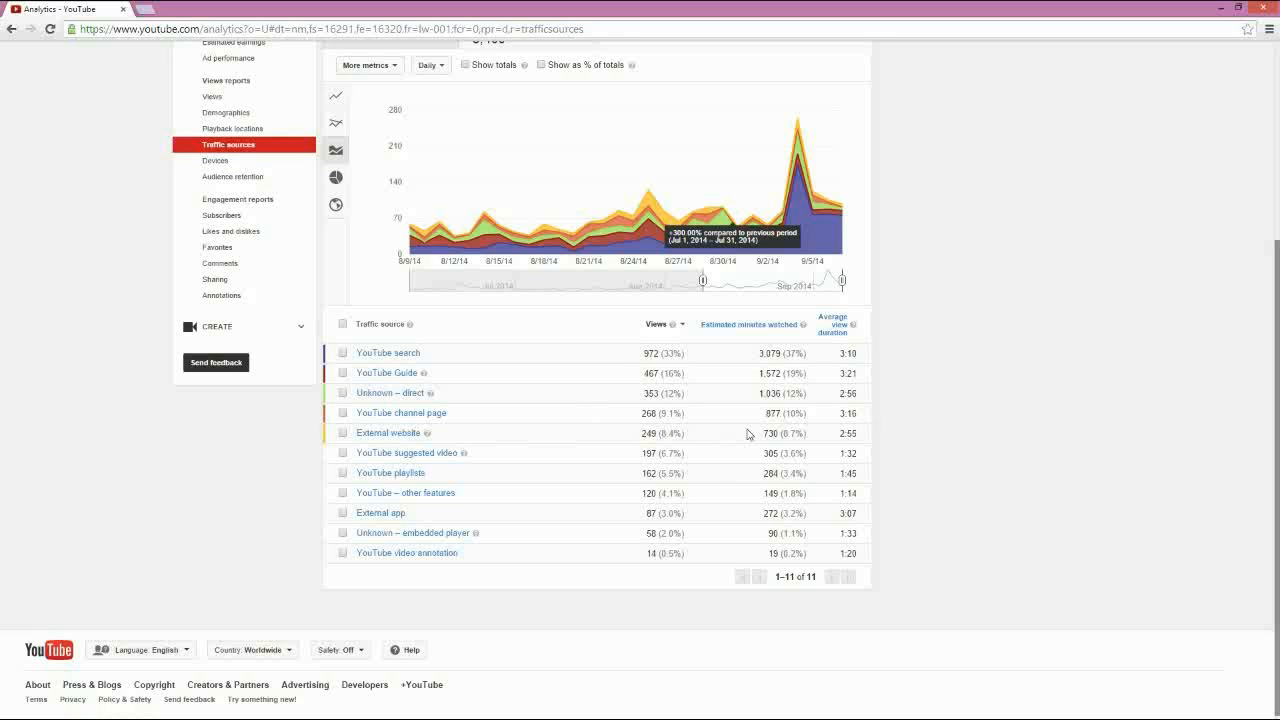
pyautogui.moveTo(860, 436)
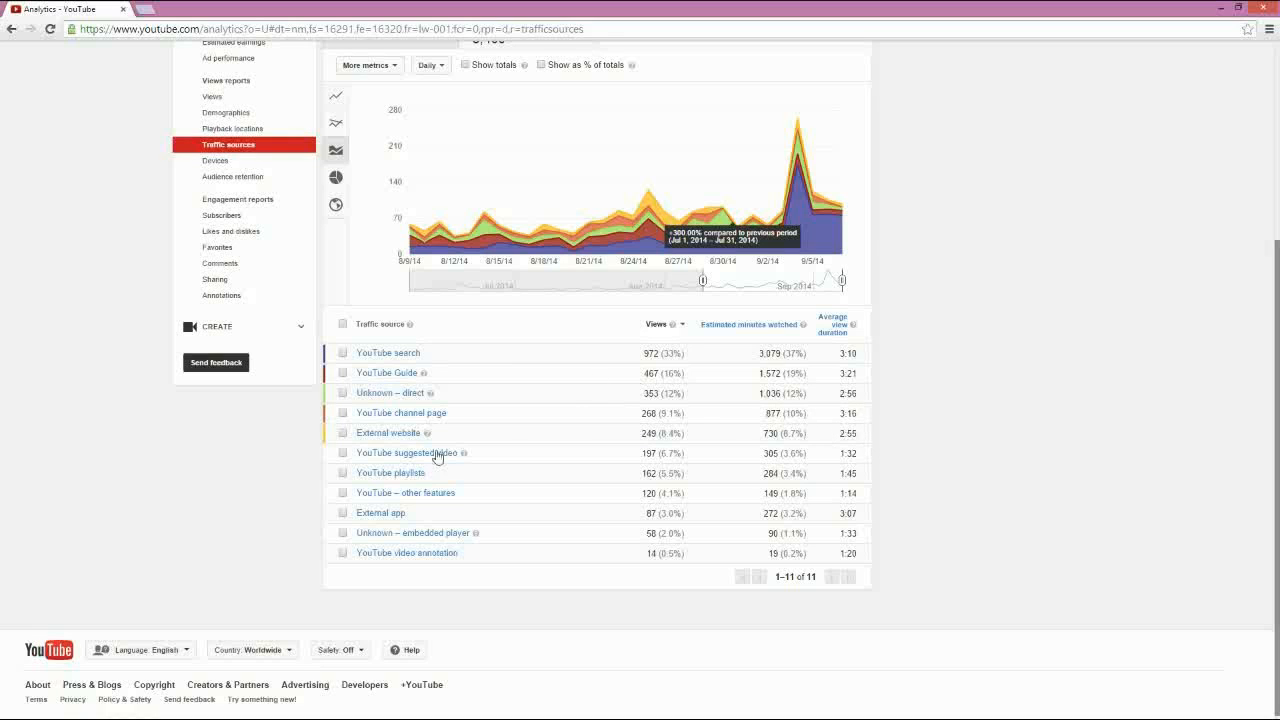
pyautogui.moveTo(634, 428)
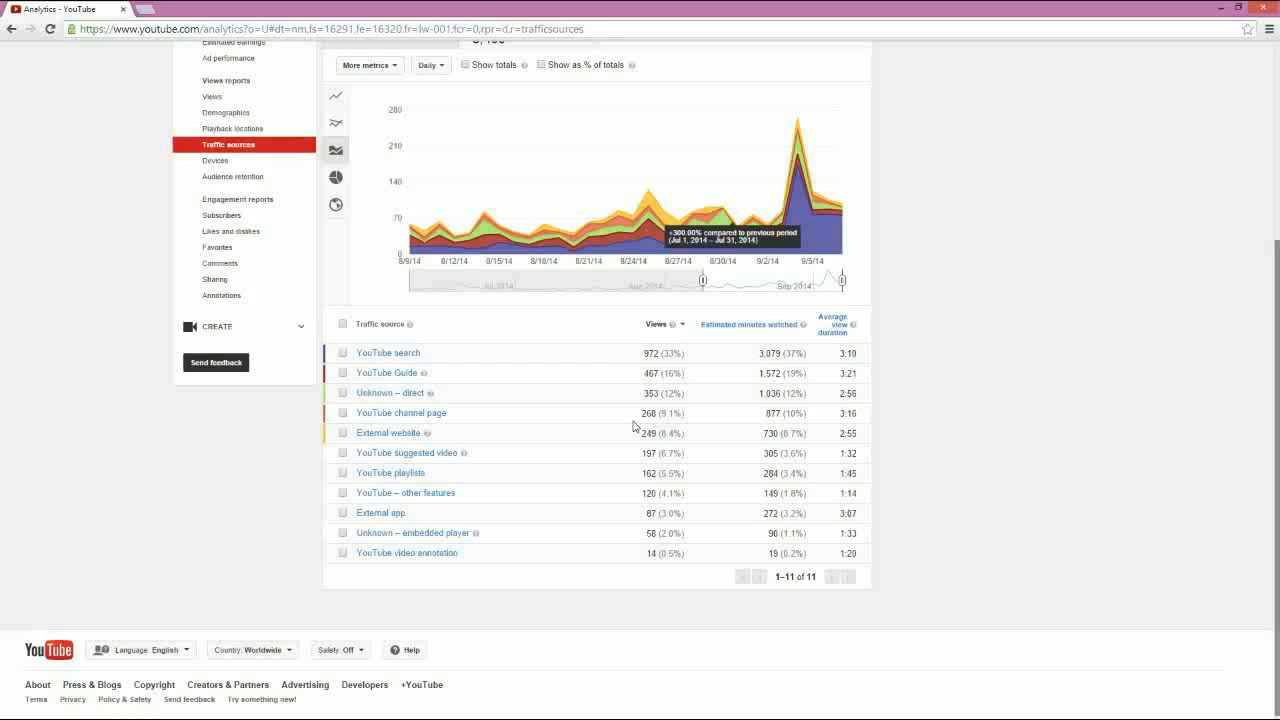
pyautogui.moveTo(404, 600)
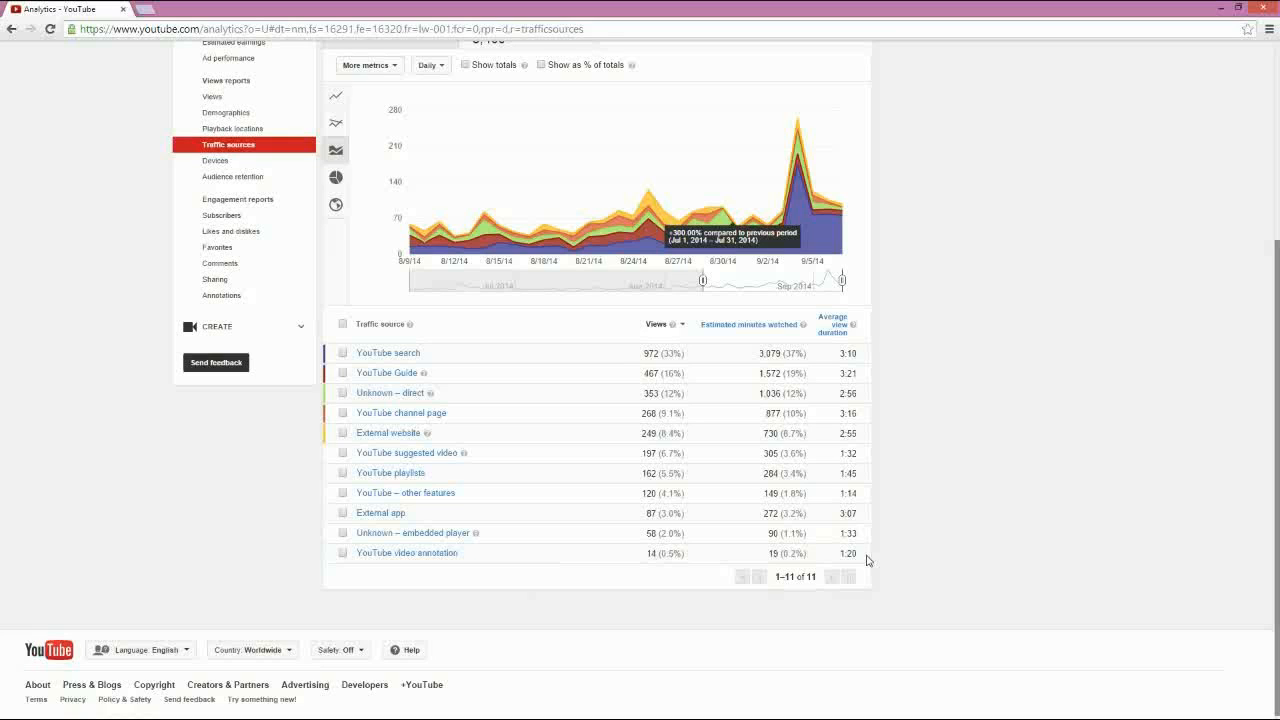
pyautogui.moveTo(564, 304)
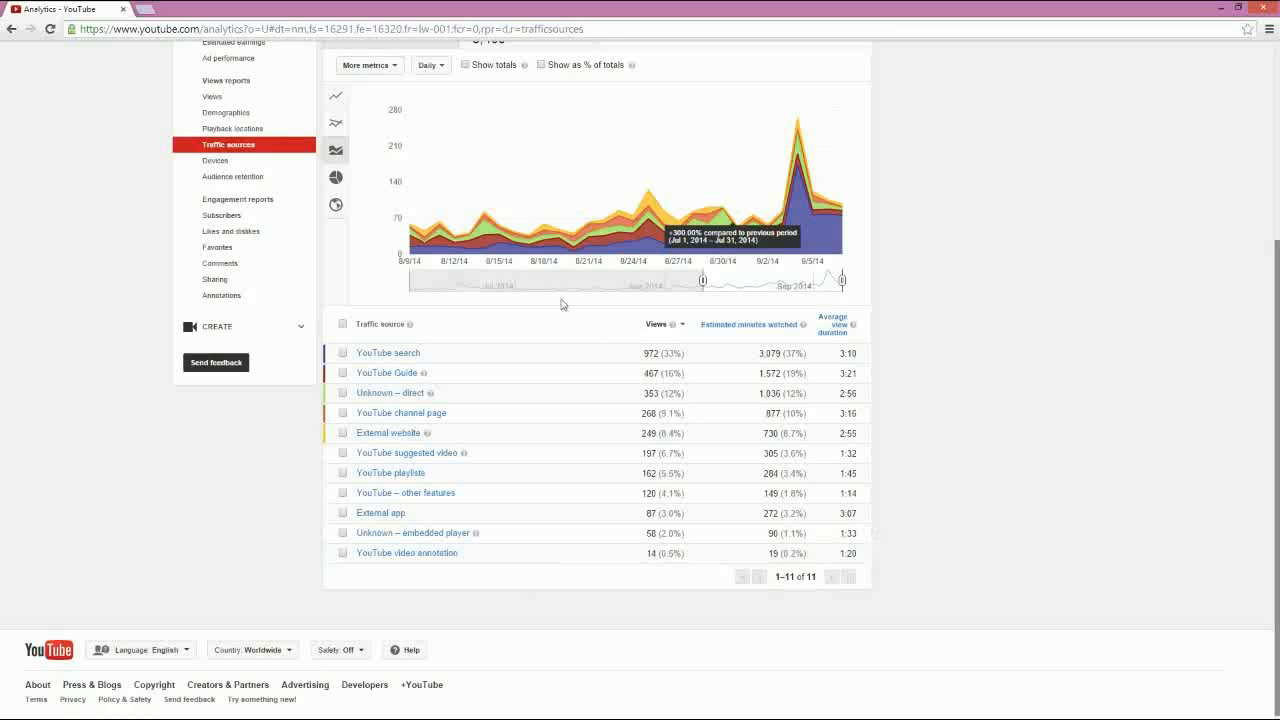
pyautogui.moveTo(866, 552)
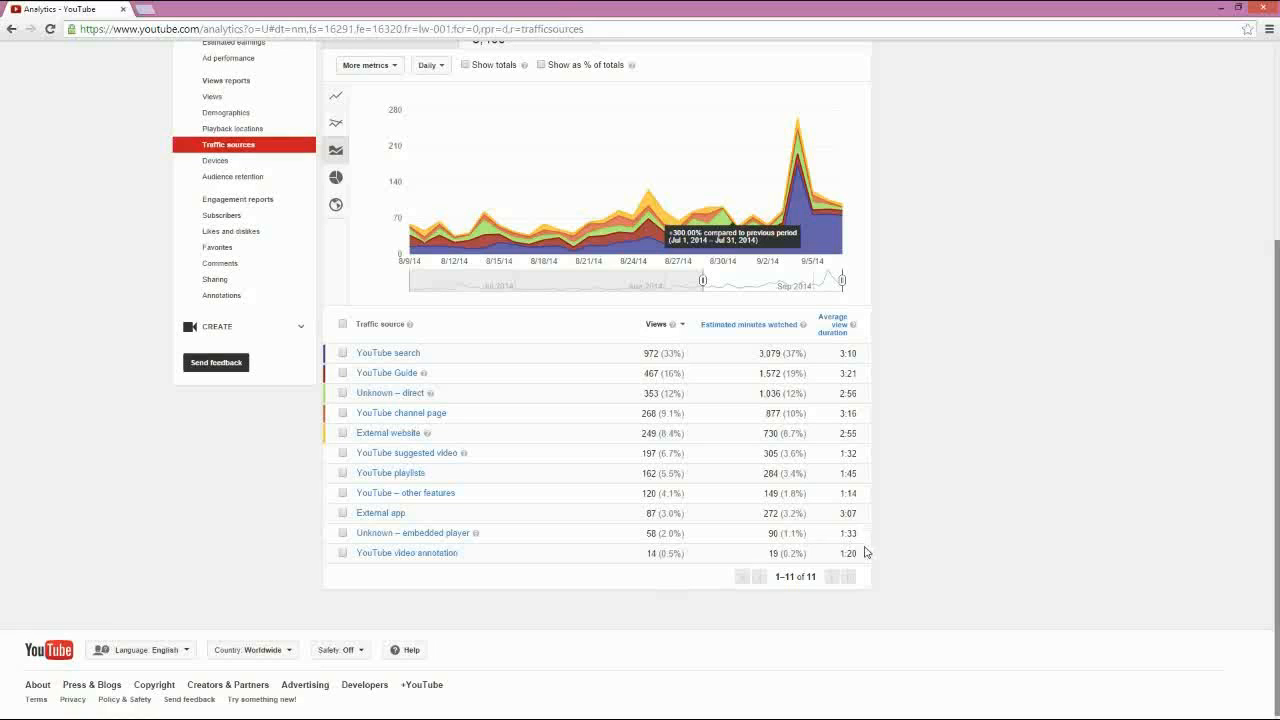
pyautogui.click(408, 552)
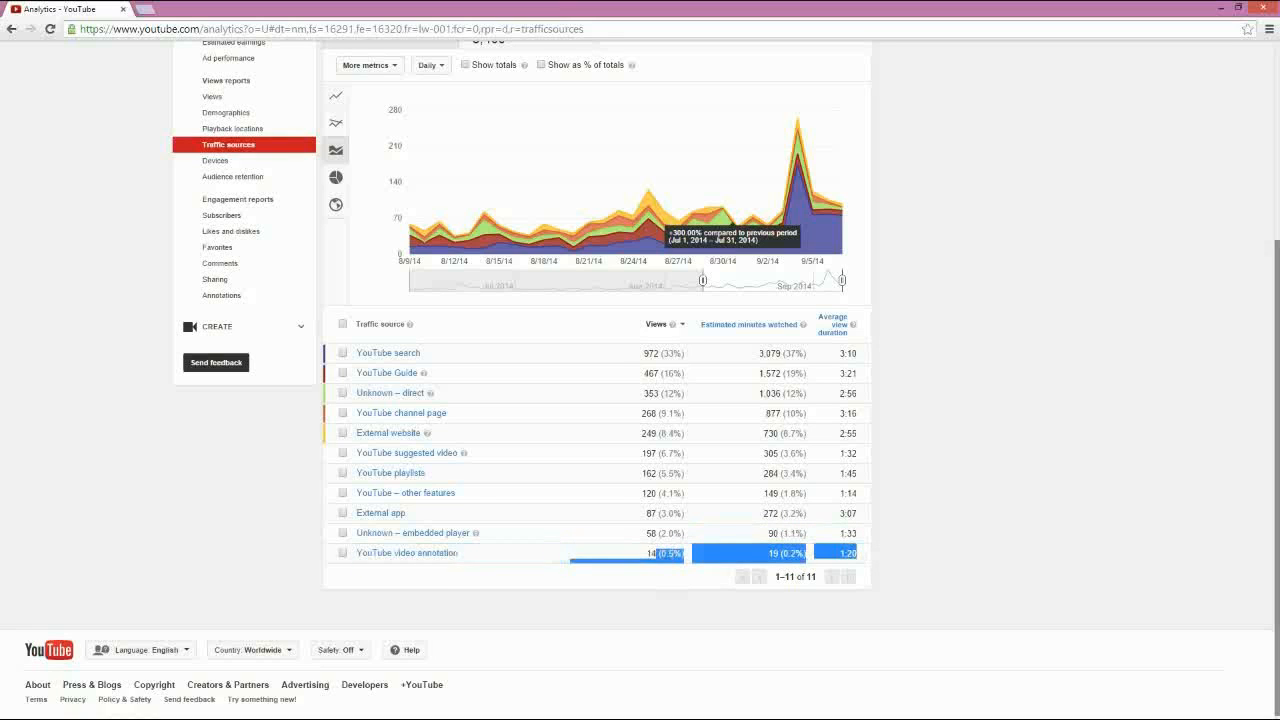
pyautogui.moveTo(652, 564)
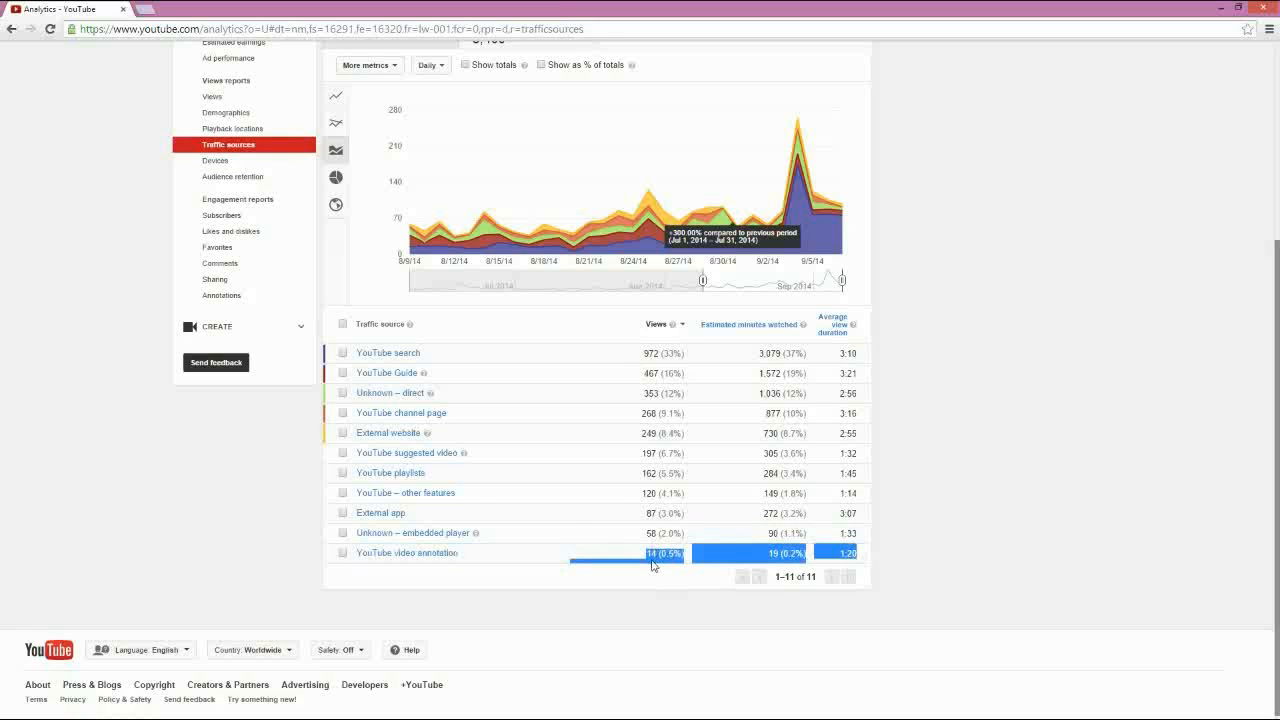
pyautogui.moveTo(532, 352)
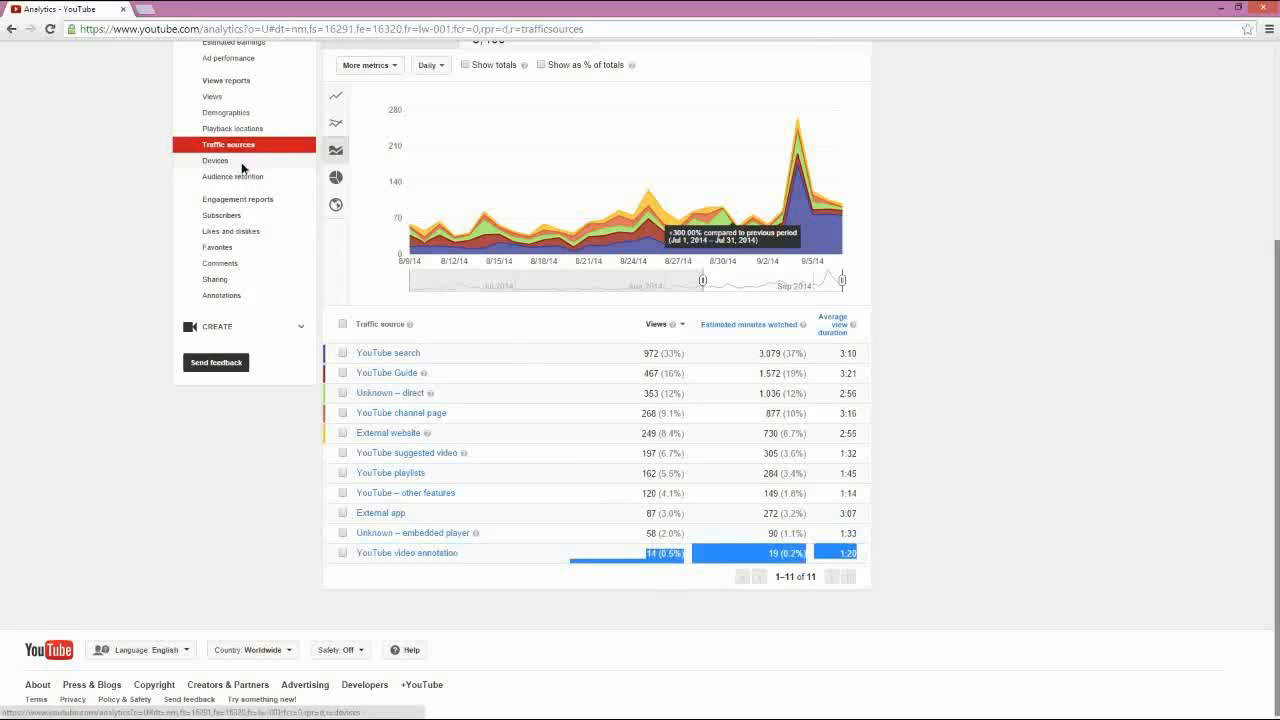
pyautogui.click(216, 160)
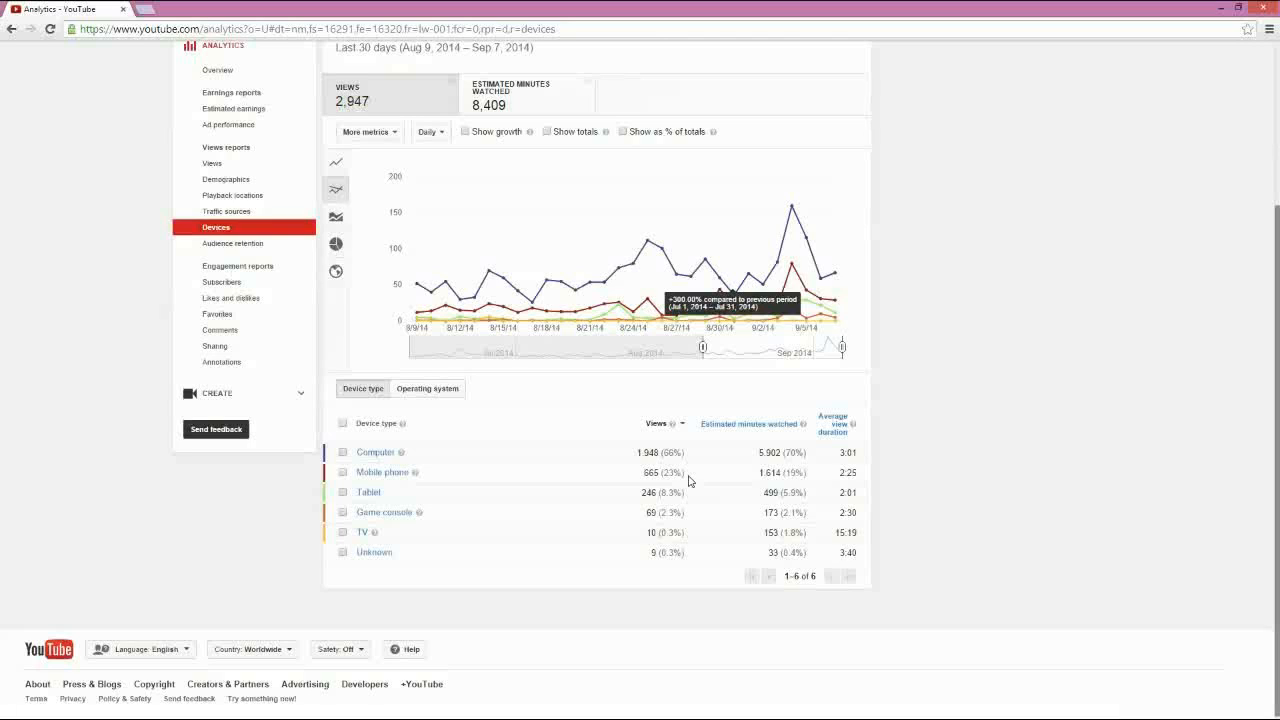
pyautogui.moveTo(758, 420)
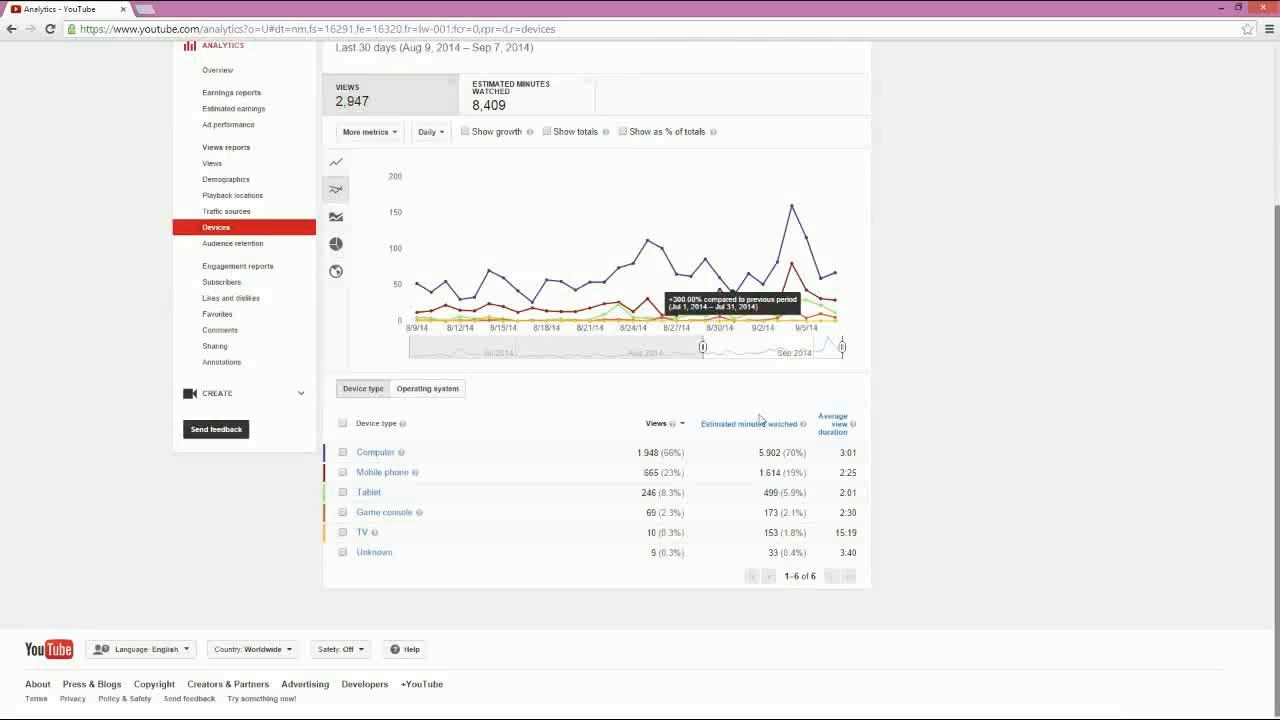
pyautogui.moveTo(698, 486)
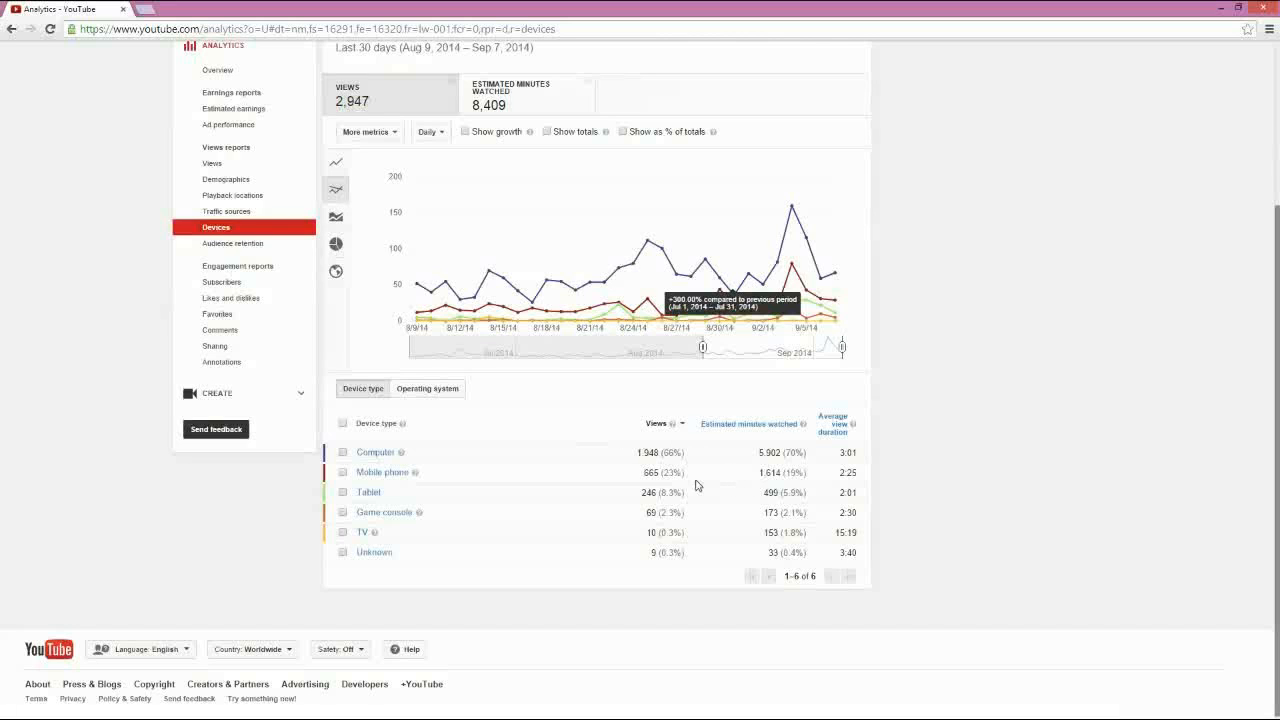
pyautogui.moveTo(750, 496)
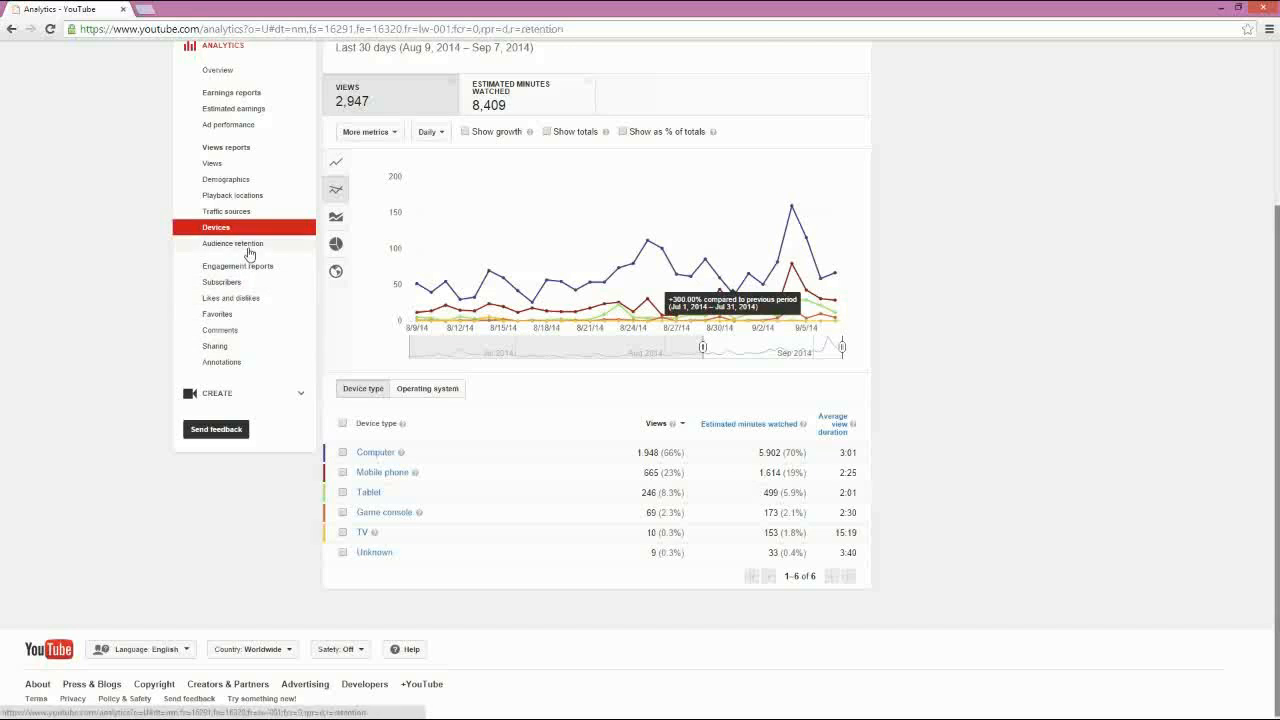
# Show the channel's Audience retention report and scan its per-video list.
pyautogui.click(232, 244)
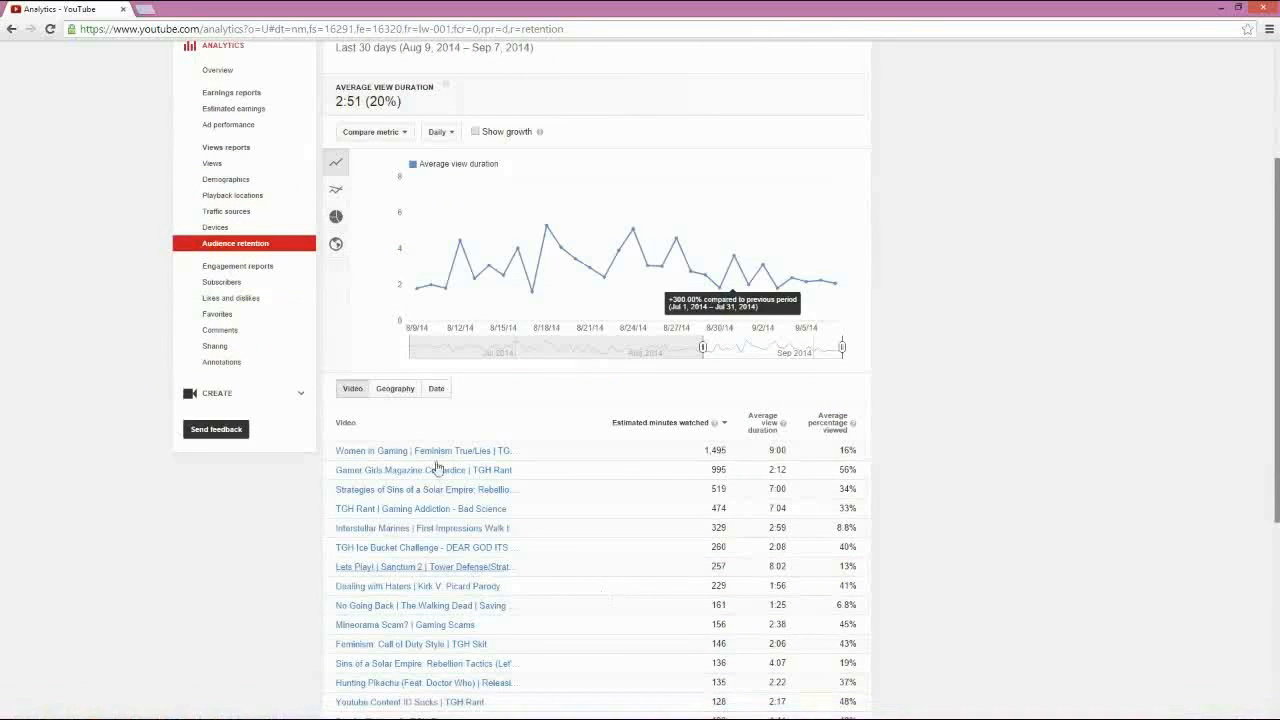
pyautogui.scroll(-3)
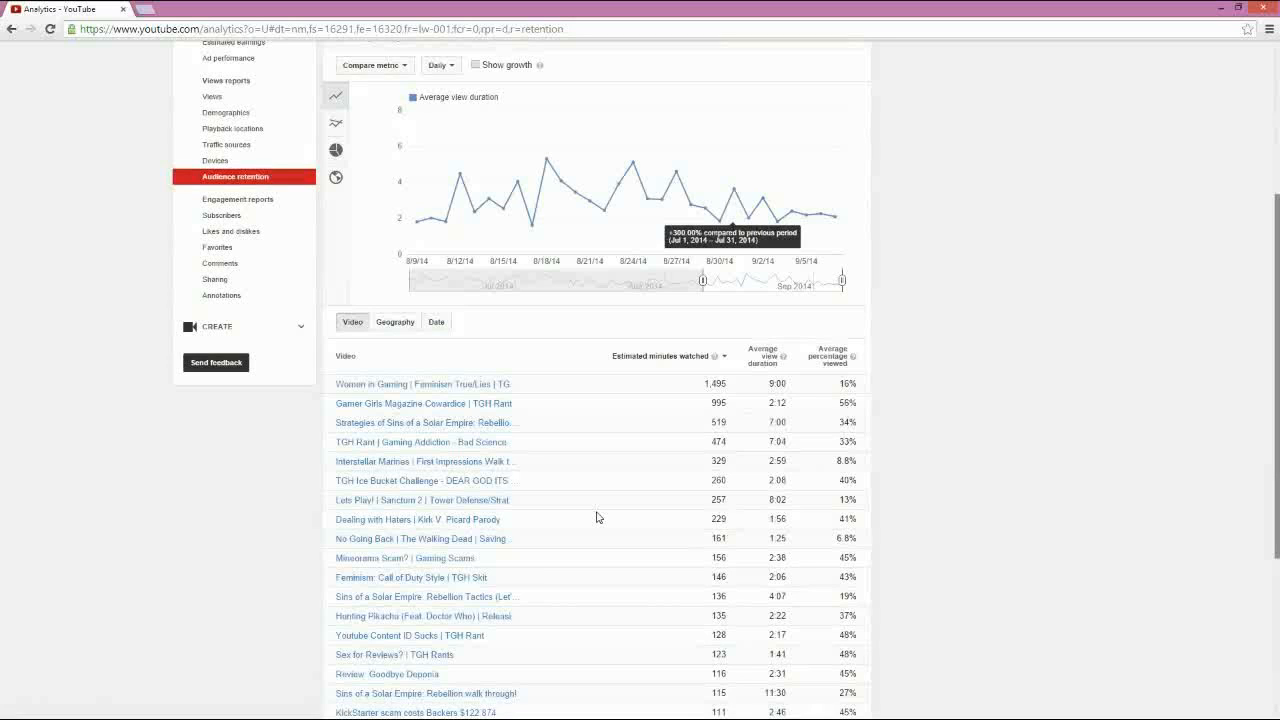
pyautogui.moveTo(486, 384)
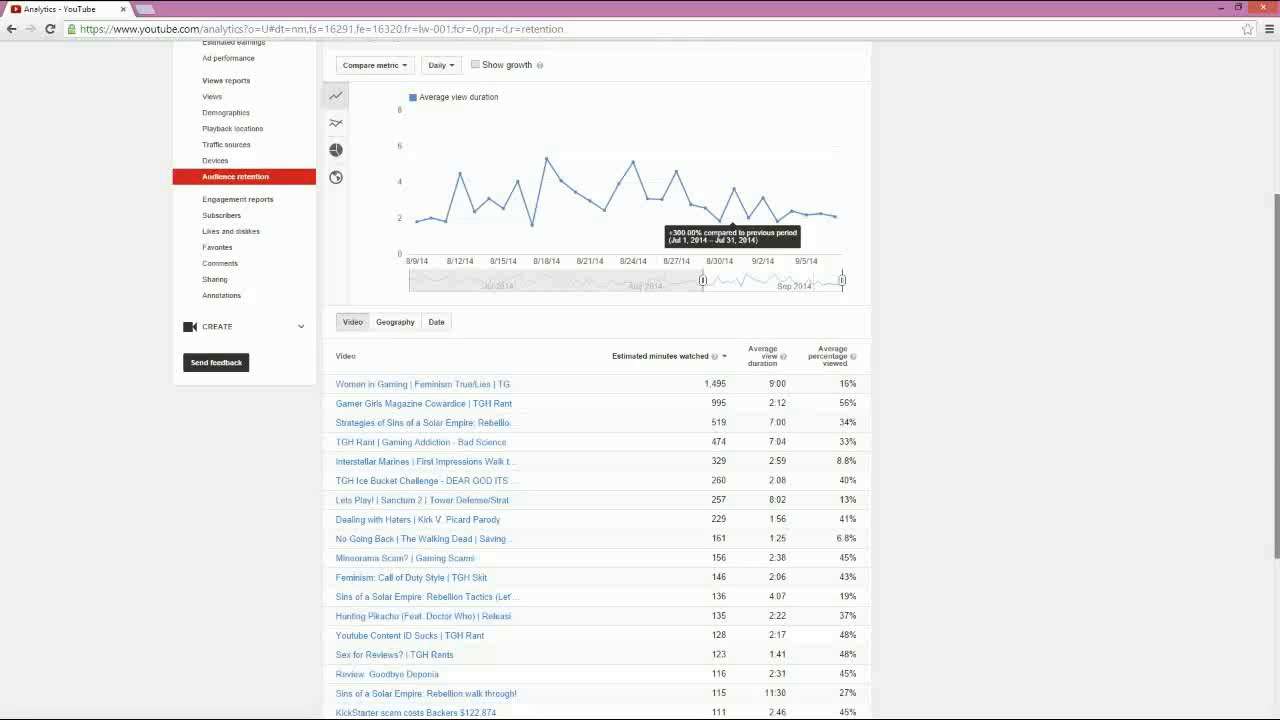
pyautogui.moveTo(424, 404)
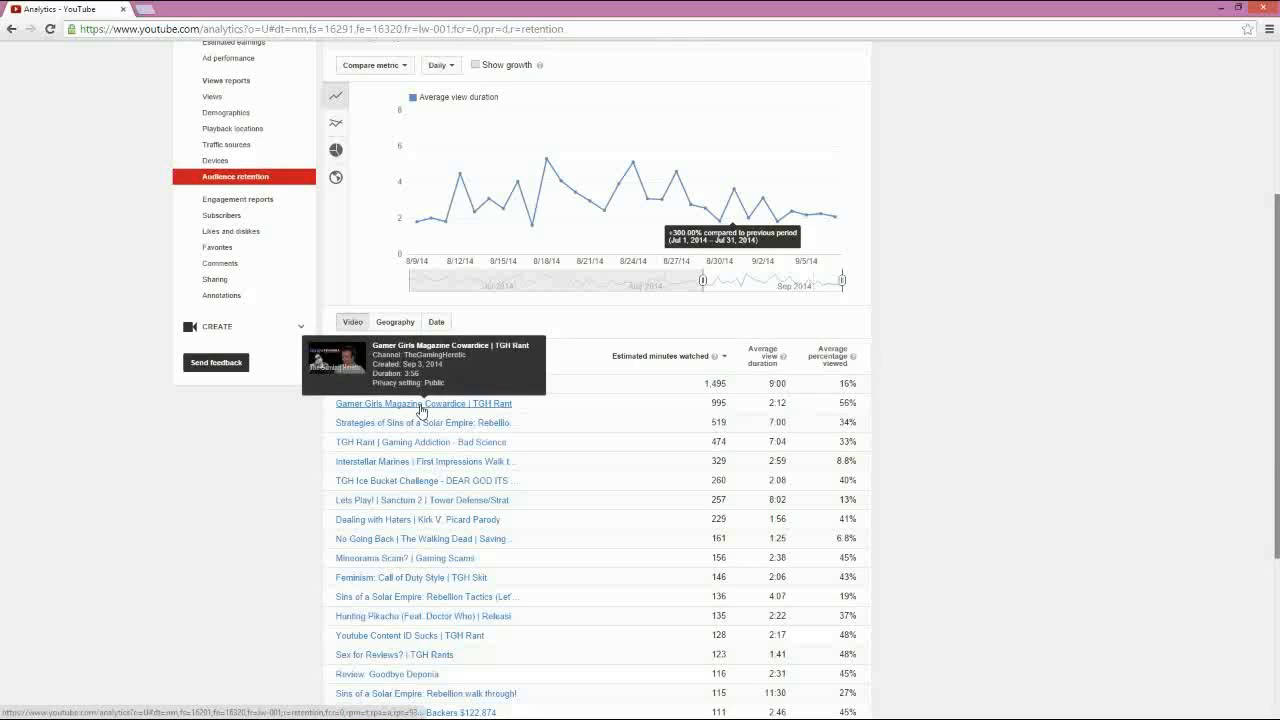
pyautogui.moveTo(452, 404)
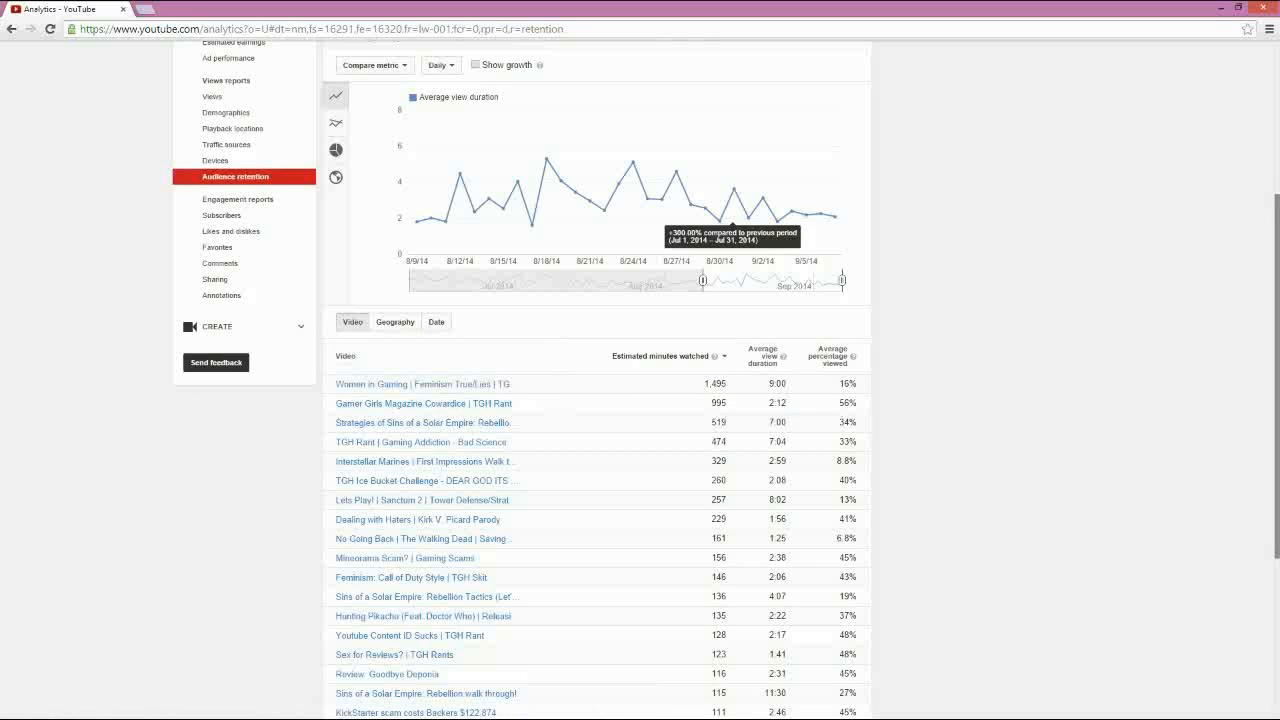
pyautogui.moveTo(862, 408)
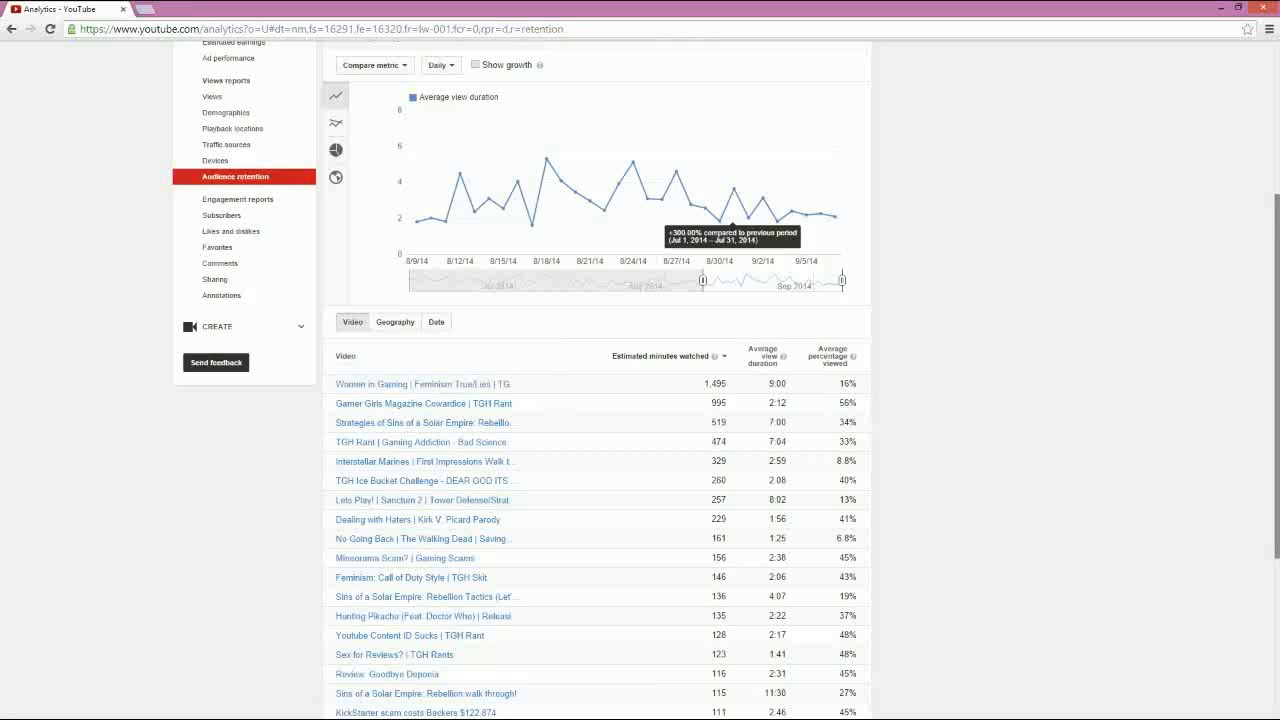
pyautogui.moveTo(496, 424)
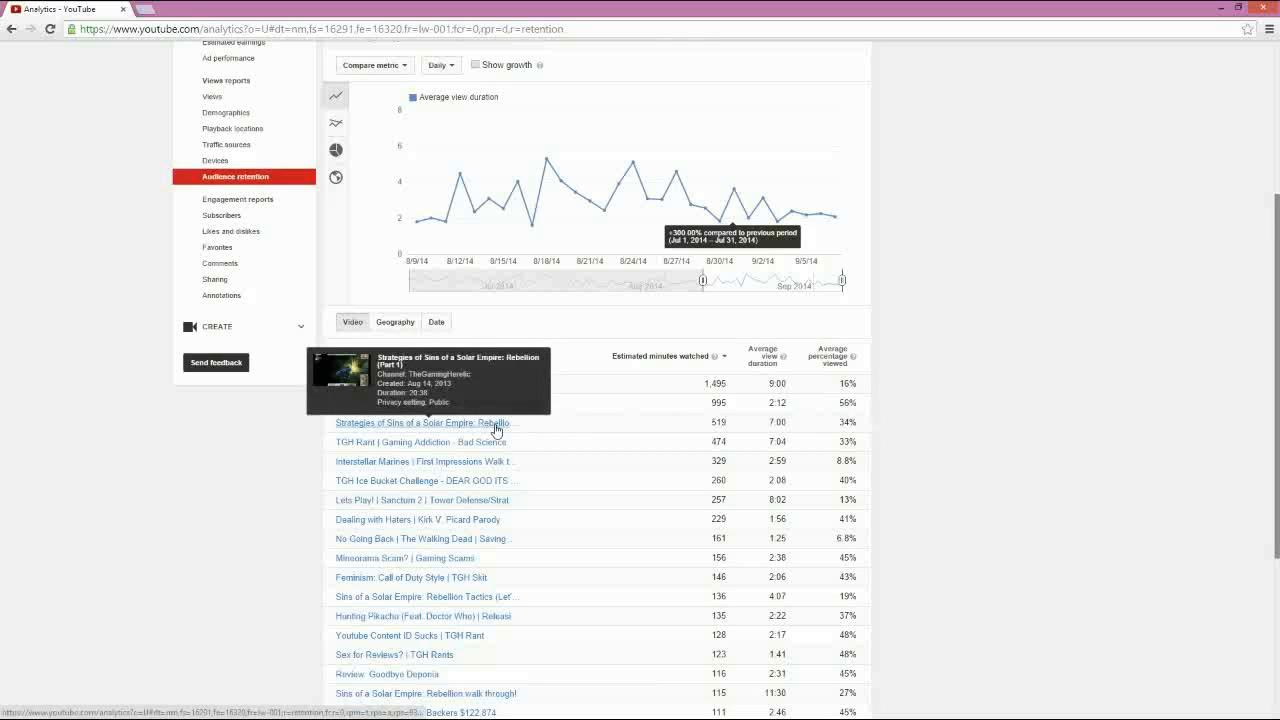
pyautogui.moveTo(878, 432)
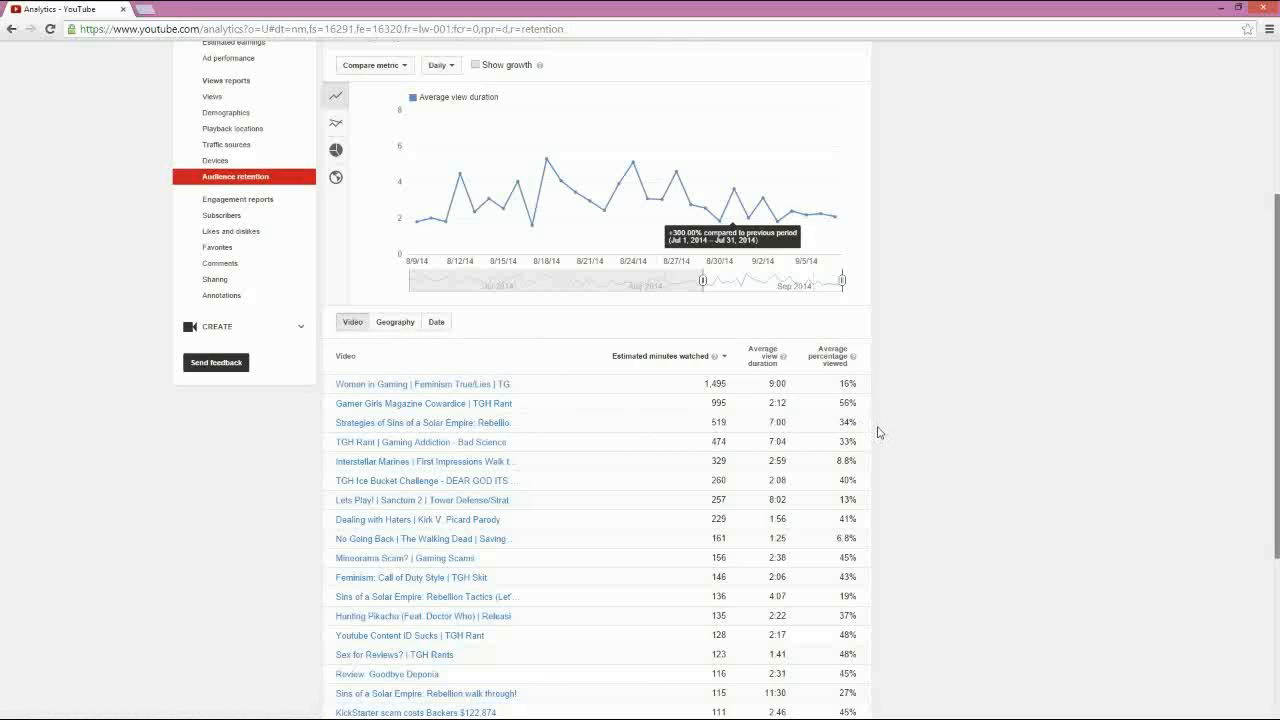
pyautogui.moveTo(640, 556)
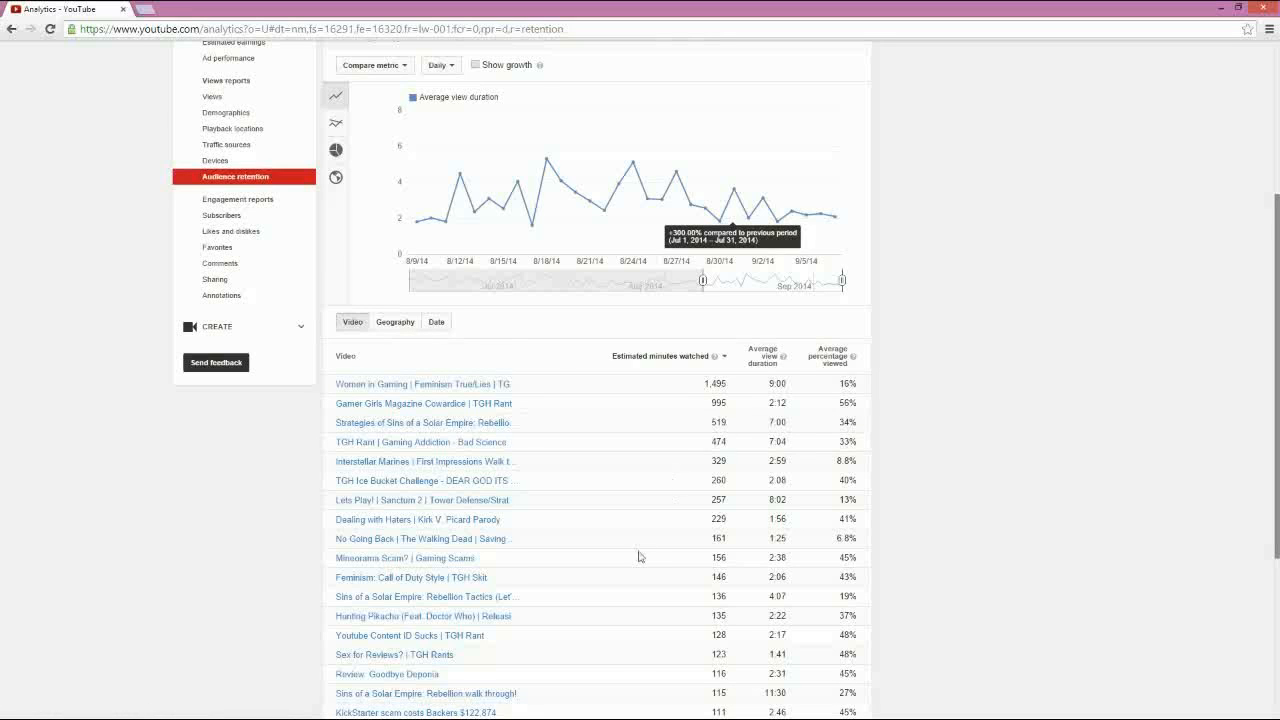
pyautogui.scroll(3)
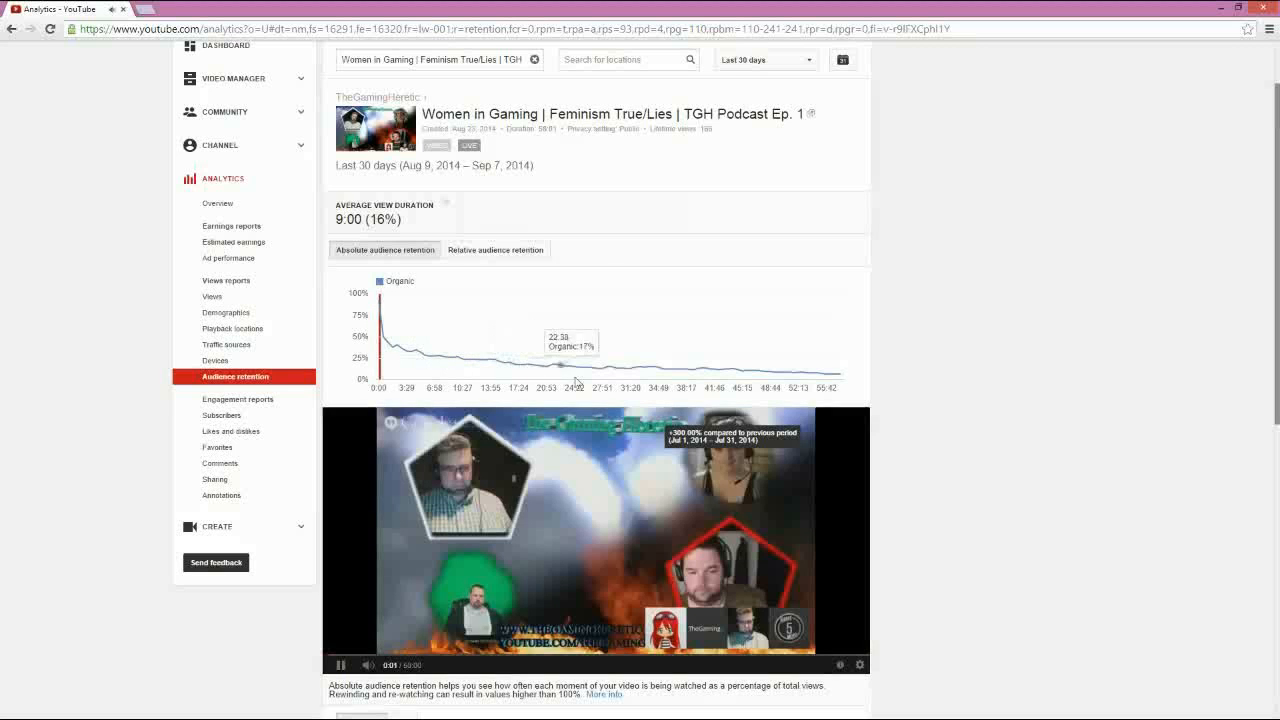
# Preview a later moment of the video, then go back to channel-wide retention averaging 2:51 (20%).
pyautogui.click(716, 374)
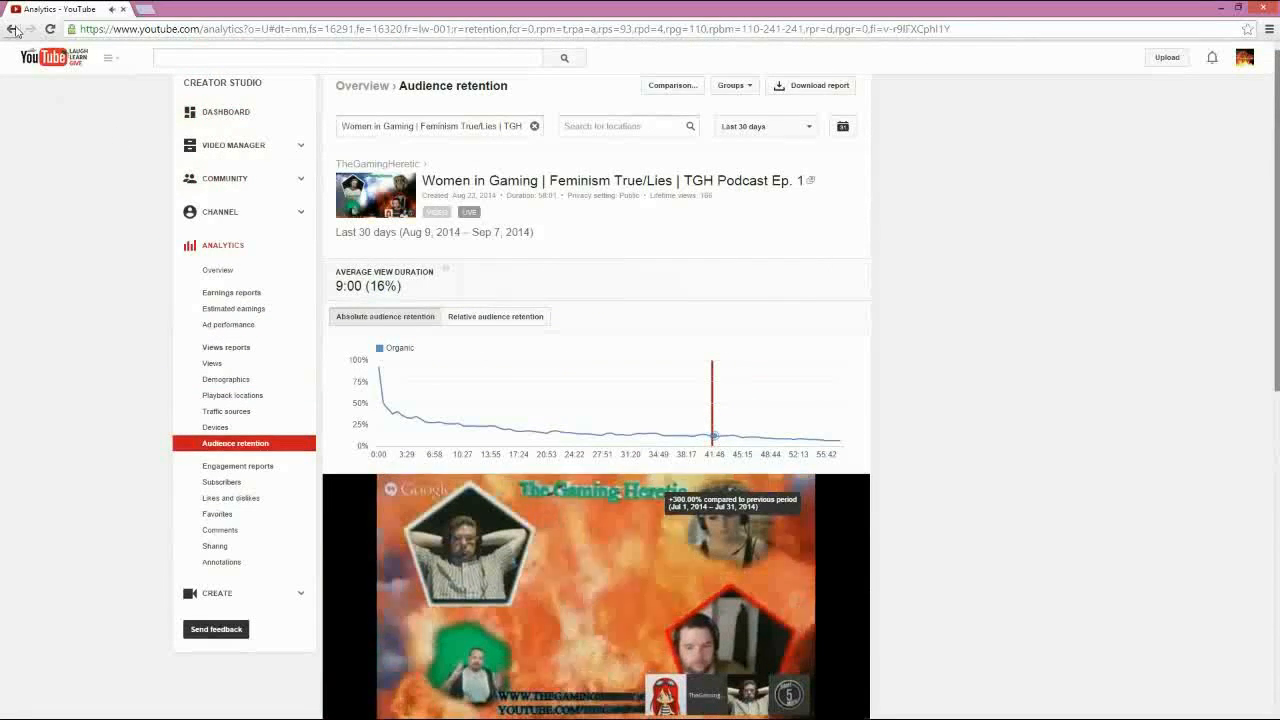
pyautogui.click(10, 28)
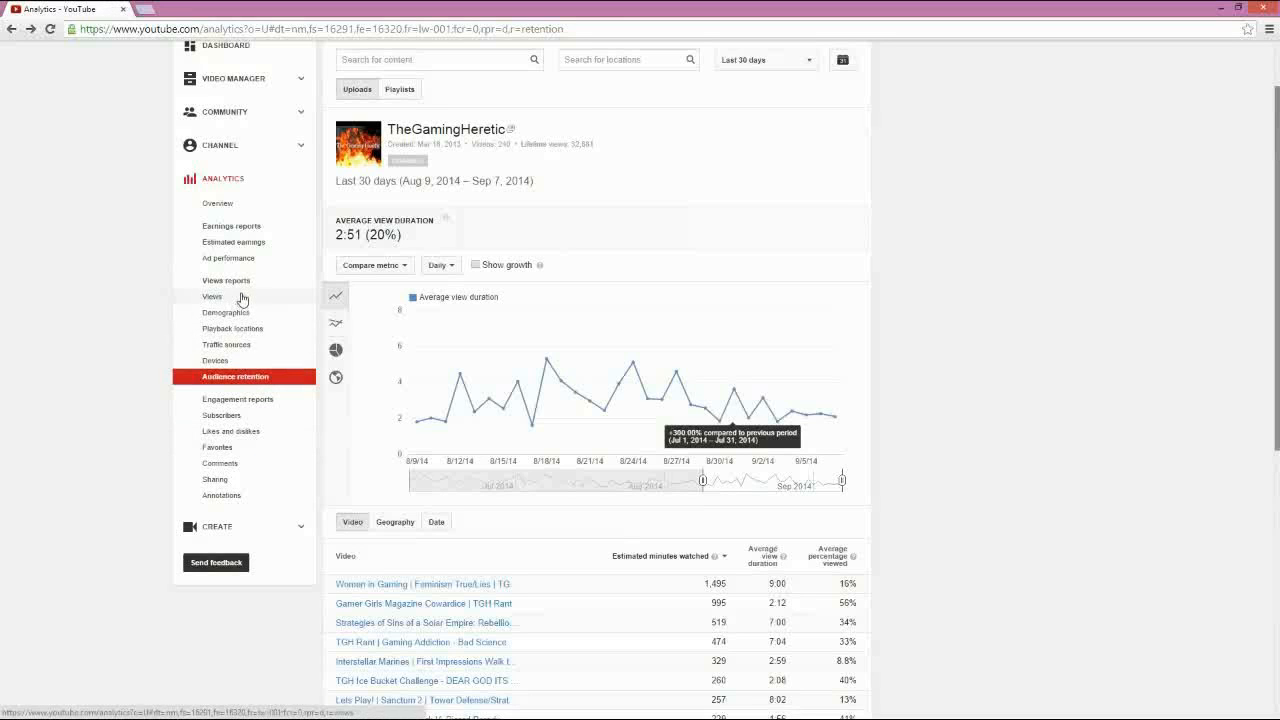
# Show views for Gamer Girls Magazine Cowardice | TGH Rant (450 views) and its country breakdown.
pyautogui.click(212, 296)
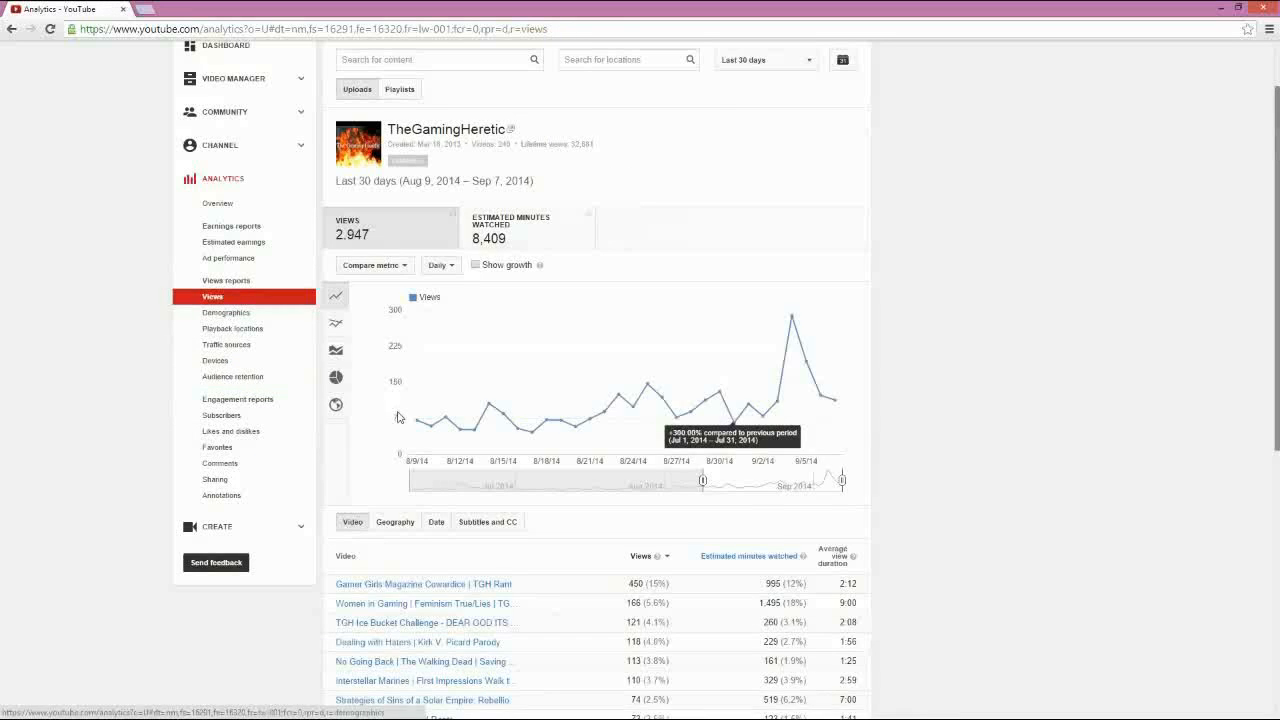
pyautogui.click(400, 584)
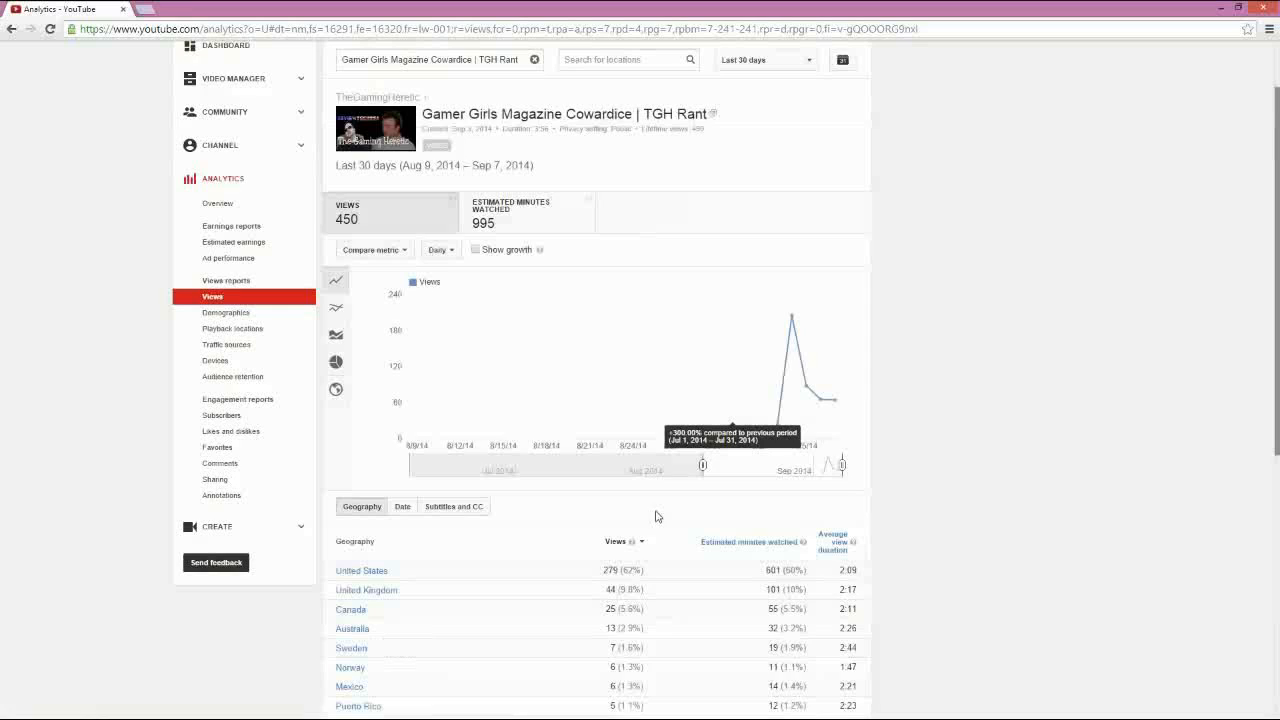
pyautogui.scroll(-3)
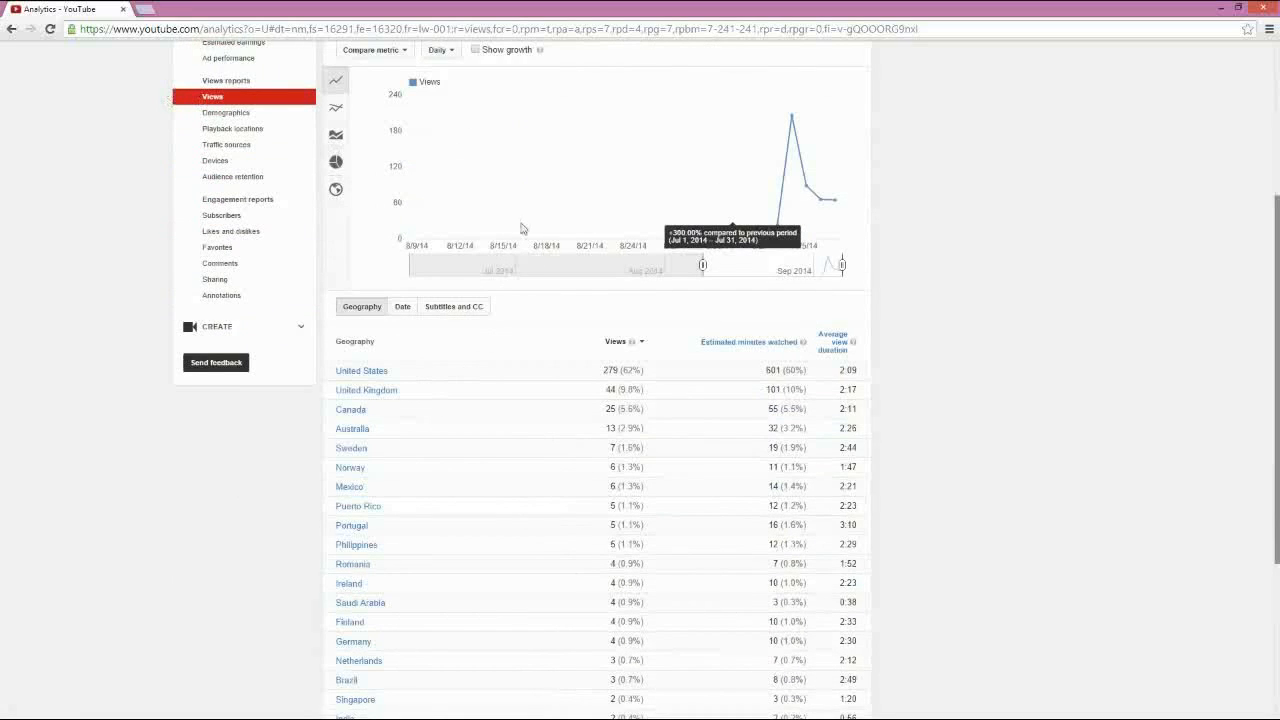
pyautogui.moveTo(356, 540)
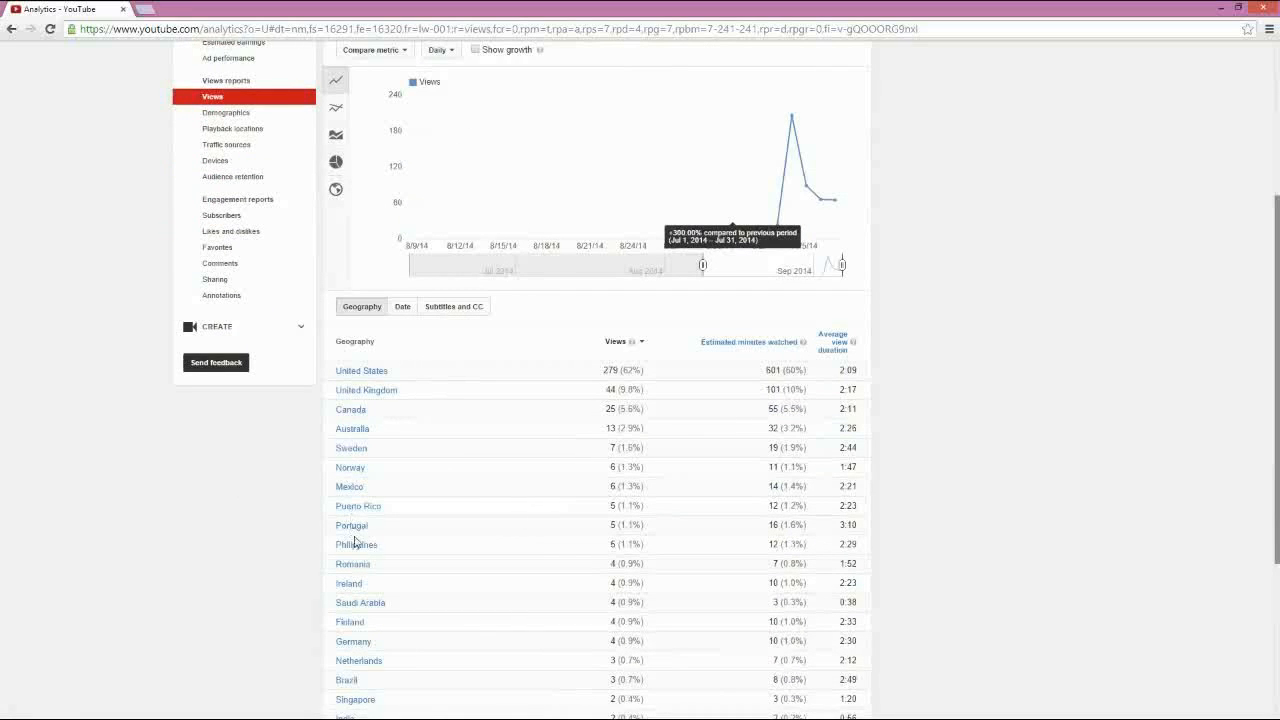
pyautogui.scroll(-3)
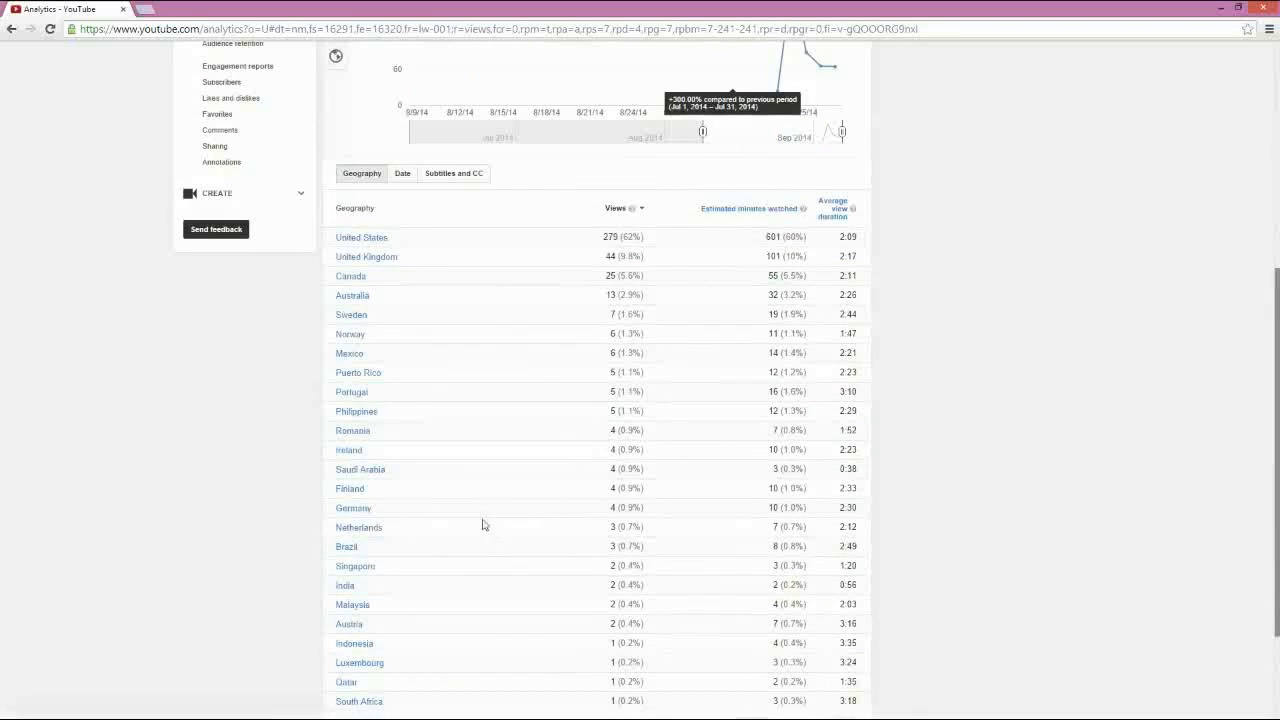
pyautogui.scroll(3)
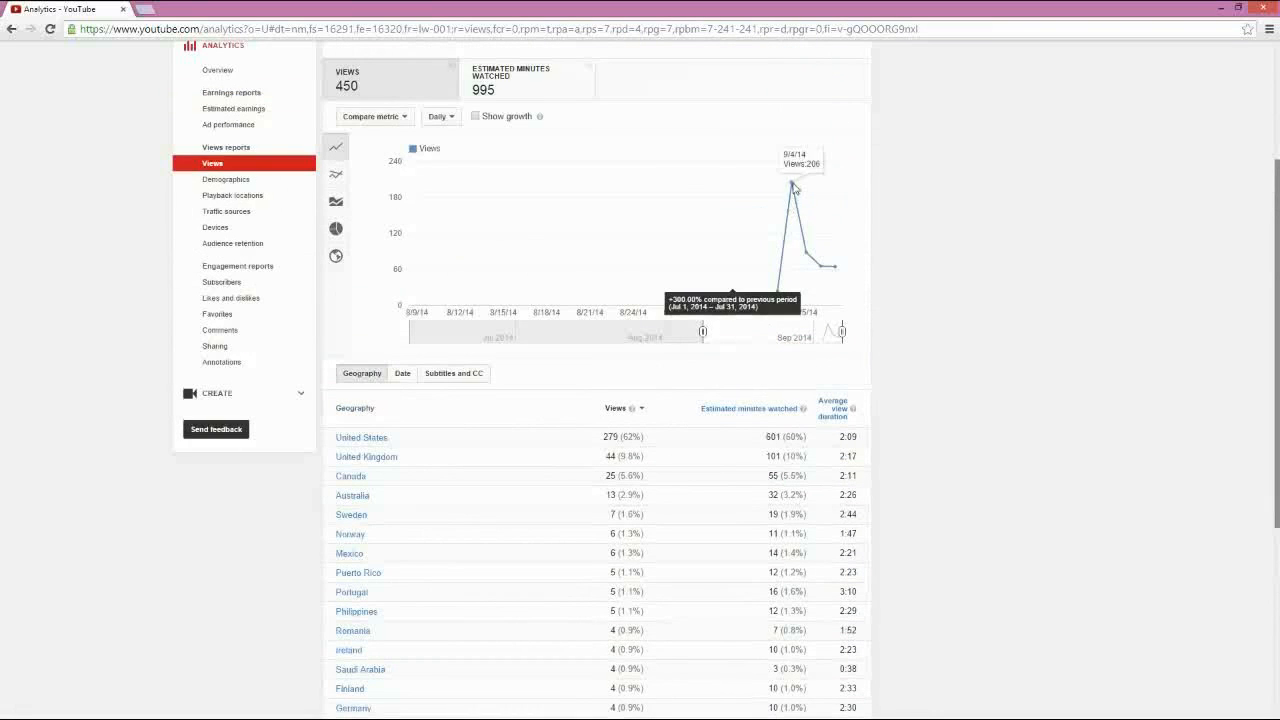
pyautogui.moveTo(240, 280)
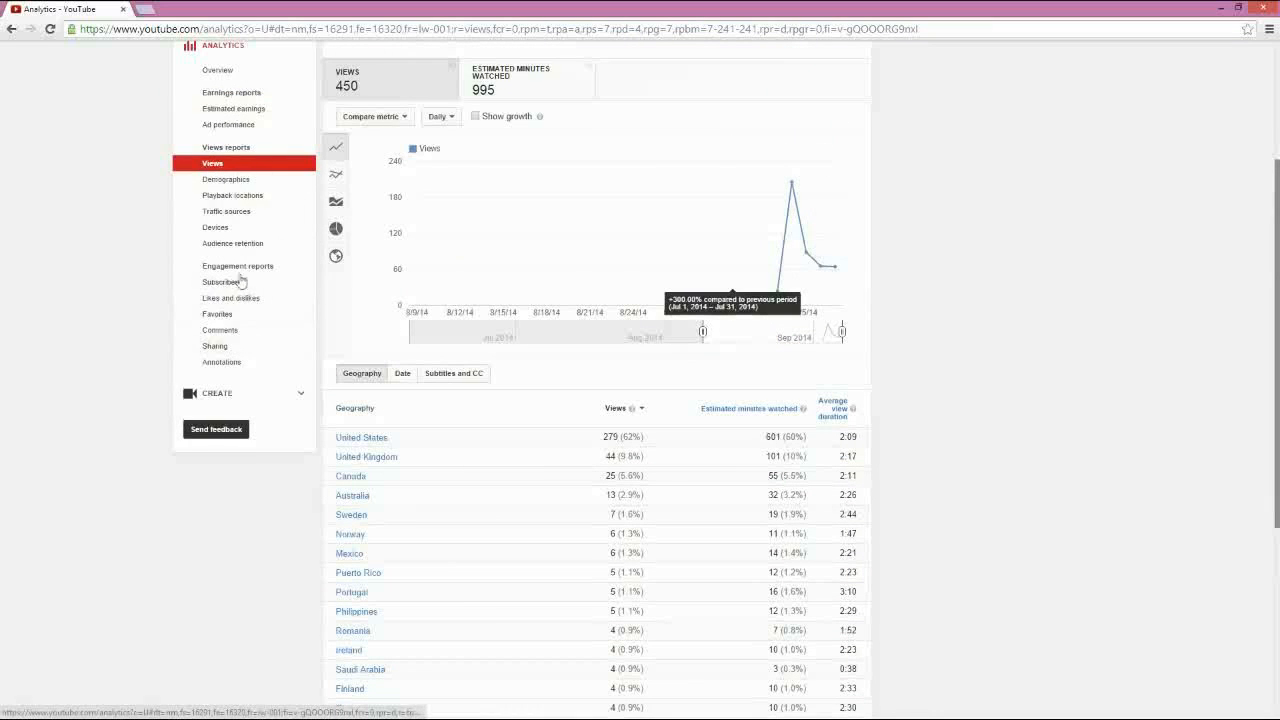
# Show the video's Subscribers report with 3 subscribers gained and its geography table.
pyautogui.click(220, 280)
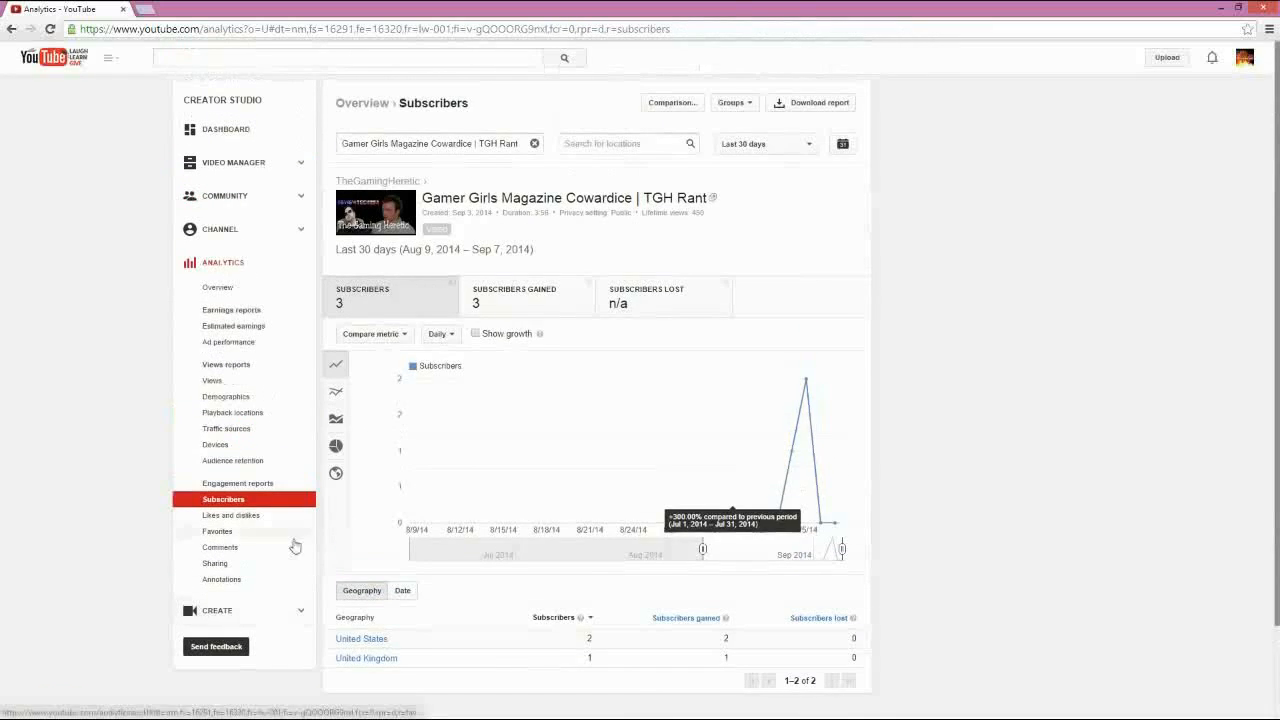
pyautogui.scroll(-3)
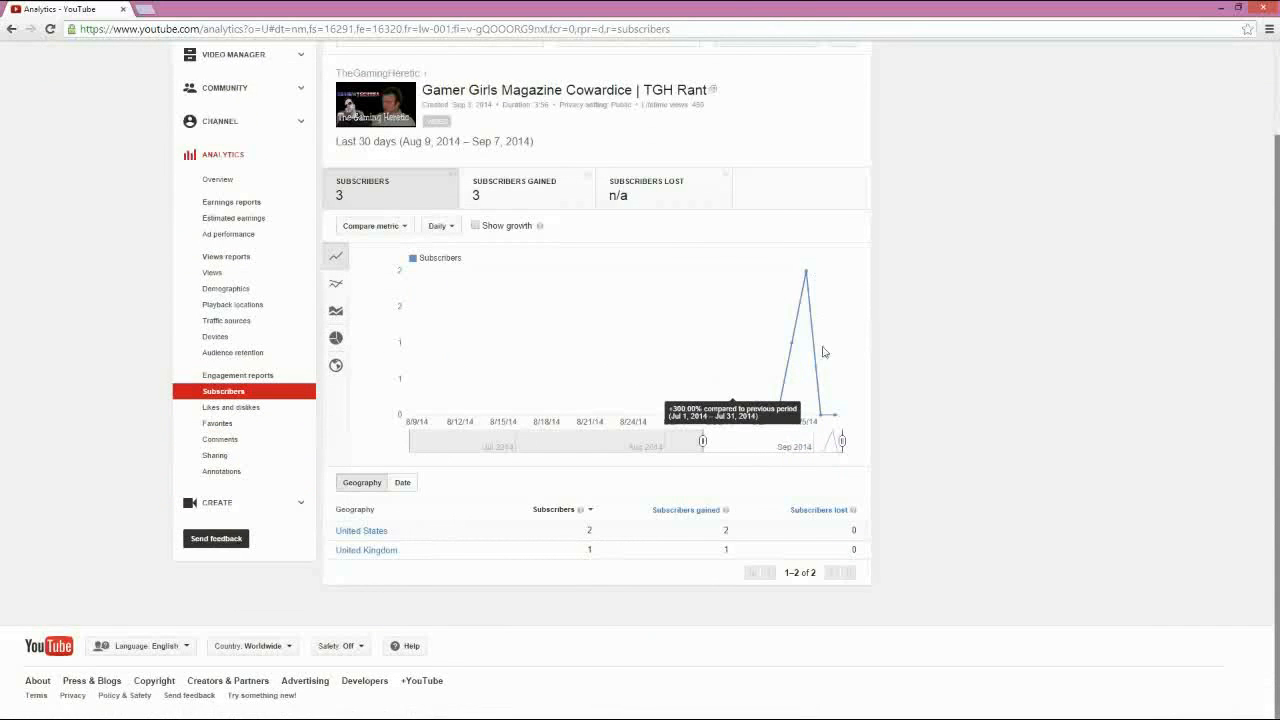
pyautogui.moveTo(814, 270)
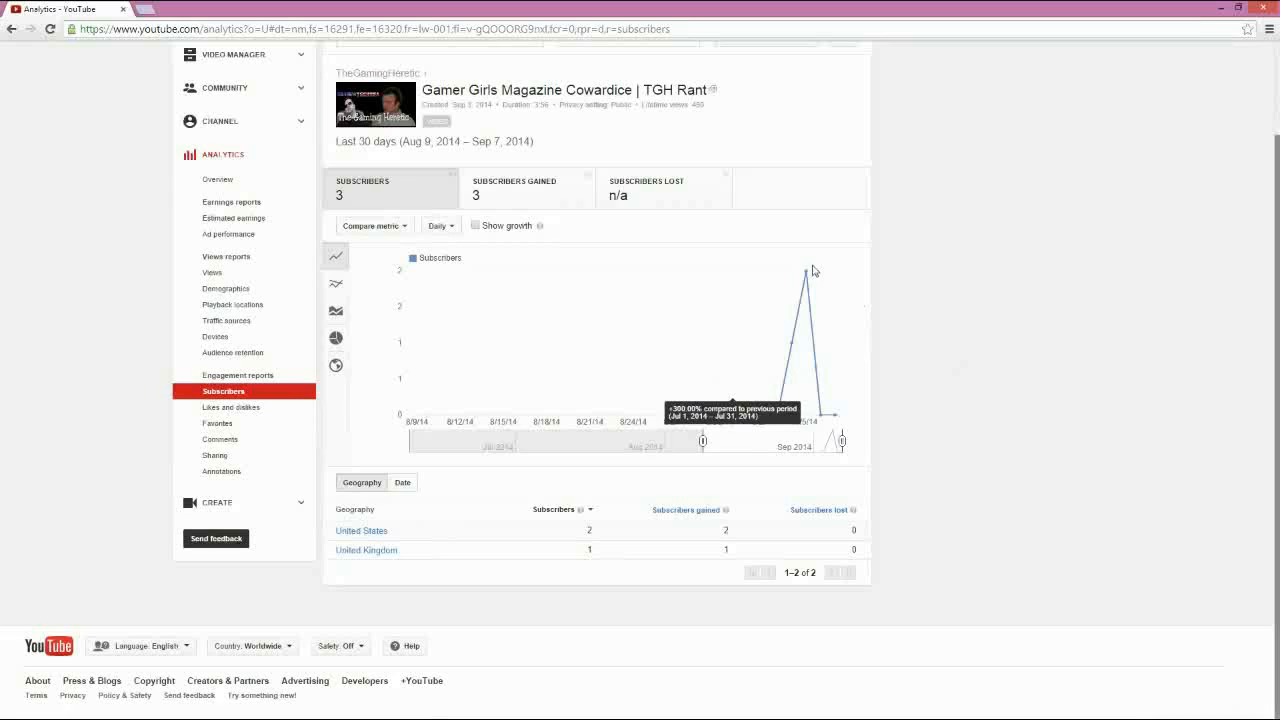
pyautogui.moveTo(828, 418)
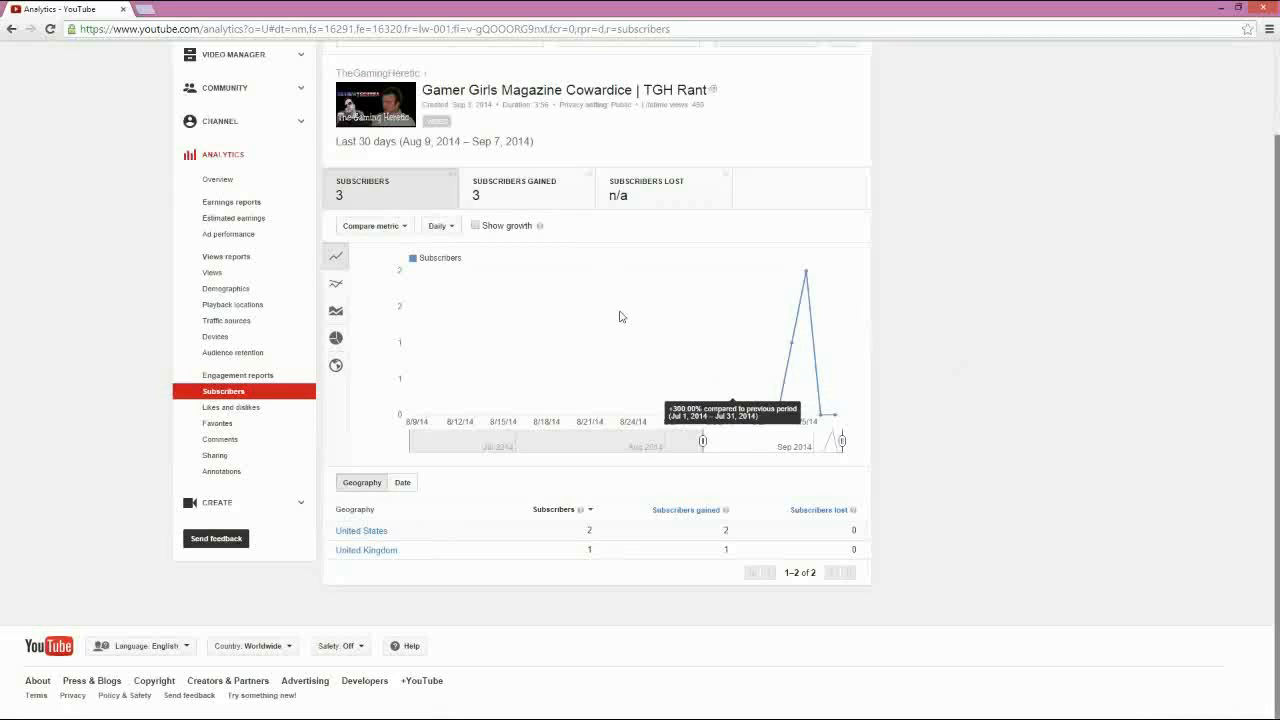
pyautogui.moveTo(824, 412)
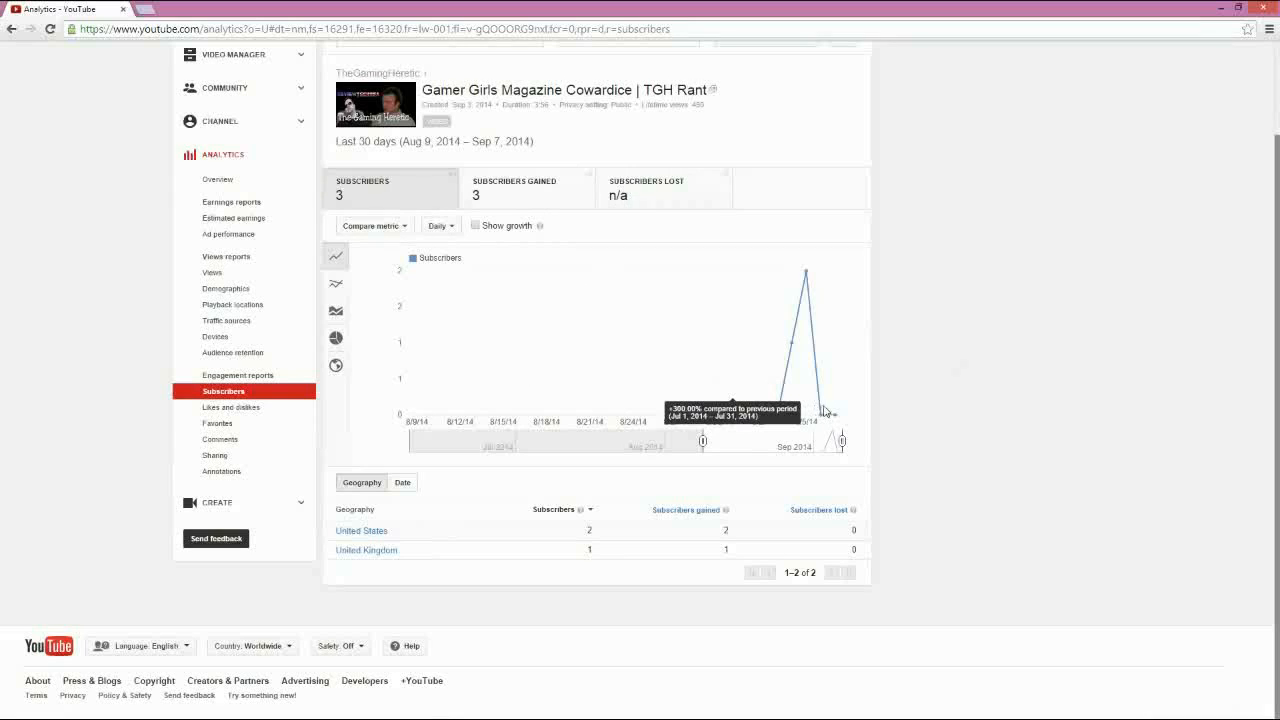
pyautogui.moveTo(256, 420)
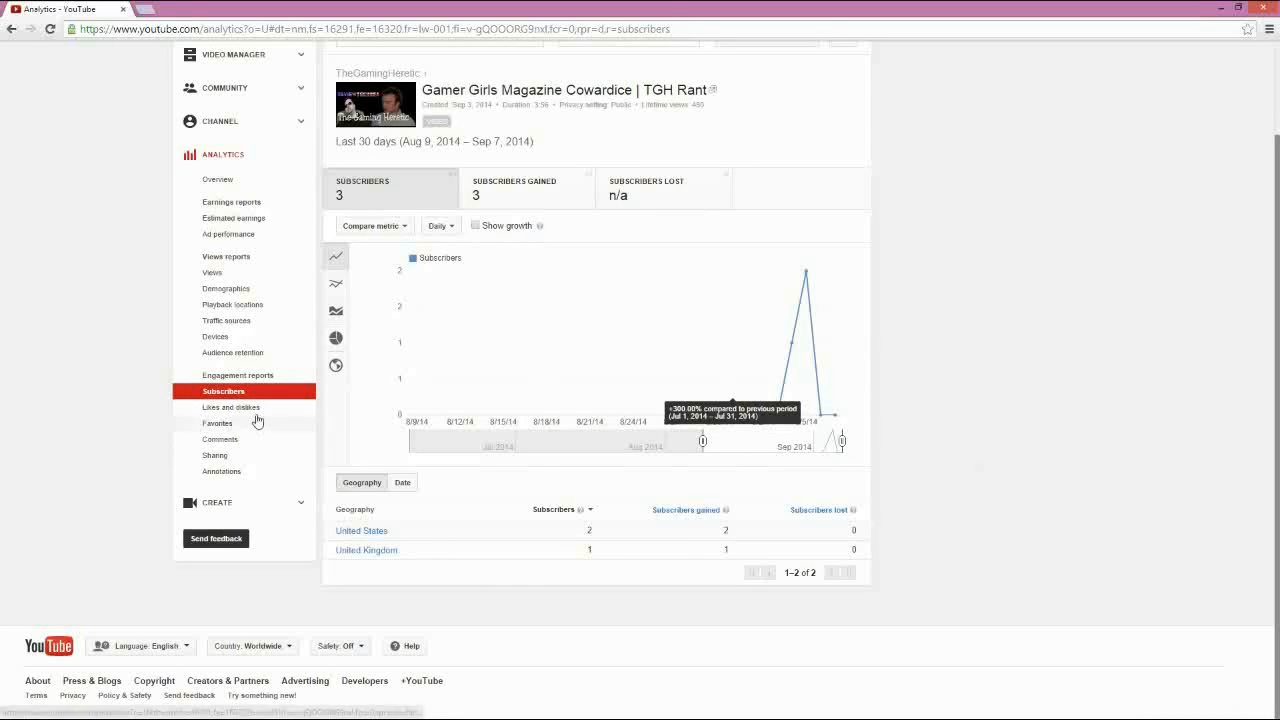
# Show the video's Likes and dislikes report (26 likes, 2 dislikes) with its Geography table.
pyautogui.click(232, 408)
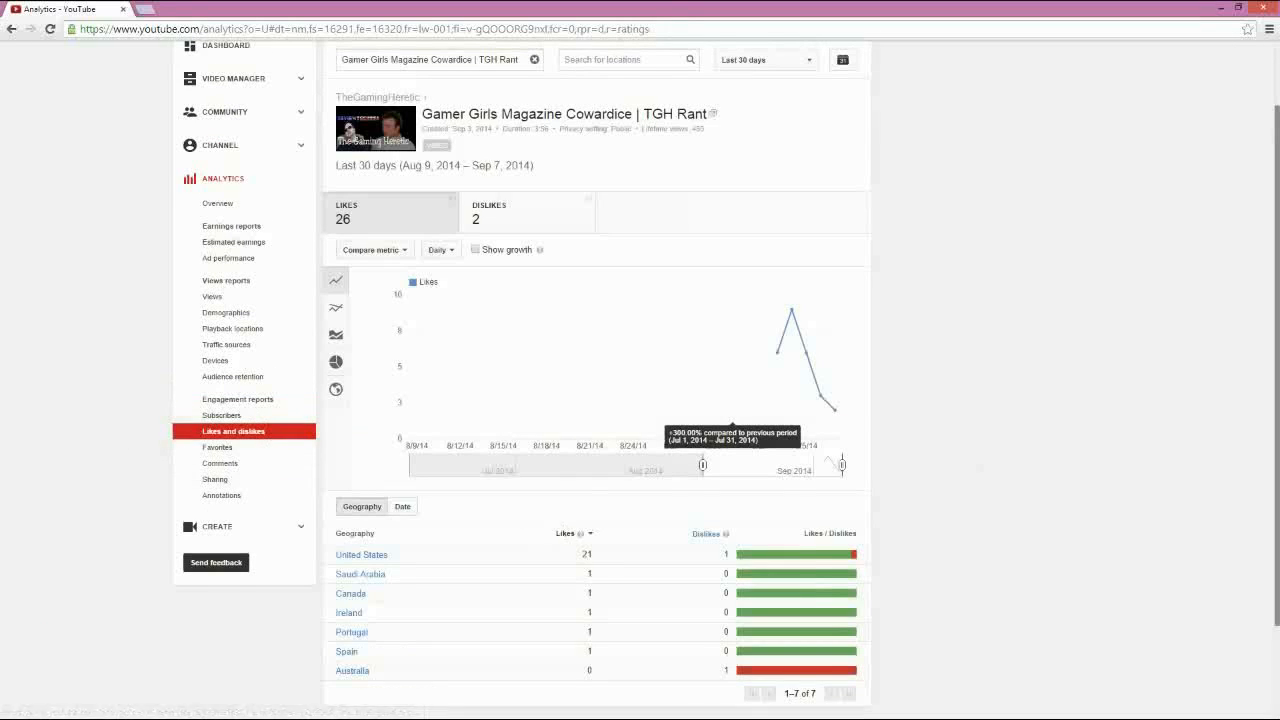
pyautogui.scroll(-3)
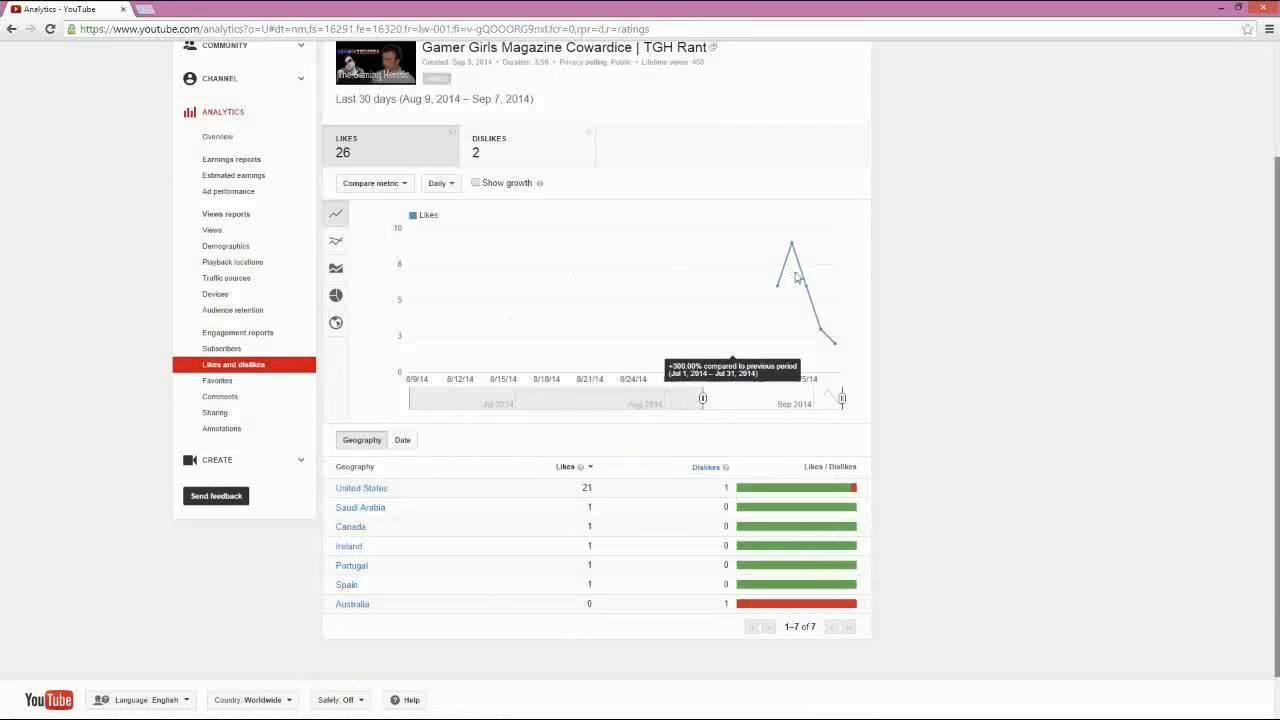
pyautogui.moveTo(362, 488)
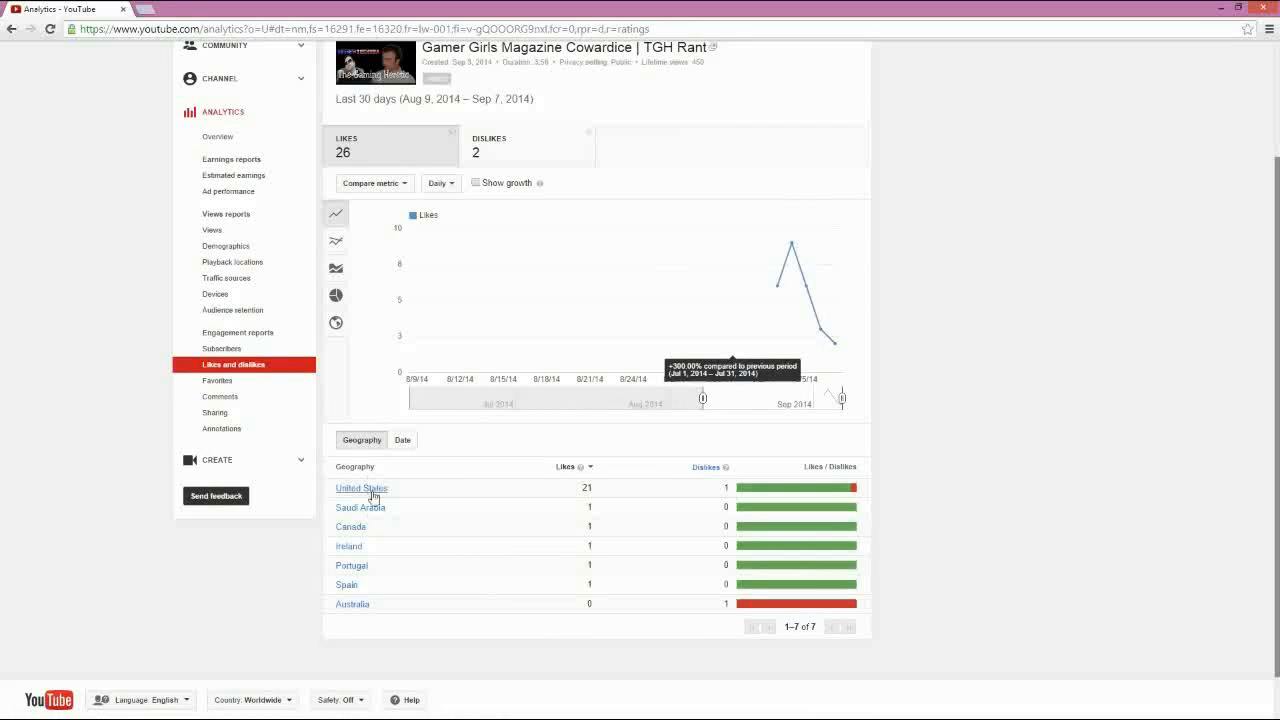
pyautogui.moveTo(808, 612)
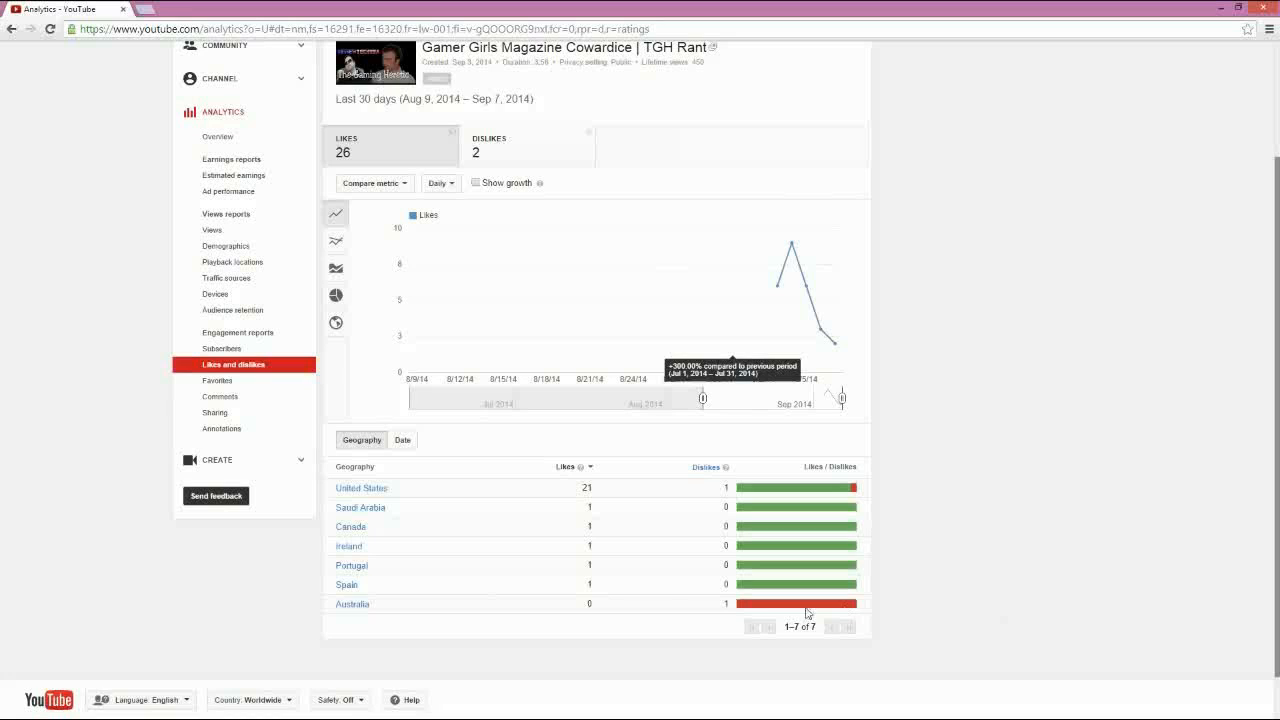
pyautogui.moveTo(612, 608)
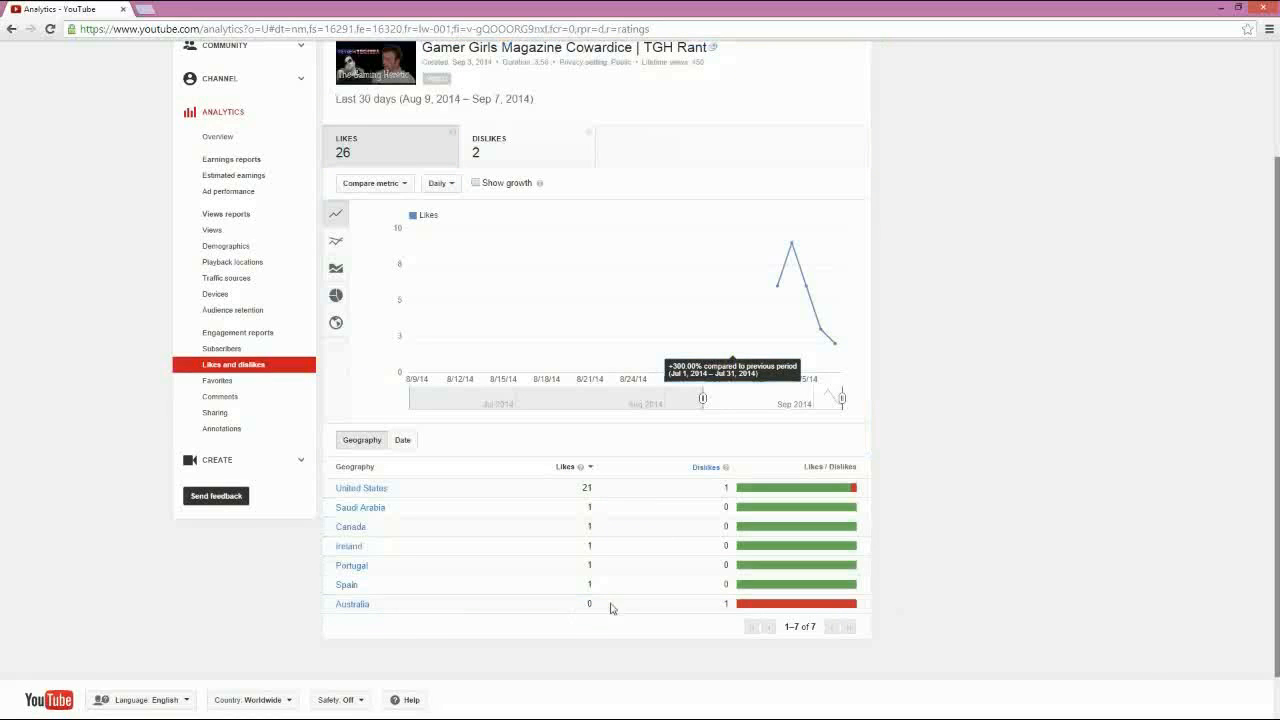
pyautogui.moveTo(408, 544)
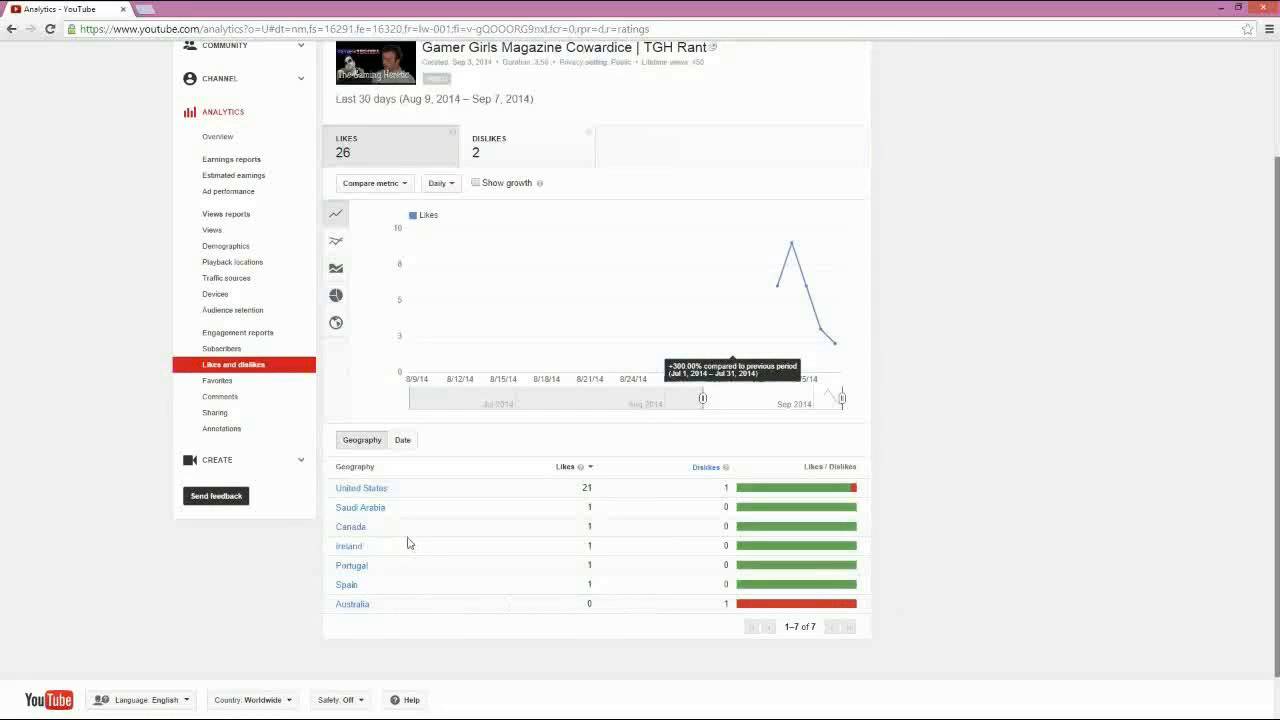
pyautogui.moveTo(360, 512)
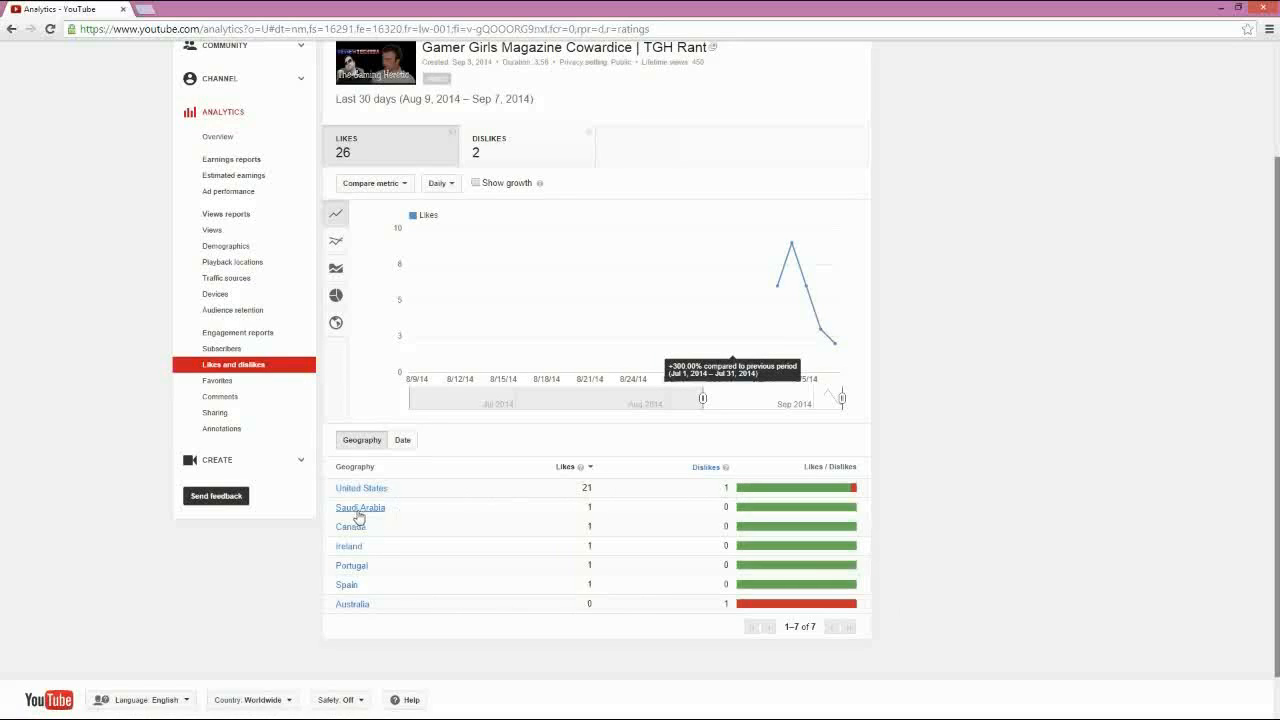
pyautogui.moveTo(984, 524)
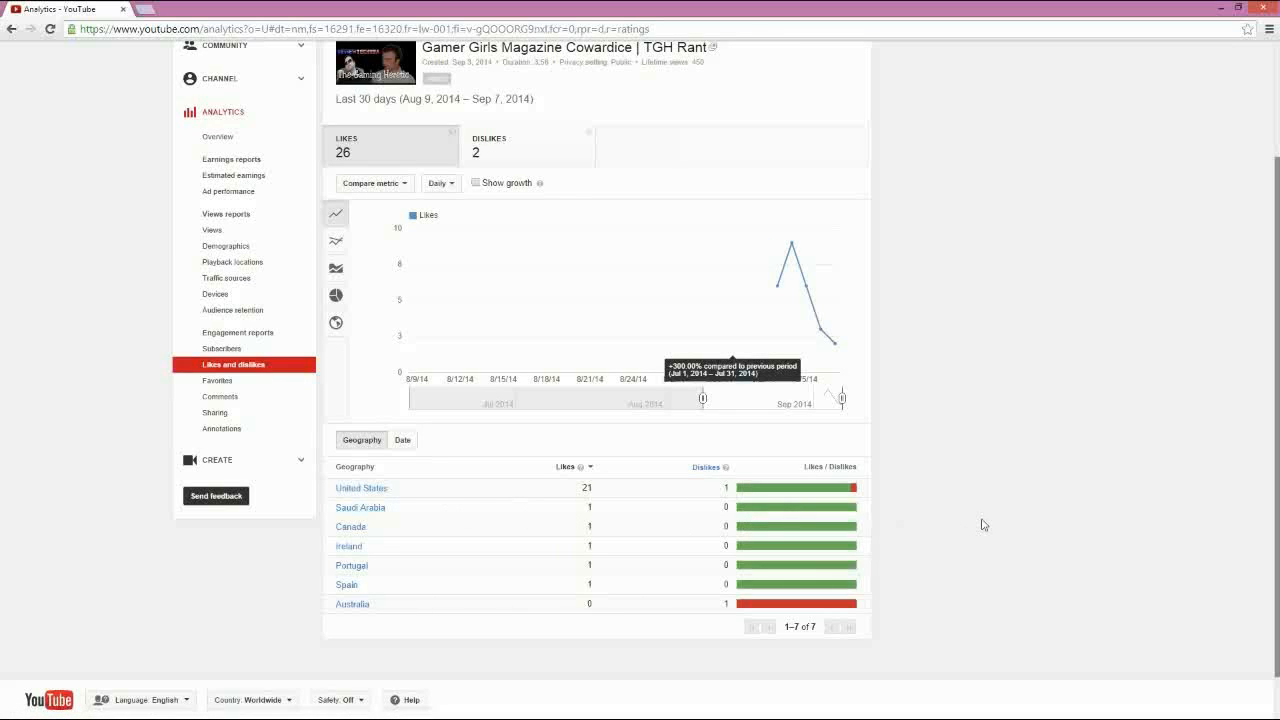
pyautogui.moveTo(958, 344)
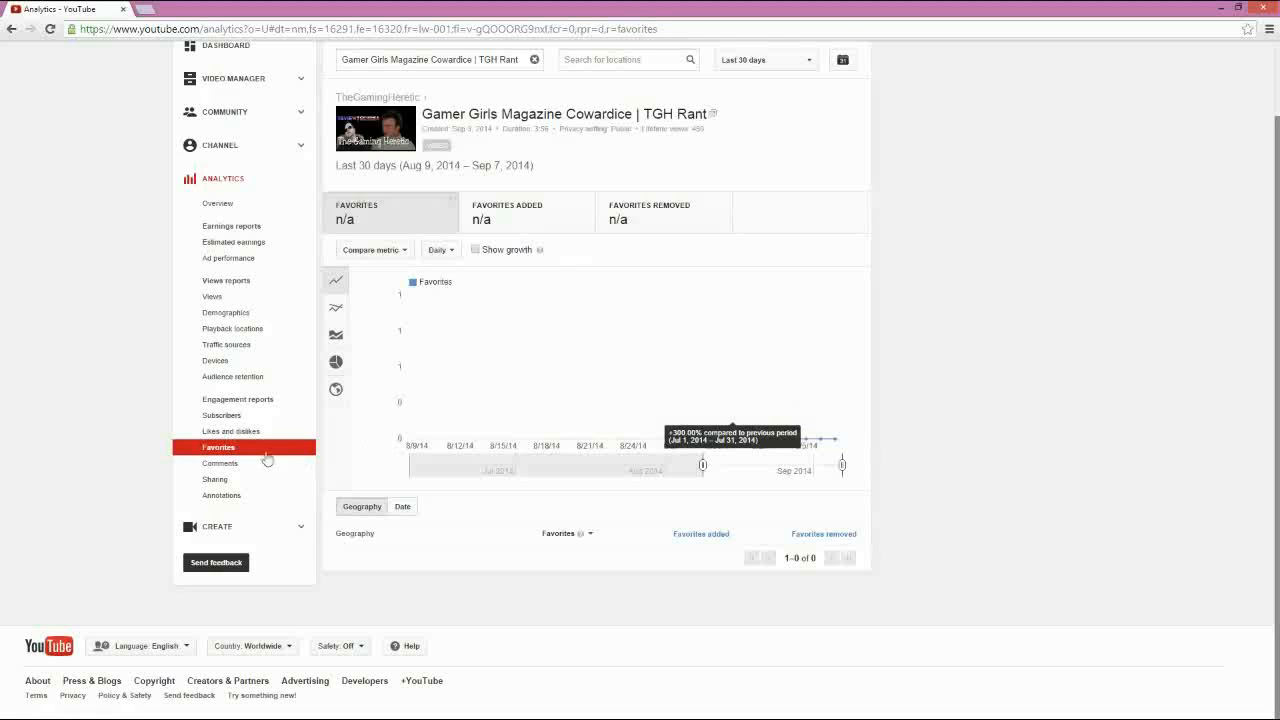
# Show the video's Comments report narrowed to United States.
pyautogui.click(220, 464)
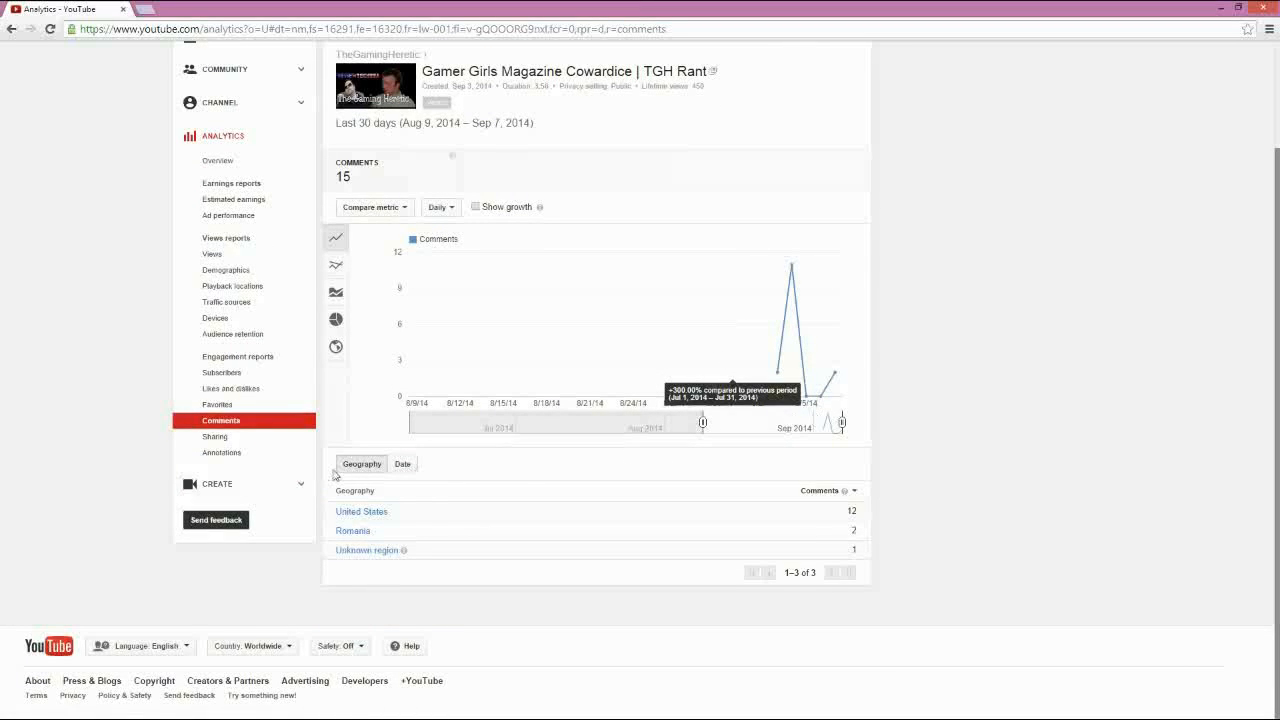
pyautogui.click(360, 512)
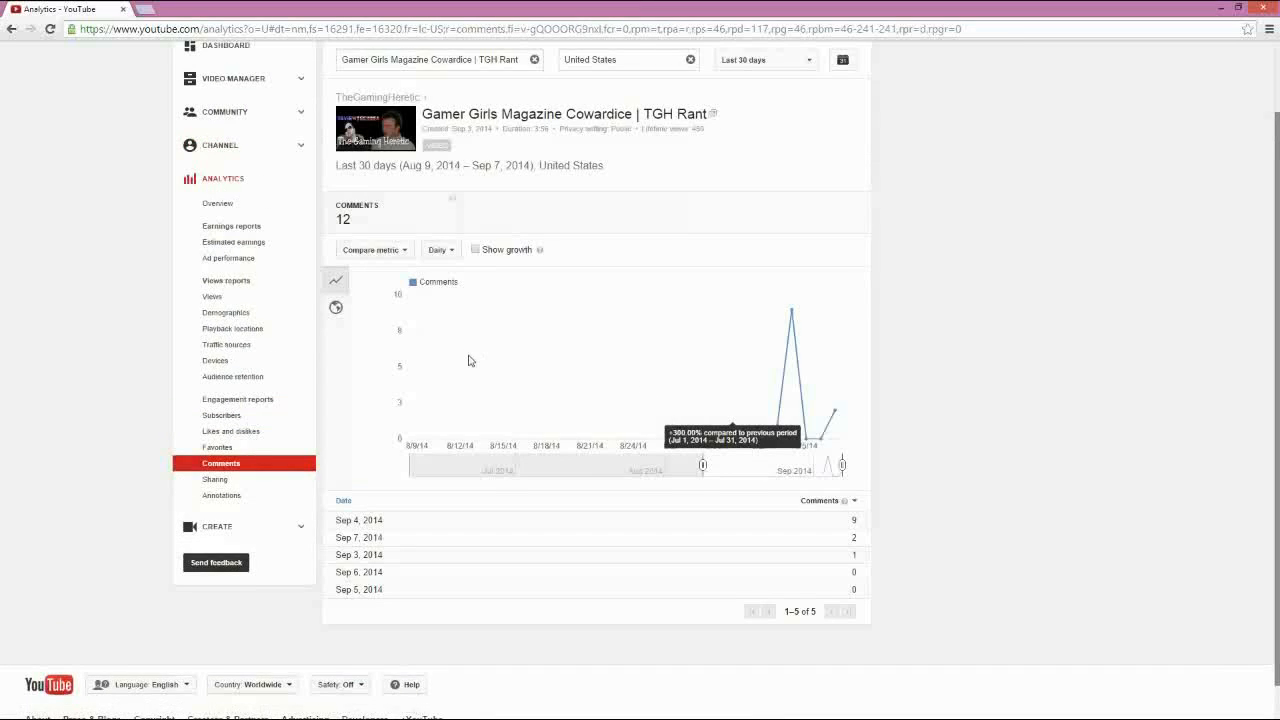
pyautogui.scroll(-3)
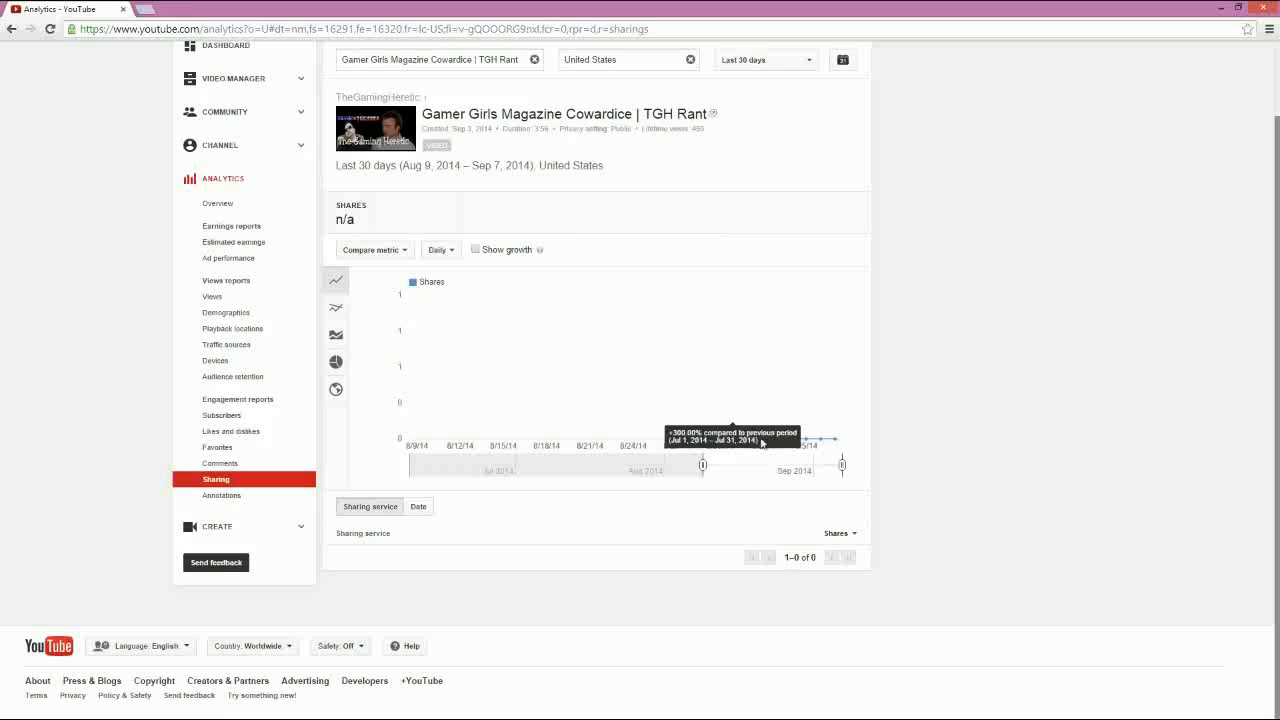
# Show the Gamer Girls Magazine Cowardice Annotations report (US): 15 clicks, 7.65% click-through rate.
pyautogui.click(222, 496)
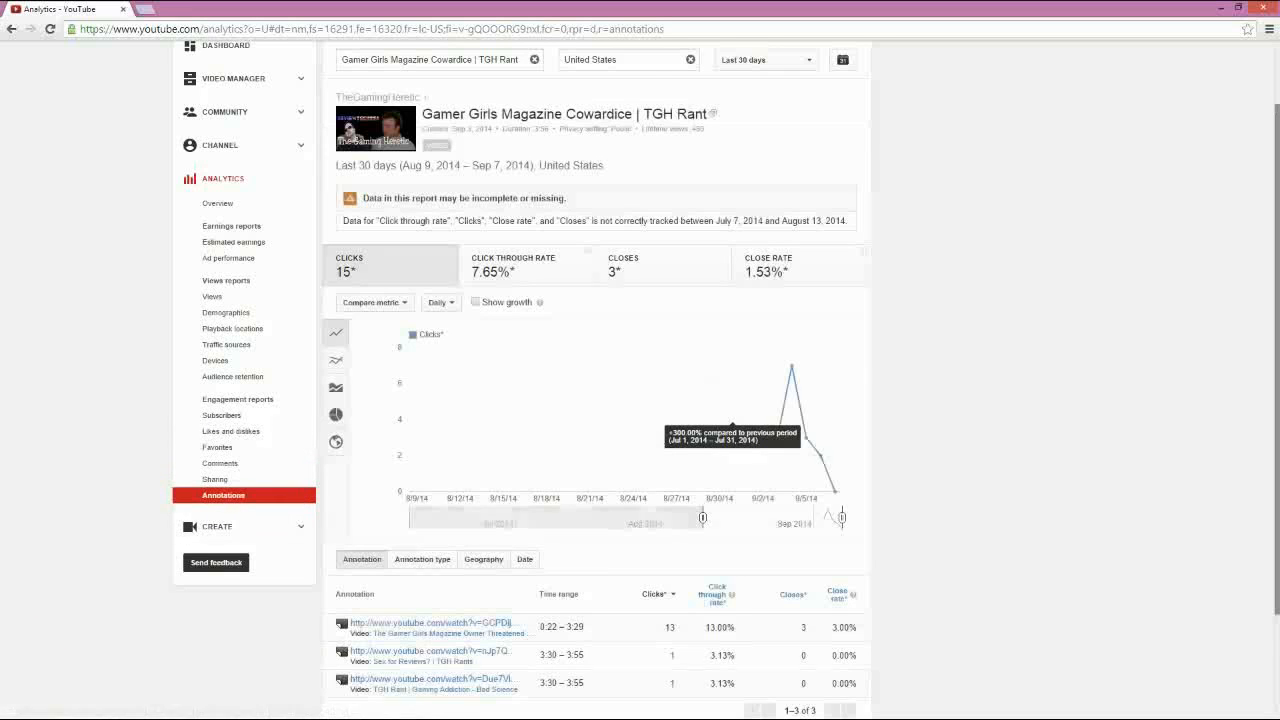
pyautogui.scroll(-3)
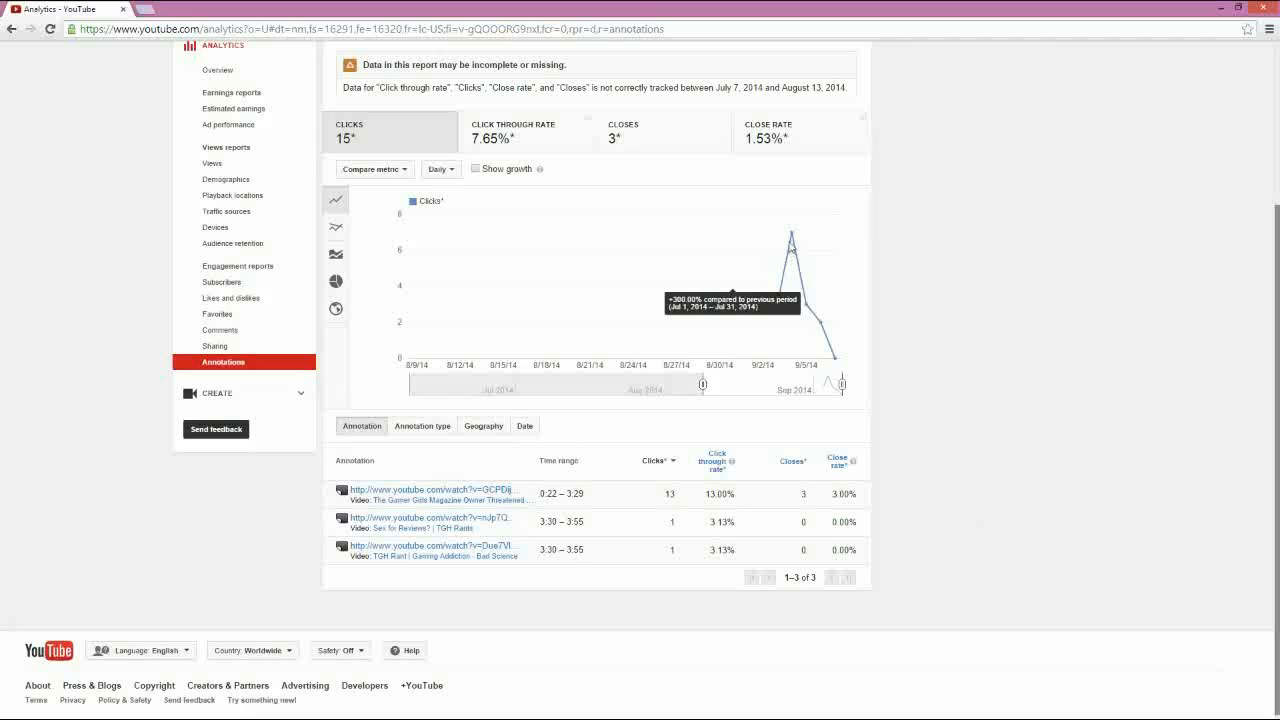
pyautogui.moveTo(496, 510)
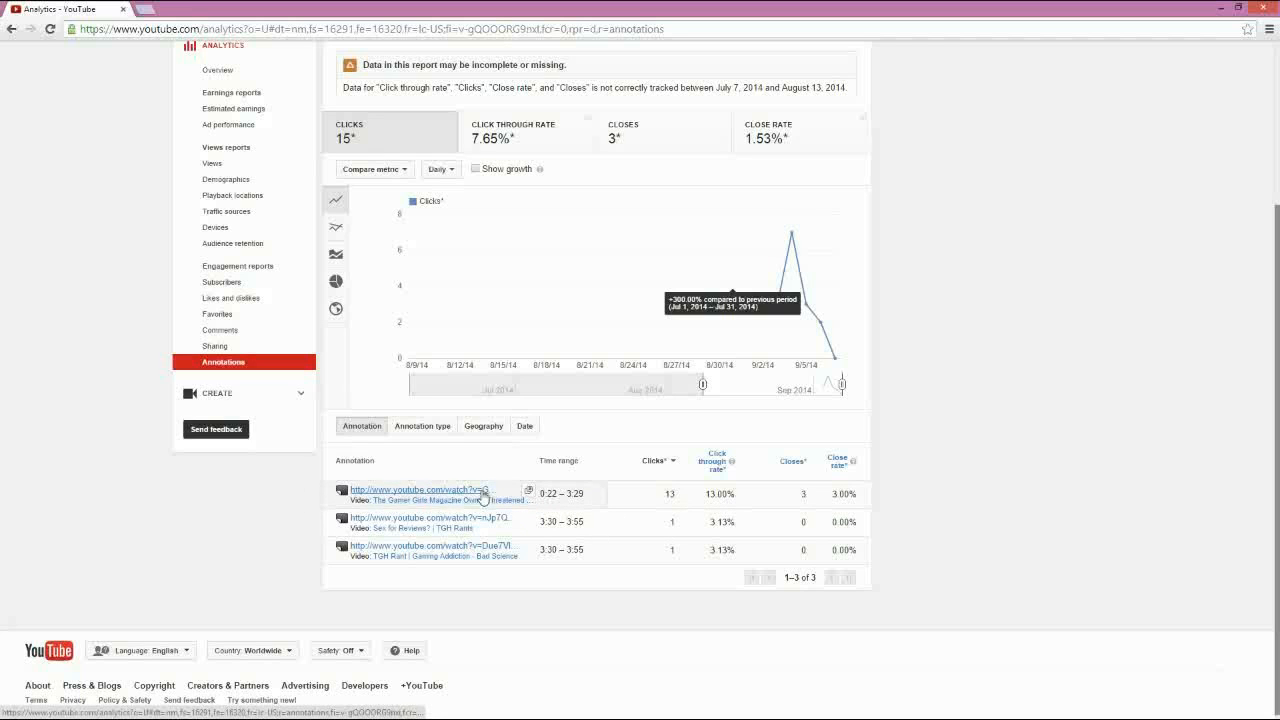
pyautogui.scroll(3)
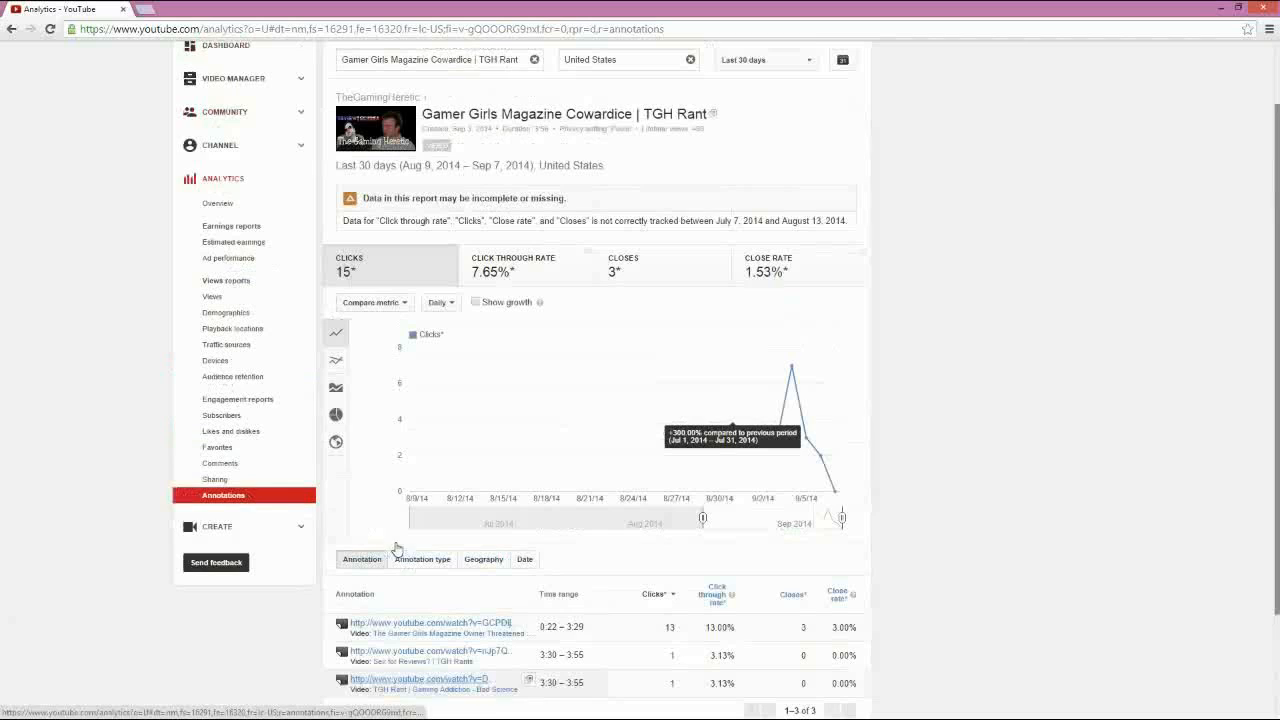
pyautogui.scroll(3)
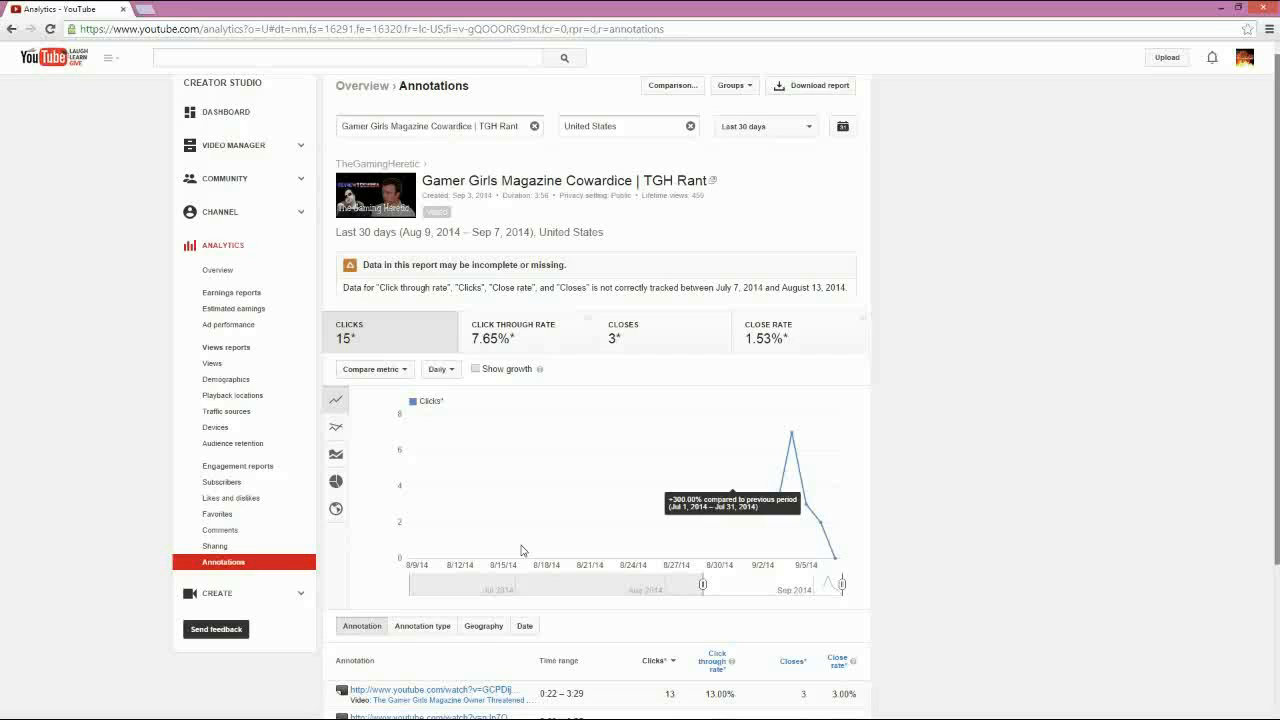
pyautogui.moveTo(210, 438)
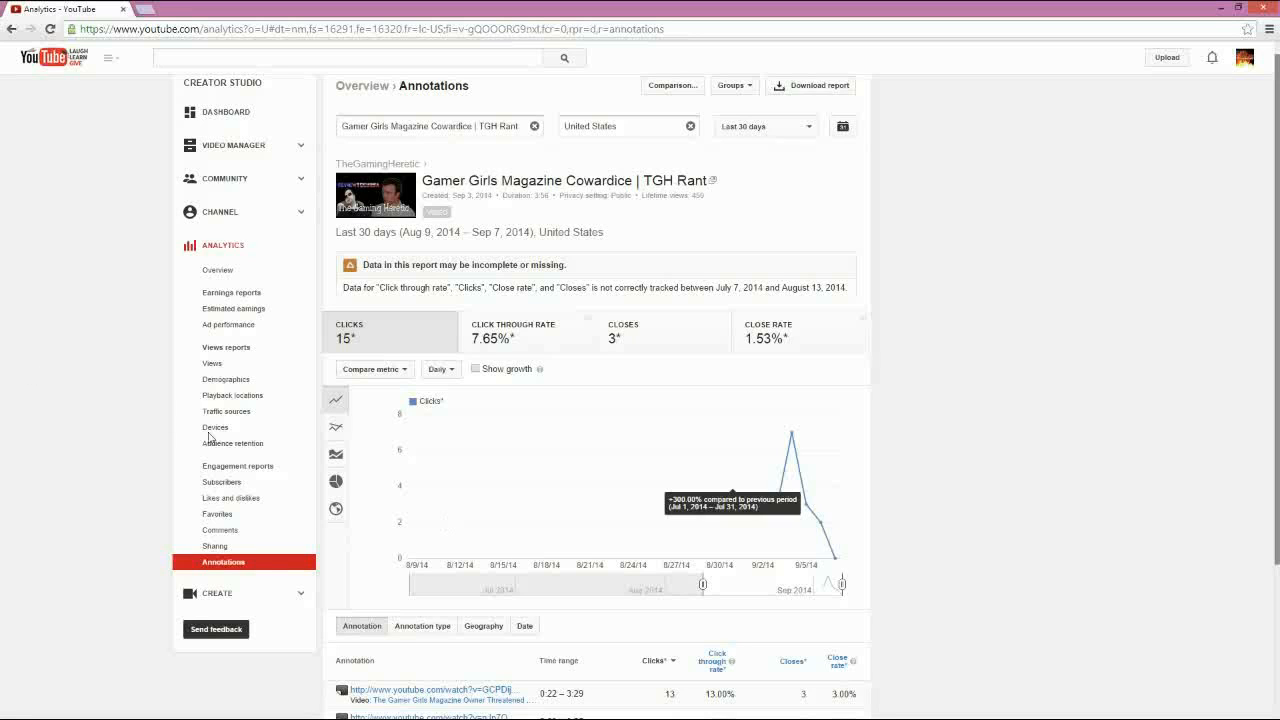